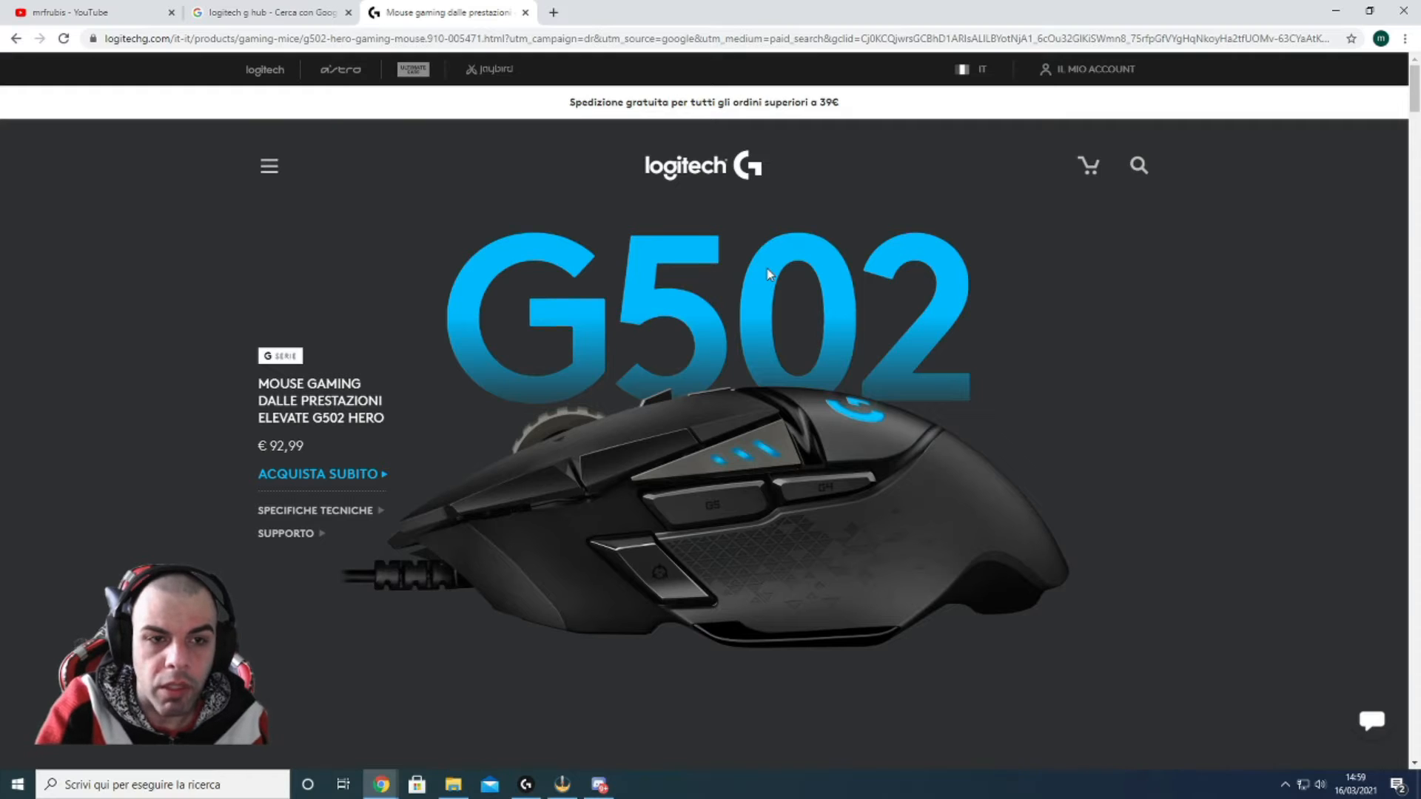
mouse_move(274, 11)
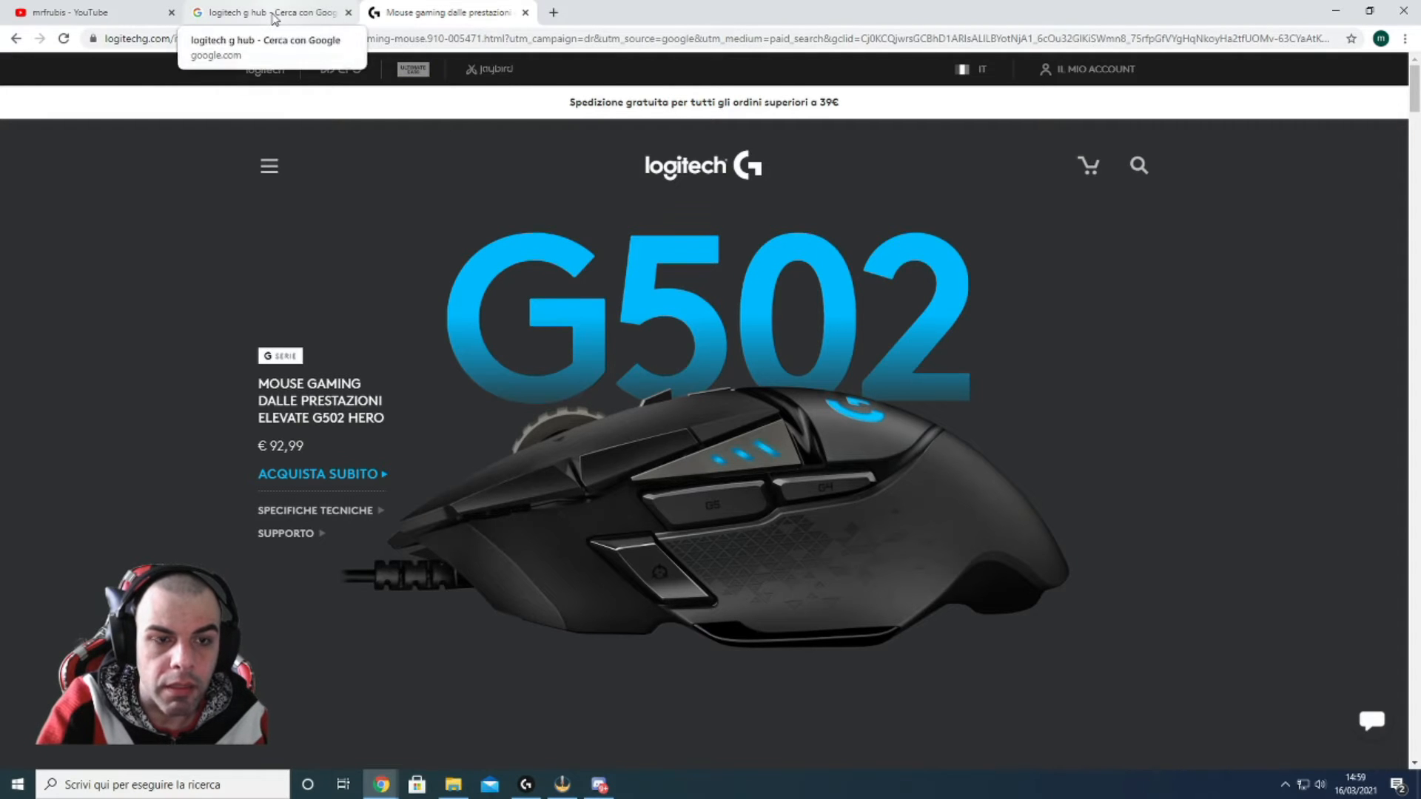
Open the official Logitech G HUB software page from the 'logitech g hub' Google results
click(272, 12)
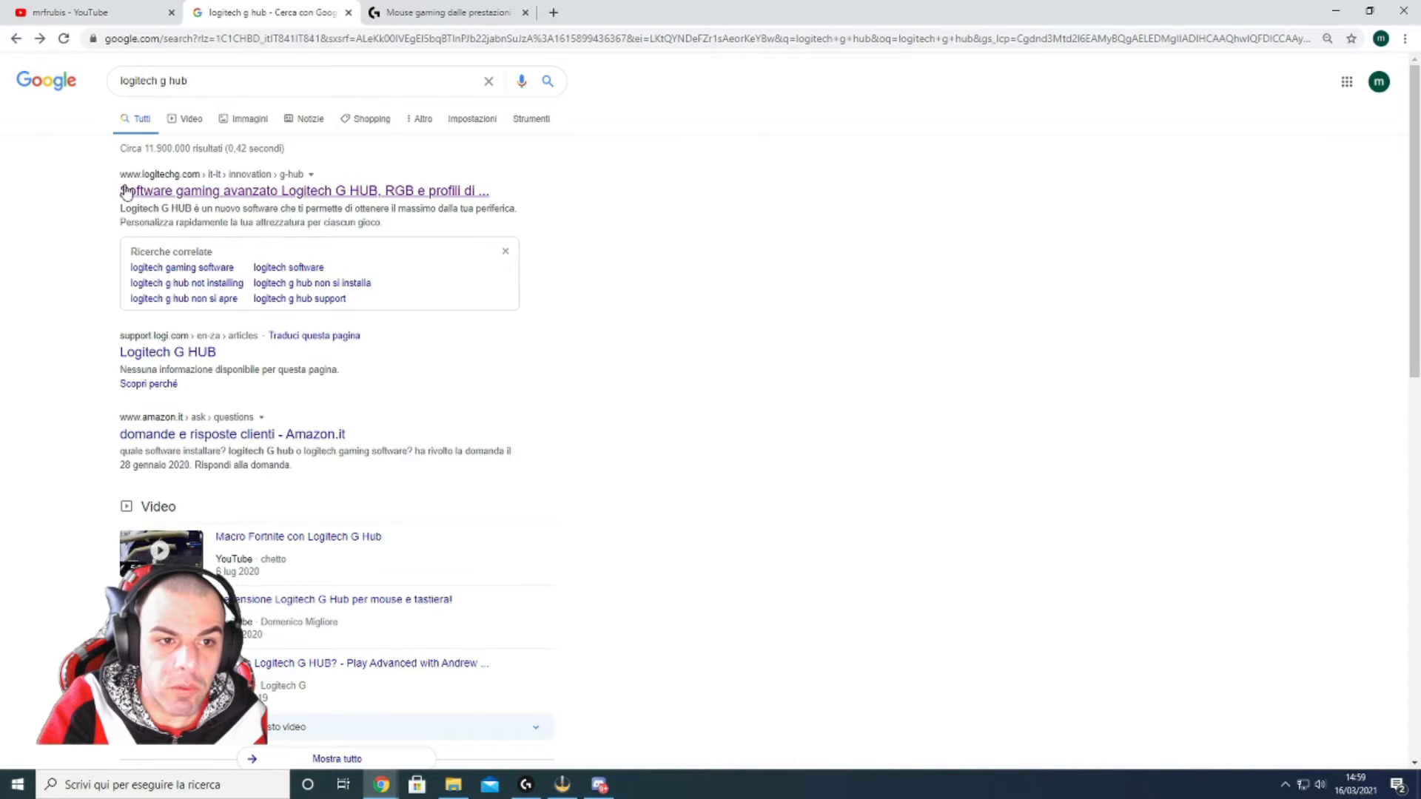
mouse_move(191, 184)
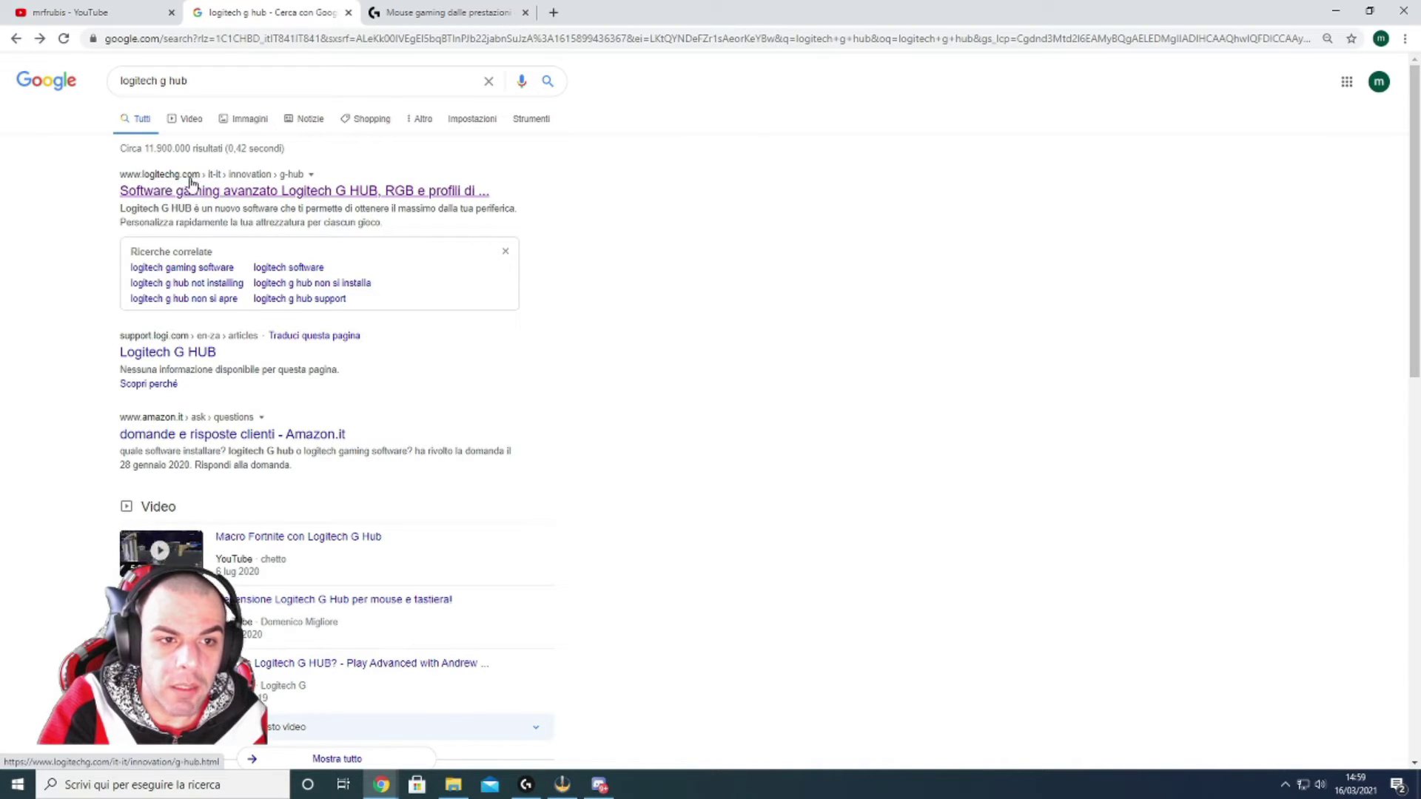
click(305, 191)
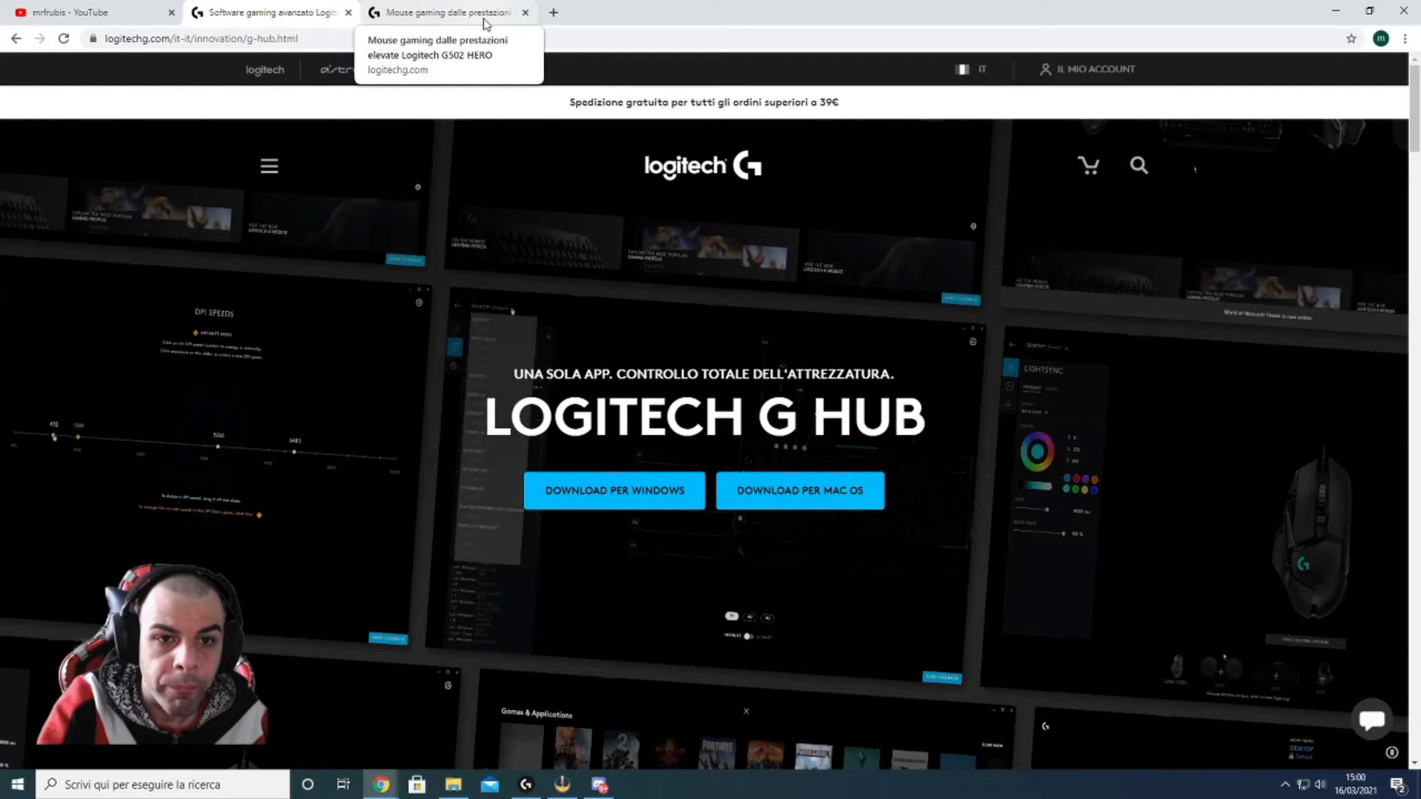
Return to the G502 HERO 'Mouse gaming dalle prestazioni elevate' product page
click(468, 12)
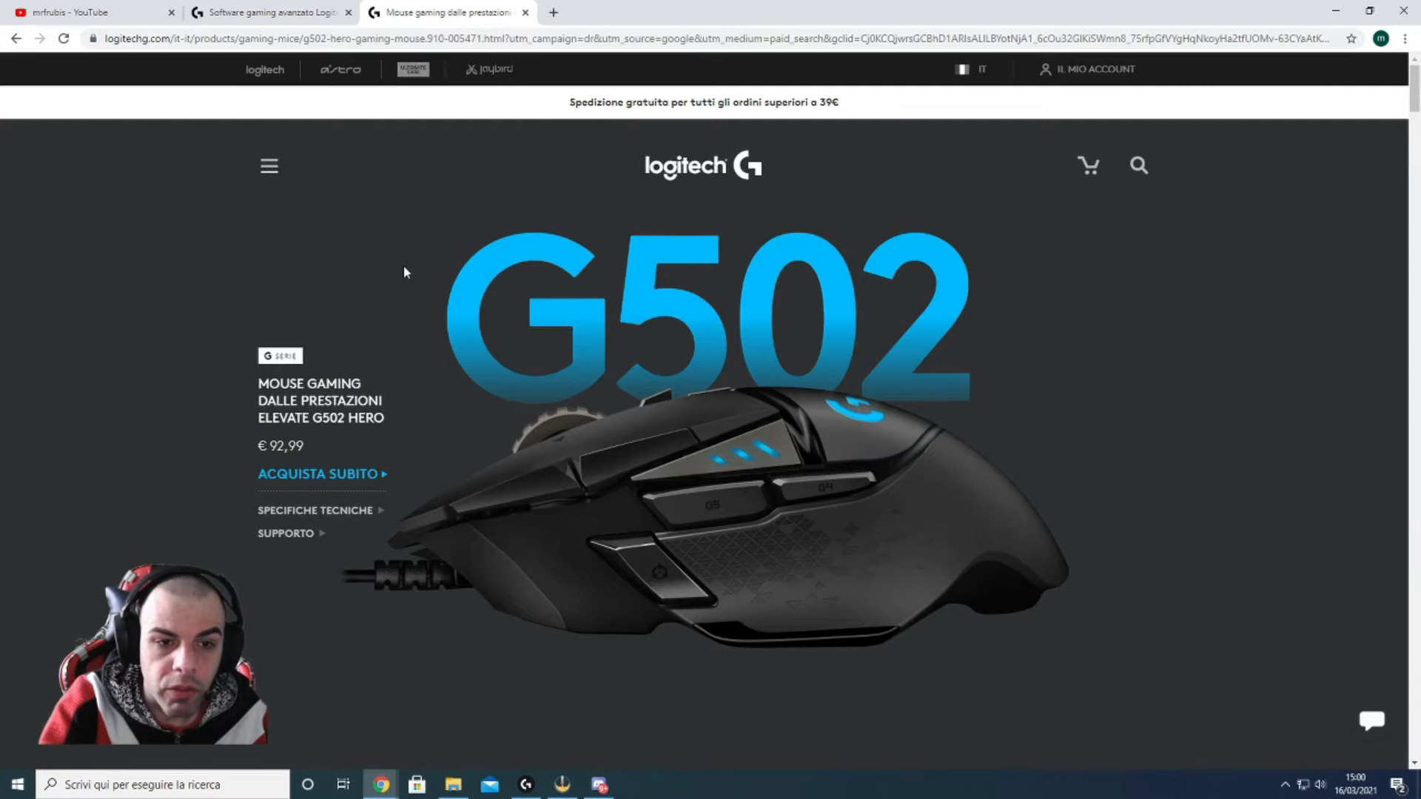
mouse_move(778, 307)
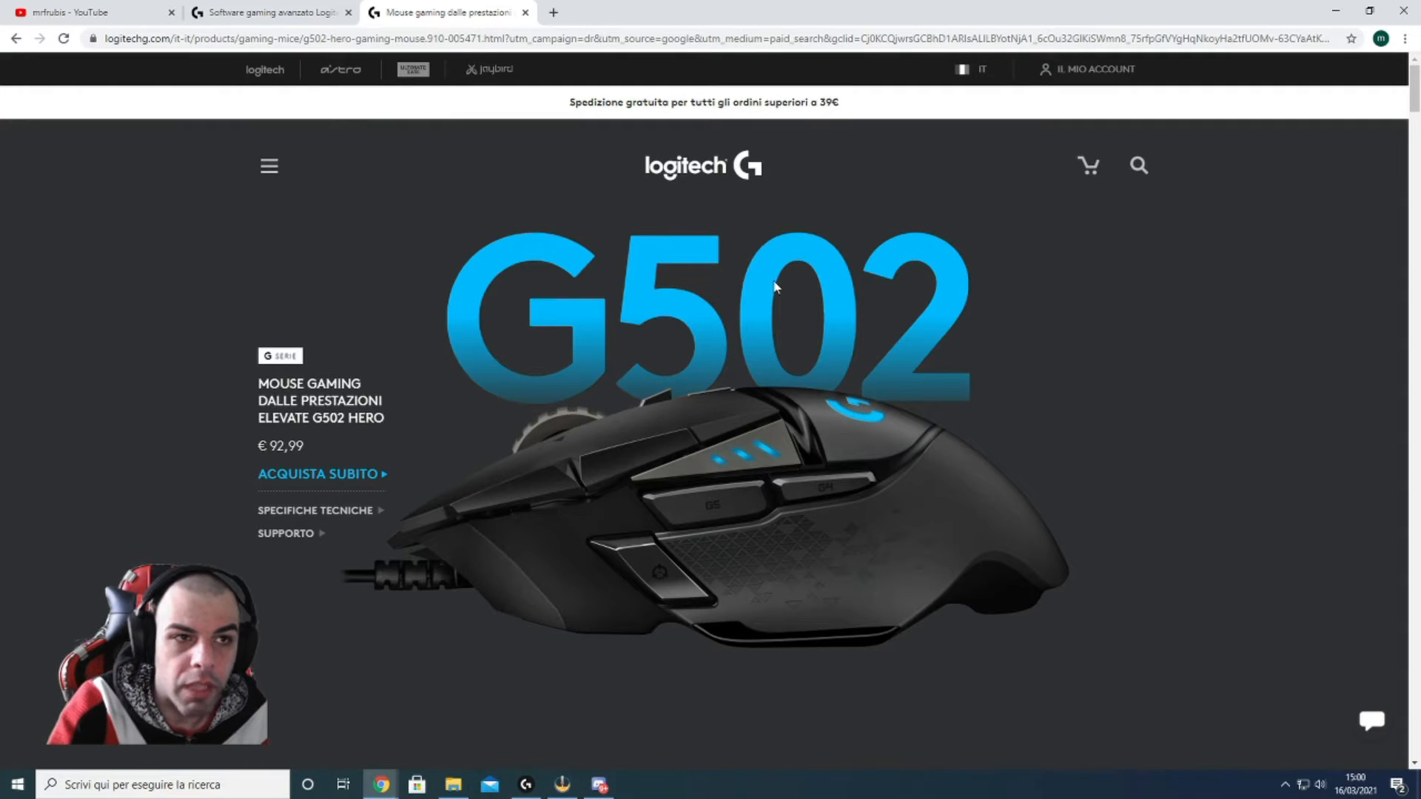
mouse_move(950, 486)
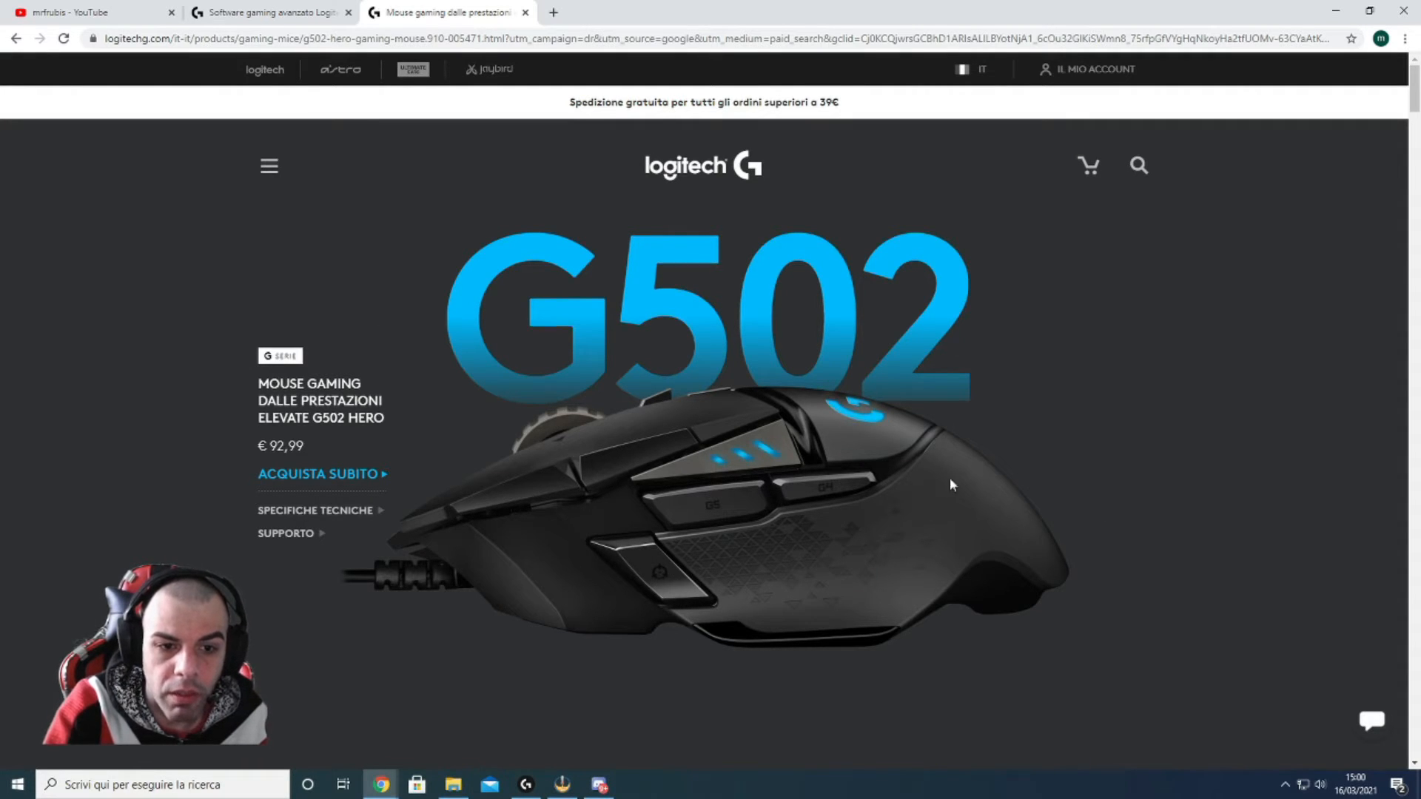
mouse_move(235, 436)
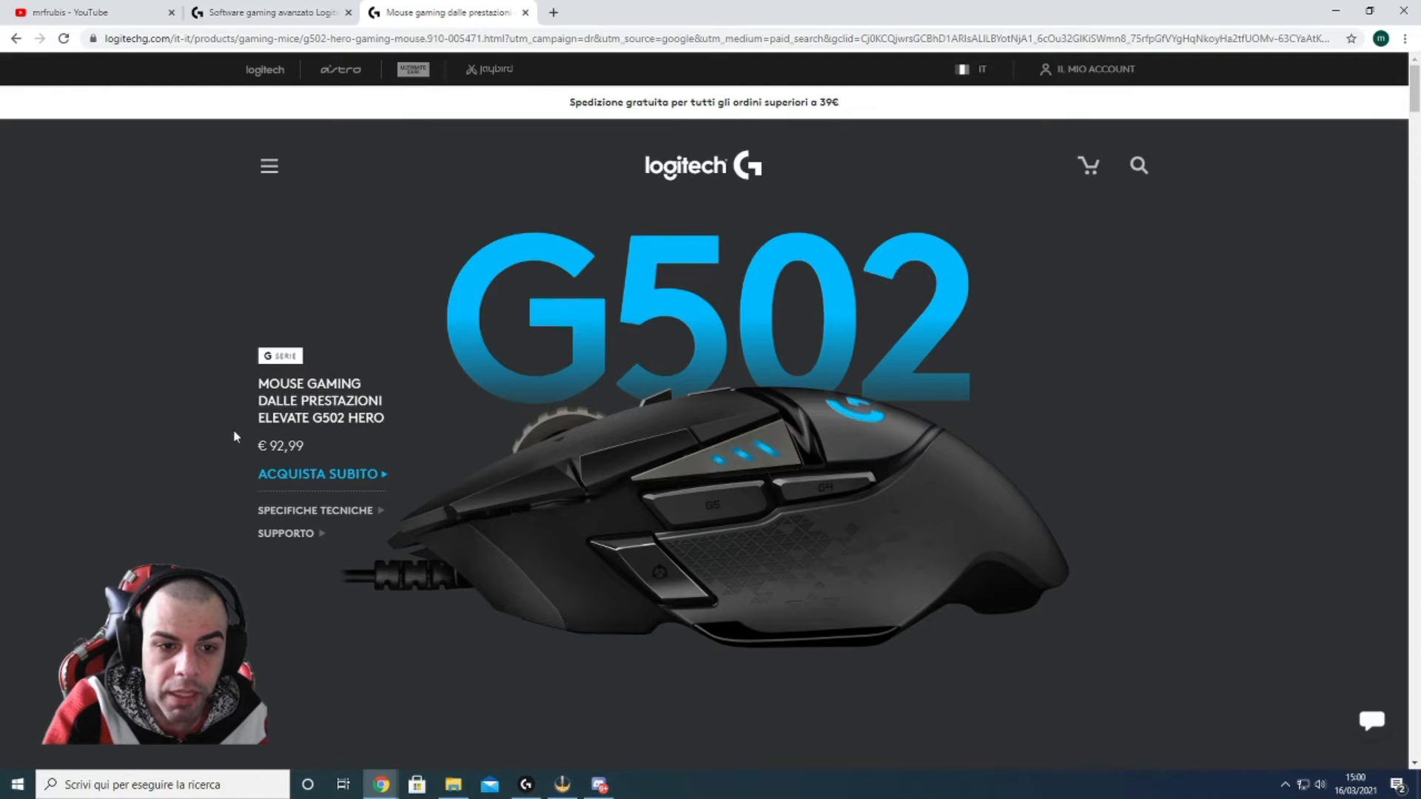
mouse_move(1091, 259)
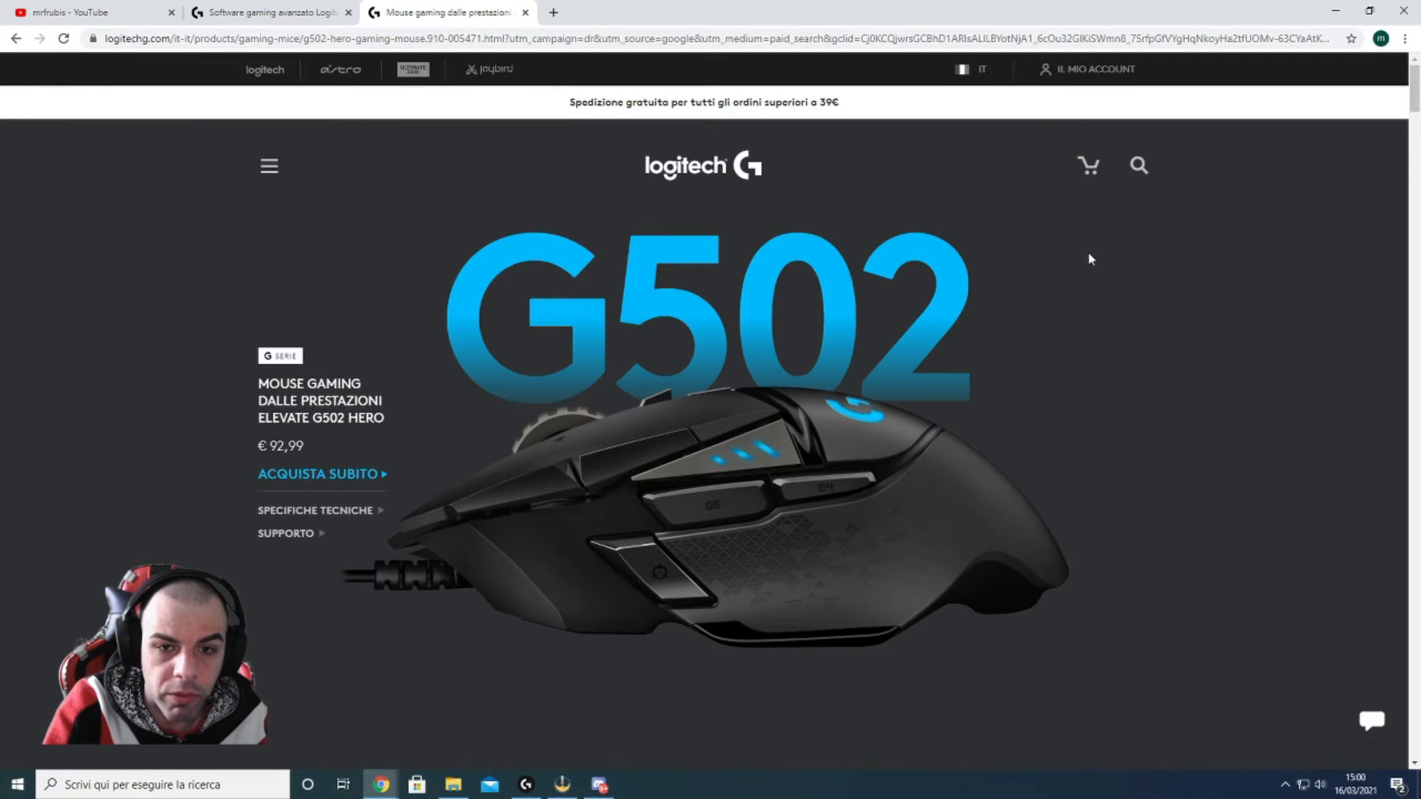
mouse_move(699, 259)
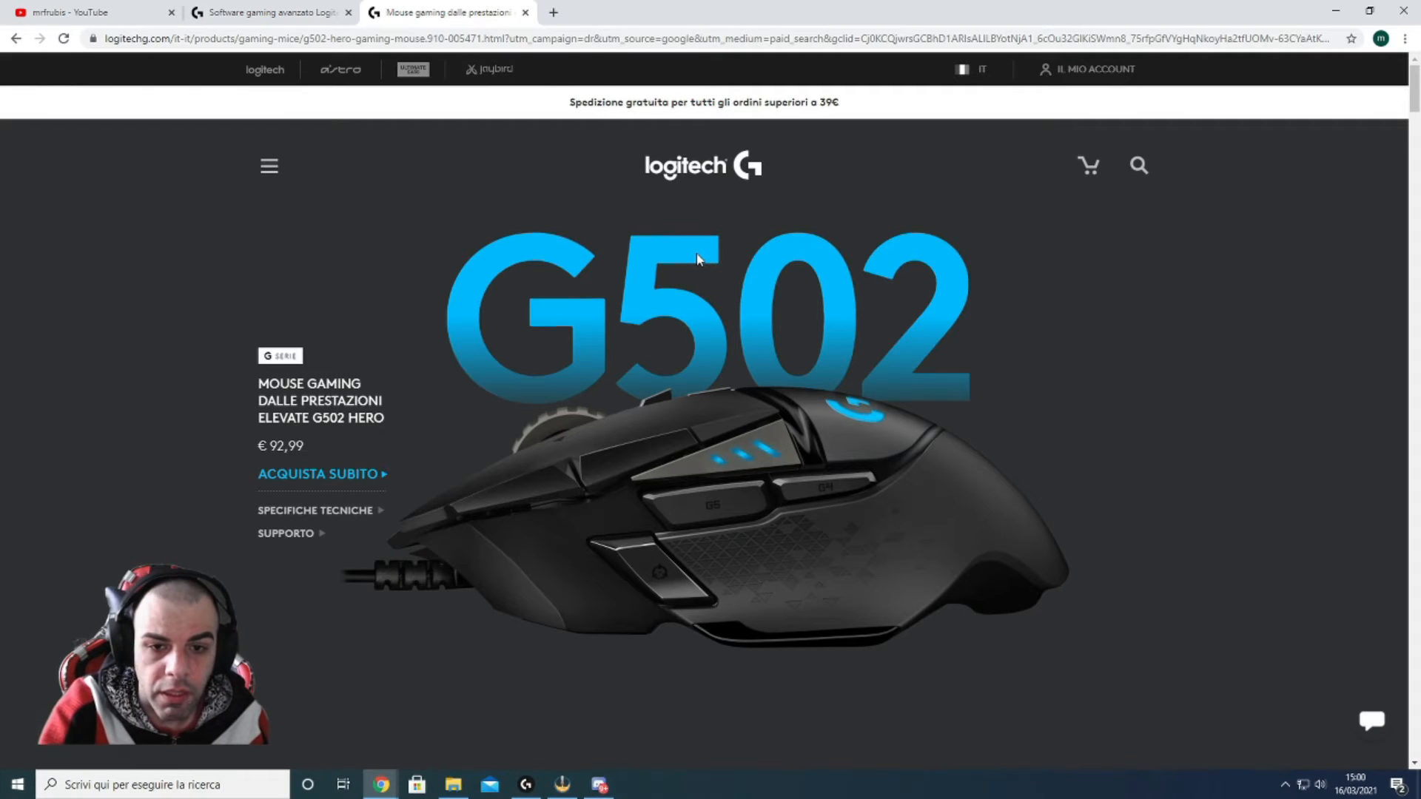
mouse_move(915, 326)
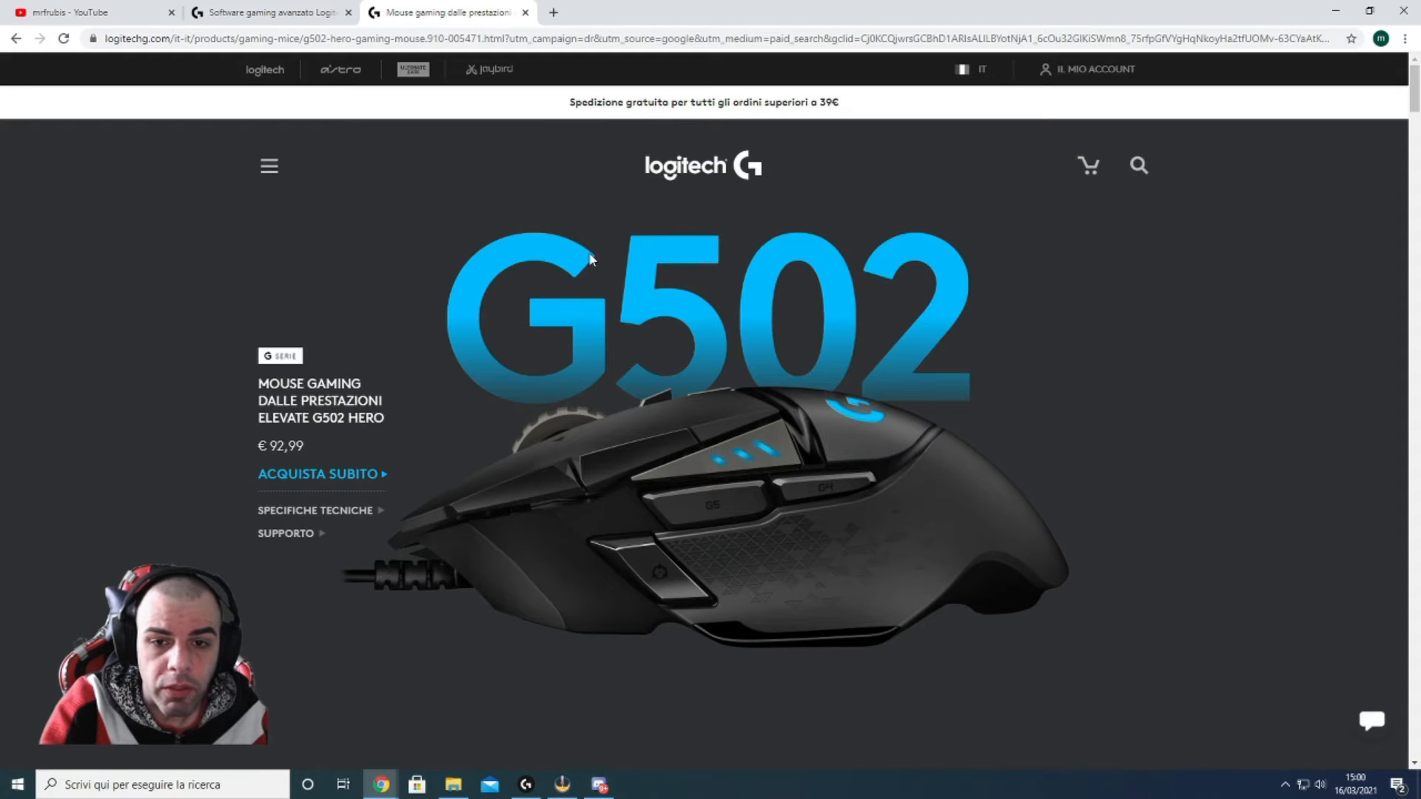
mouse_move(1122, 293)
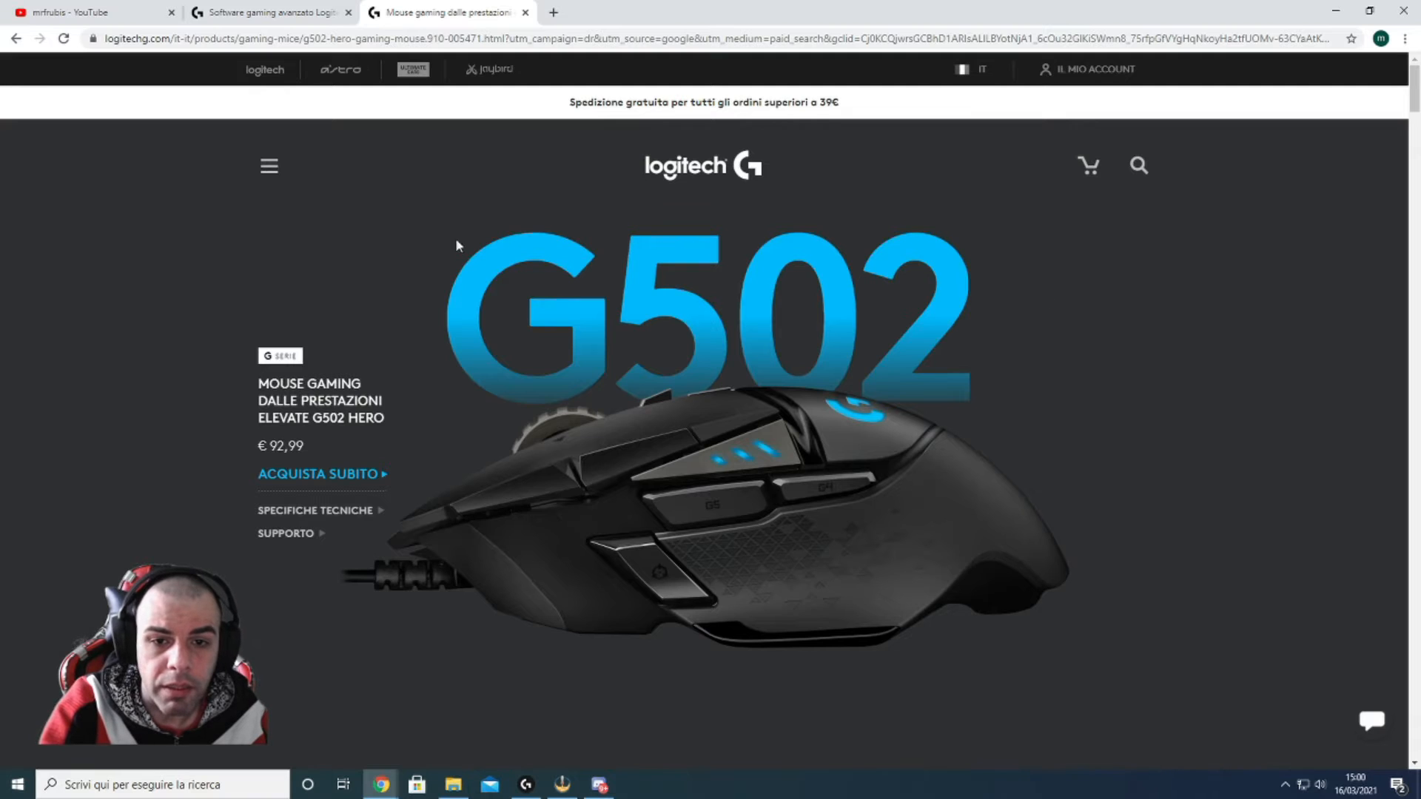
mouse_move(649, 266)
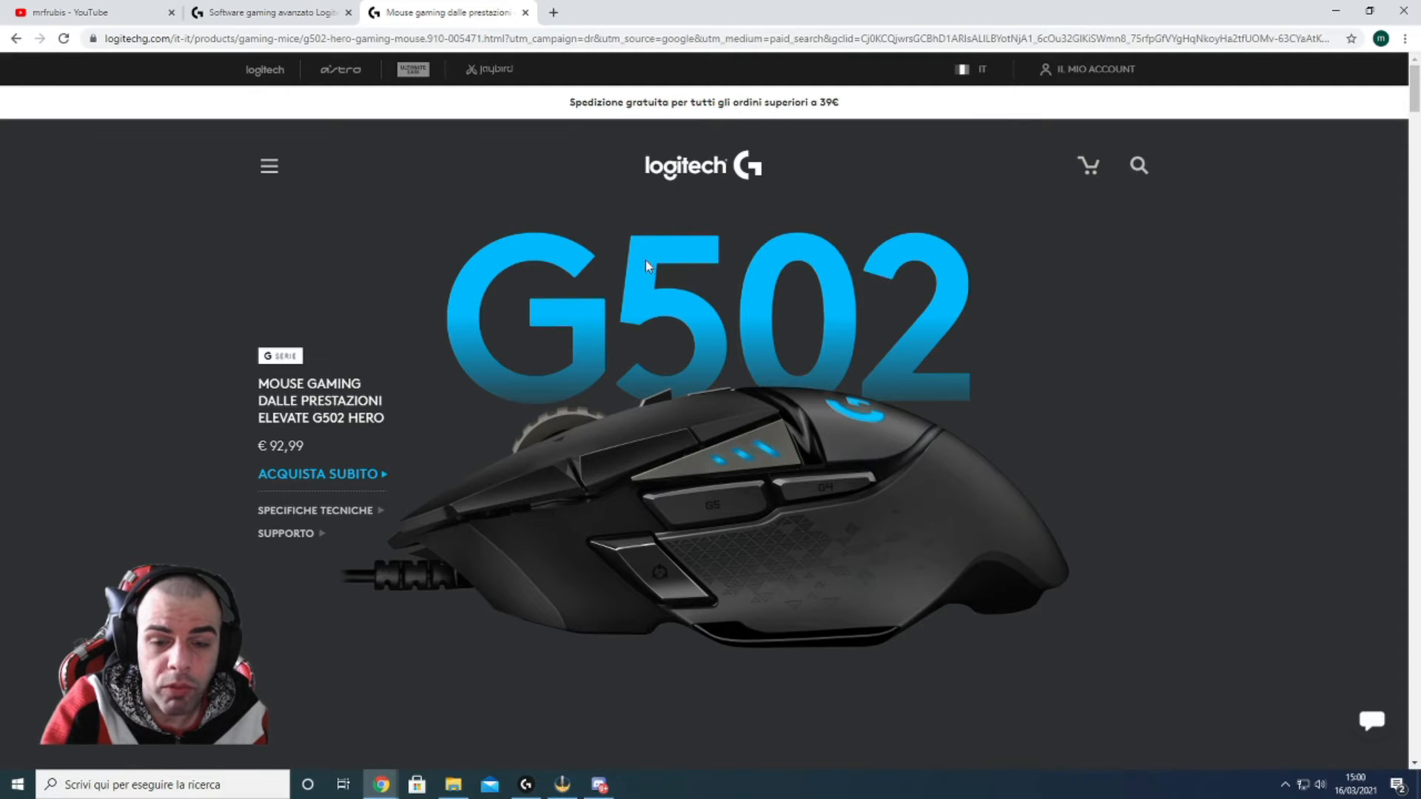
mouse_move(505, 277)
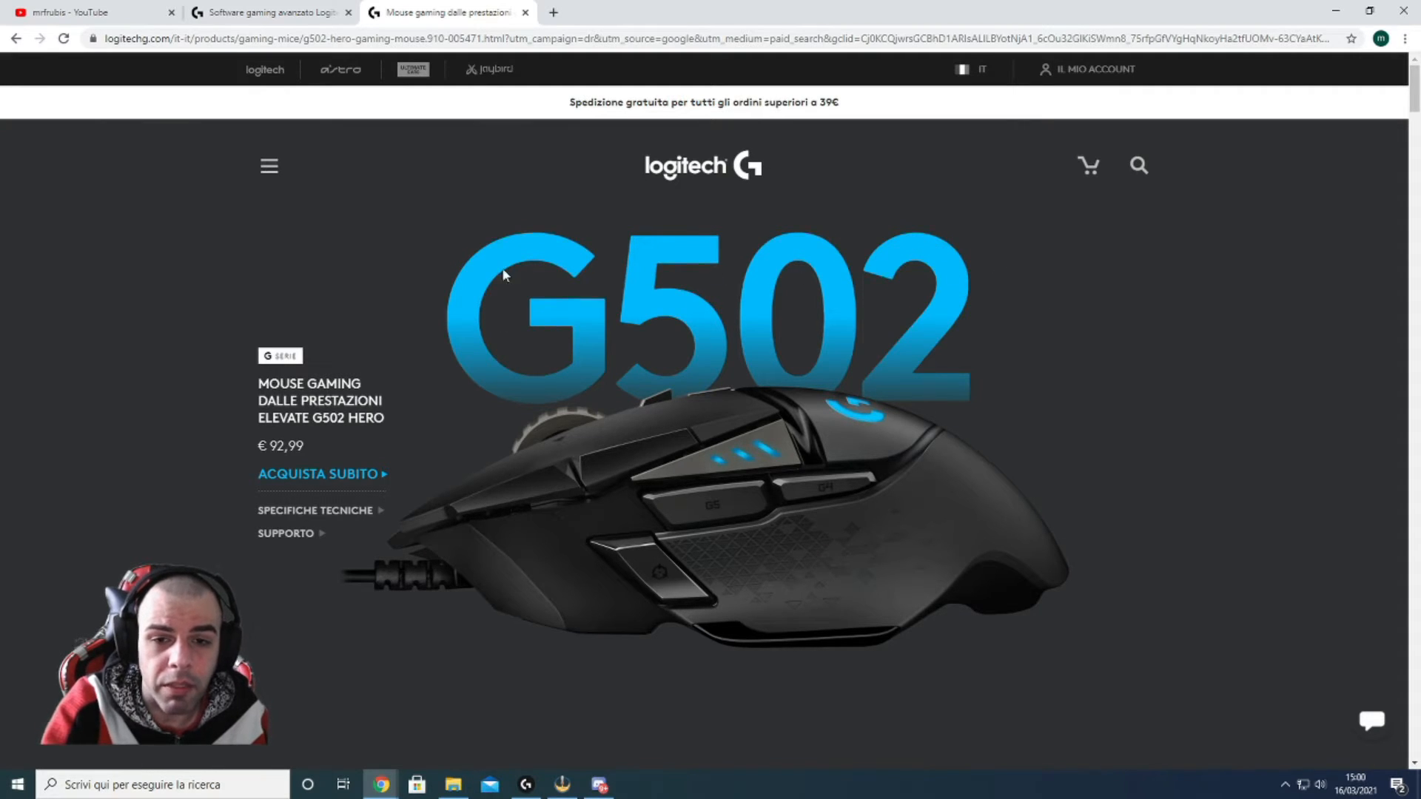
mouse_move(624, 267)
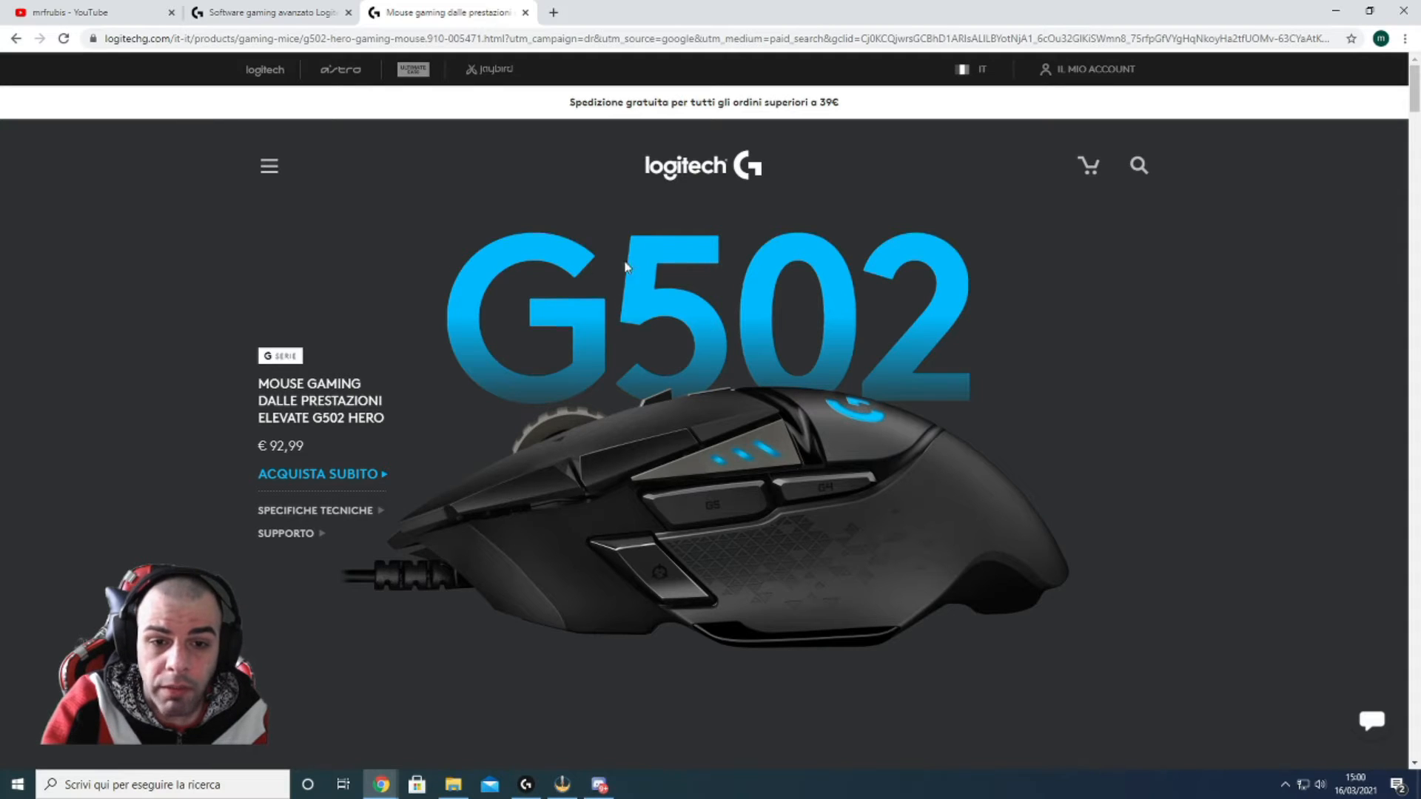
mouse_move(643, 576)
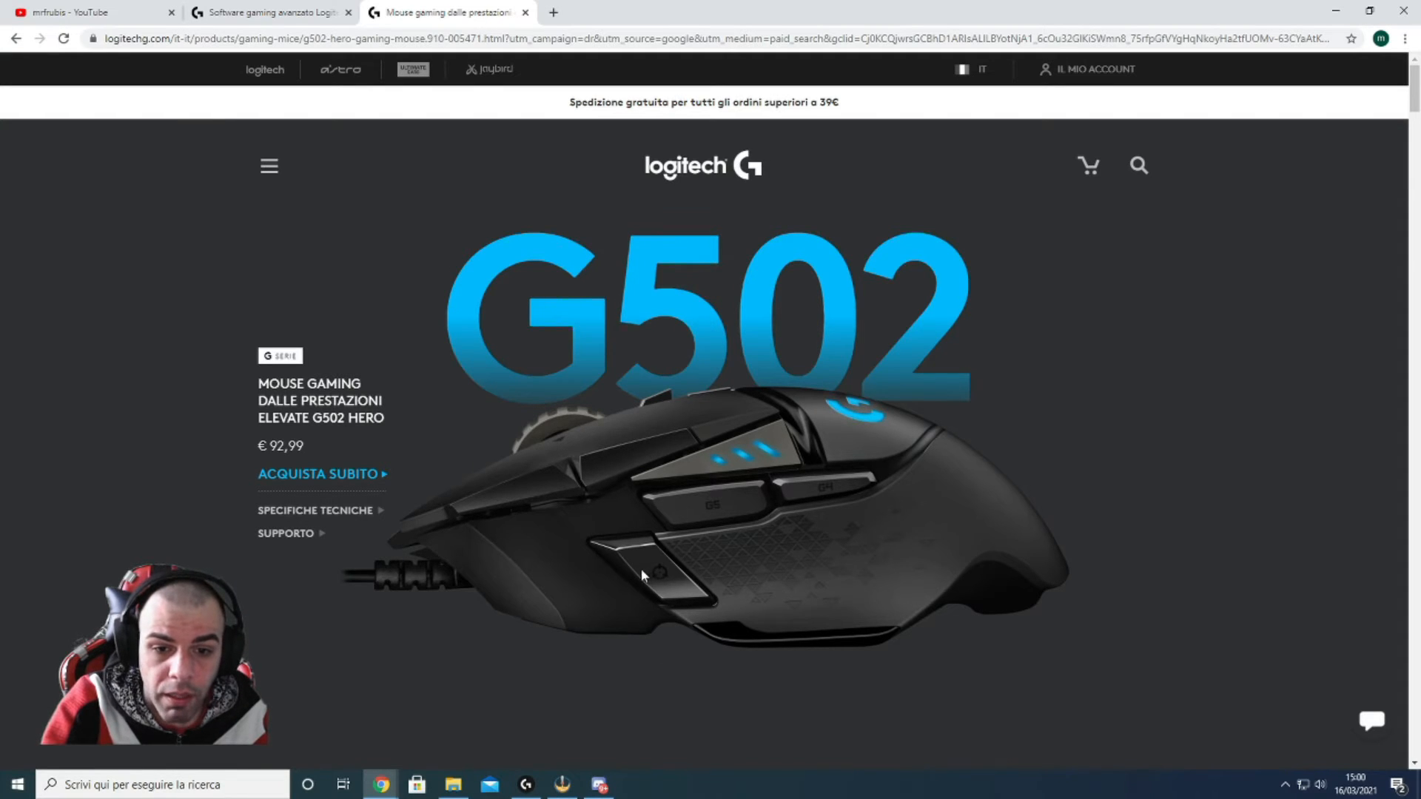
mouse_move(663, 625)
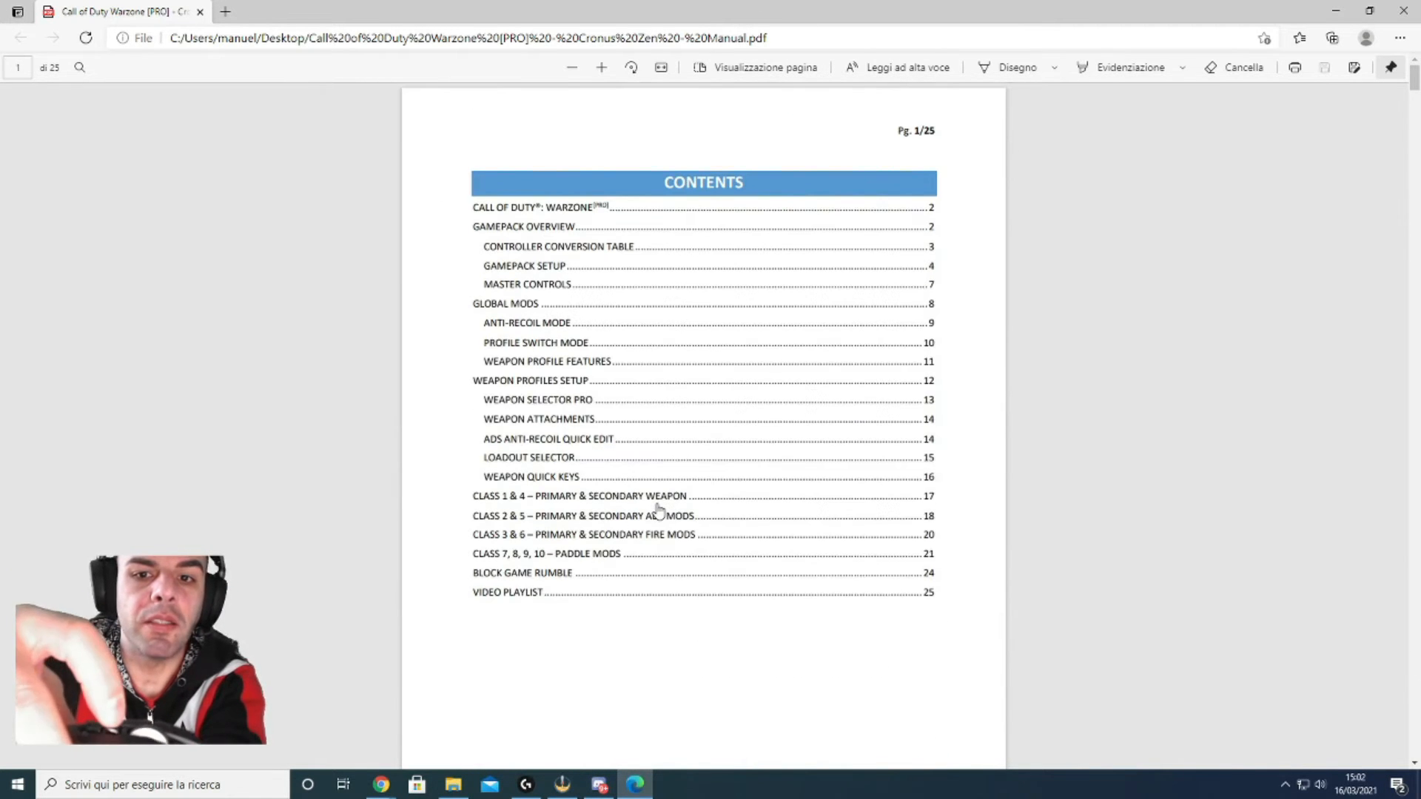
Scroll the Cronus Zen Warzone manual PDF from the contents page to the Gamepack Setup page
scroll(down, 3)
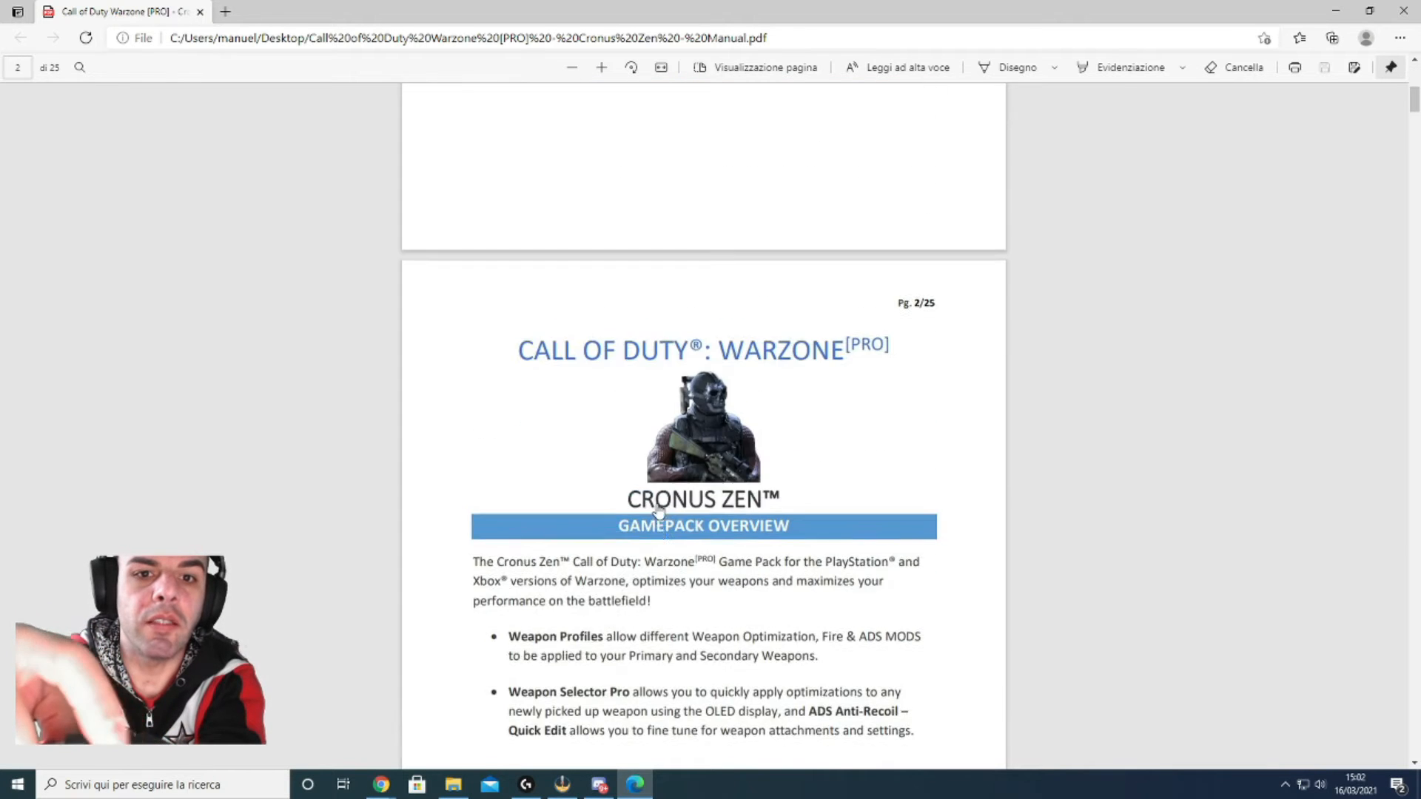
scroll(down, 3)
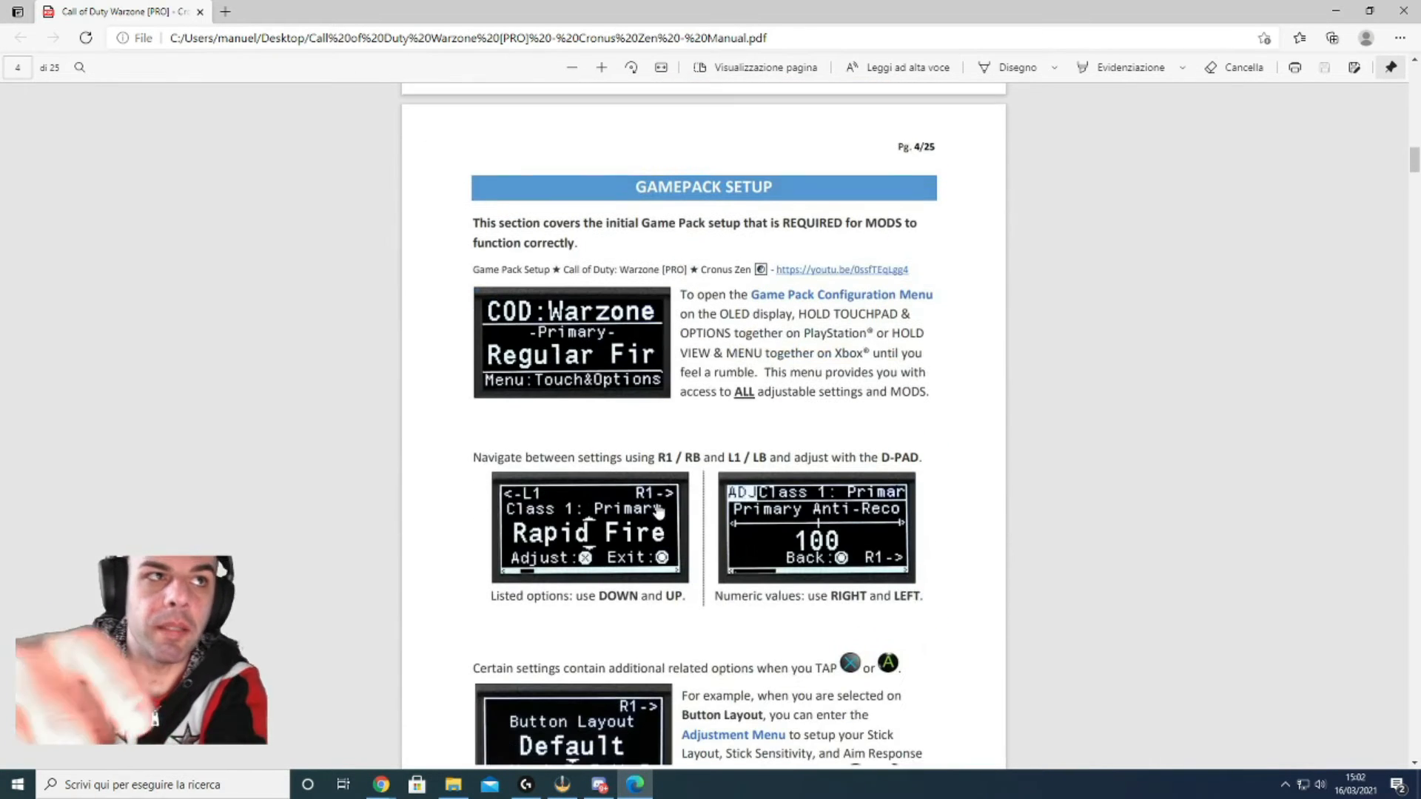
scroll(down, 3)
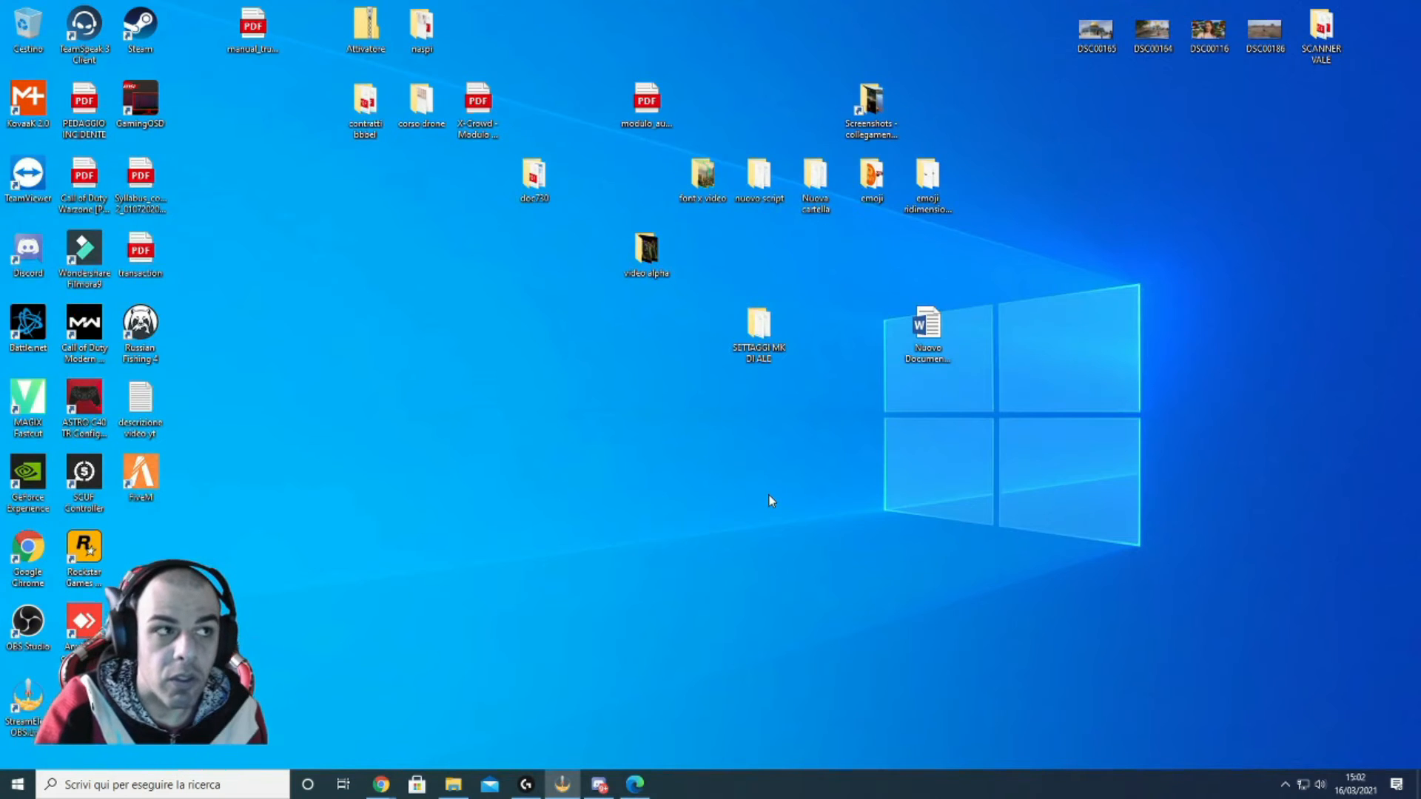
Bring Chrome back and scroll the G502 HERO page down to '11 Pulsanti Programmabili'
click(524, 785)
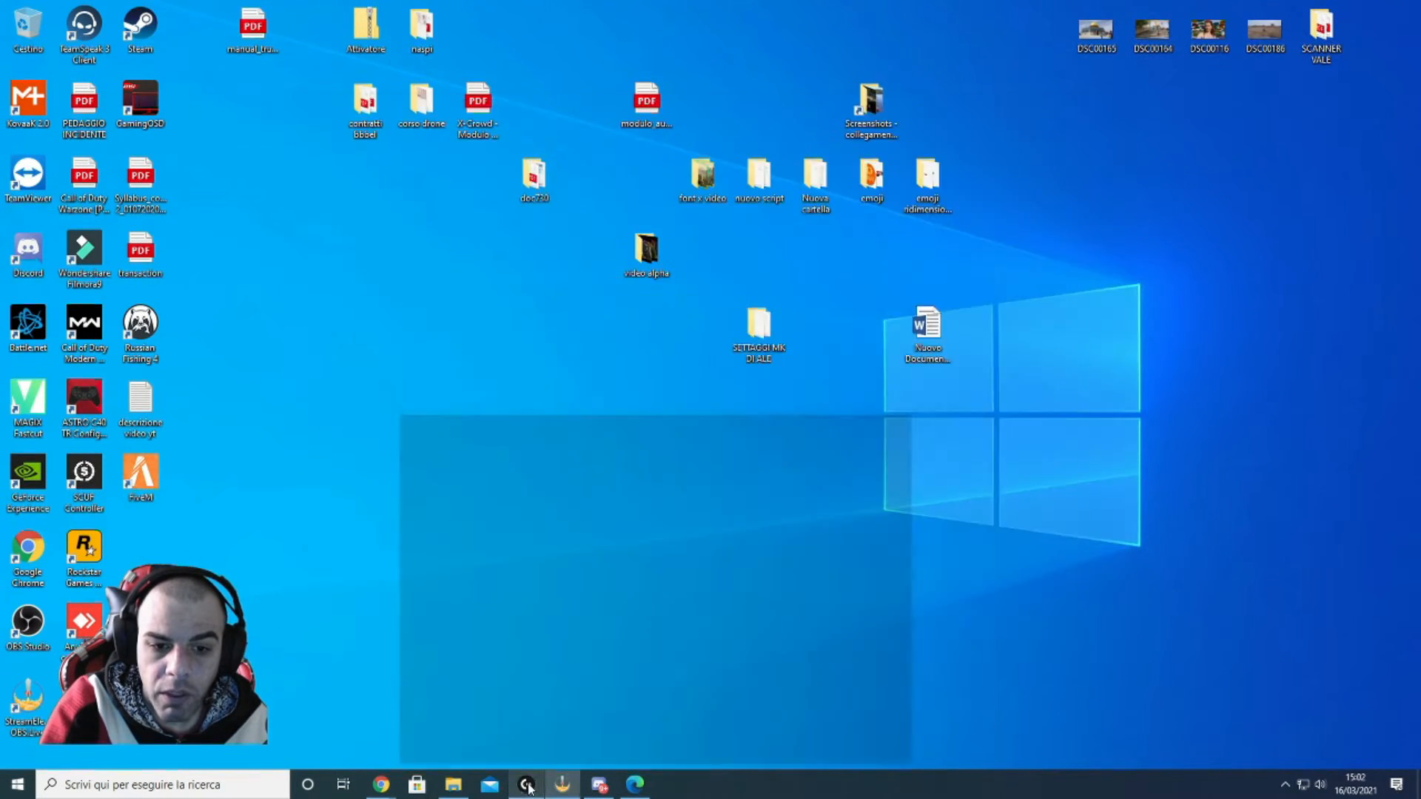
click(394, 786)
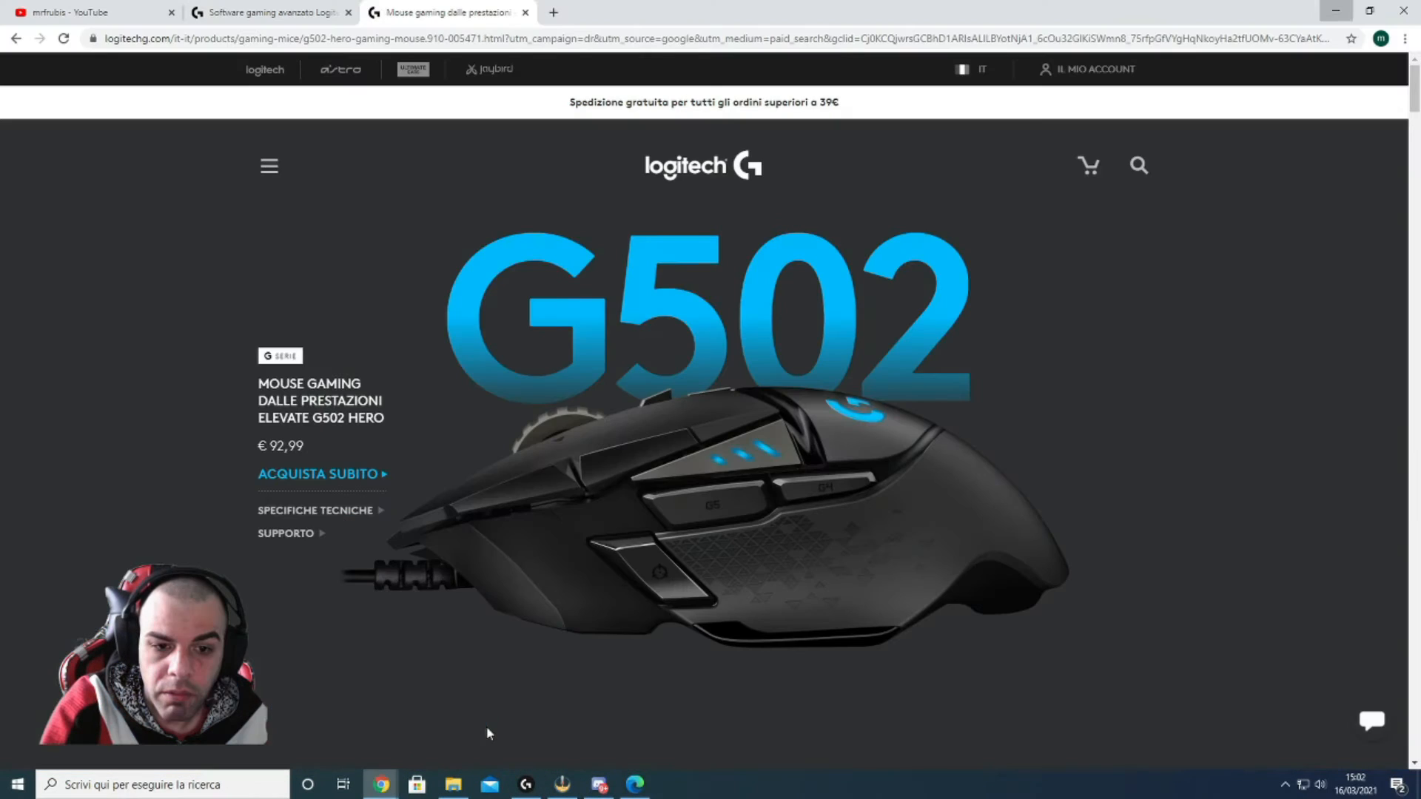
mouse_move(669, 359)
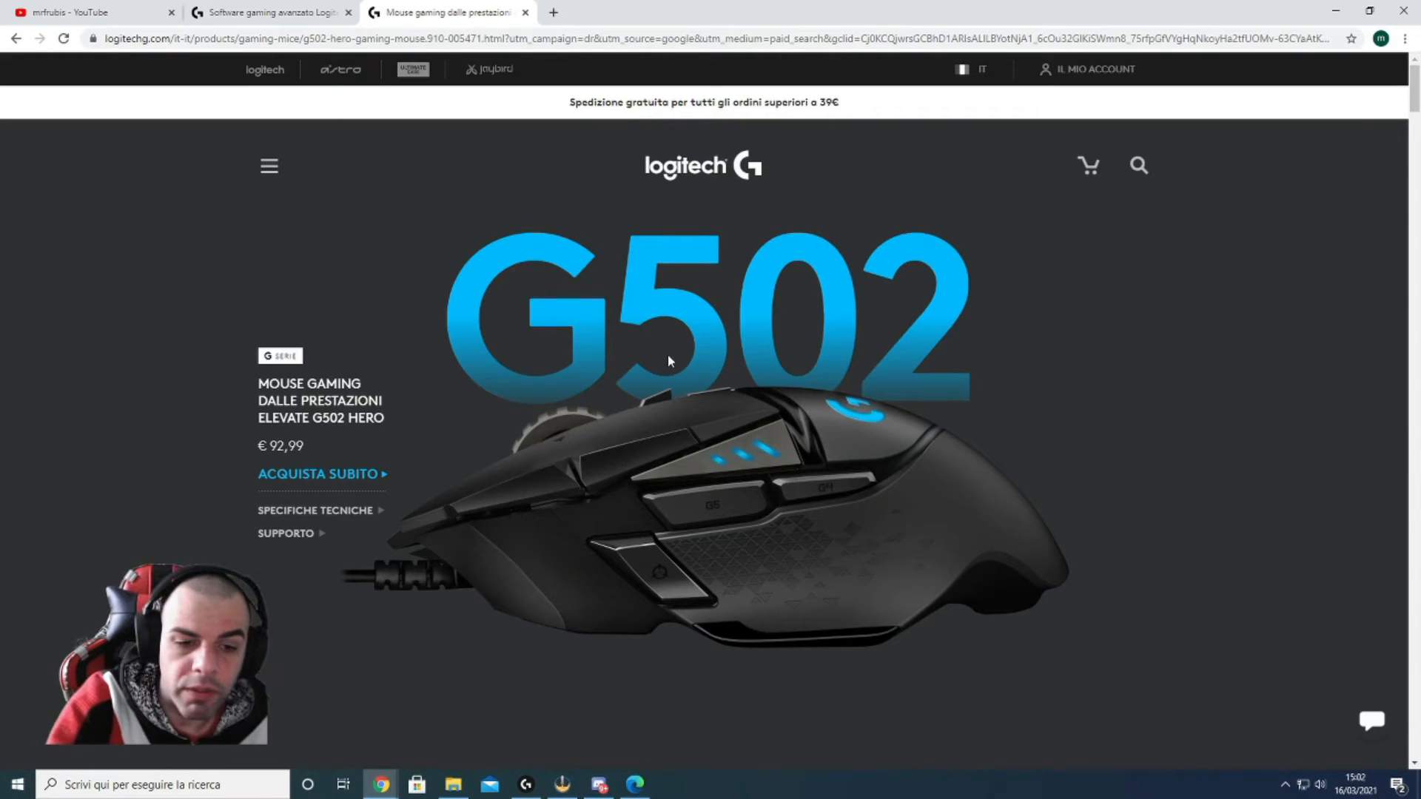
scroll(down, 3)
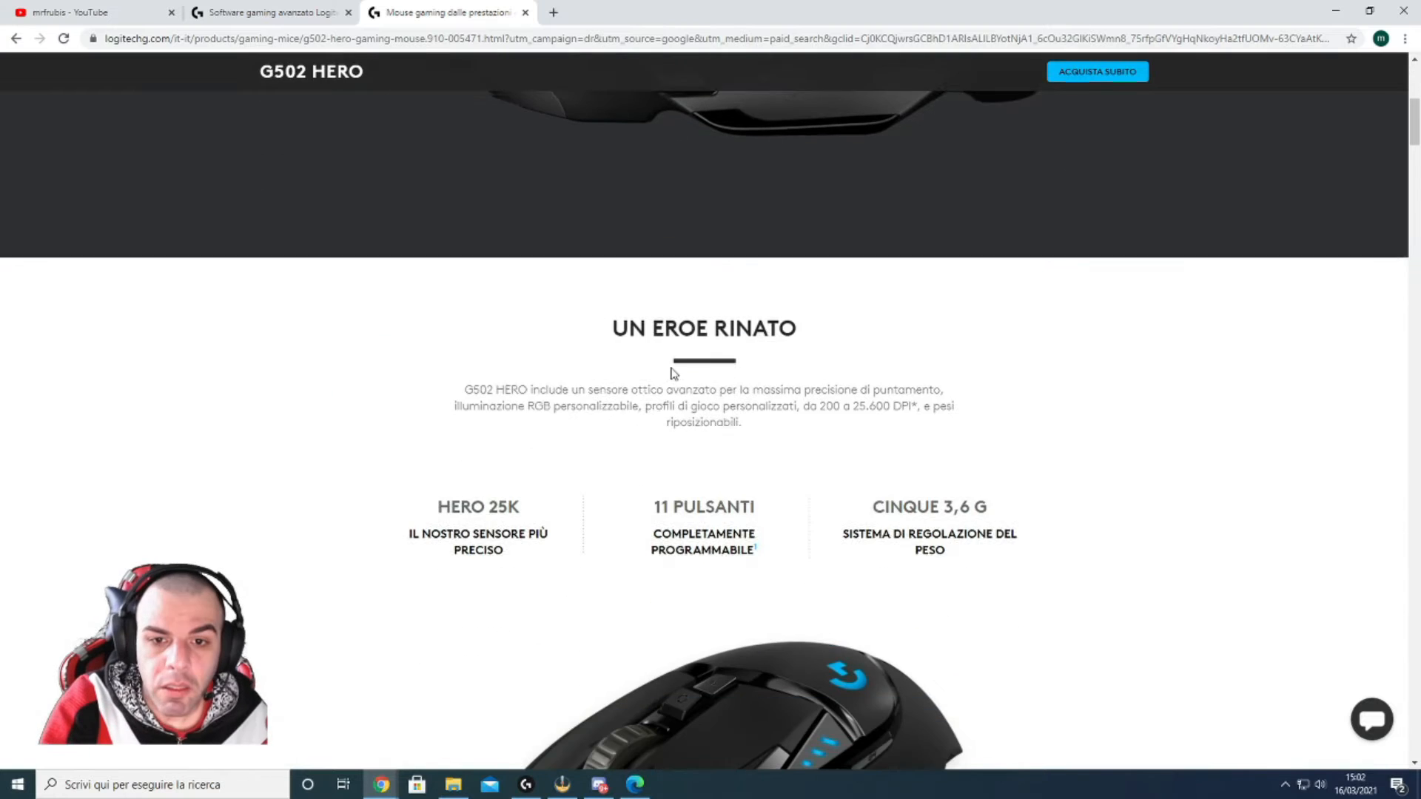
scroll(down, 3)
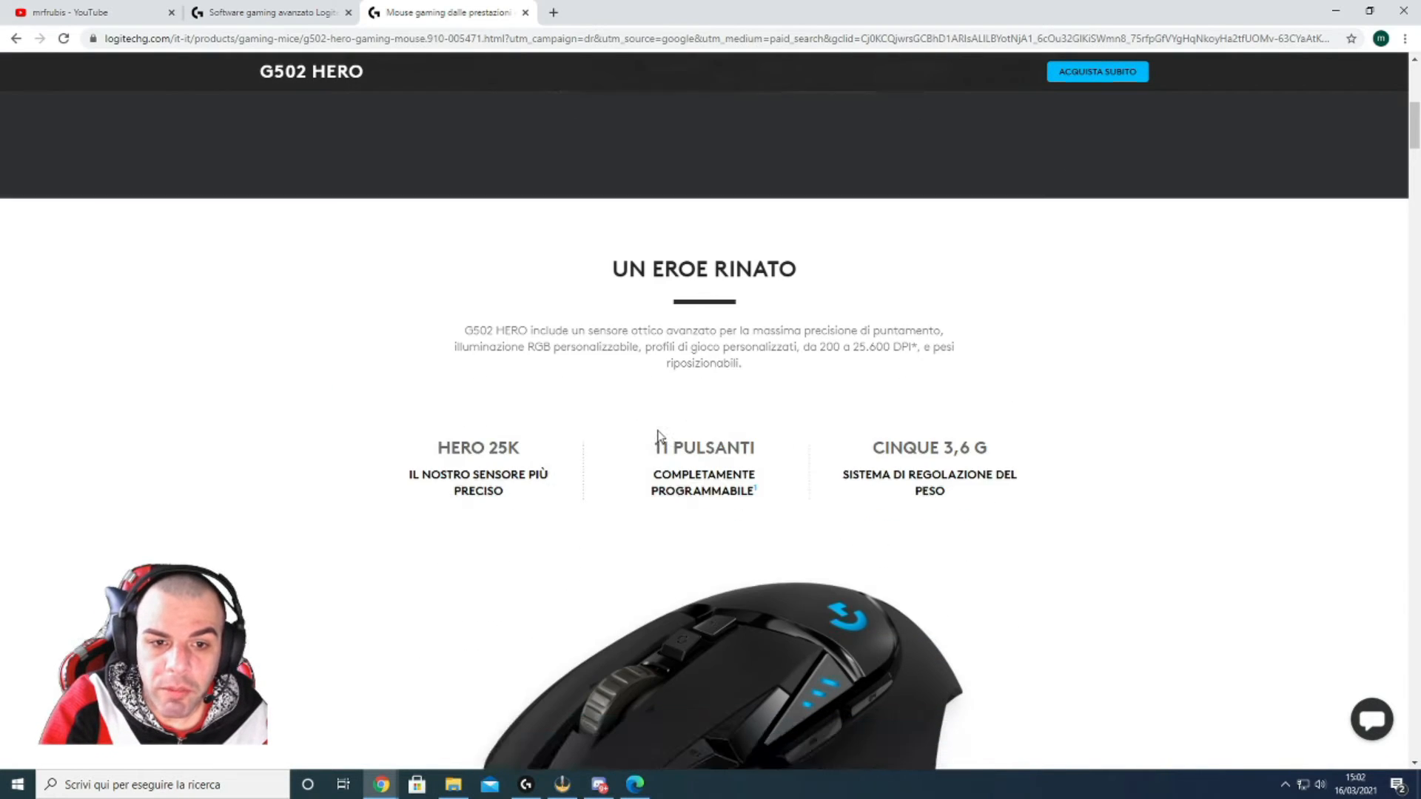
scroll(down, 3)
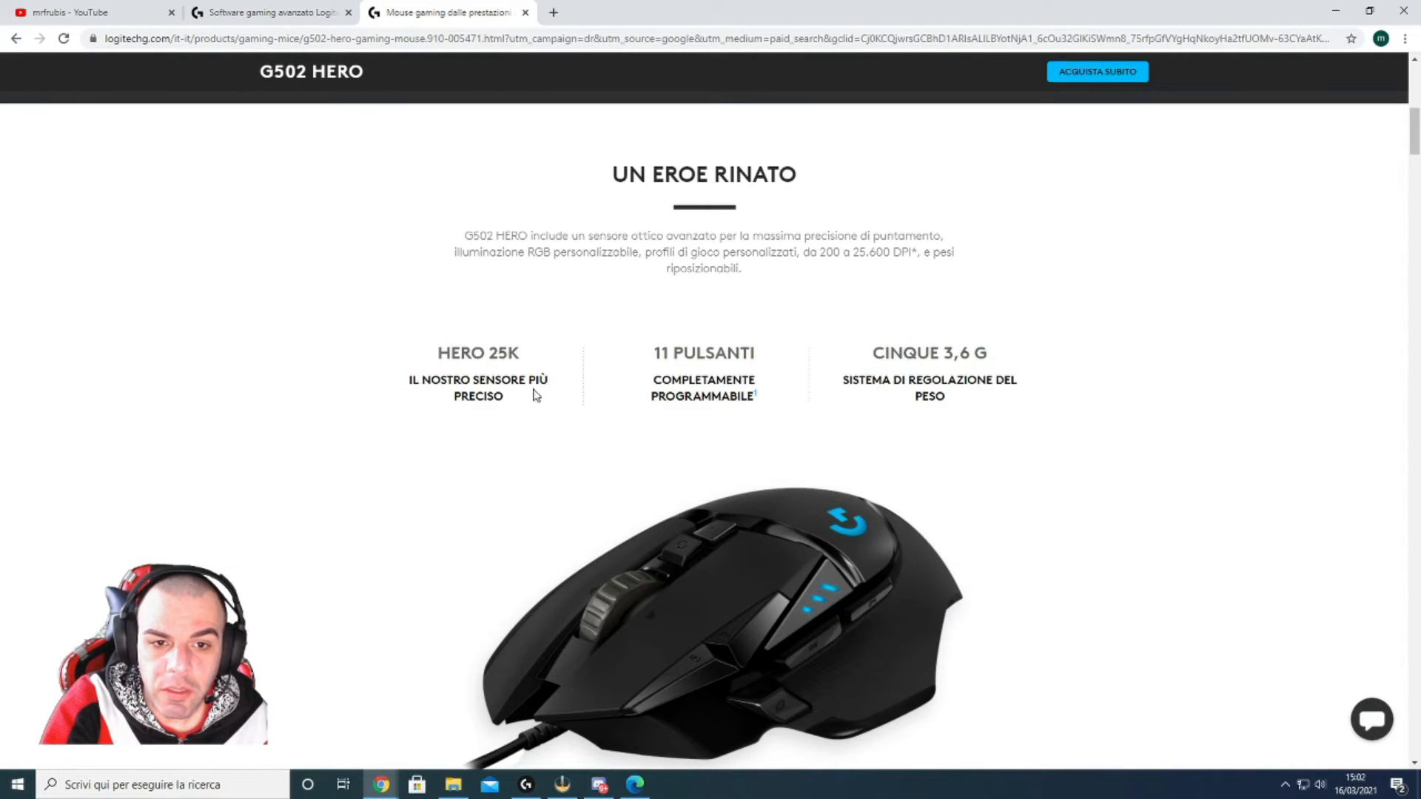
mouse_move(723, 423)
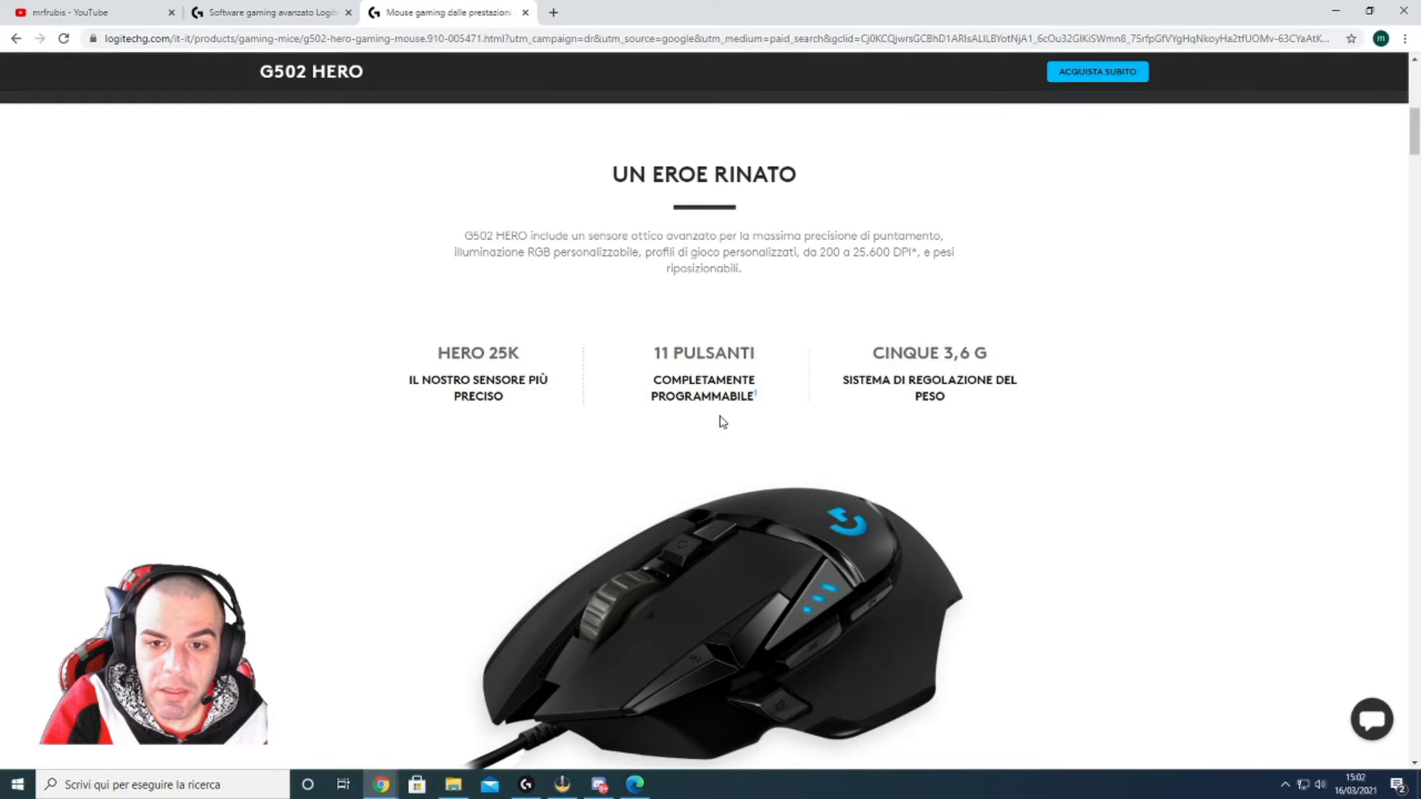
scroll(down, 3)
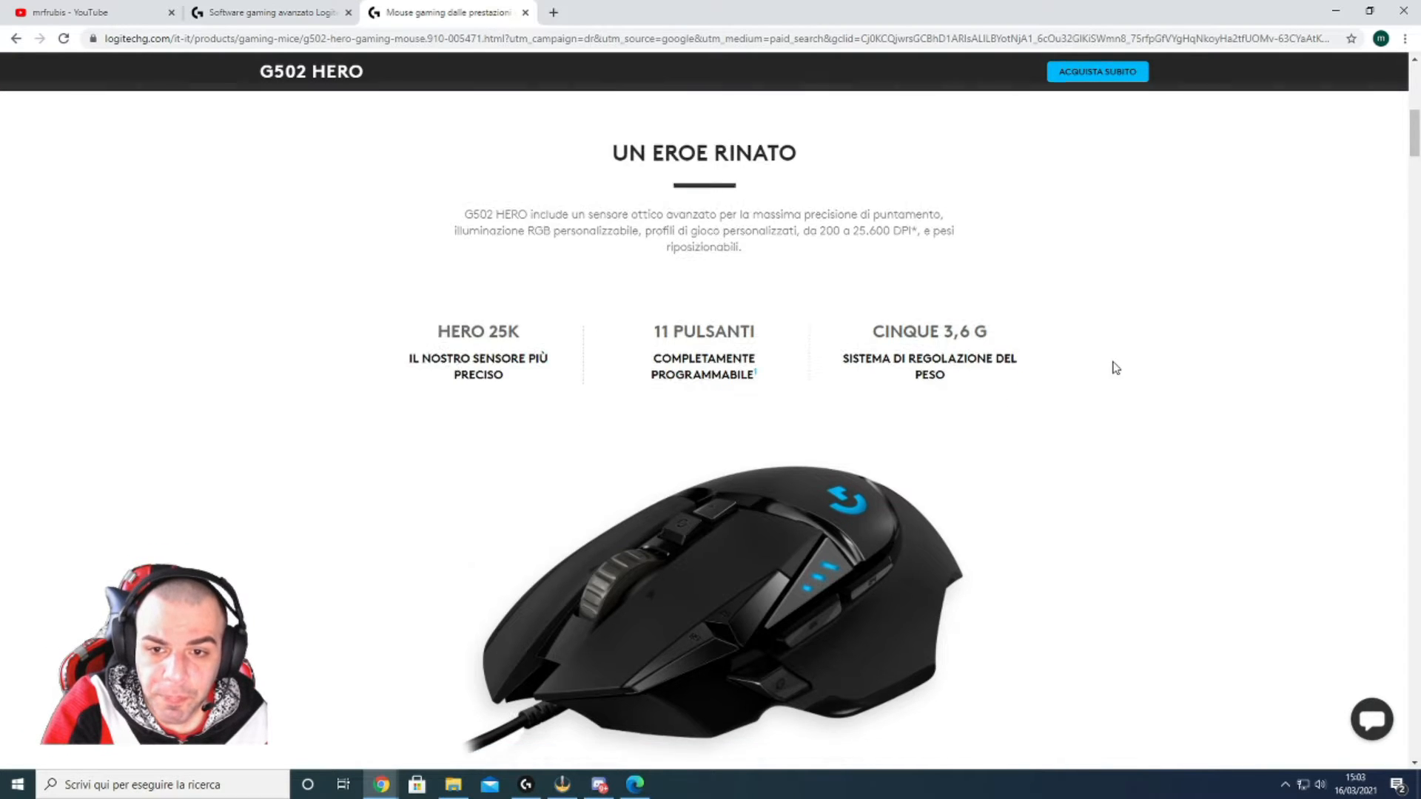
scroll(down, 3)
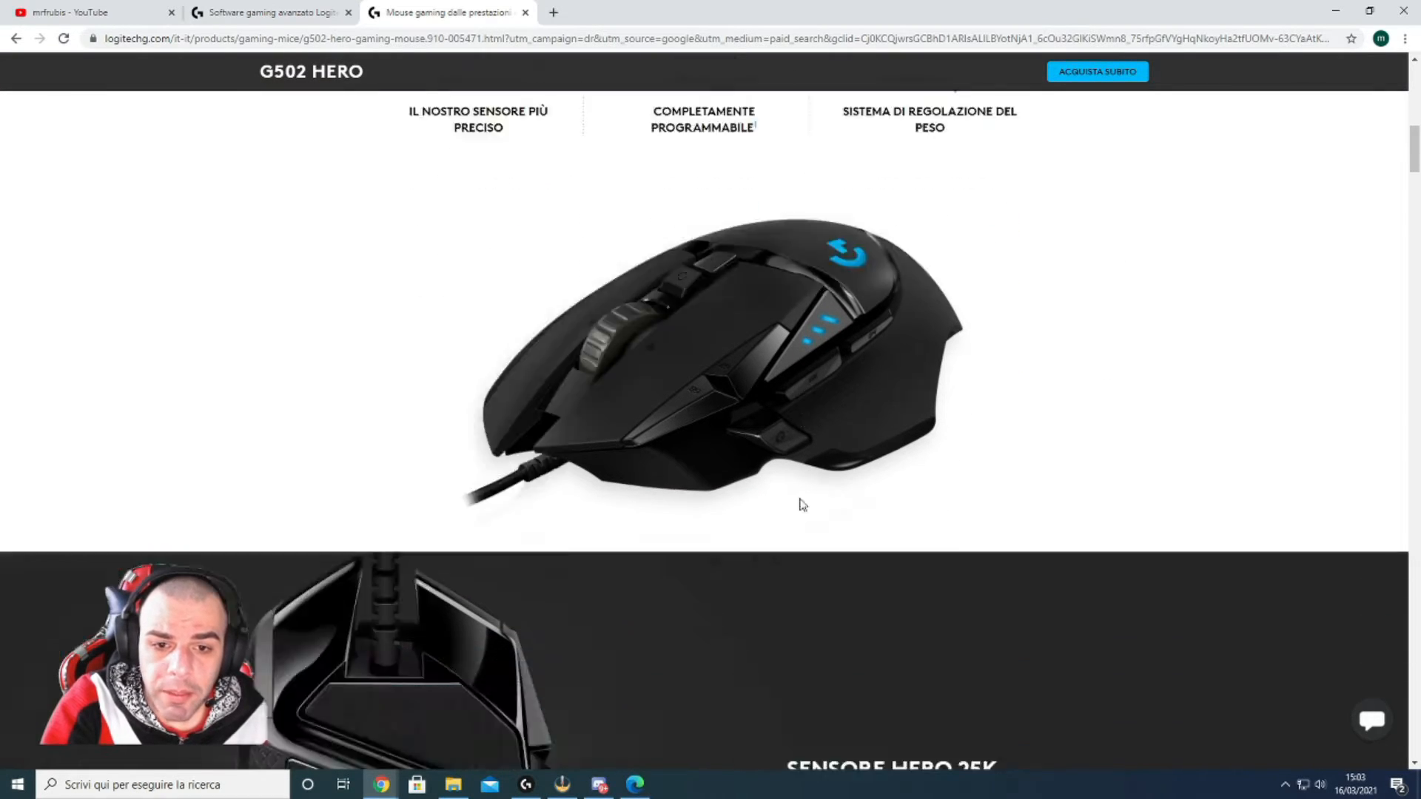
scroll(down, 3)
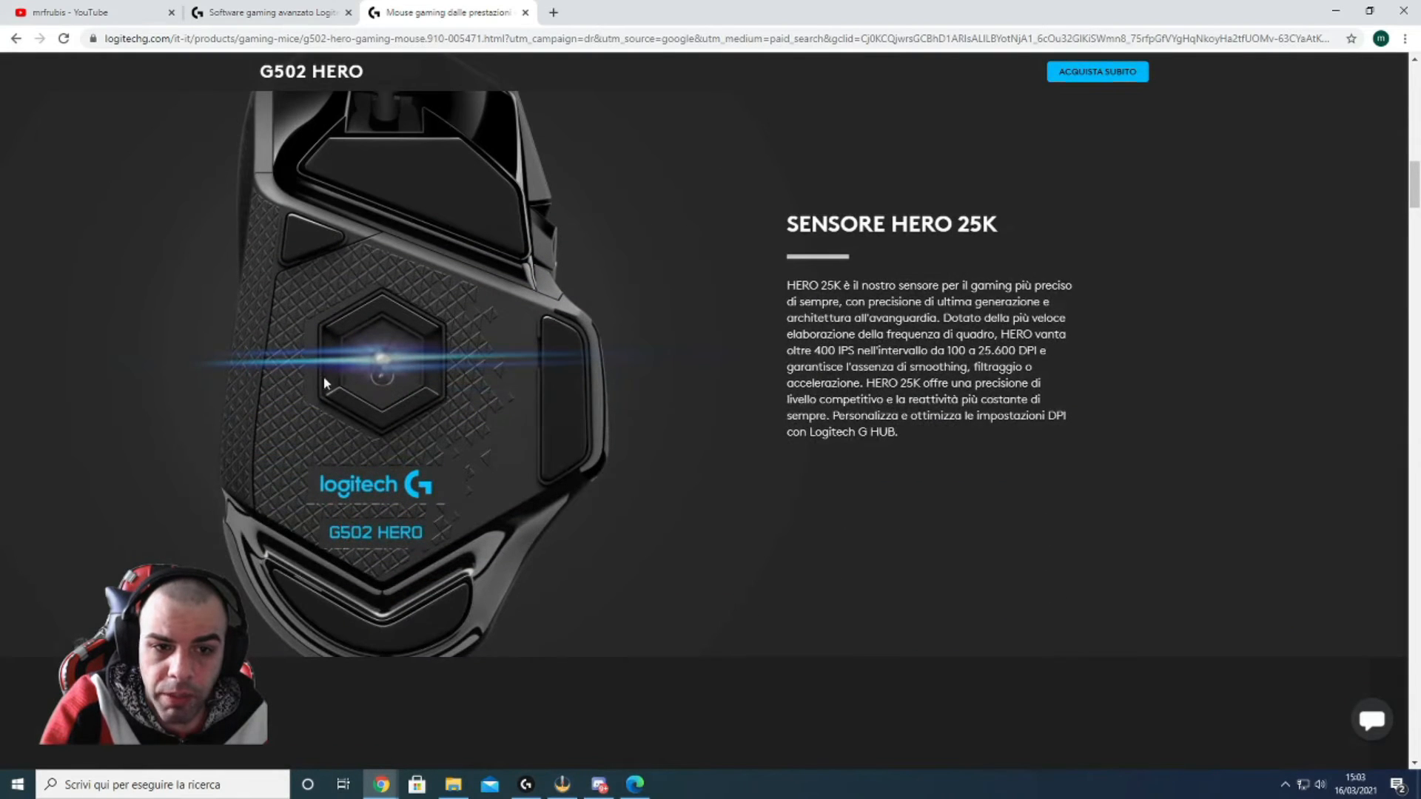
mouse_move(415, 416)
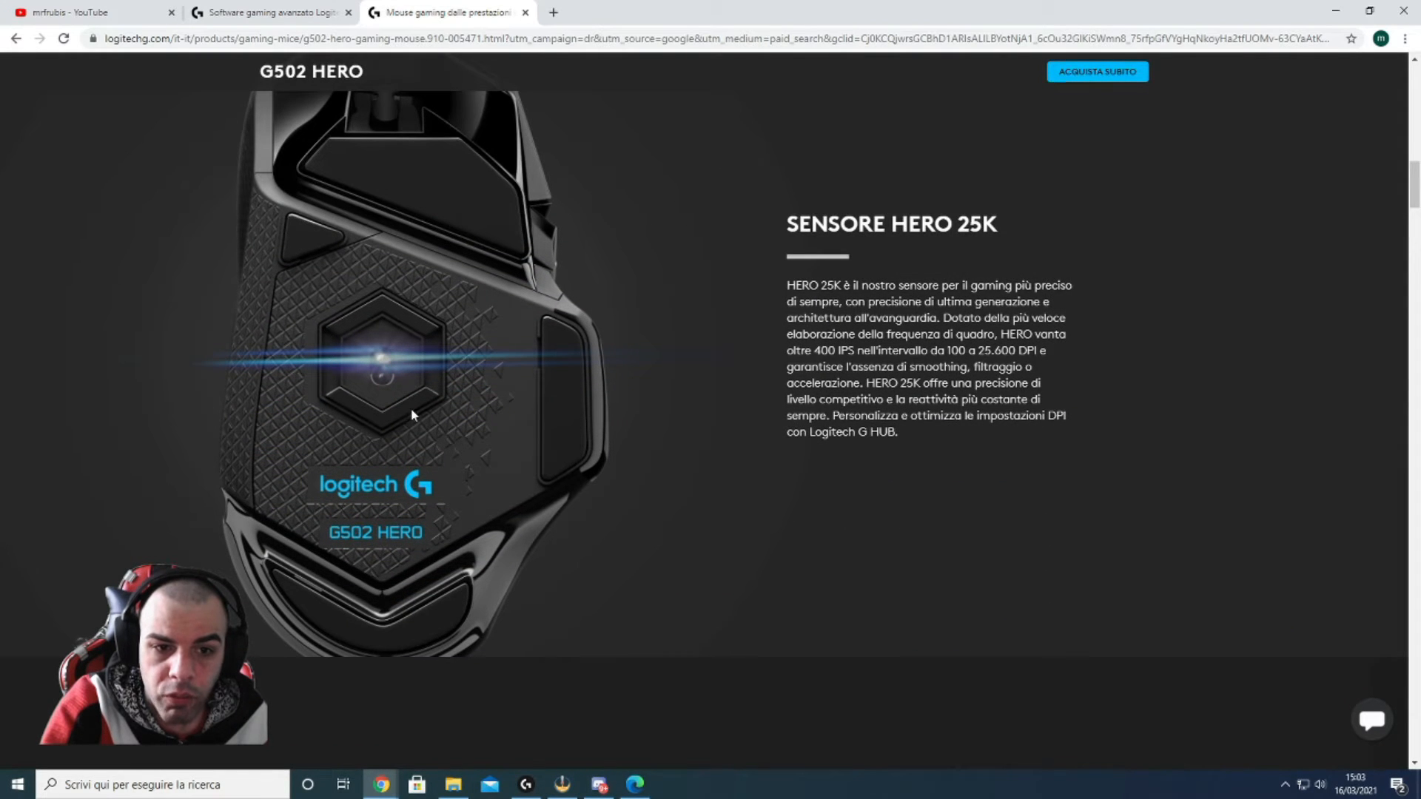
Continue scrolling to the 'Modifica istantanea del valore DPI' section
scroll(down, 3)
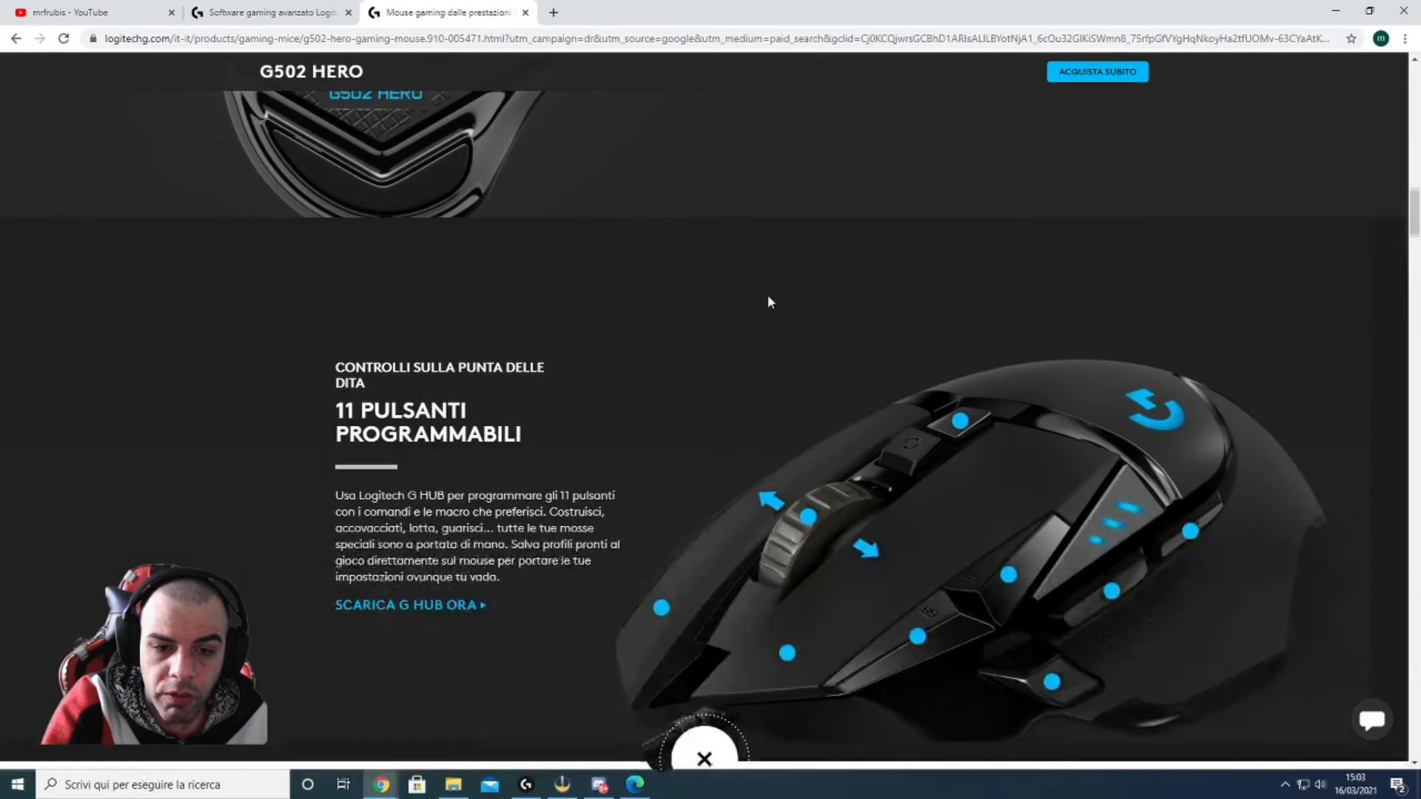
scroll(down, 3)
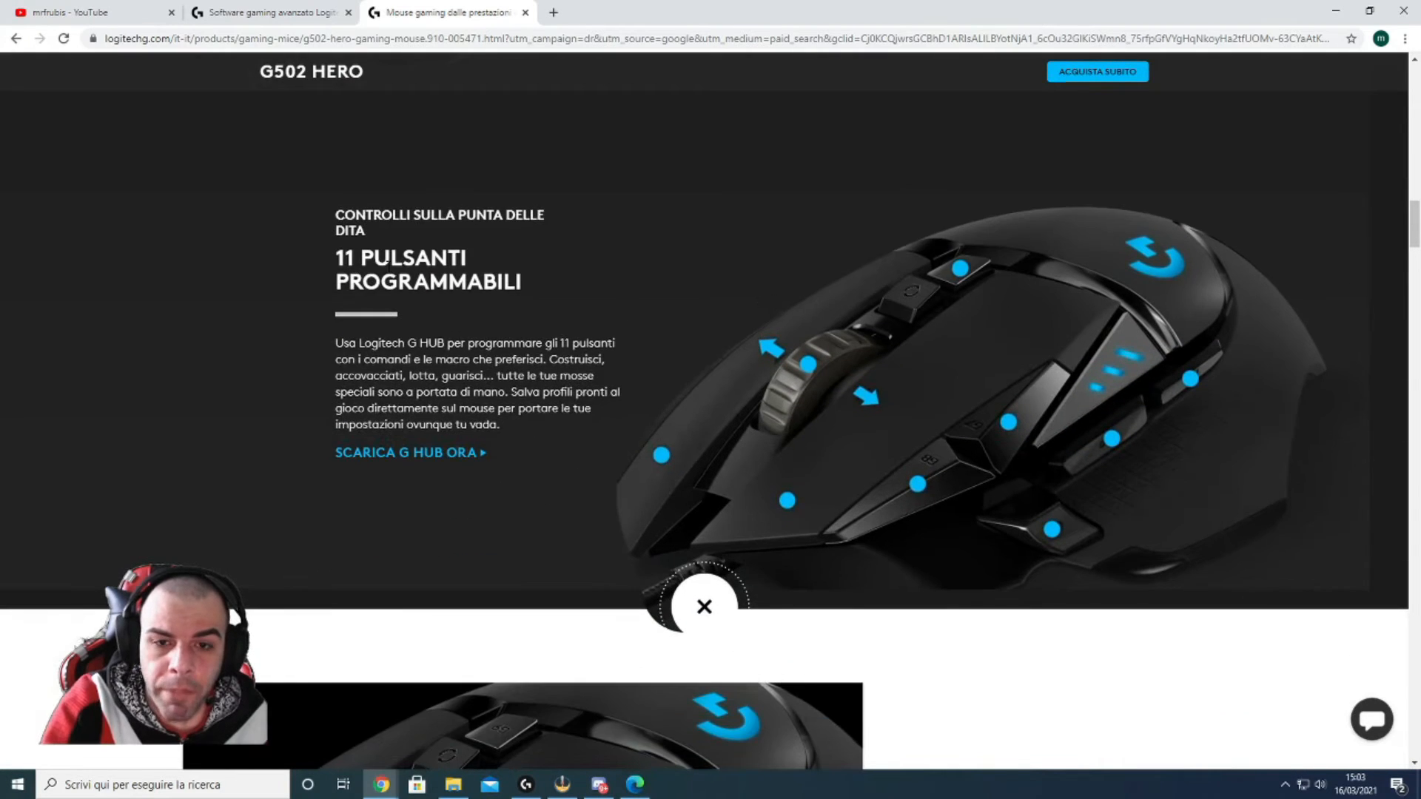
scroll(down, 3)
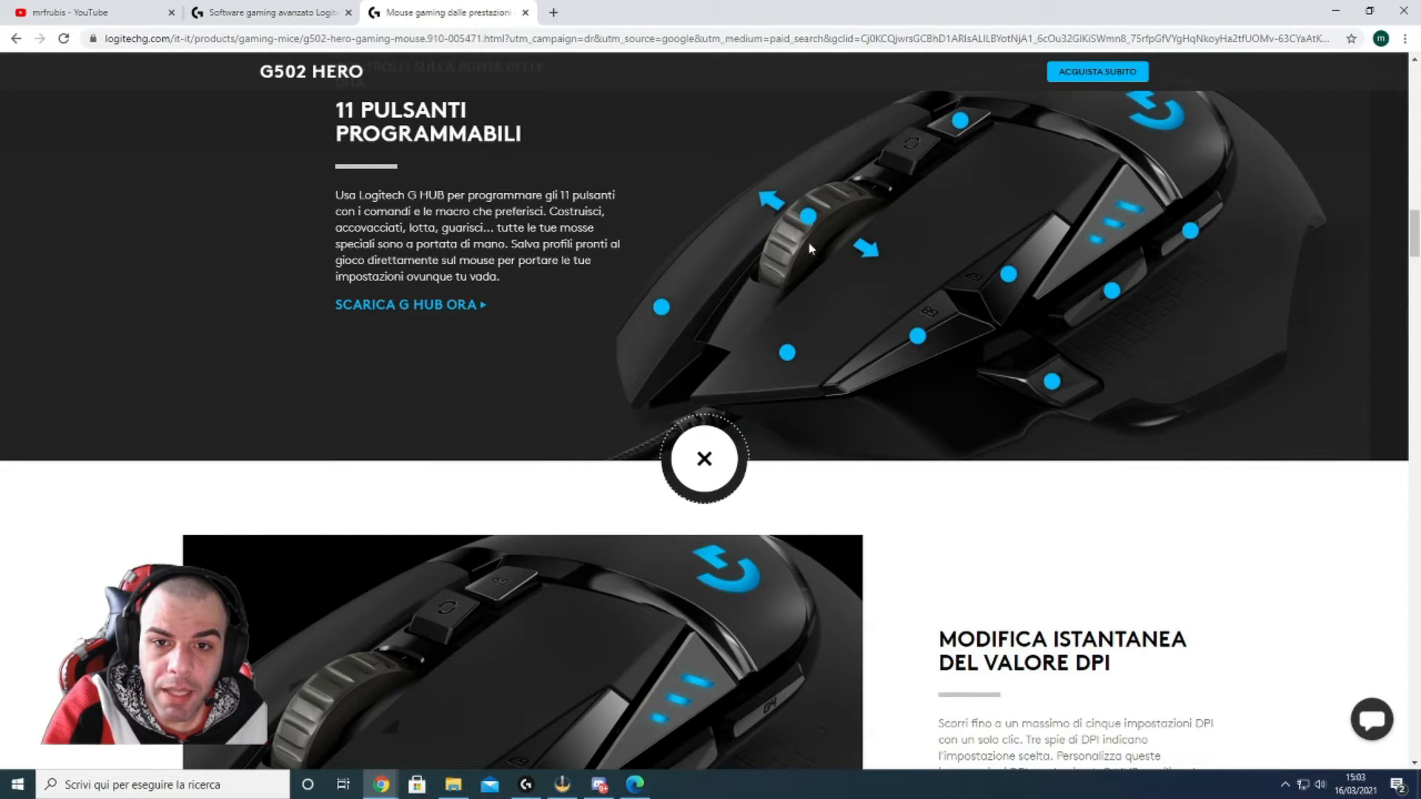
mouse_move(749, 180)
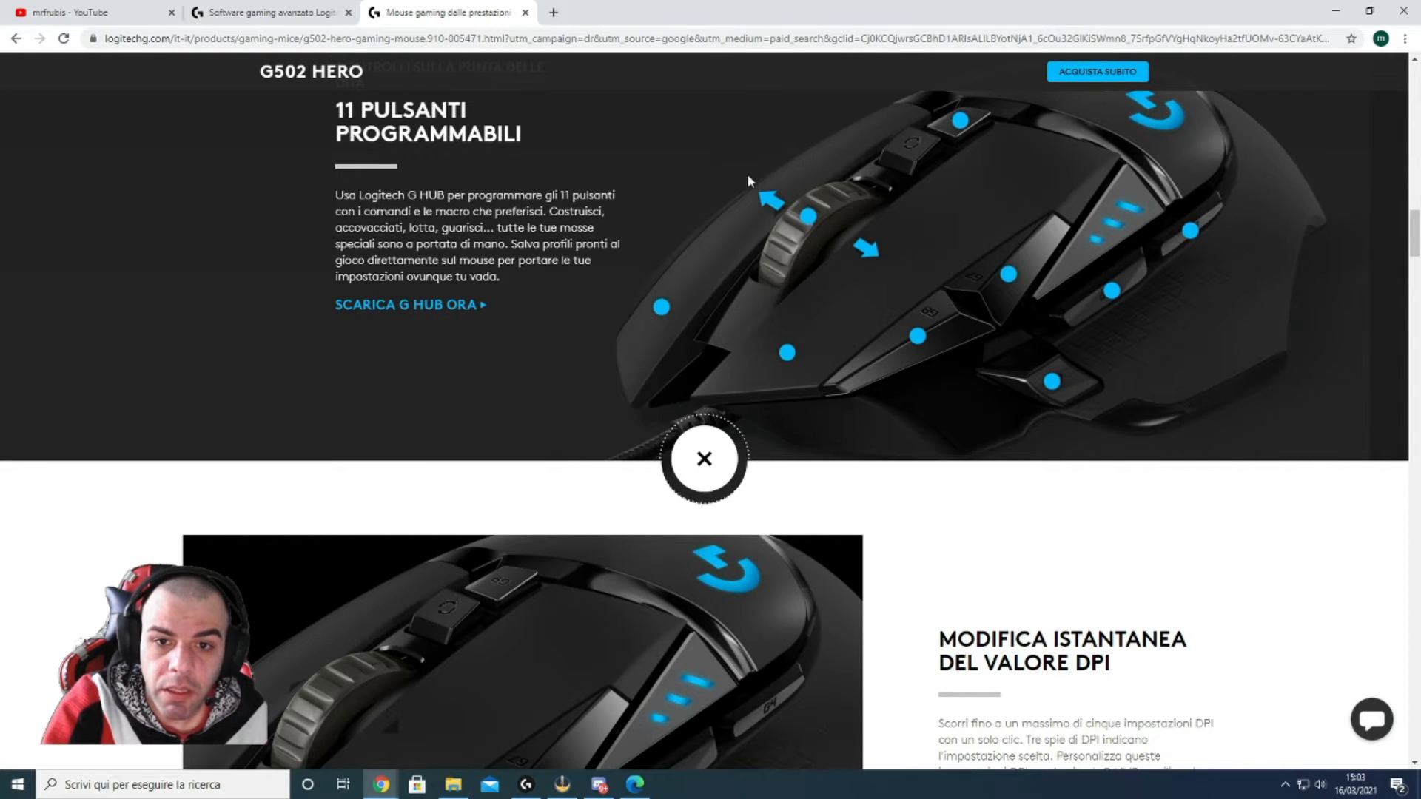
mouse_move(956, 290)
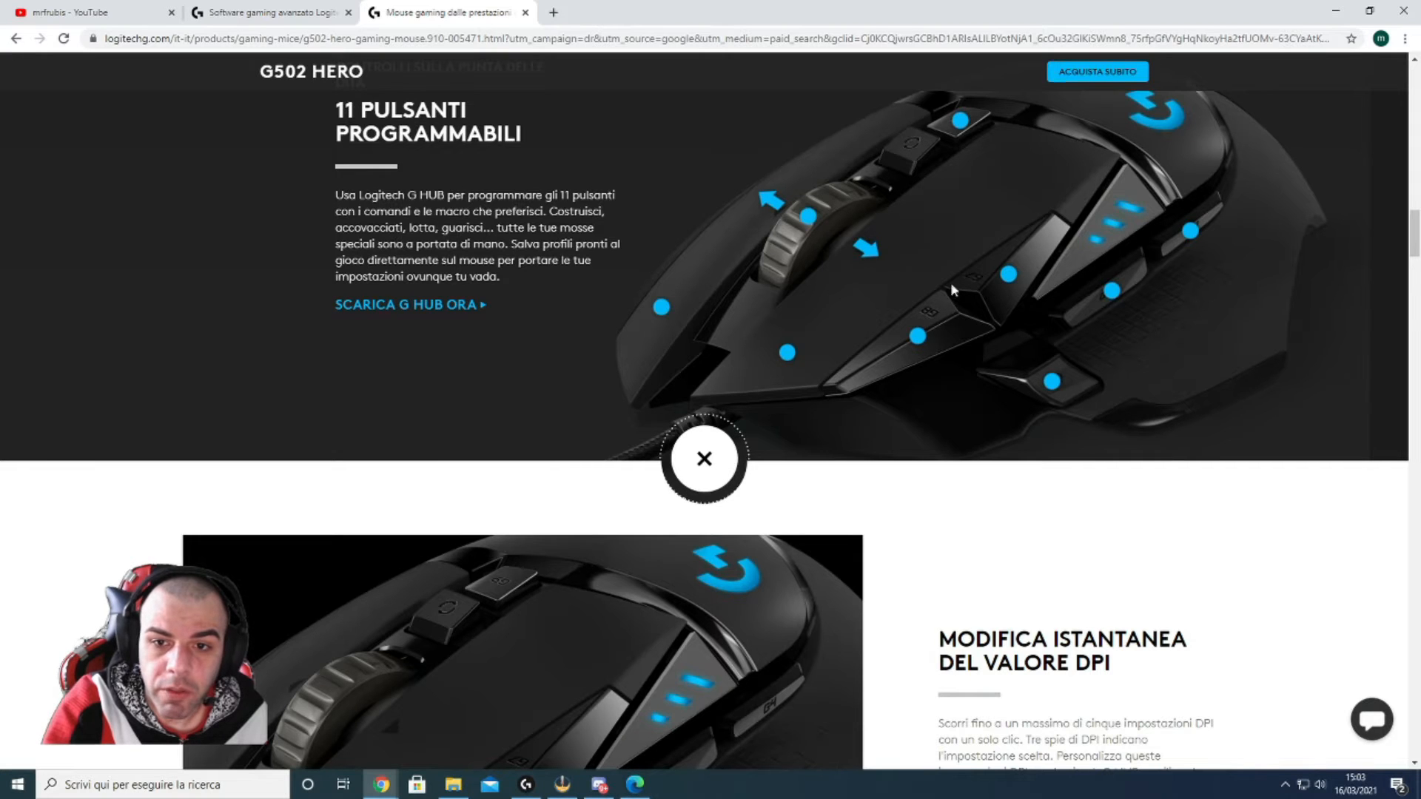
scroll(down, 3)
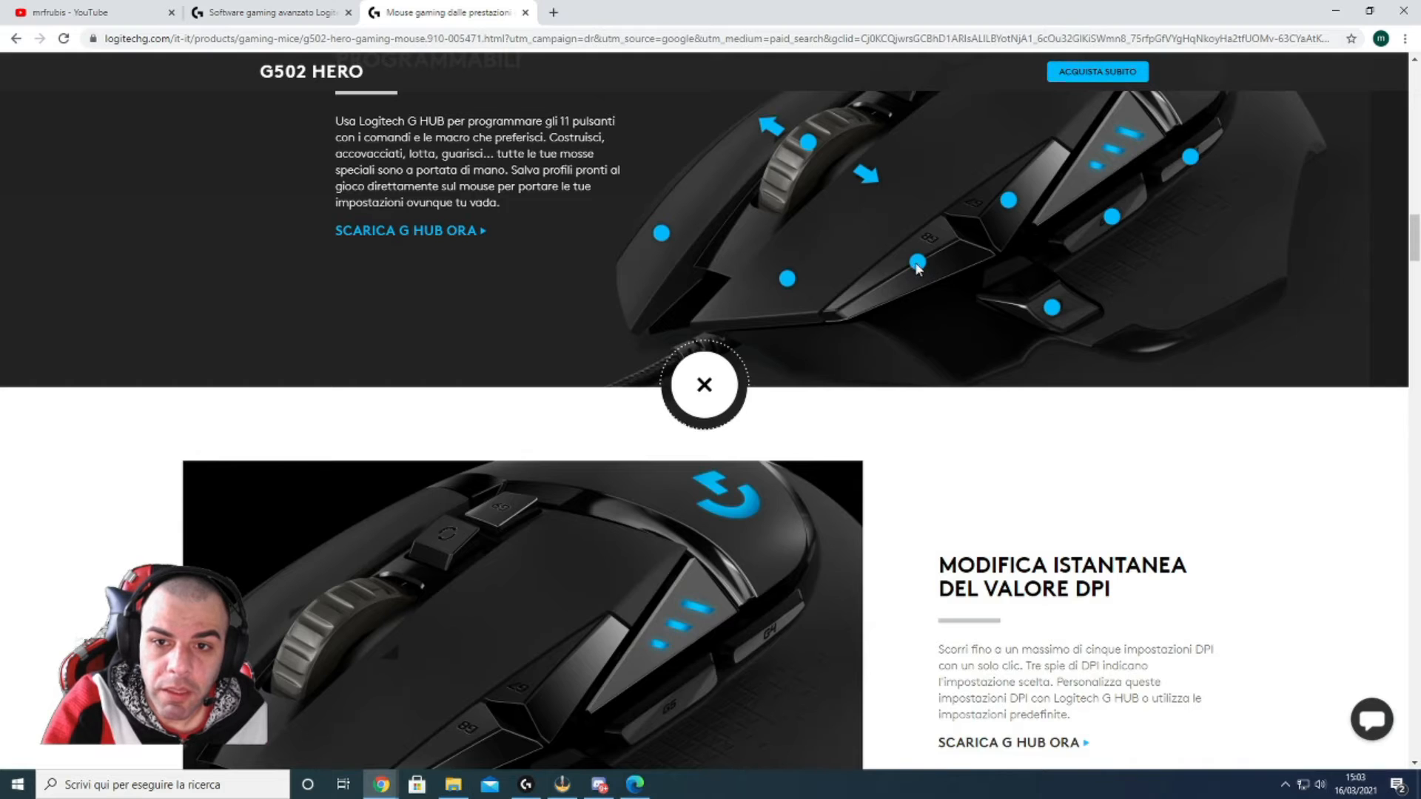
mouse_move(1068, 295)
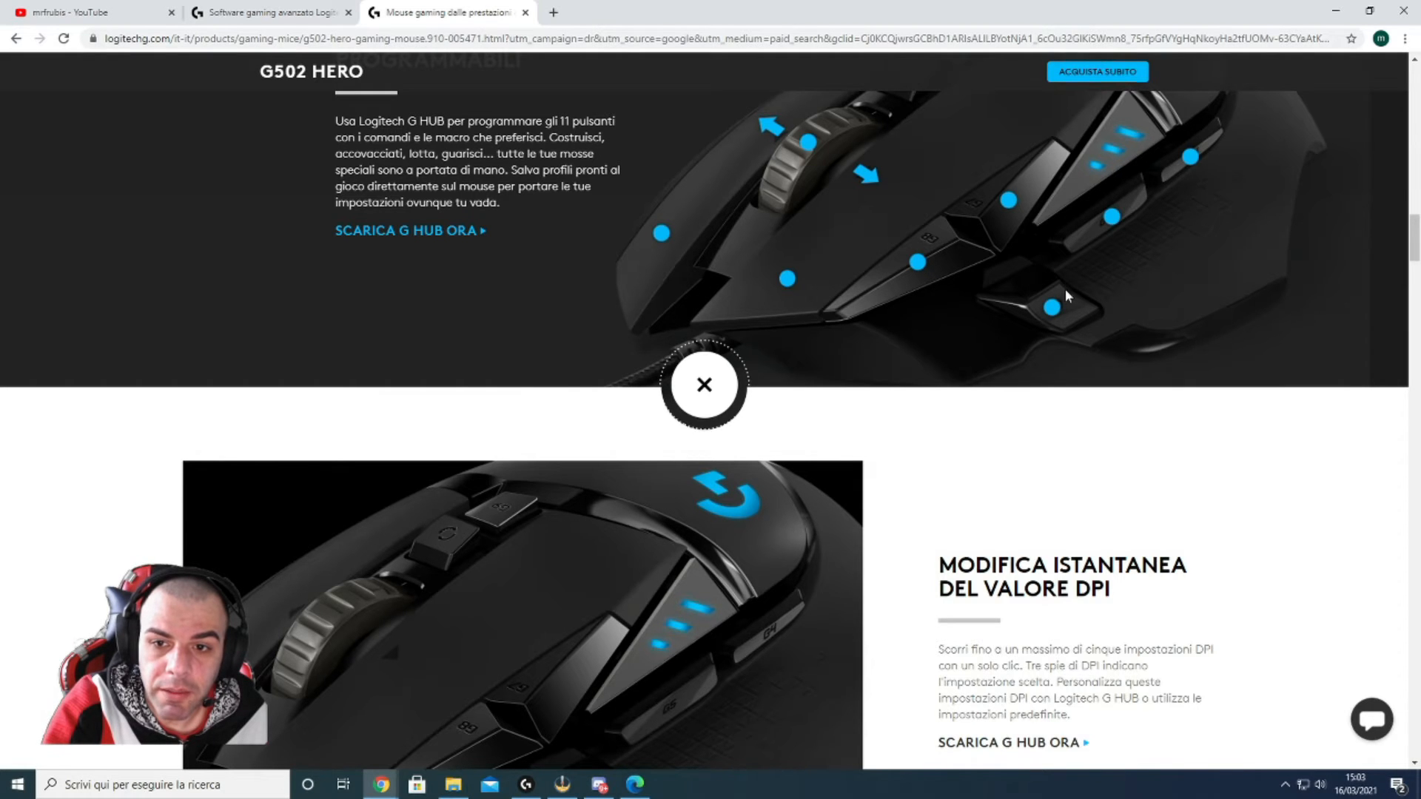
mouse_move(1122, 220)
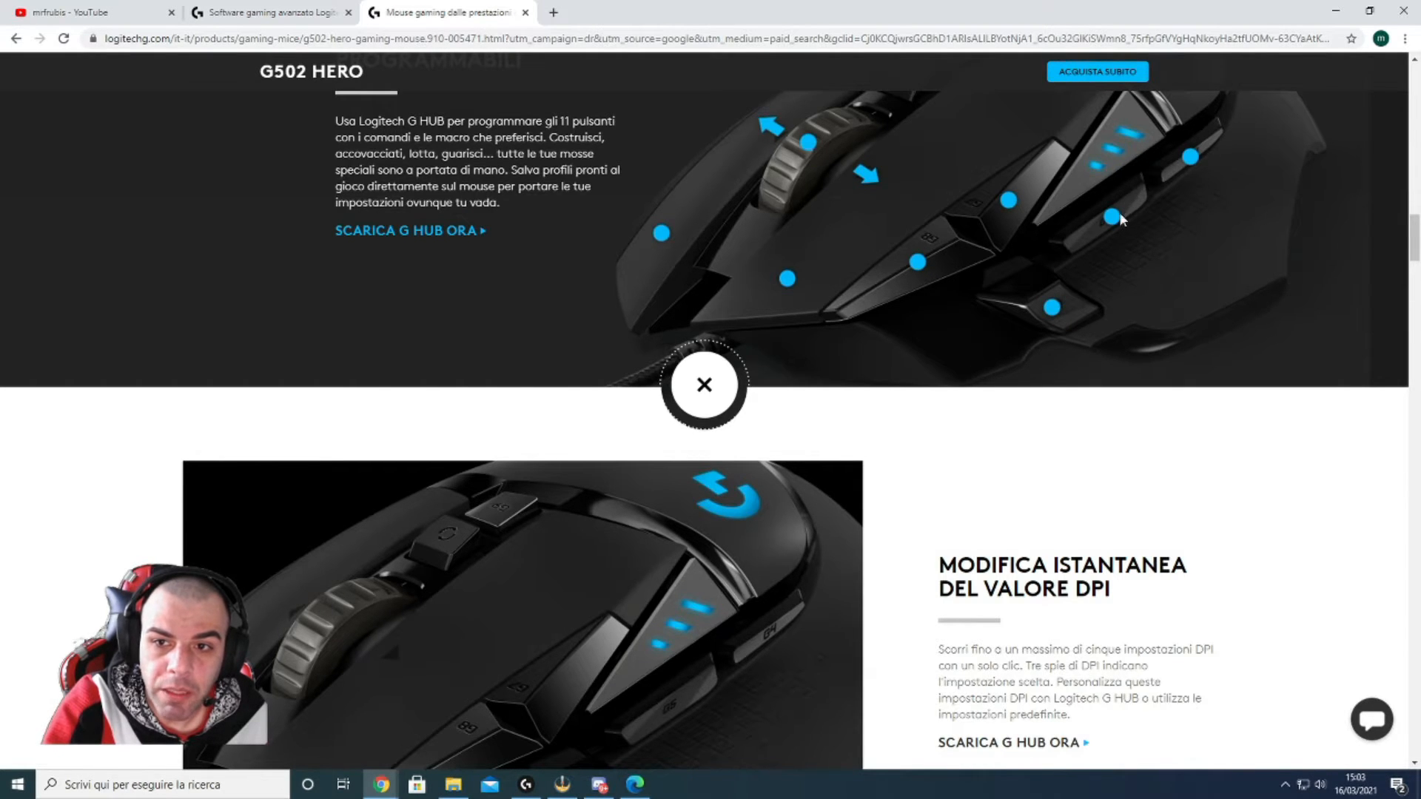
scroll(up, 3)
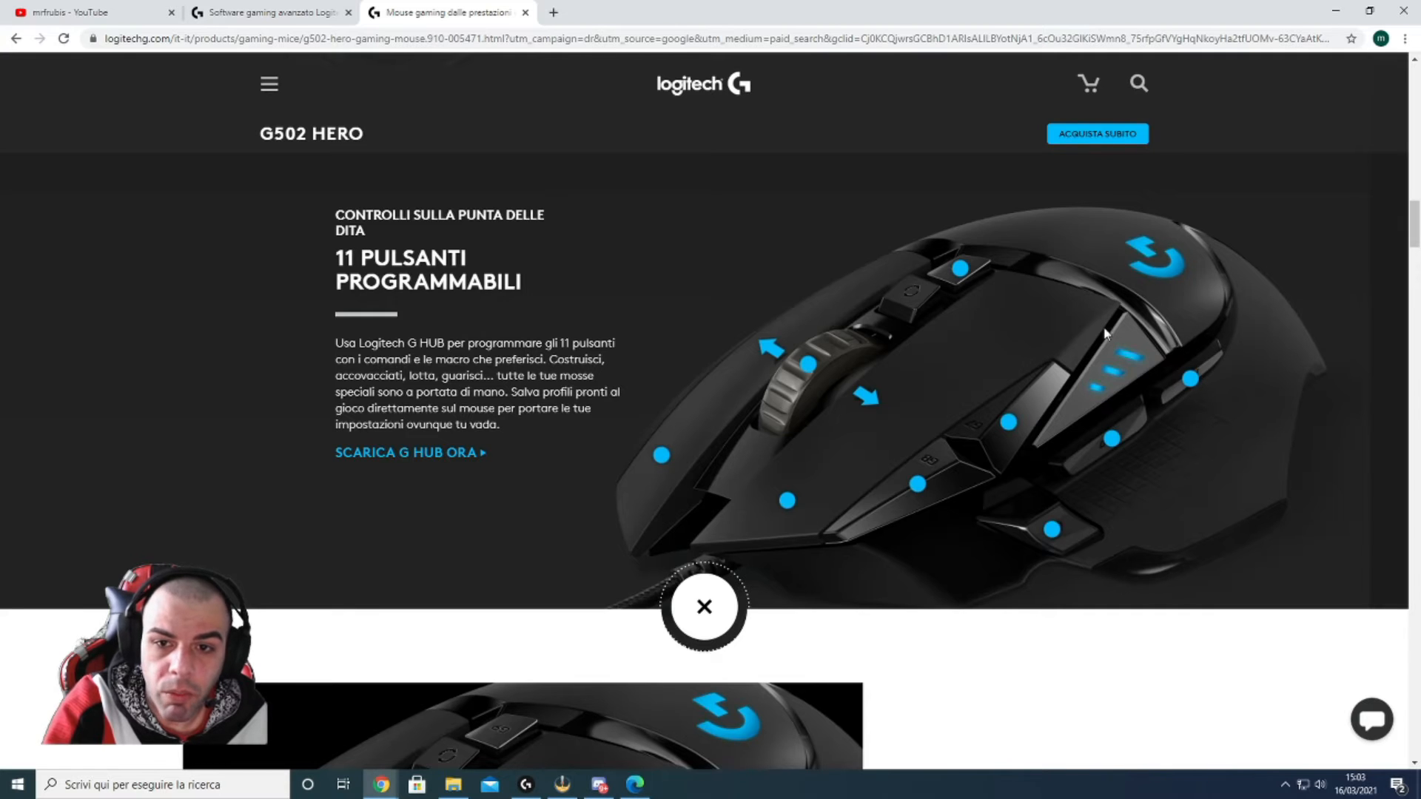
mouse_move(979, 275)
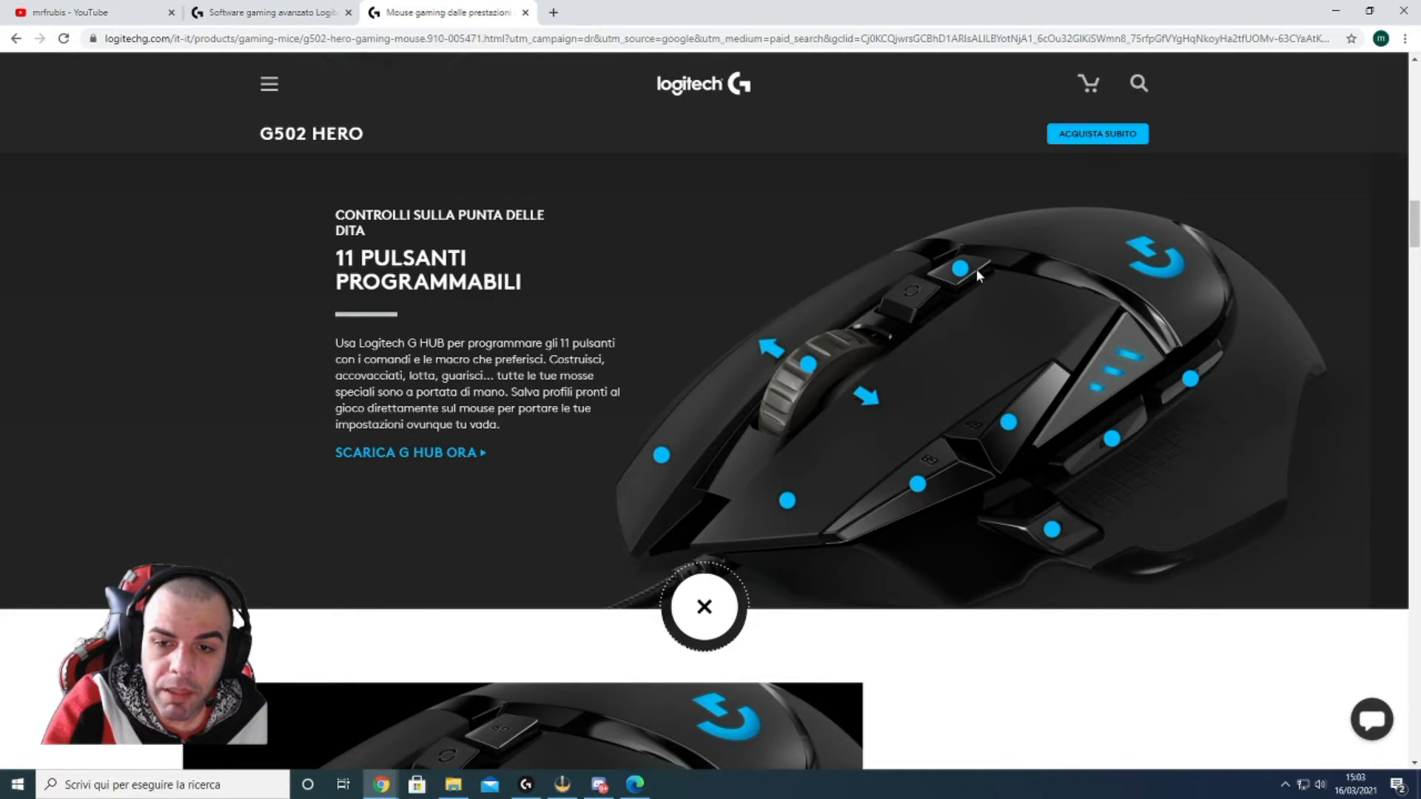
mouse_move(888, 407)
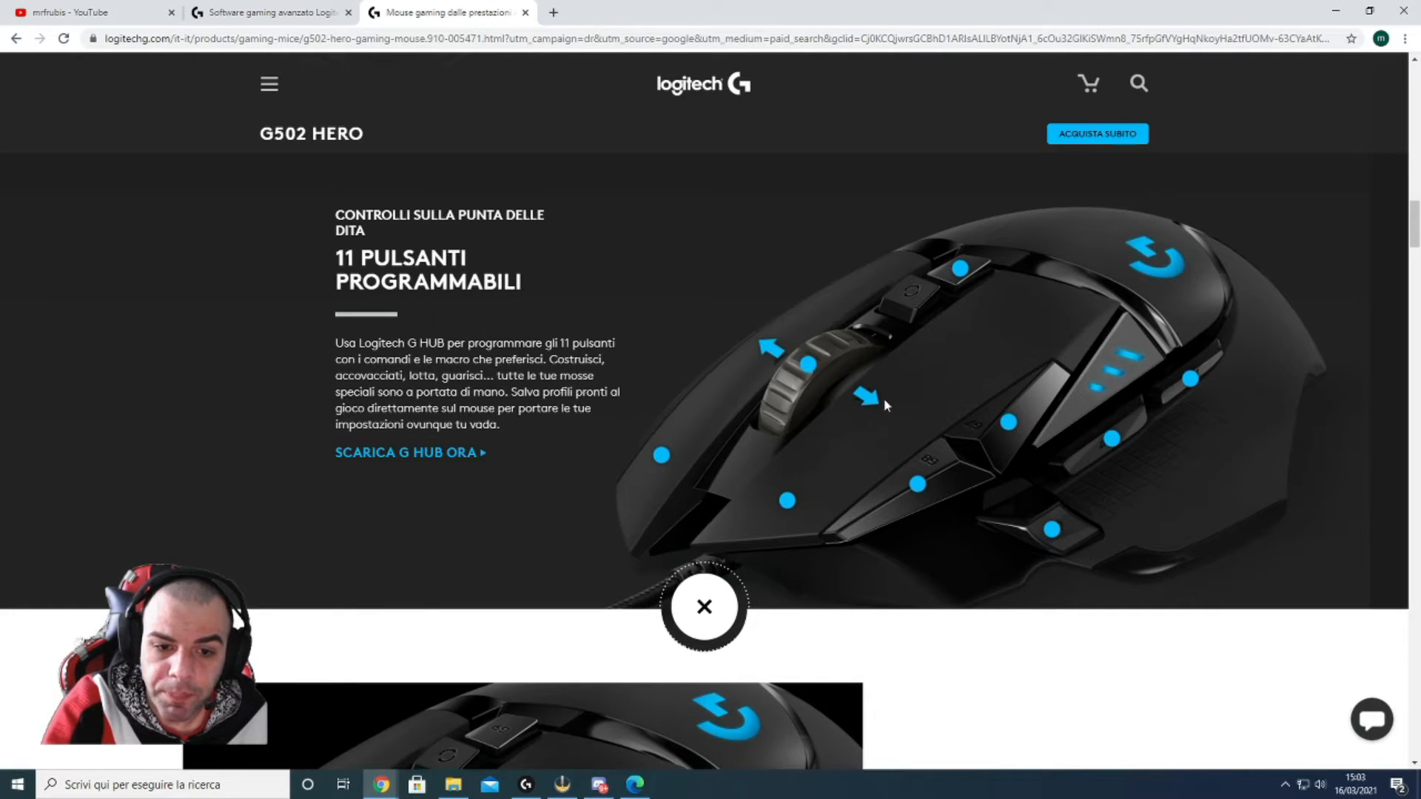
scroll(down, 3)
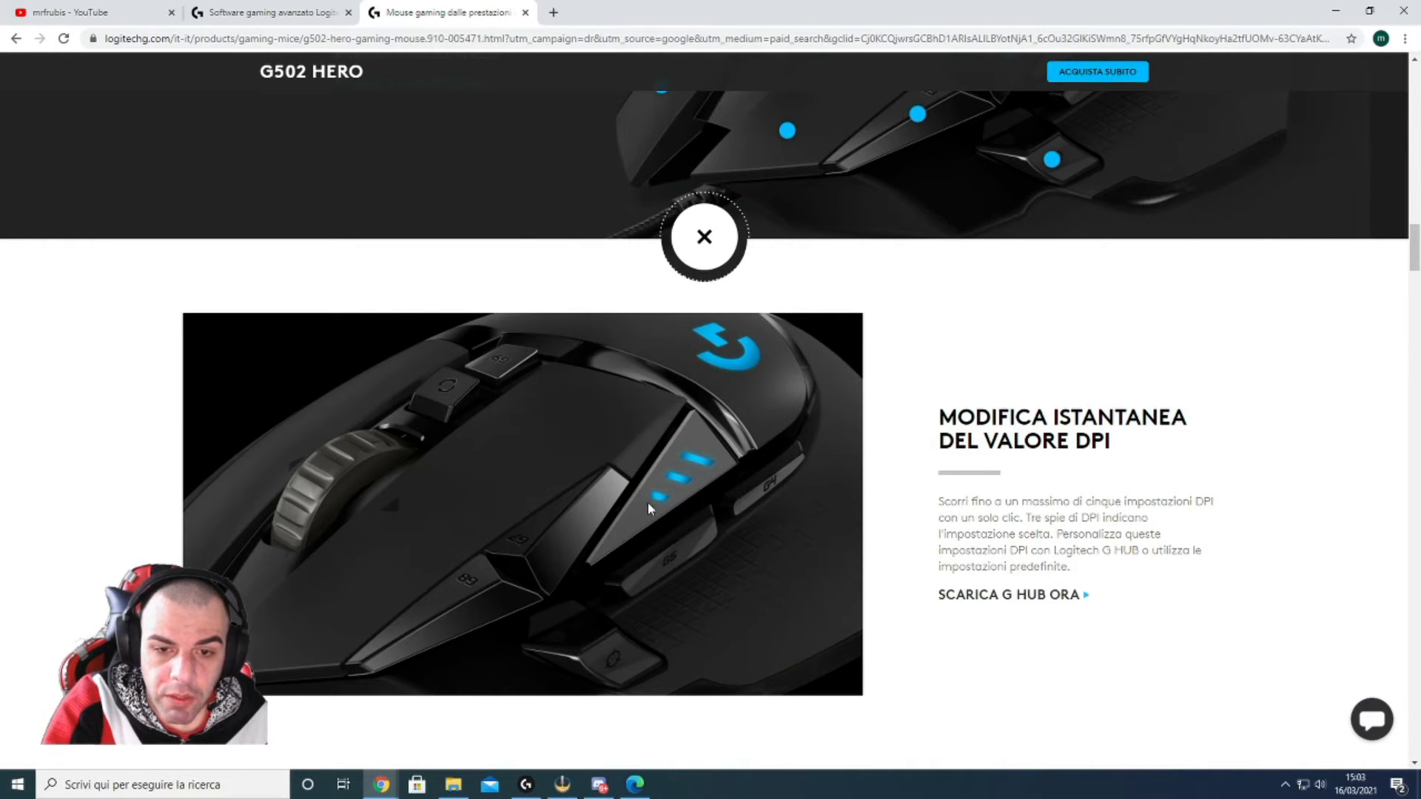
scroll(down, 3)
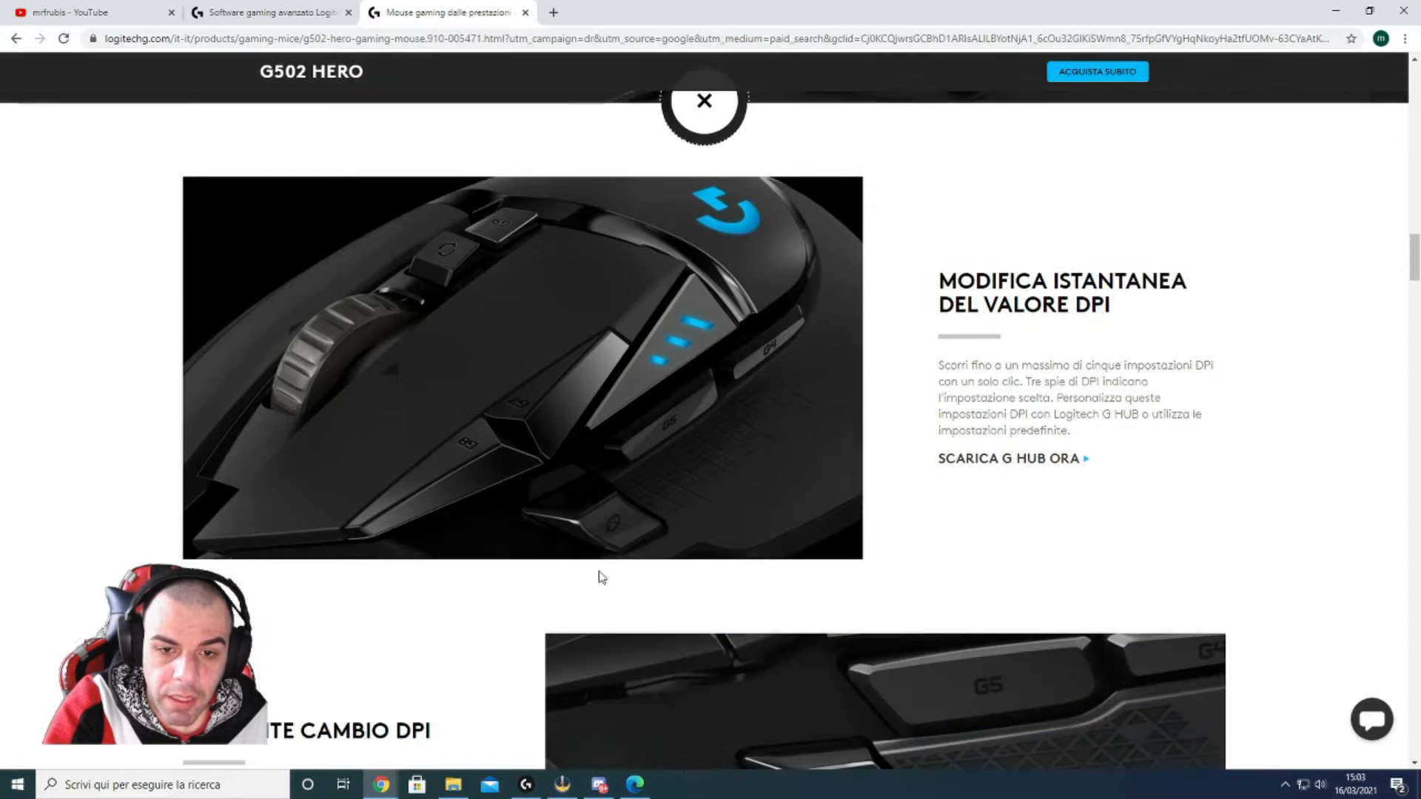
Scroll down to the 'Pulsante cambio DPI' section describing the sniper function
scroll(down, 3)
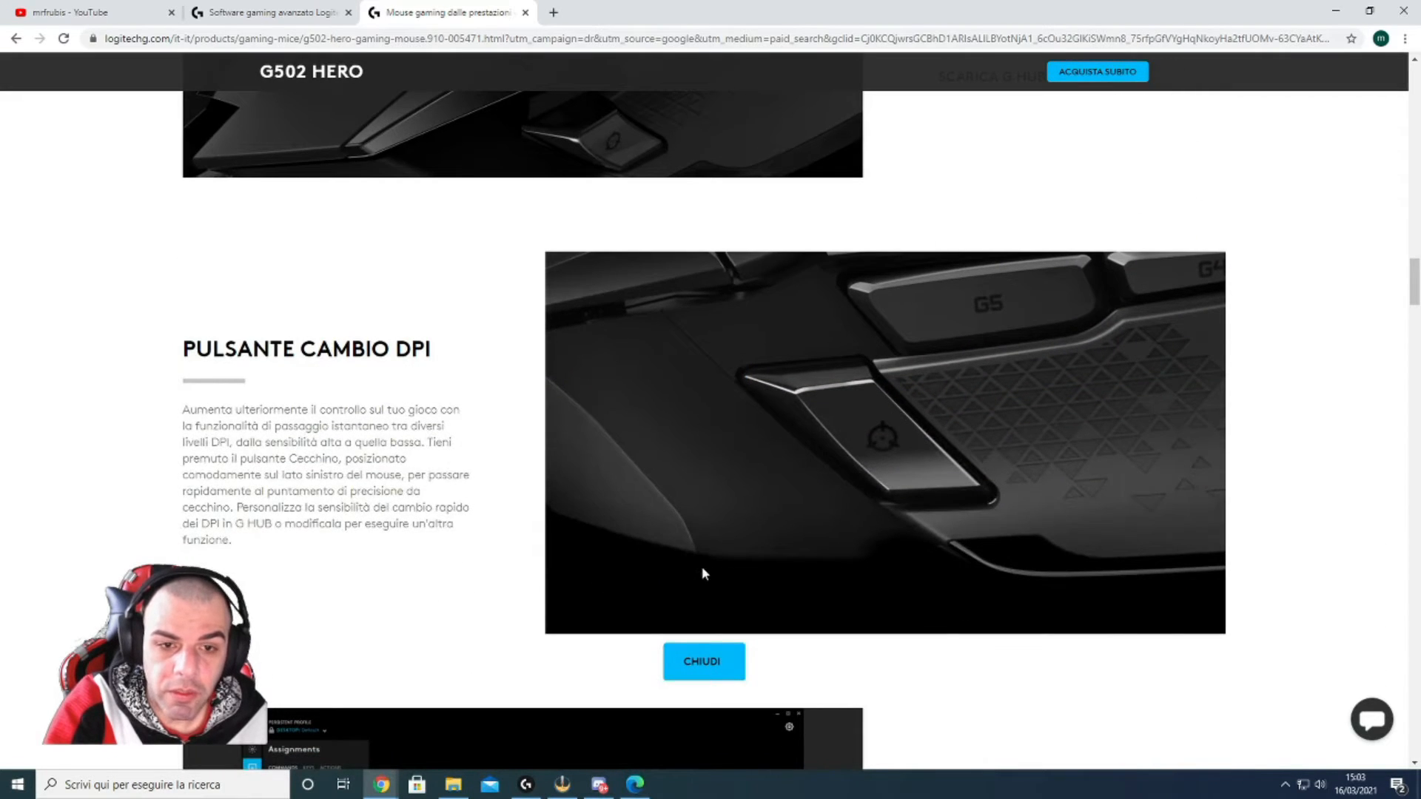
mouse_move(524, 474)
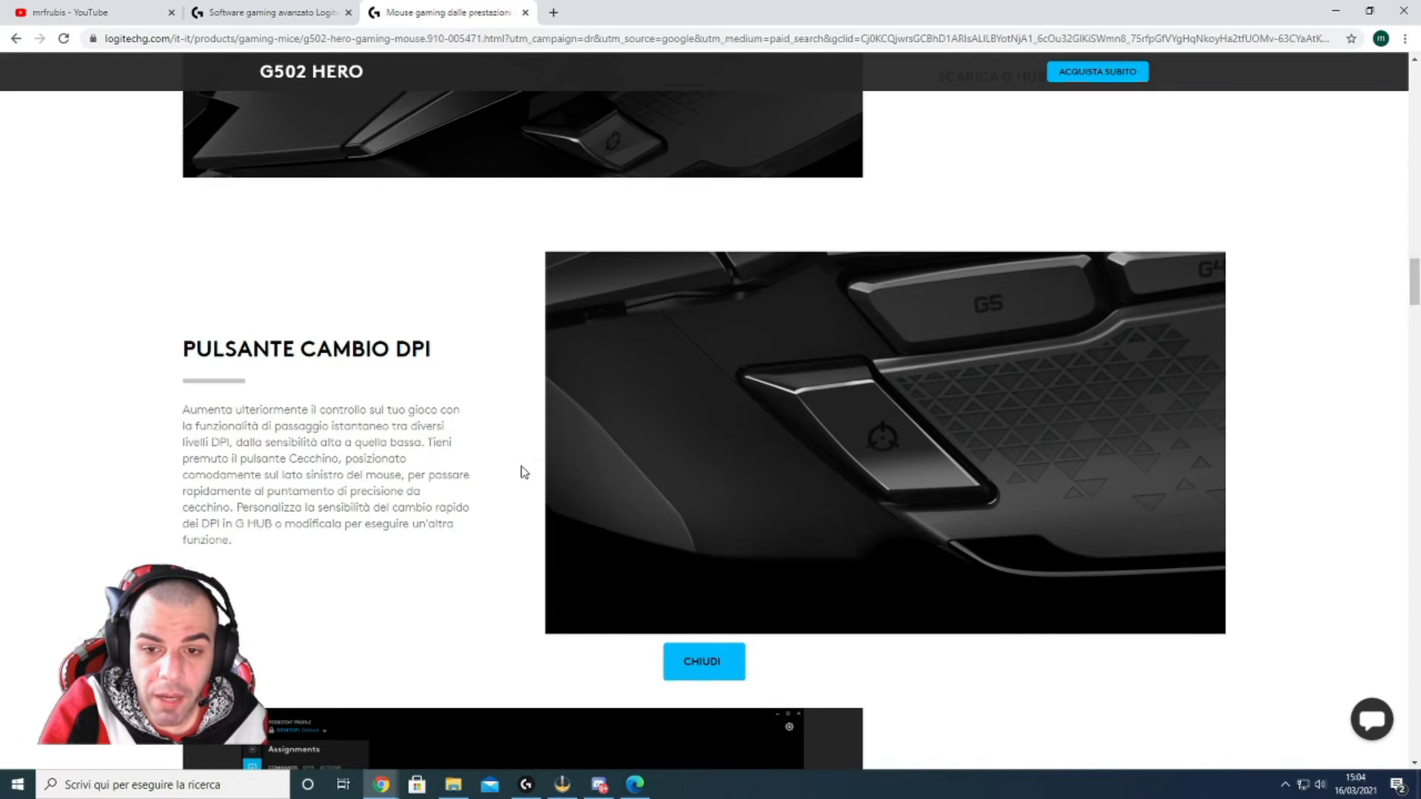
mouse_move(514, 469)
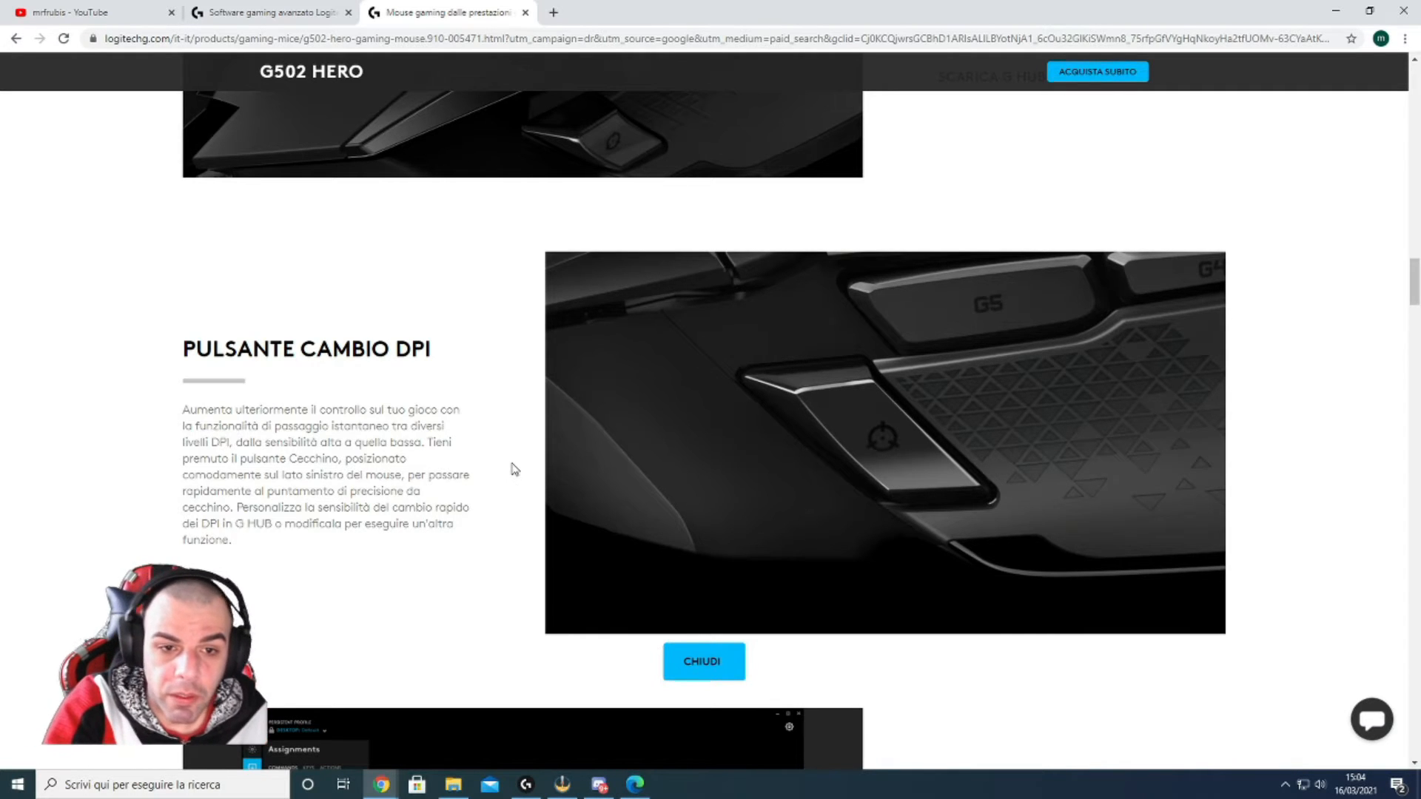
scroll(down, 3)
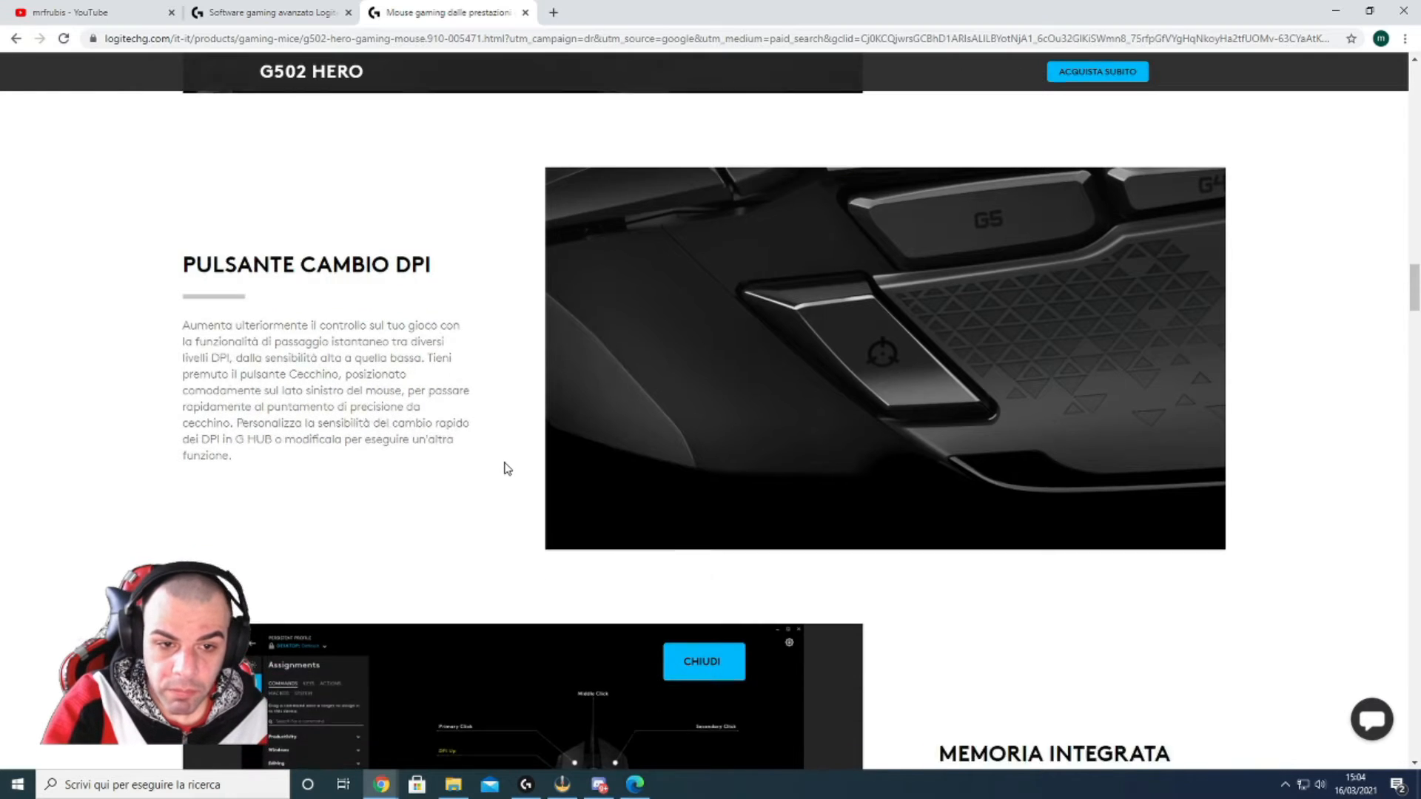
scroll(down, 3)
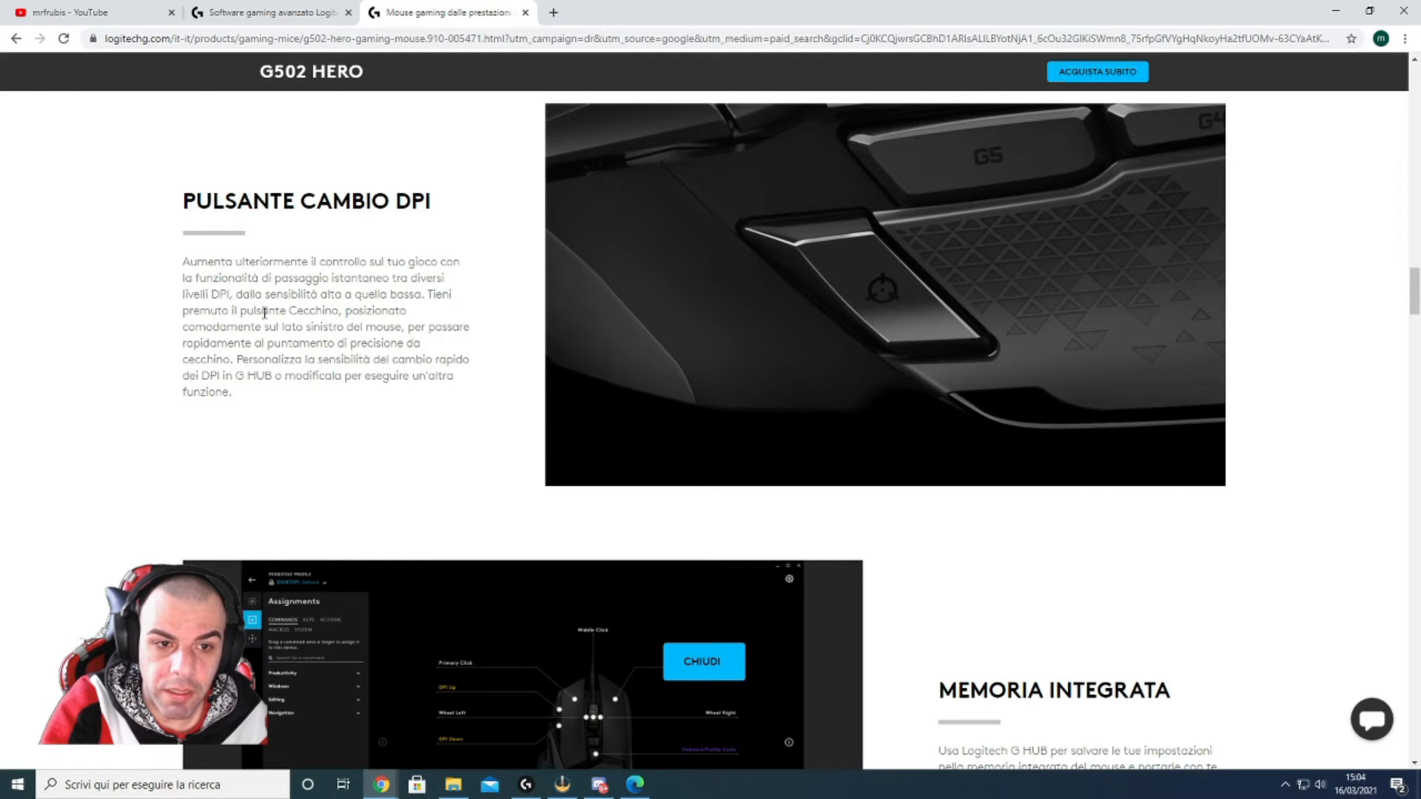
mouse_move(468, 308)
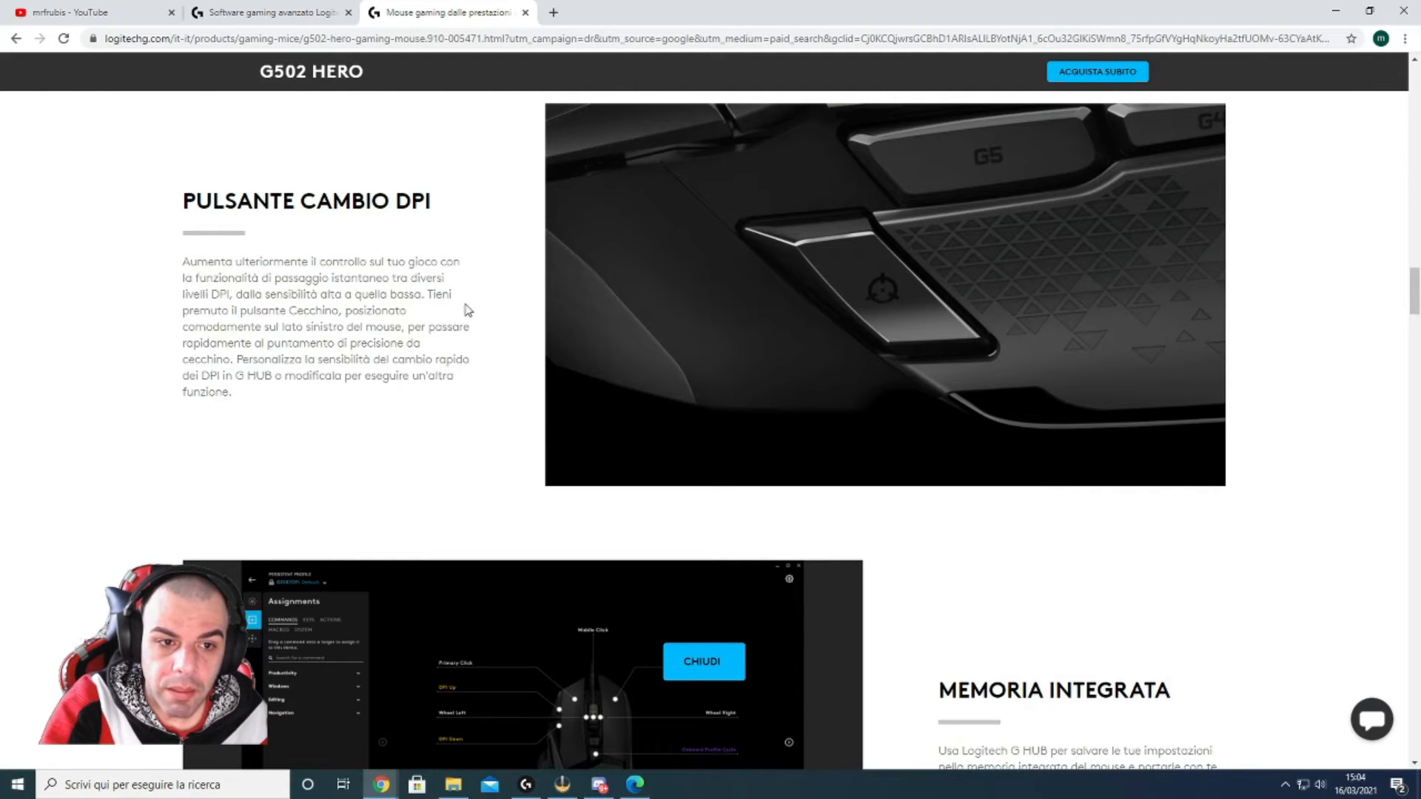
mouse_move(228, 313)
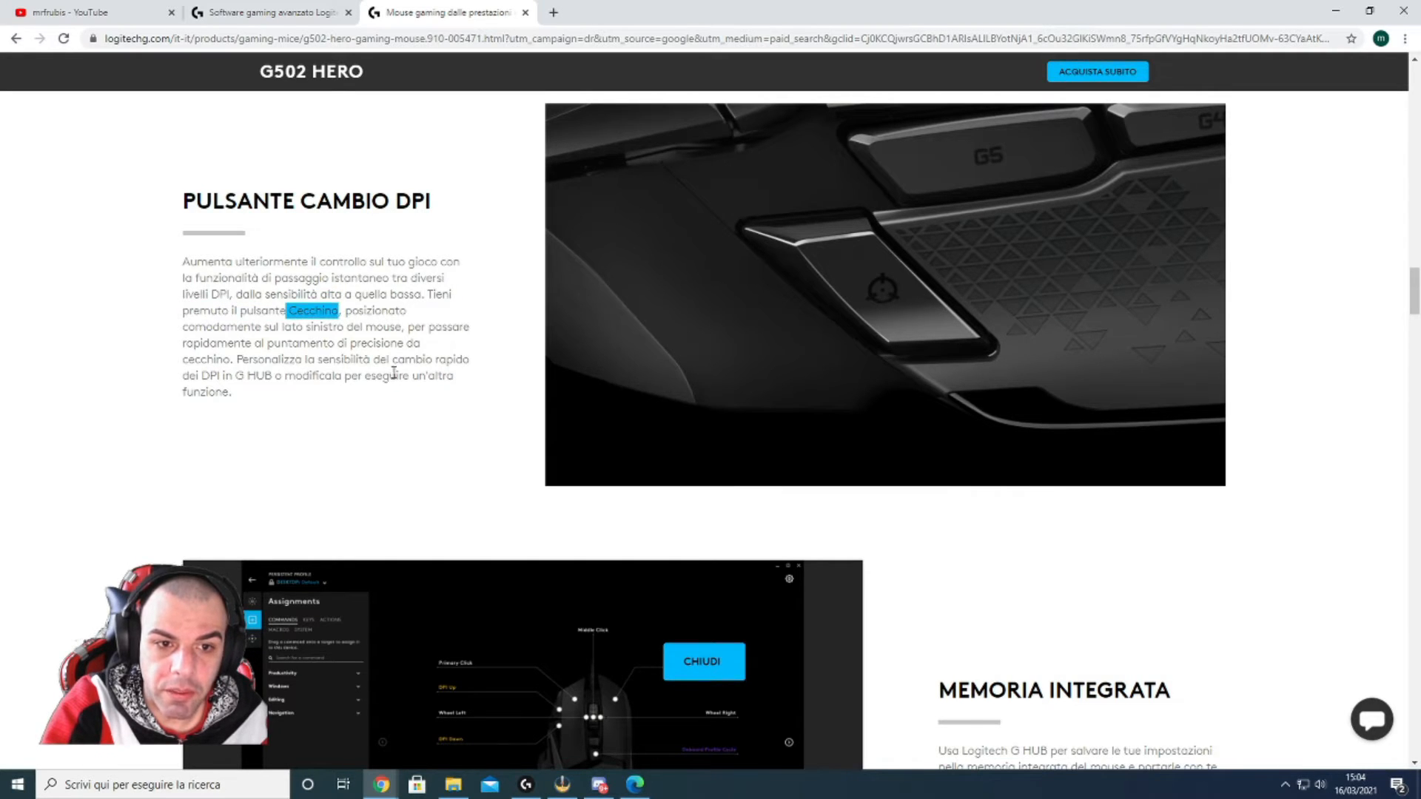
mouse_move(343, 357)
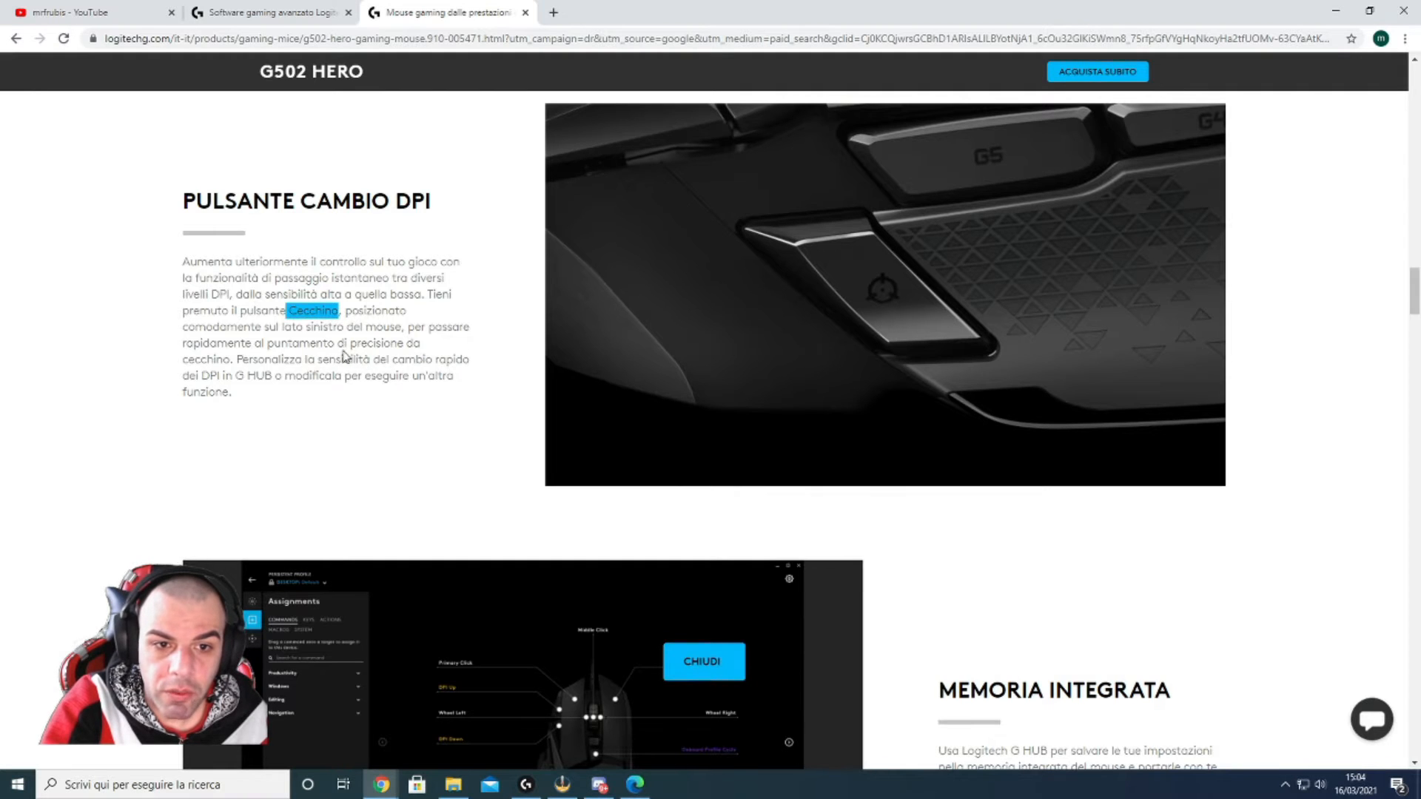
mouse_move(400, 364)
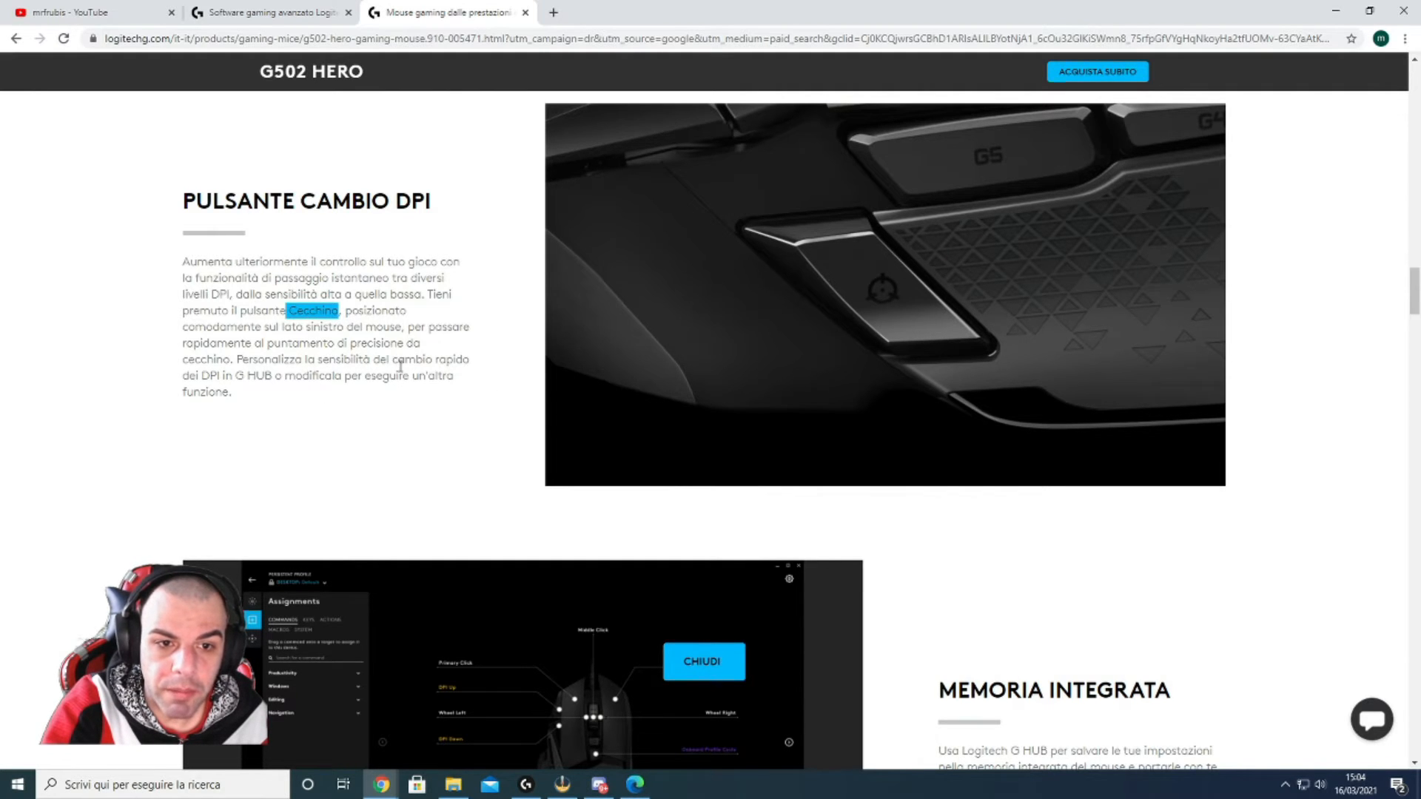
mouse_move(163, 379)
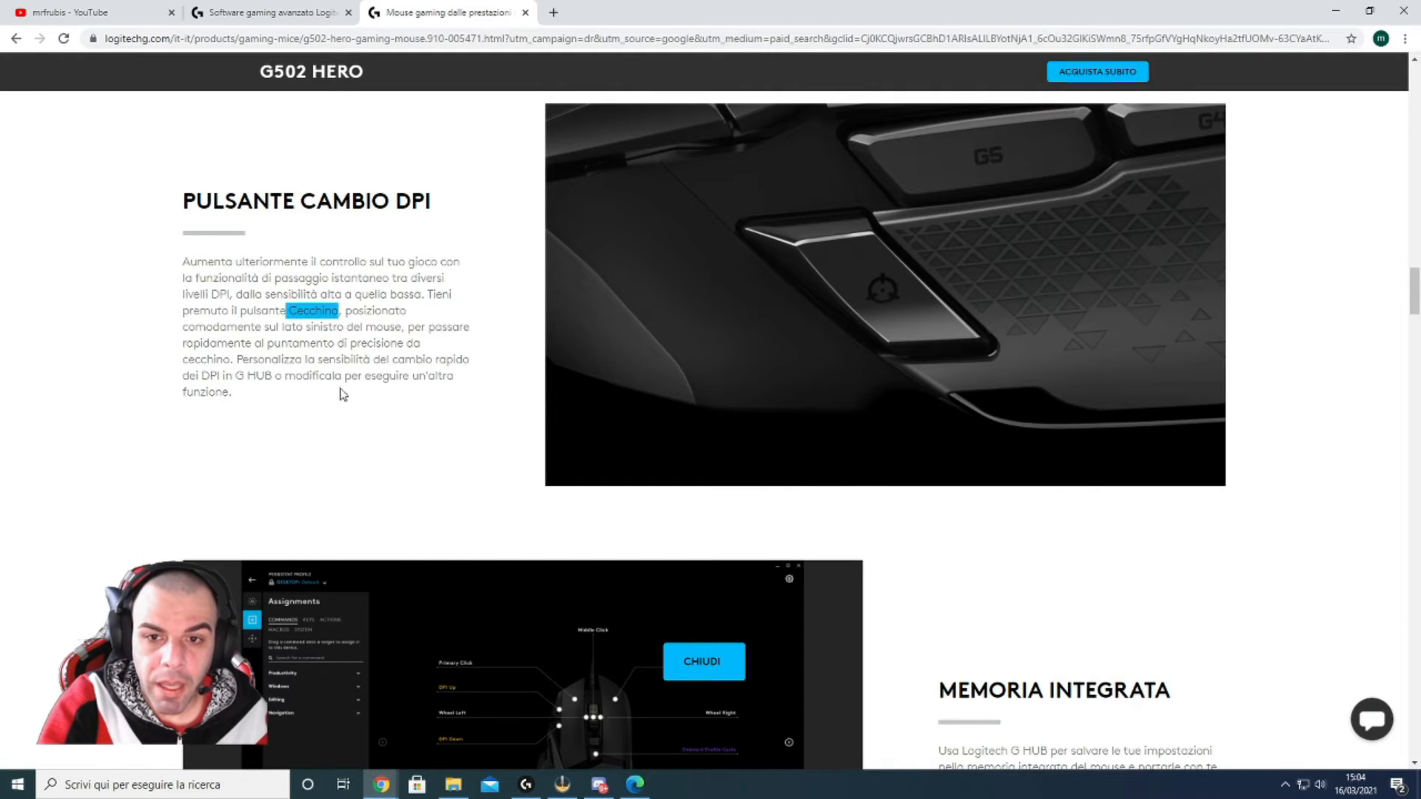
Scroll to the 'Memoria integrata' section with the G HUB assignments screenshot
scroll(down, 3)
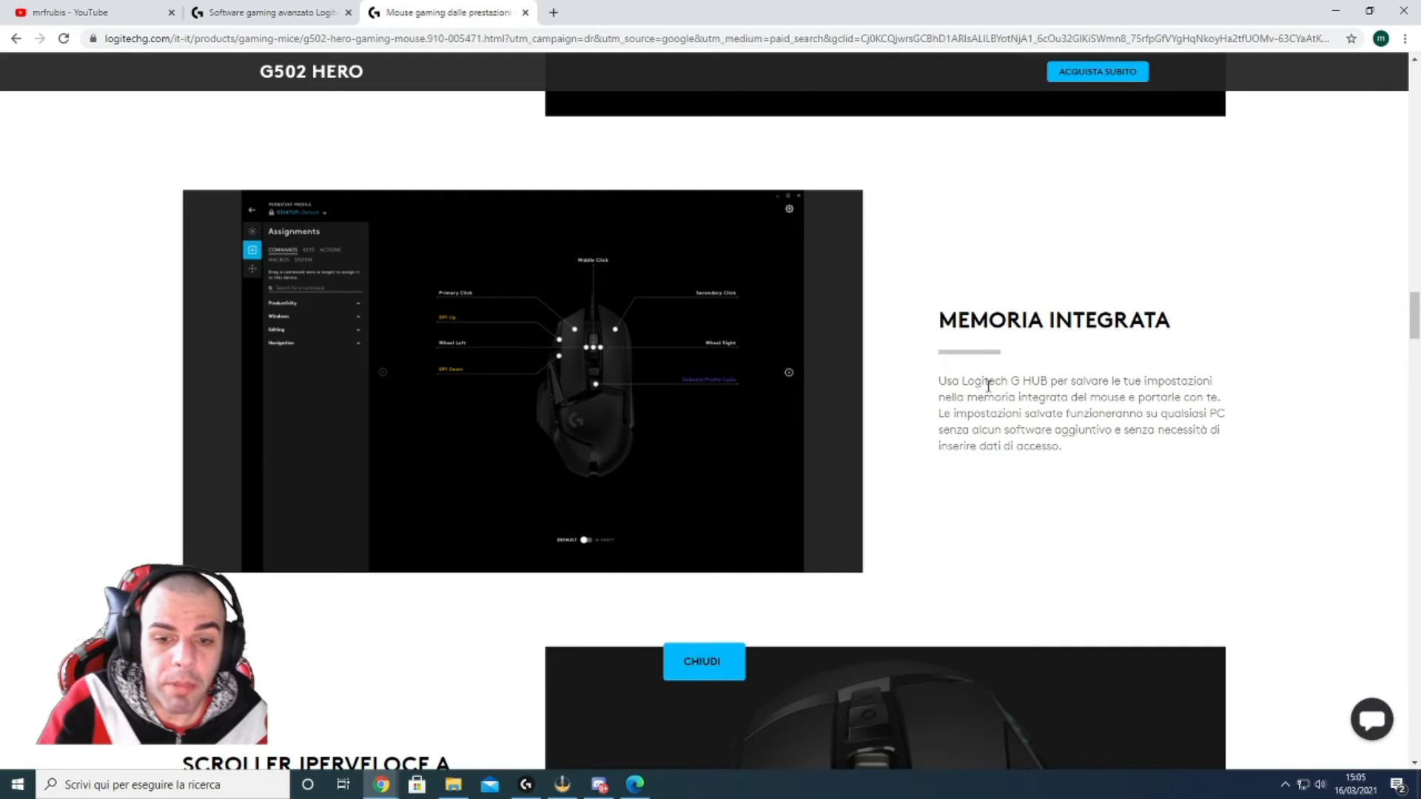
mouse_move(421, 367)
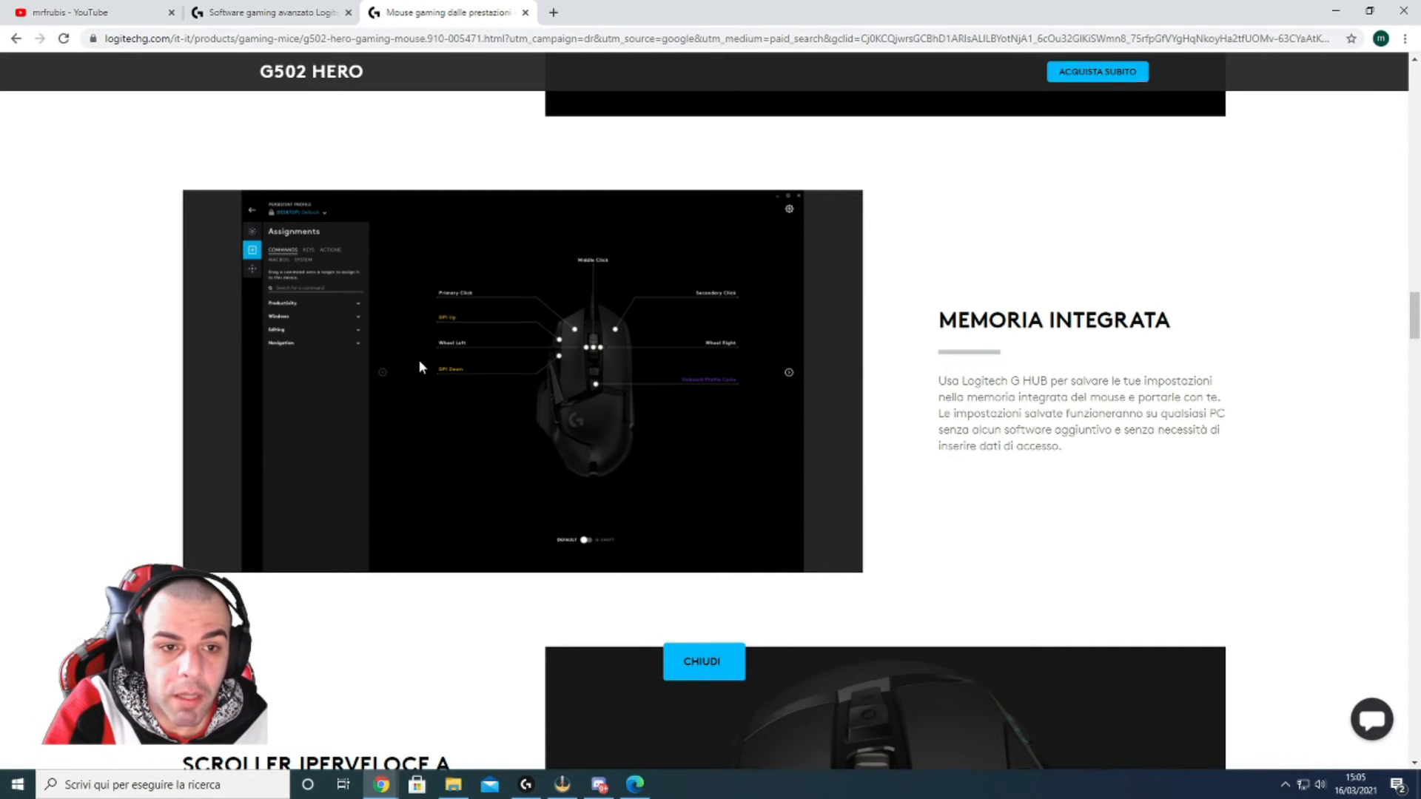
Scroll past weights, LIGHTSYNC RGB and box contents to the 'Specifiche tecniche' list
scroll(down, 3)
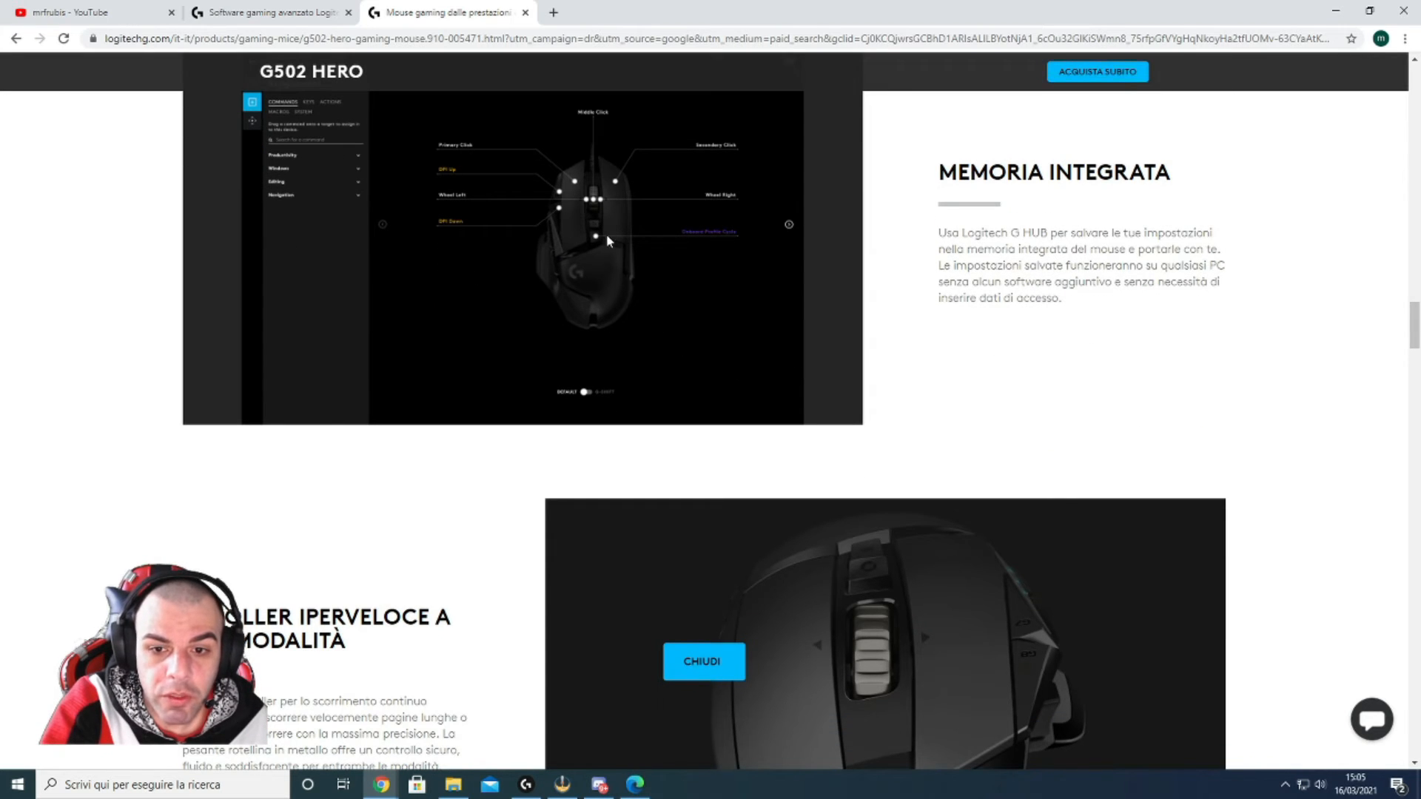
scroll(down, 3)
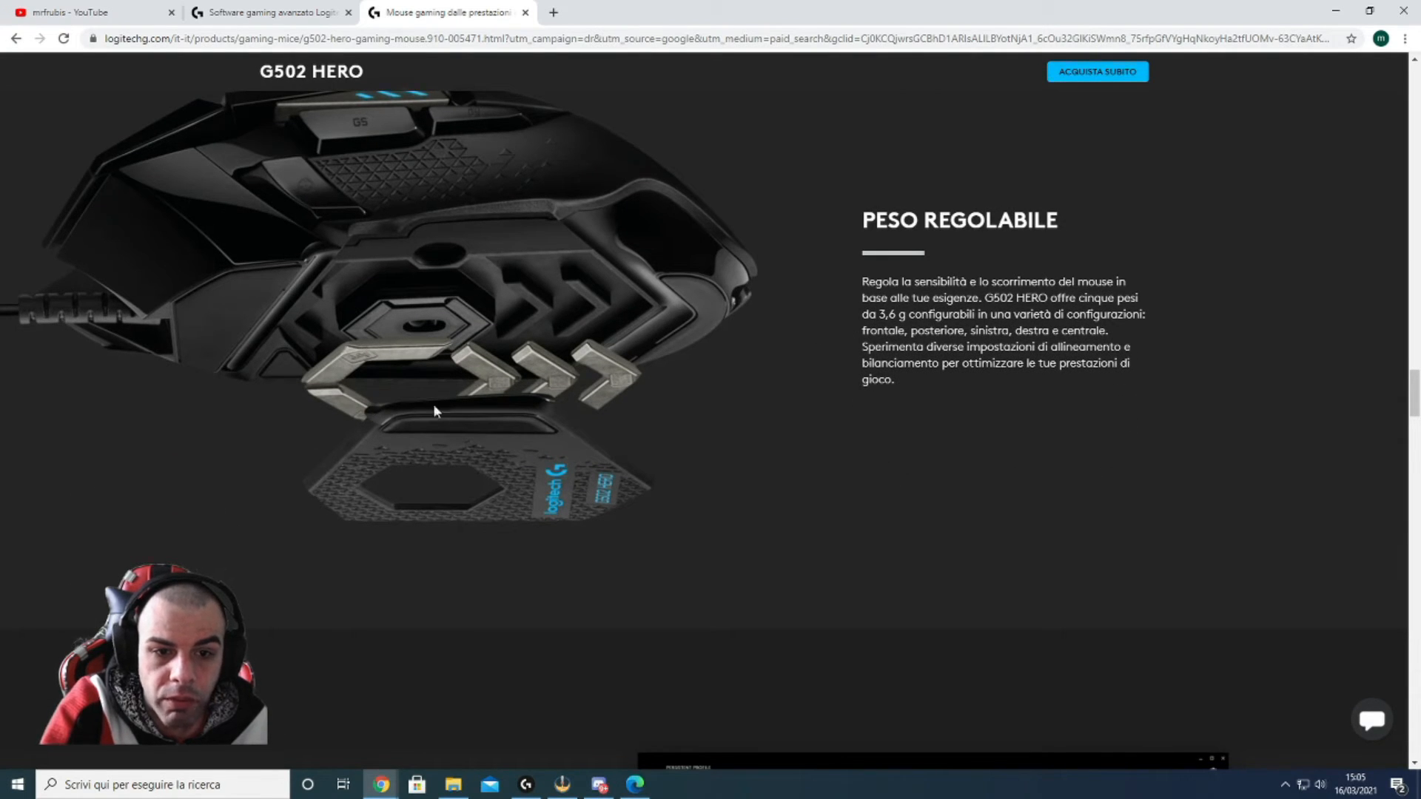
mouse_move(684, 443)
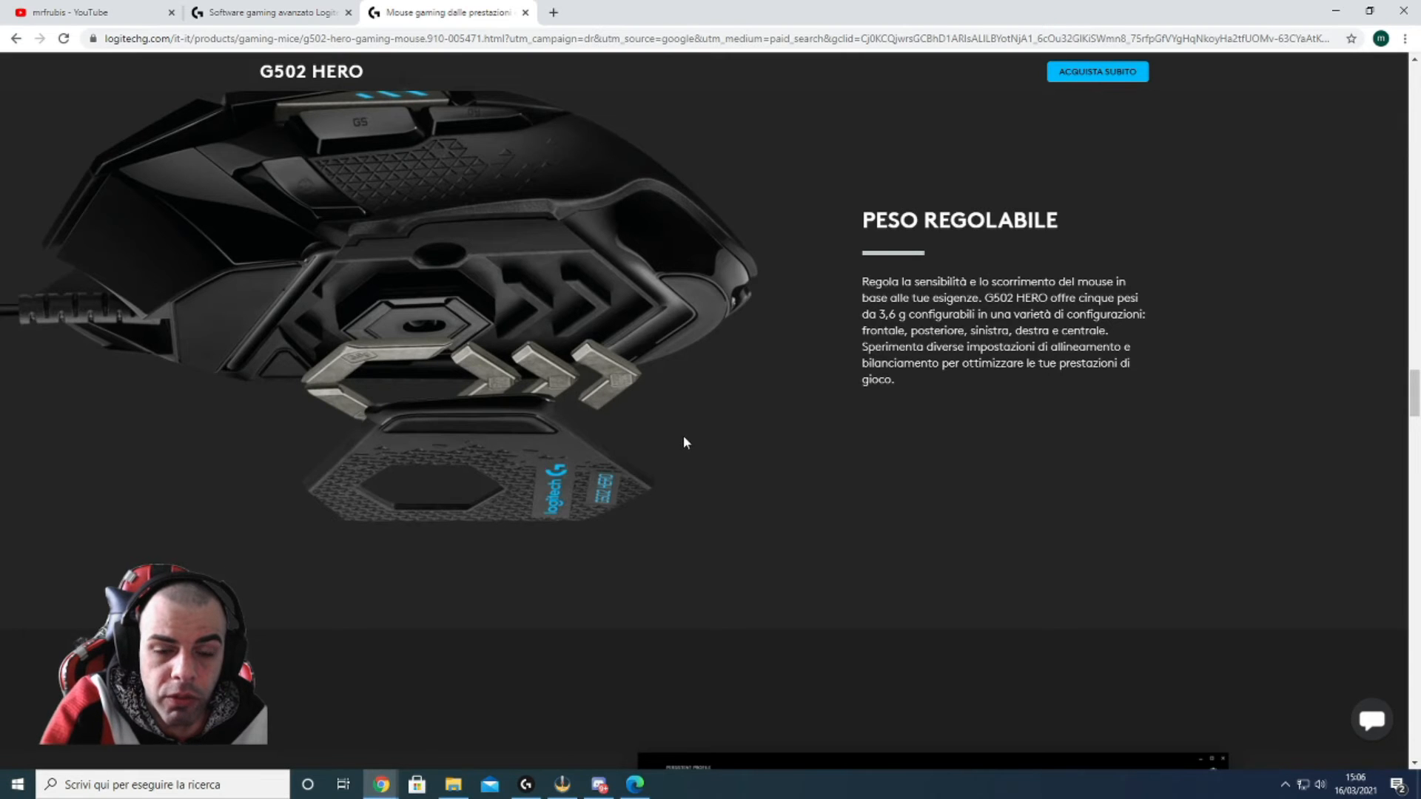
scroll(down, 3)
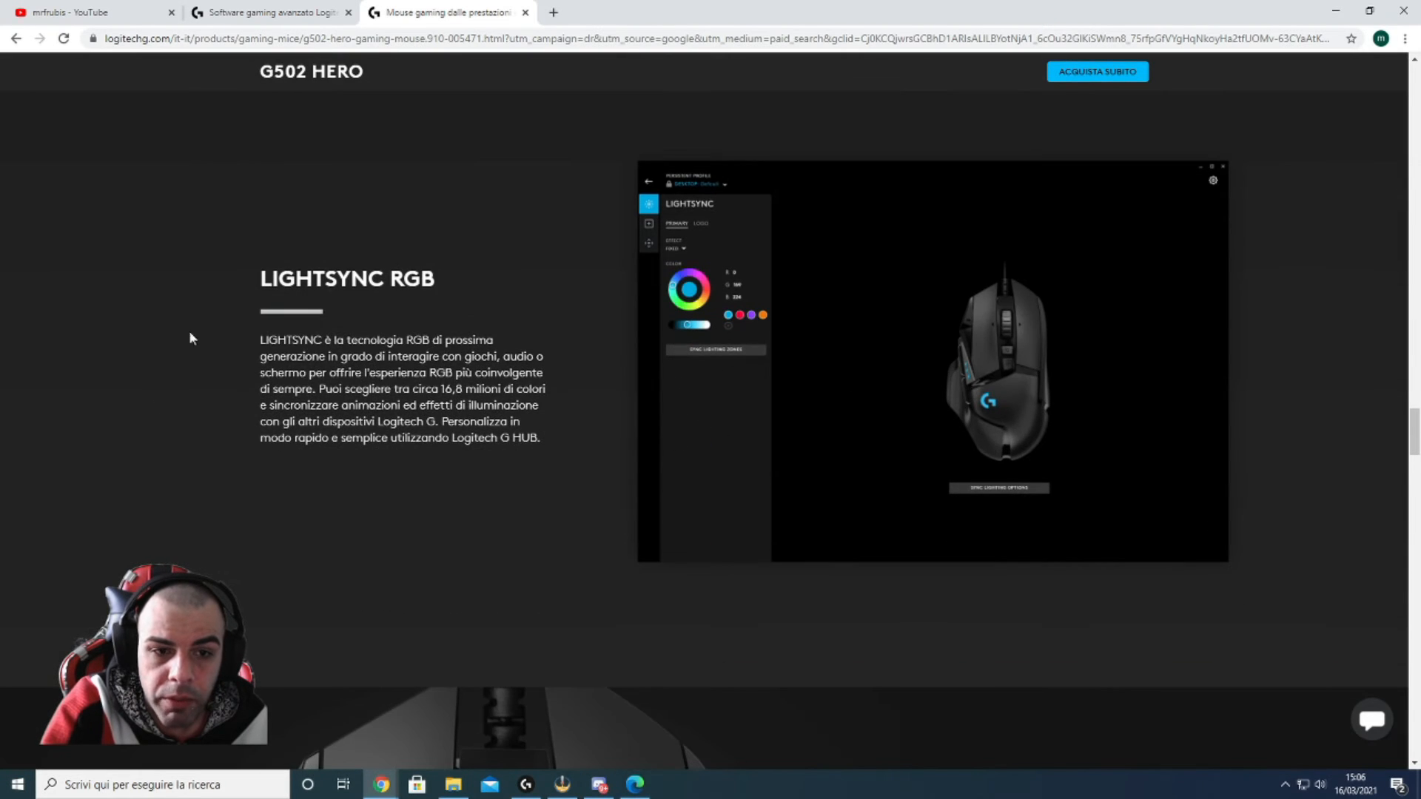
scroll(down, 3)
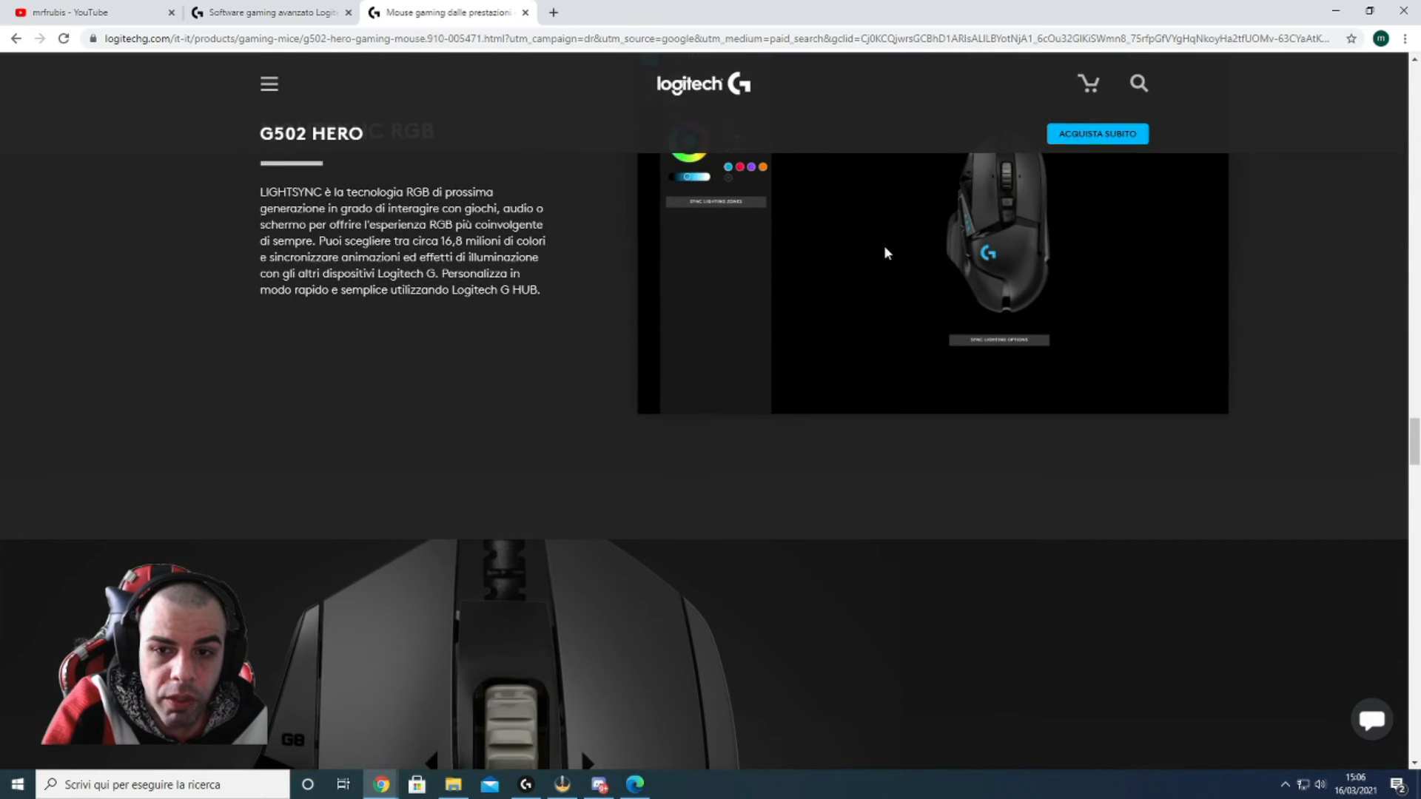
mouse_move(873, 258)
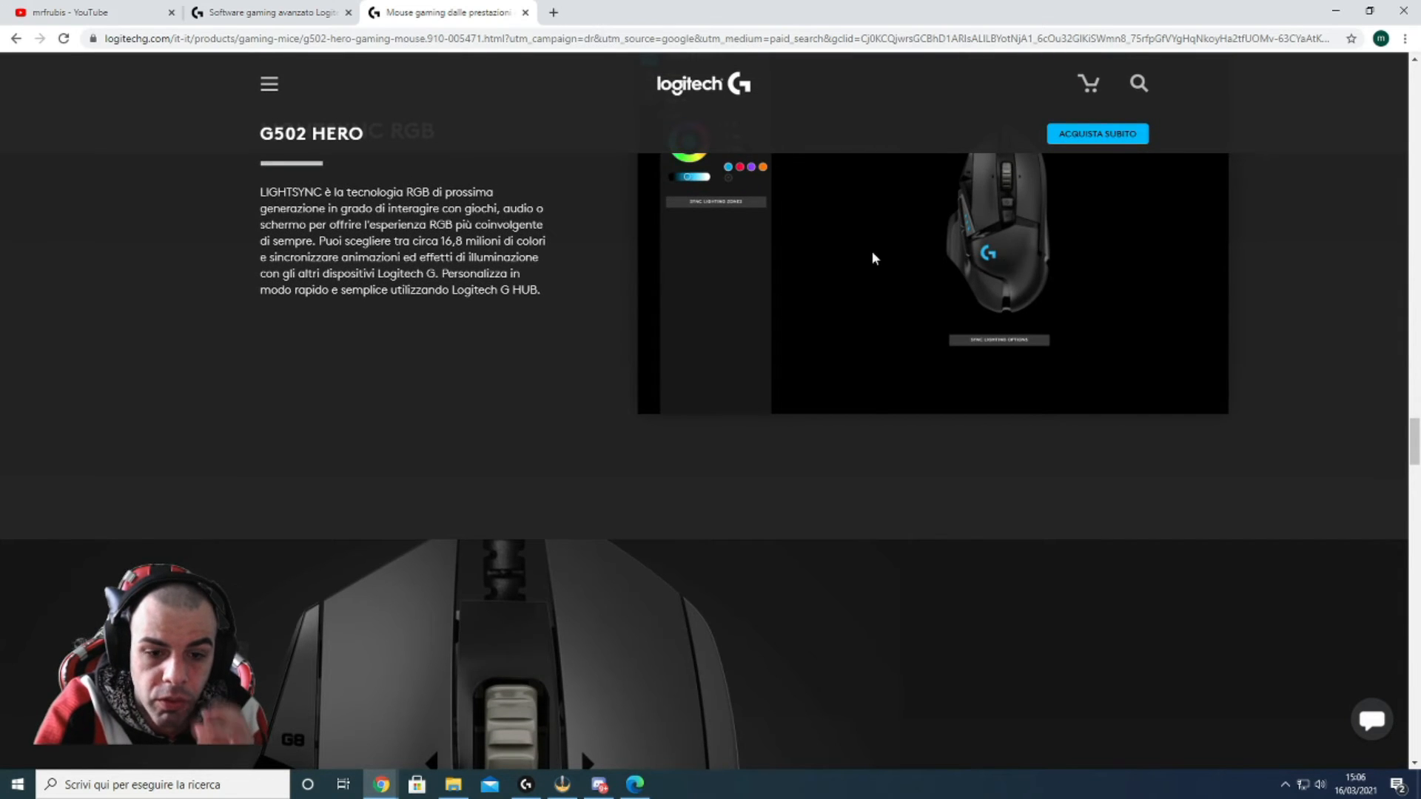
scroll(down, 3)
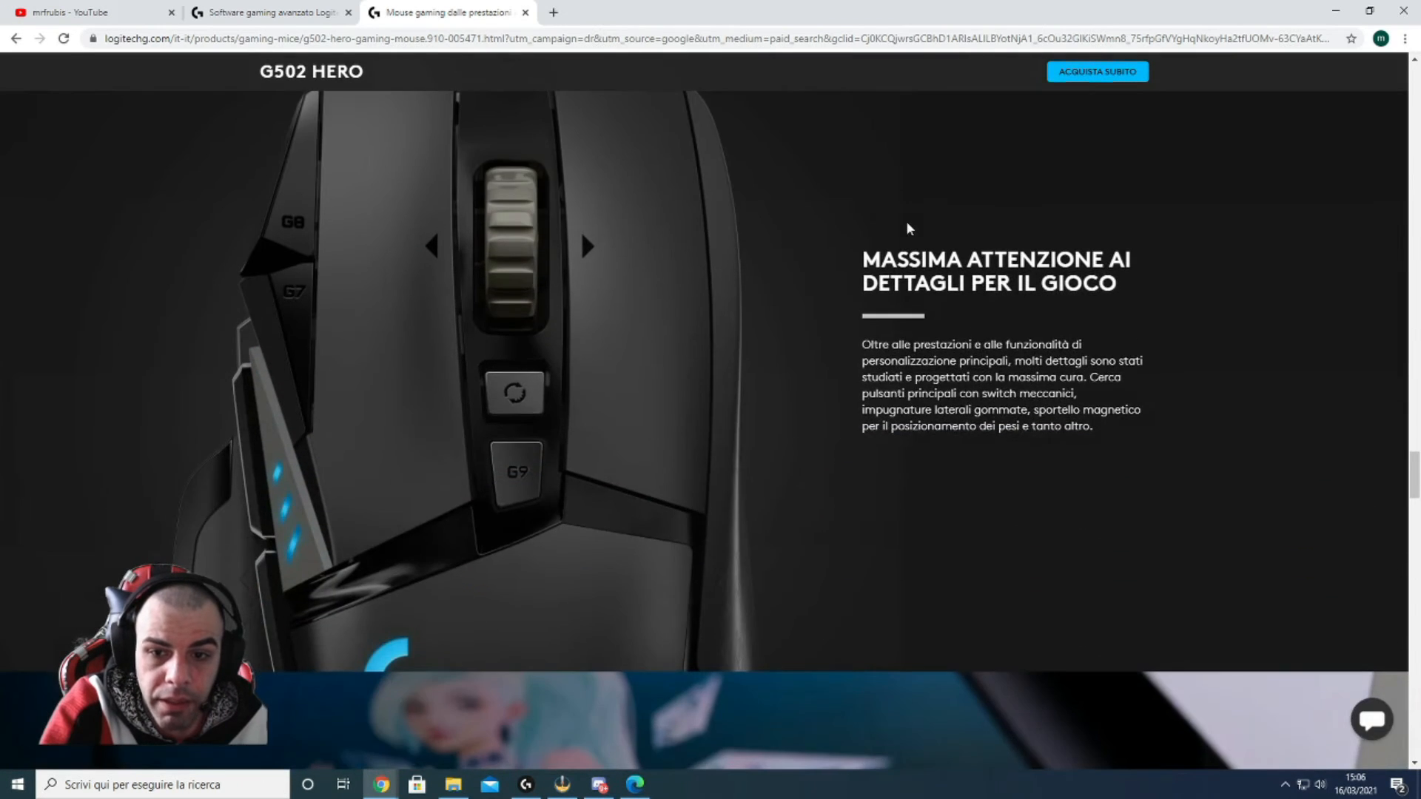
scroll(down, 3)
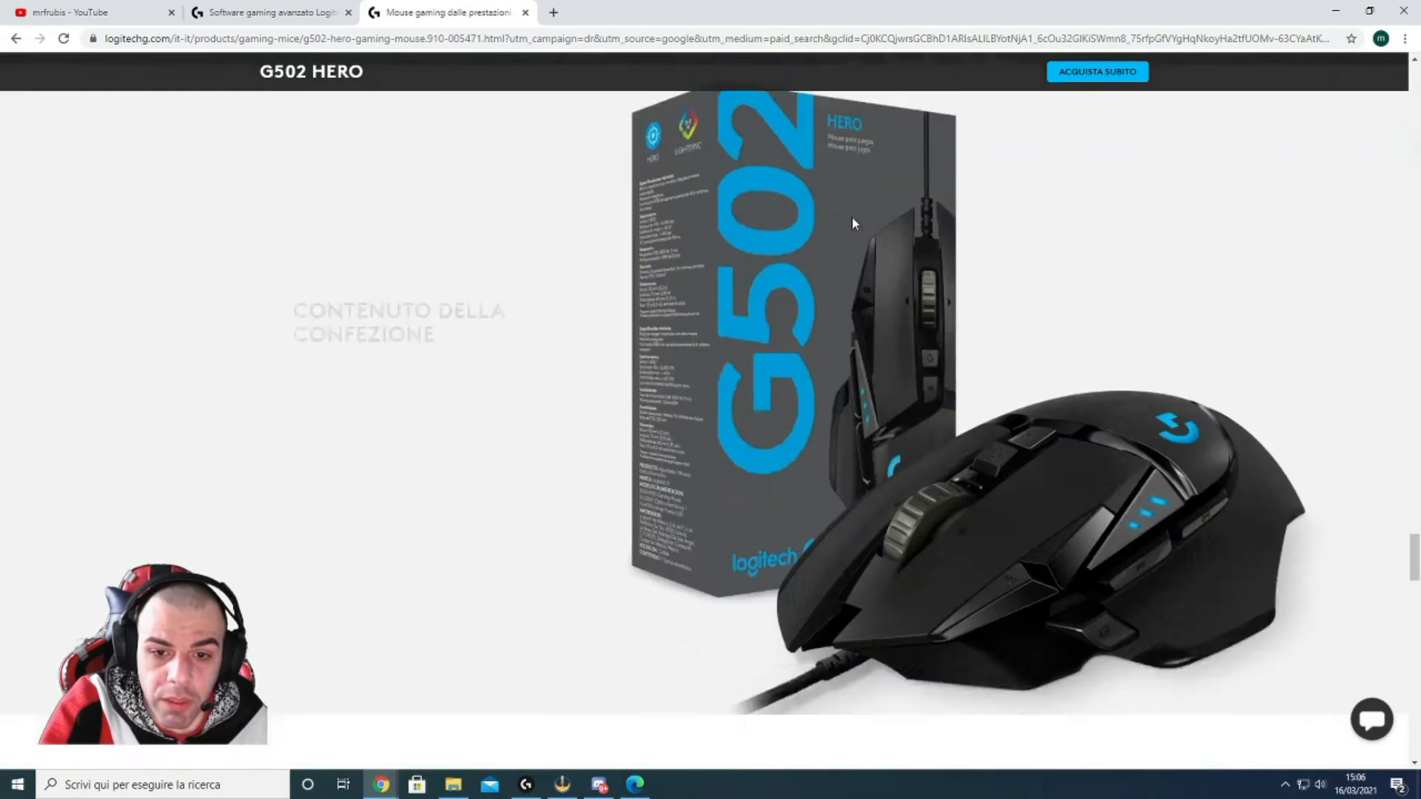
scroll(down, 3)
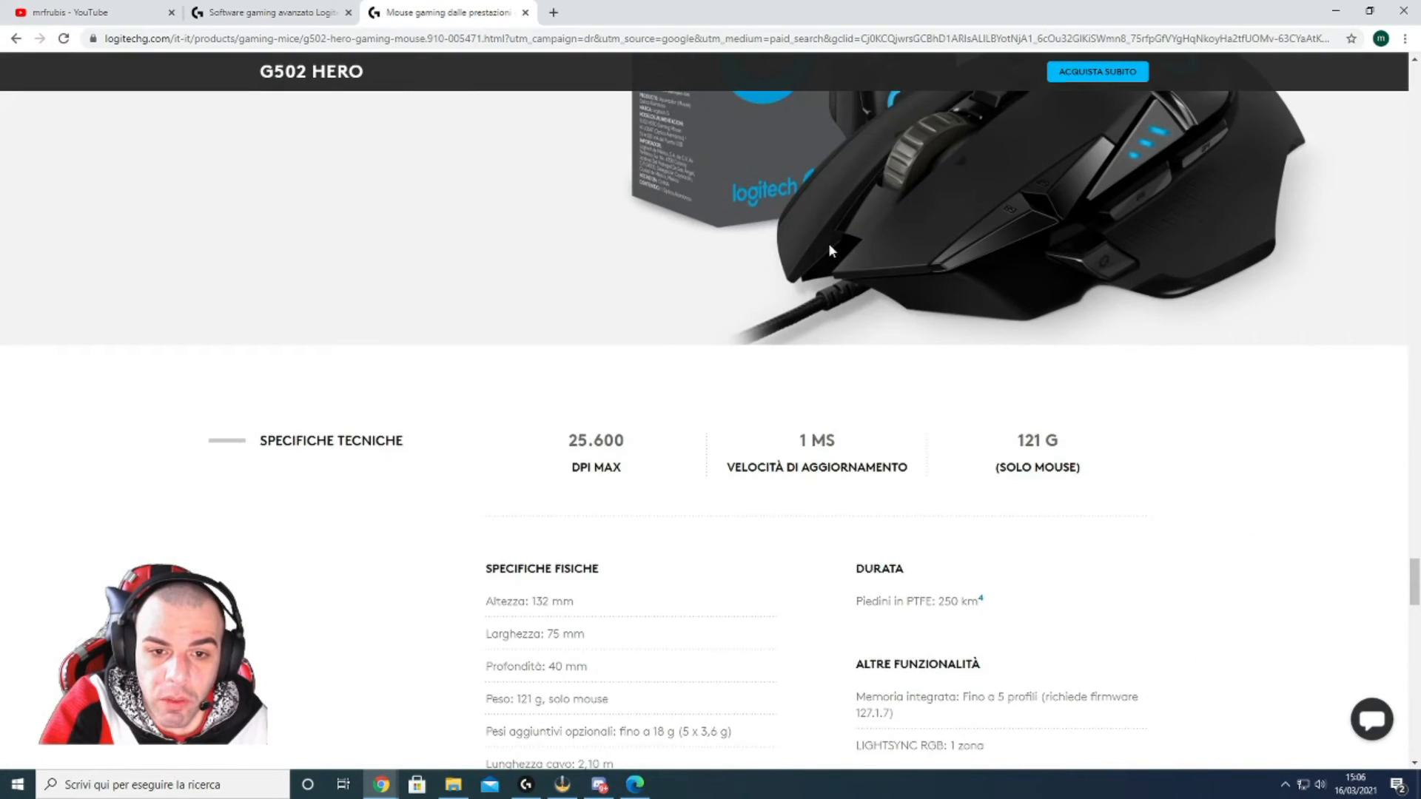
scroll(down, 3)
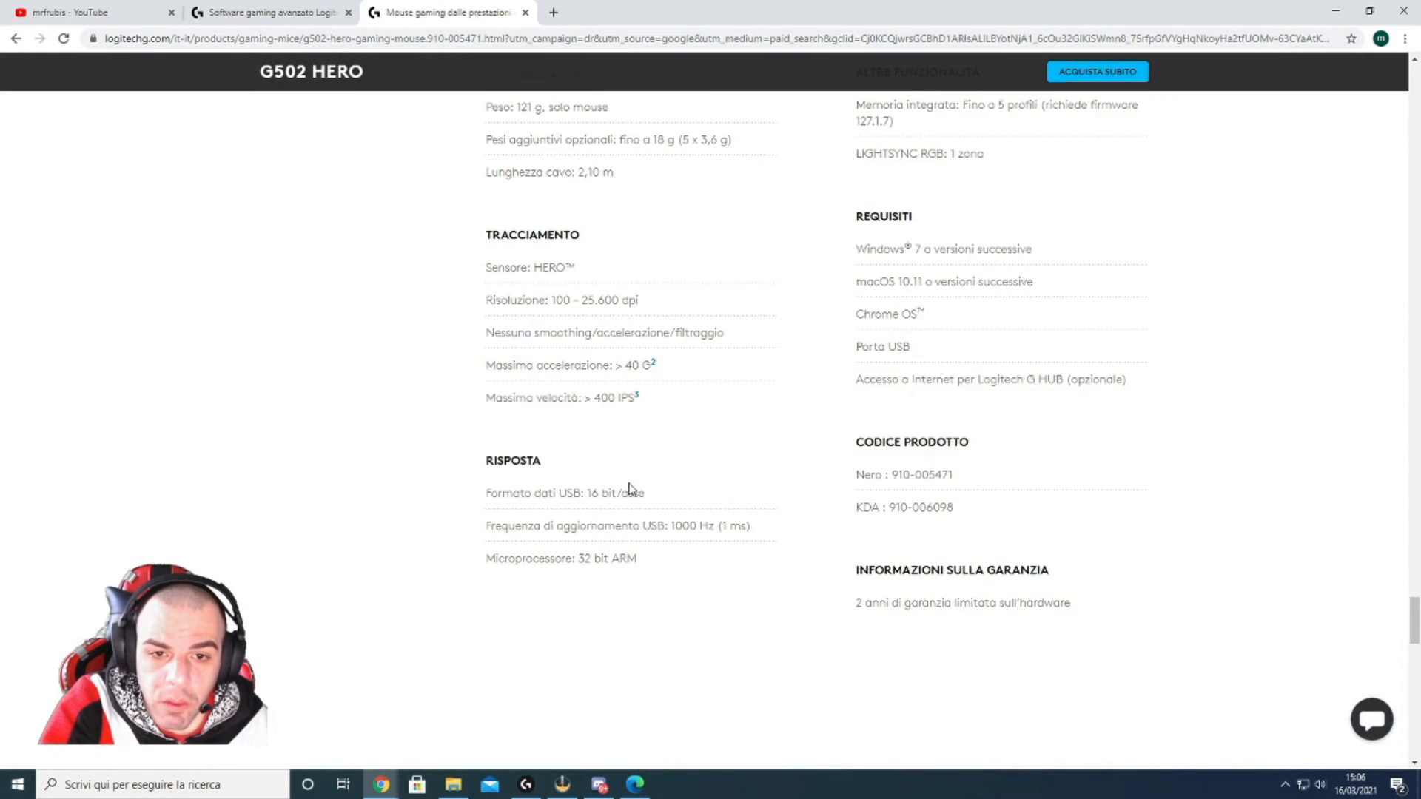
Bring up G HUB, pick the G502 HERO from Home and maximize the window
click(527, 785)
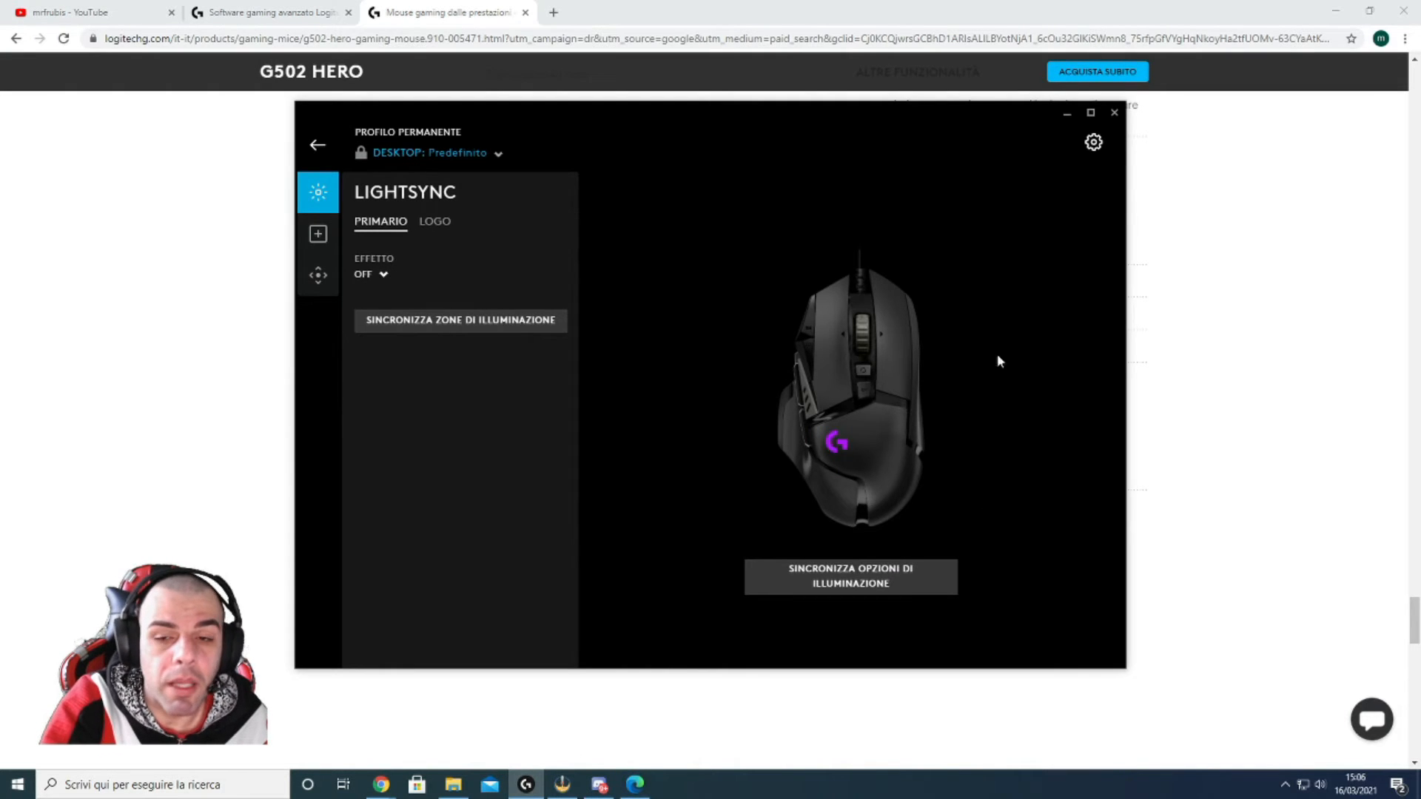
mouse_move(1015, 359)
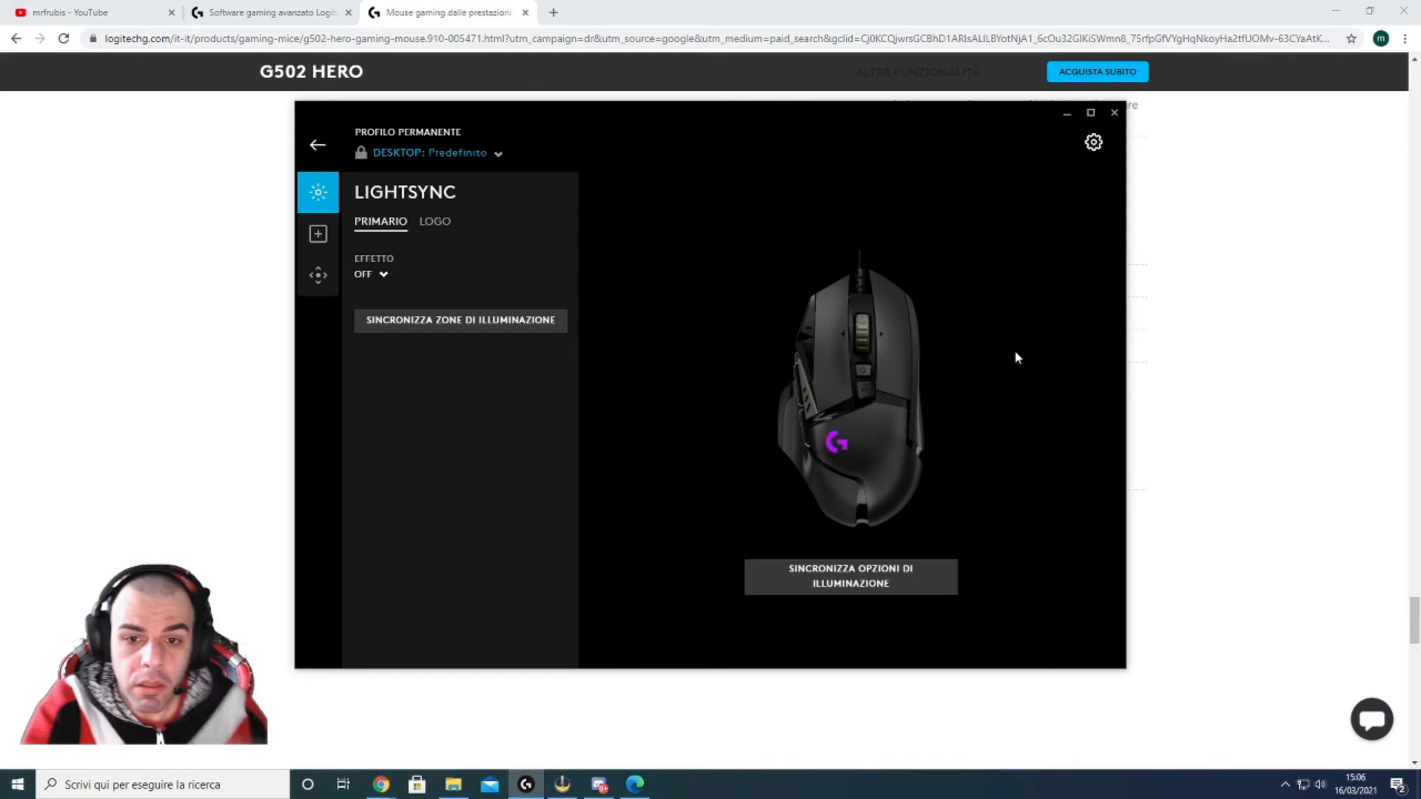
click(317, 145)
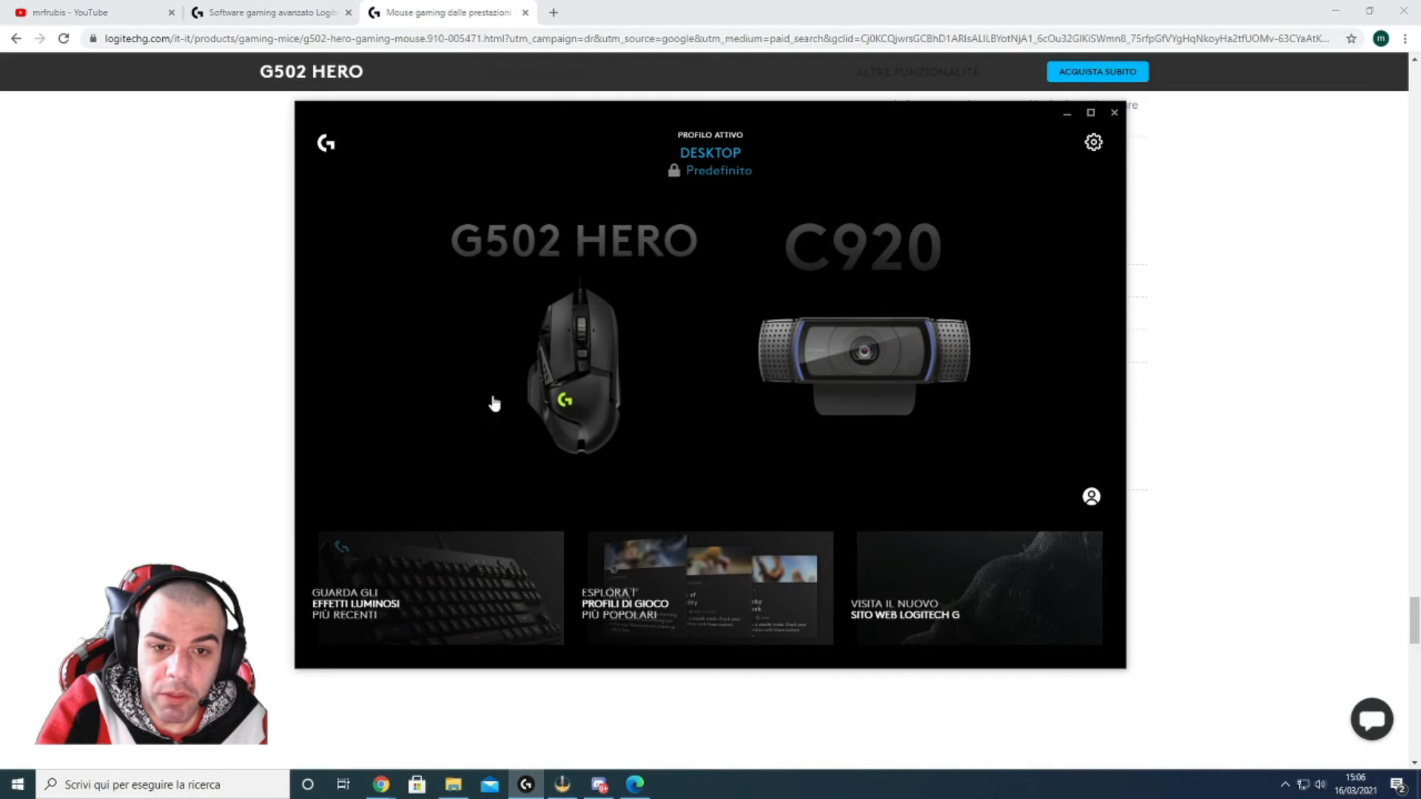
mouse_move(592, 373)
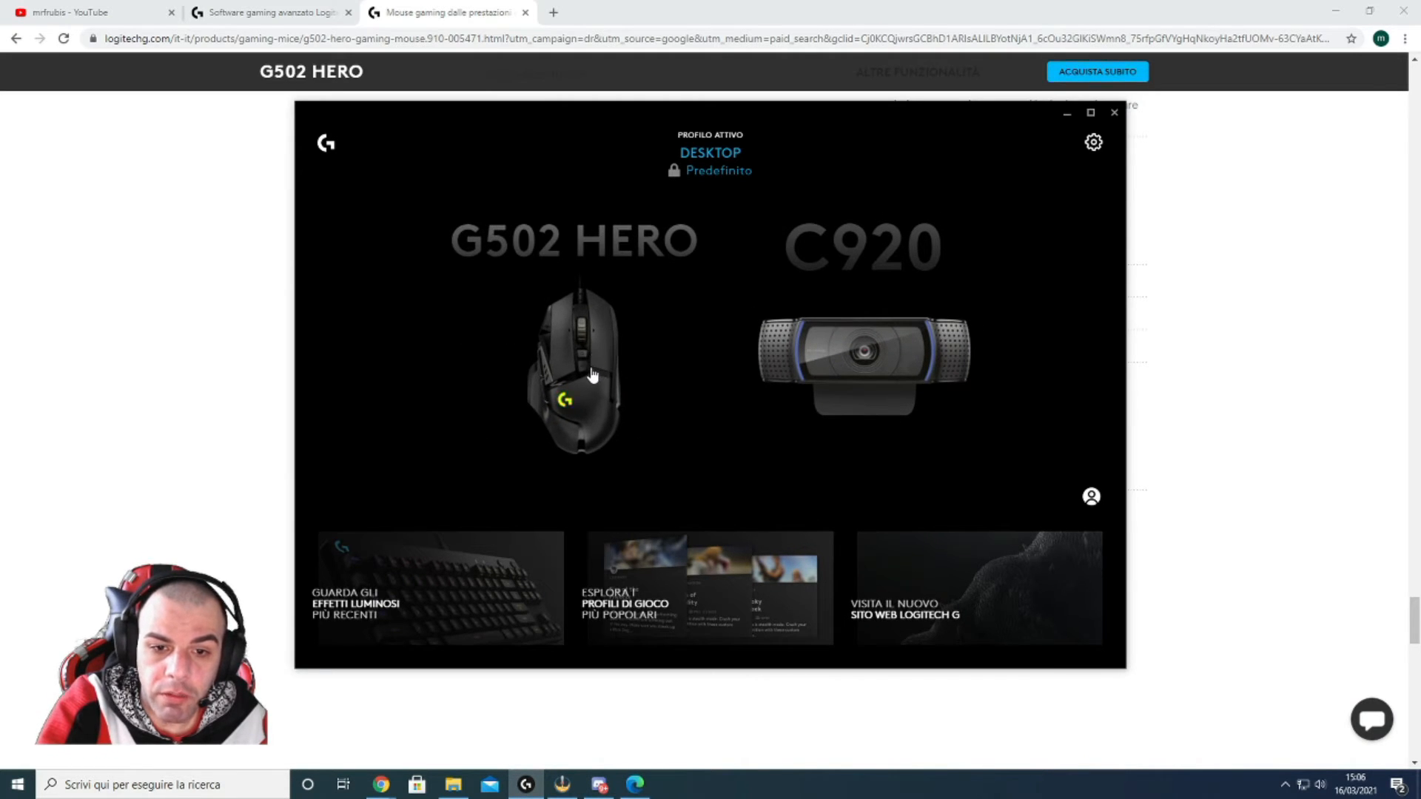
click(571, 379)
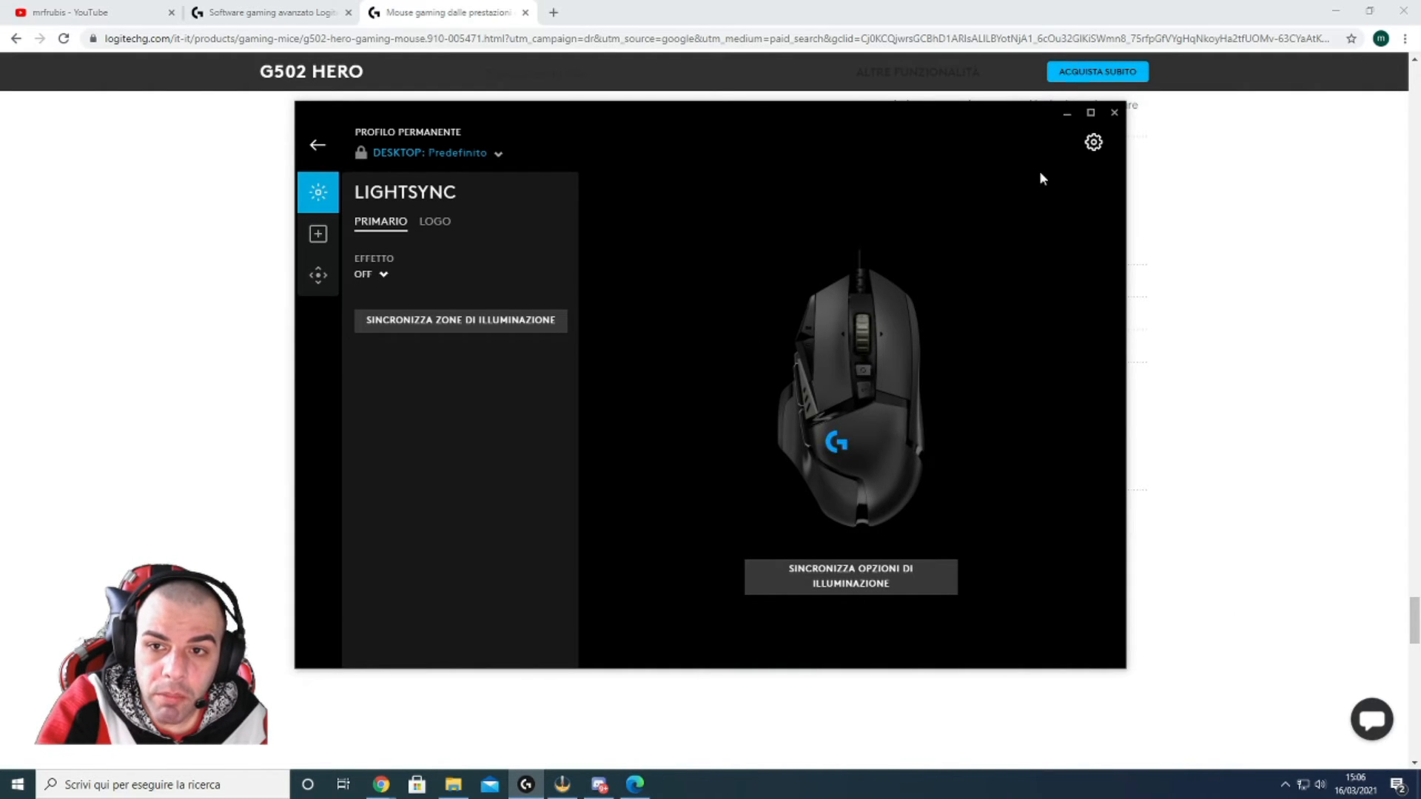
click(1092, 112)
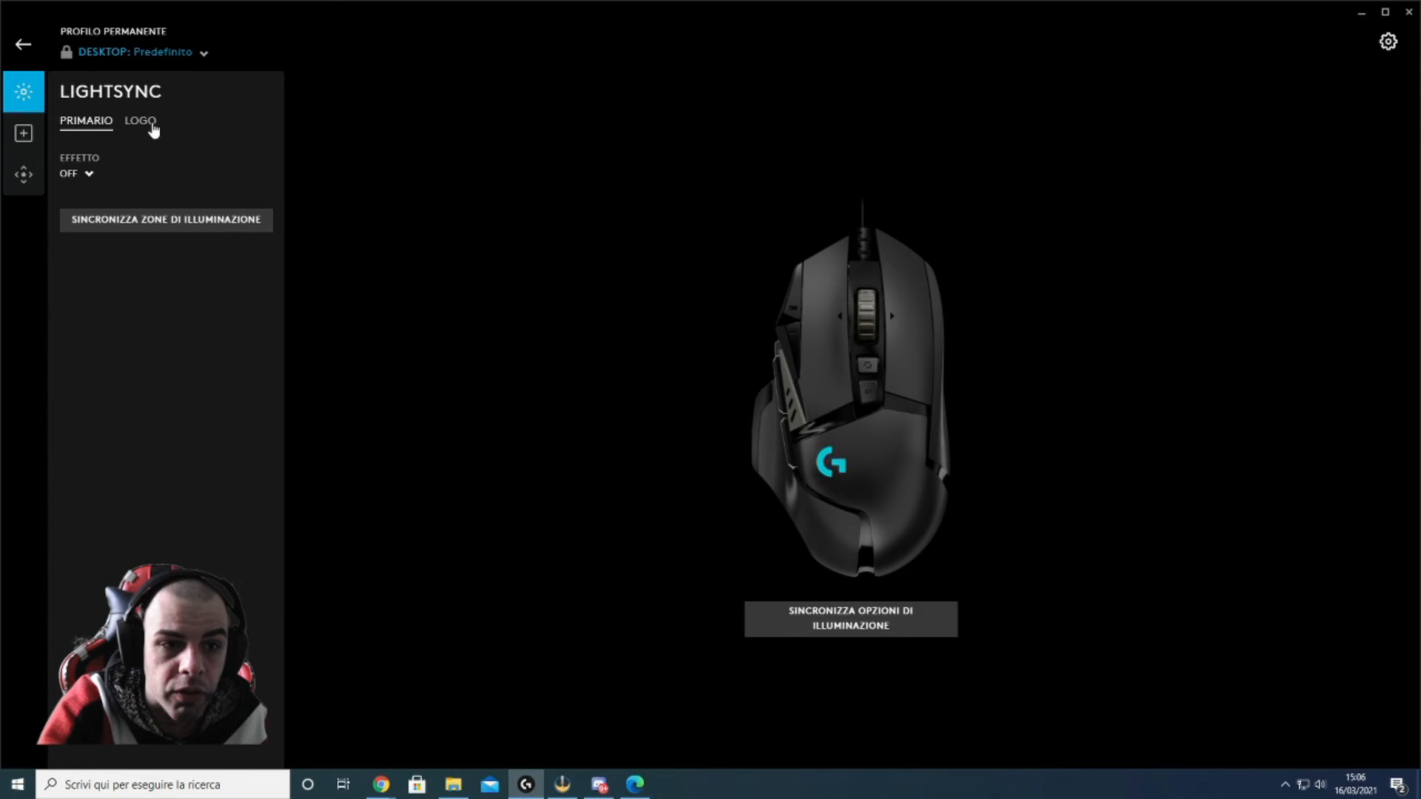
Set the LOGO zone effect to Visualizzatore audio, then back to Circolare, and return to PRIMARIO
click(139, 121)
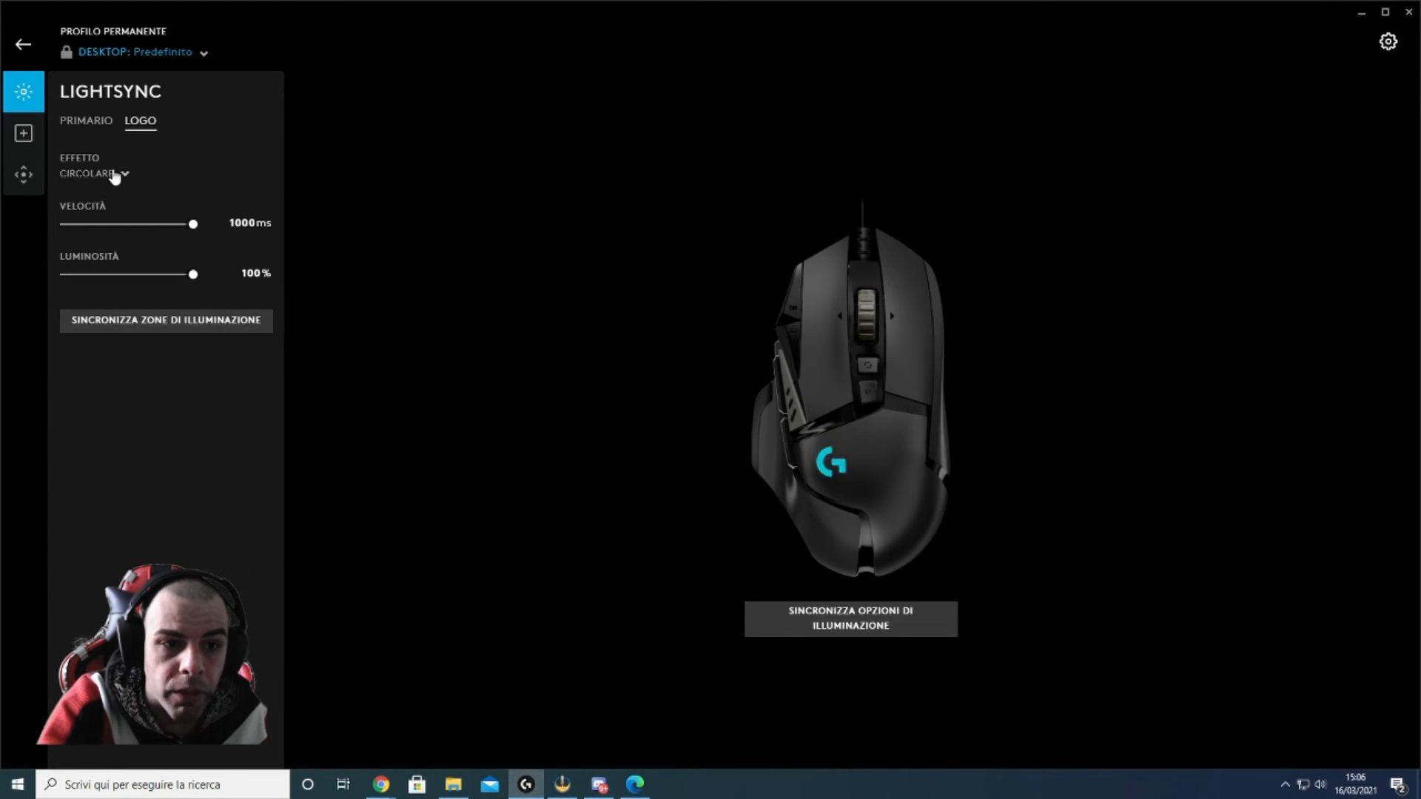
click(96, 174)
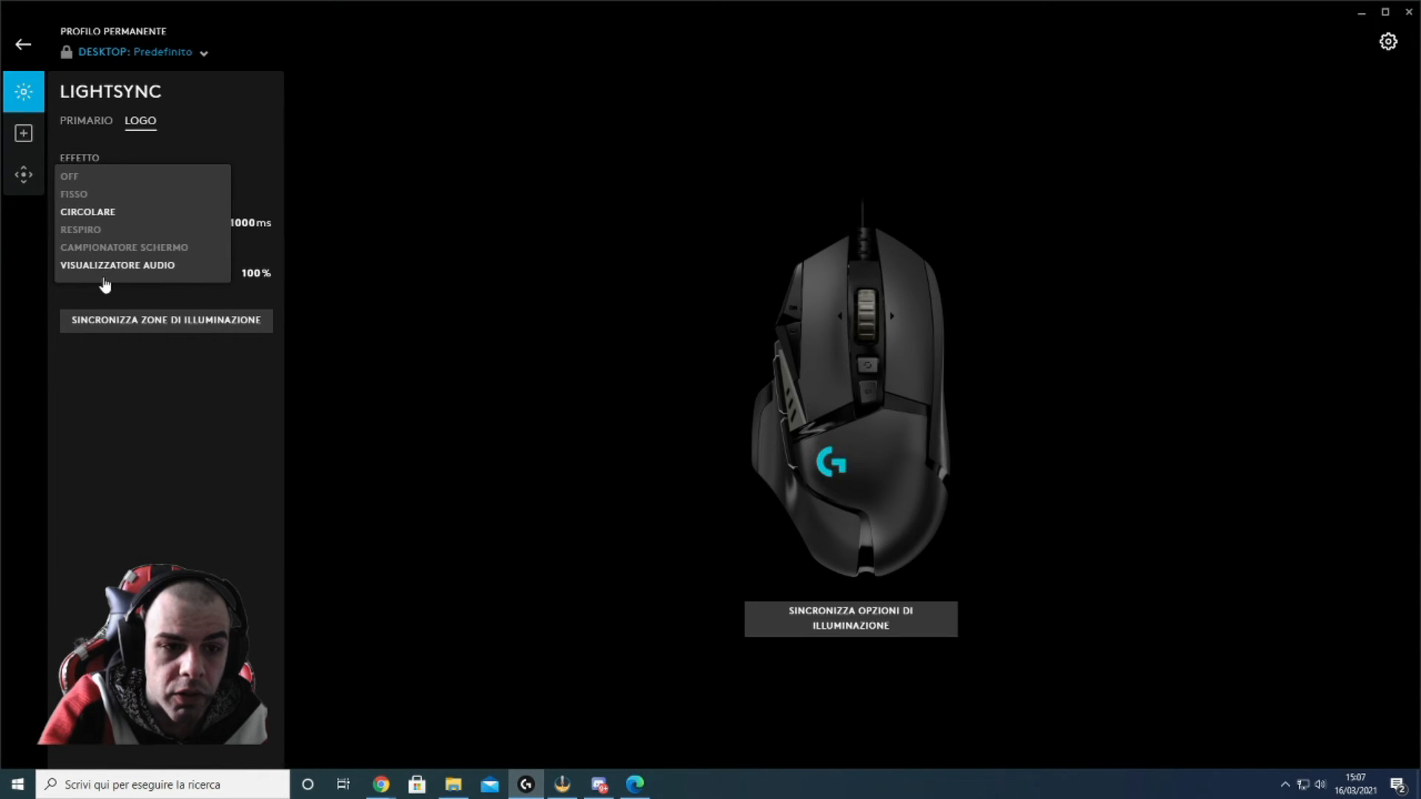
mouse_move(119, 275)
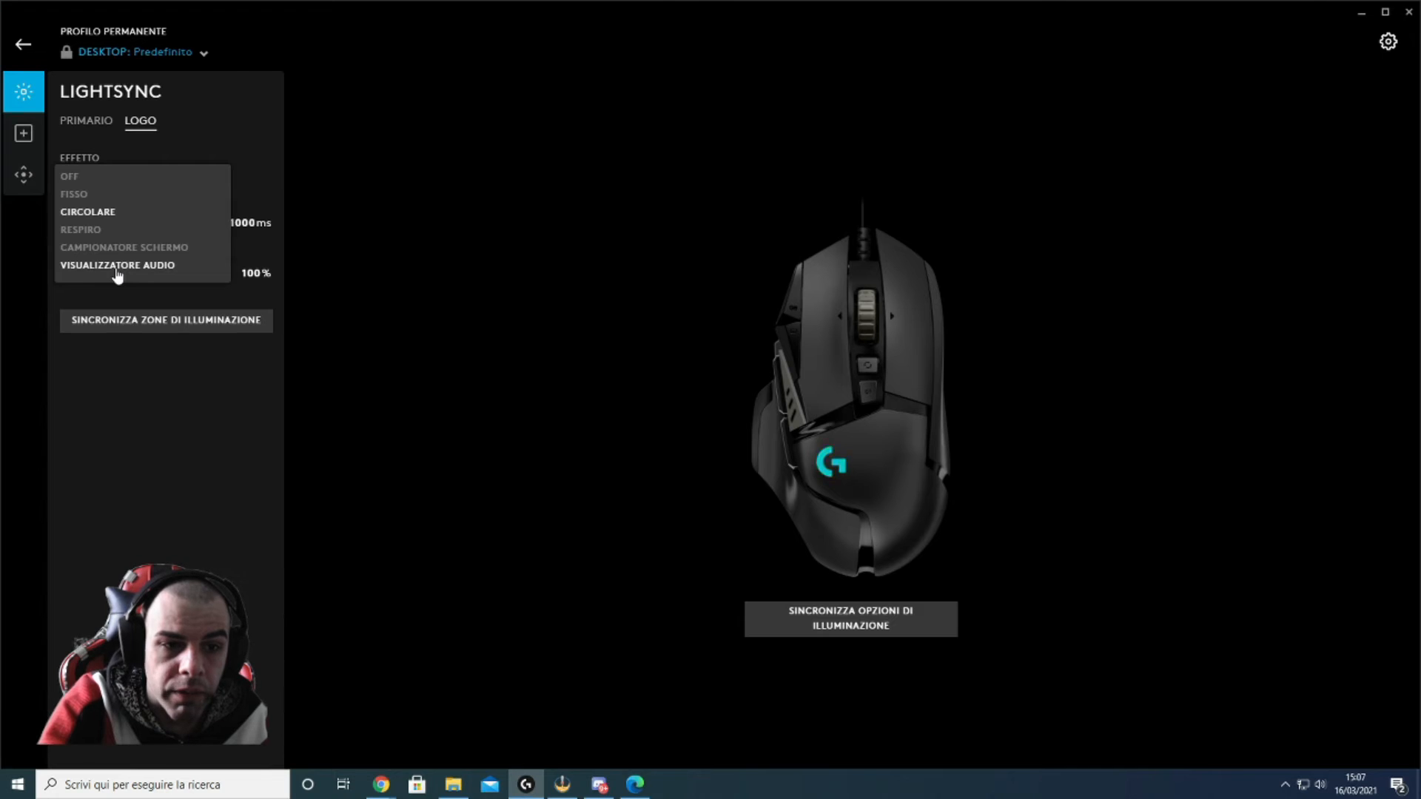
click(118, 265)
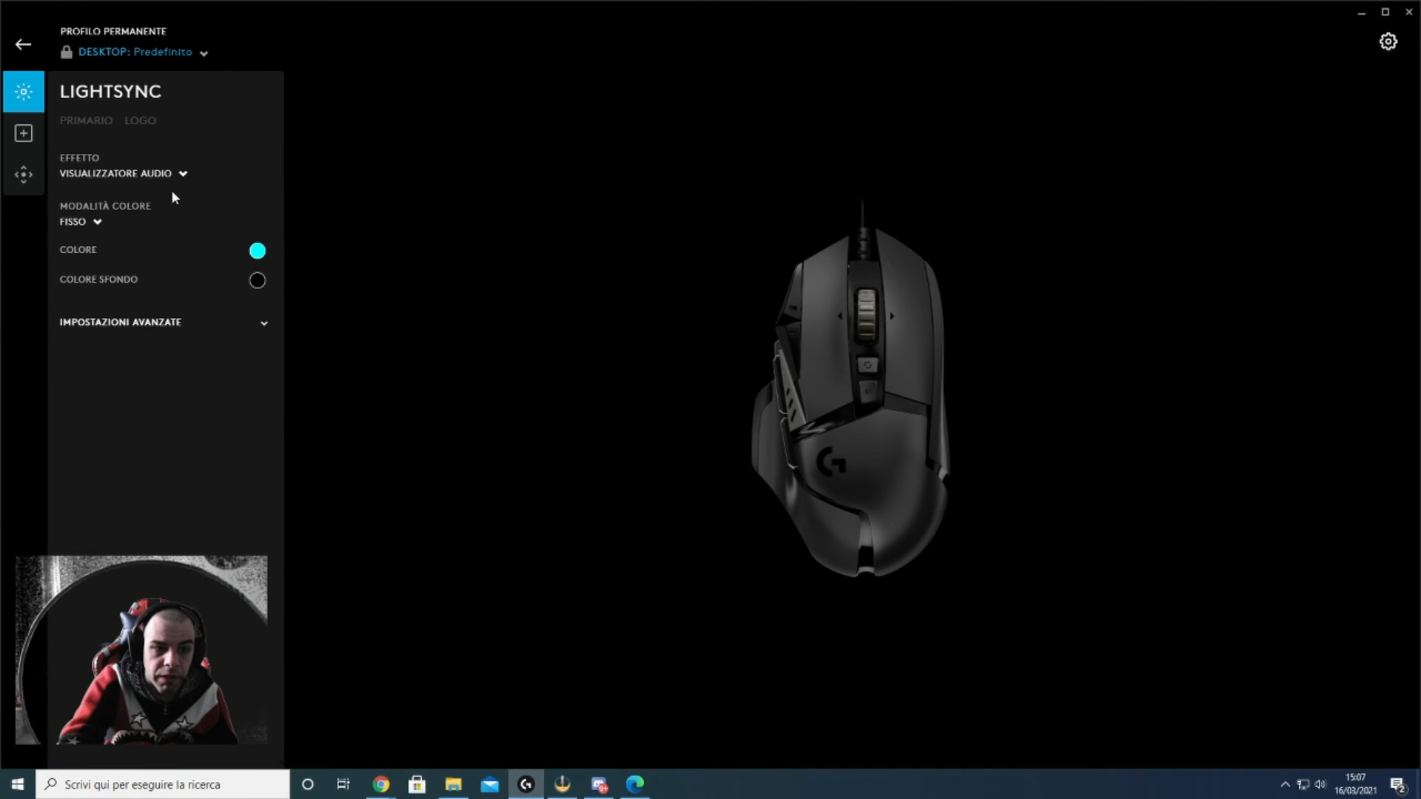
click(118, 174)
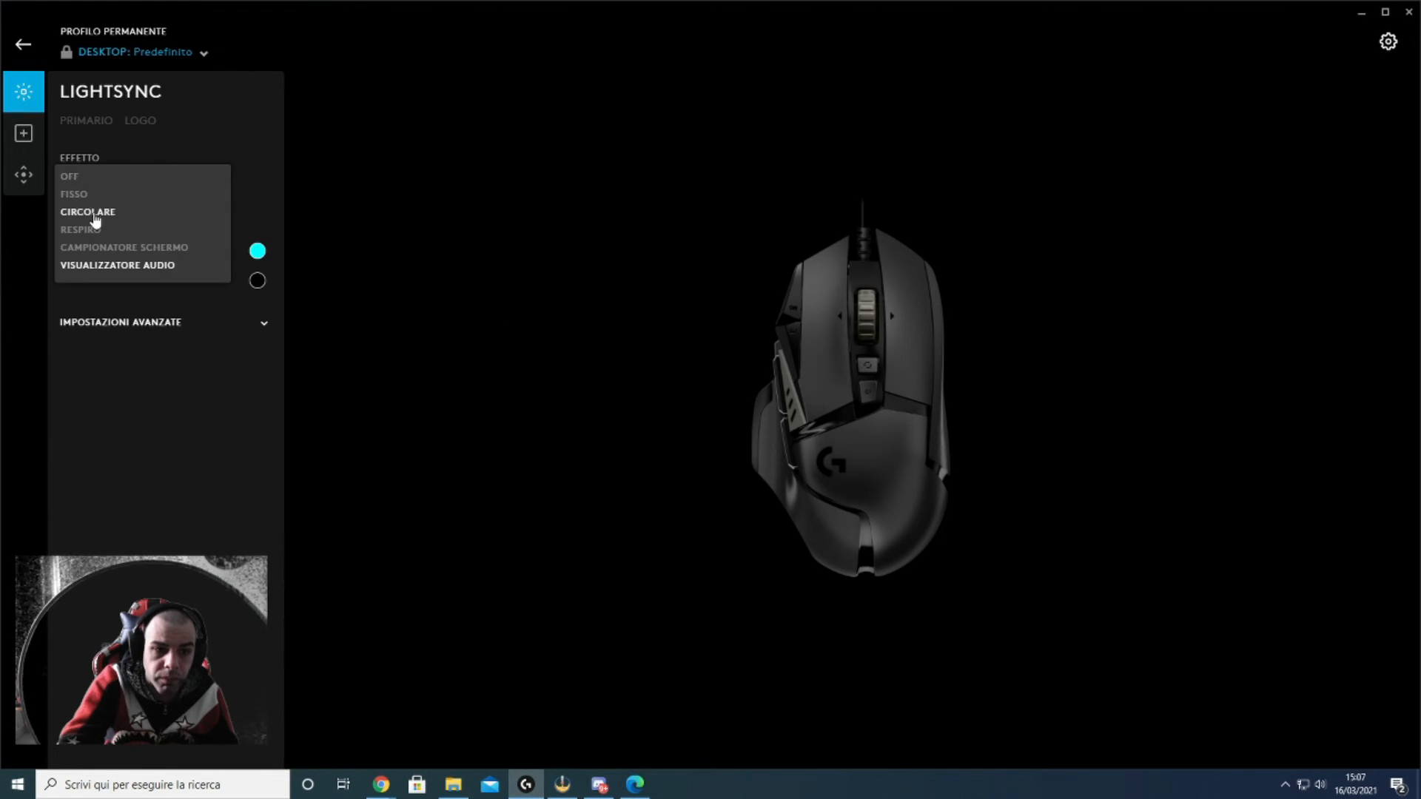
click(86, 213)
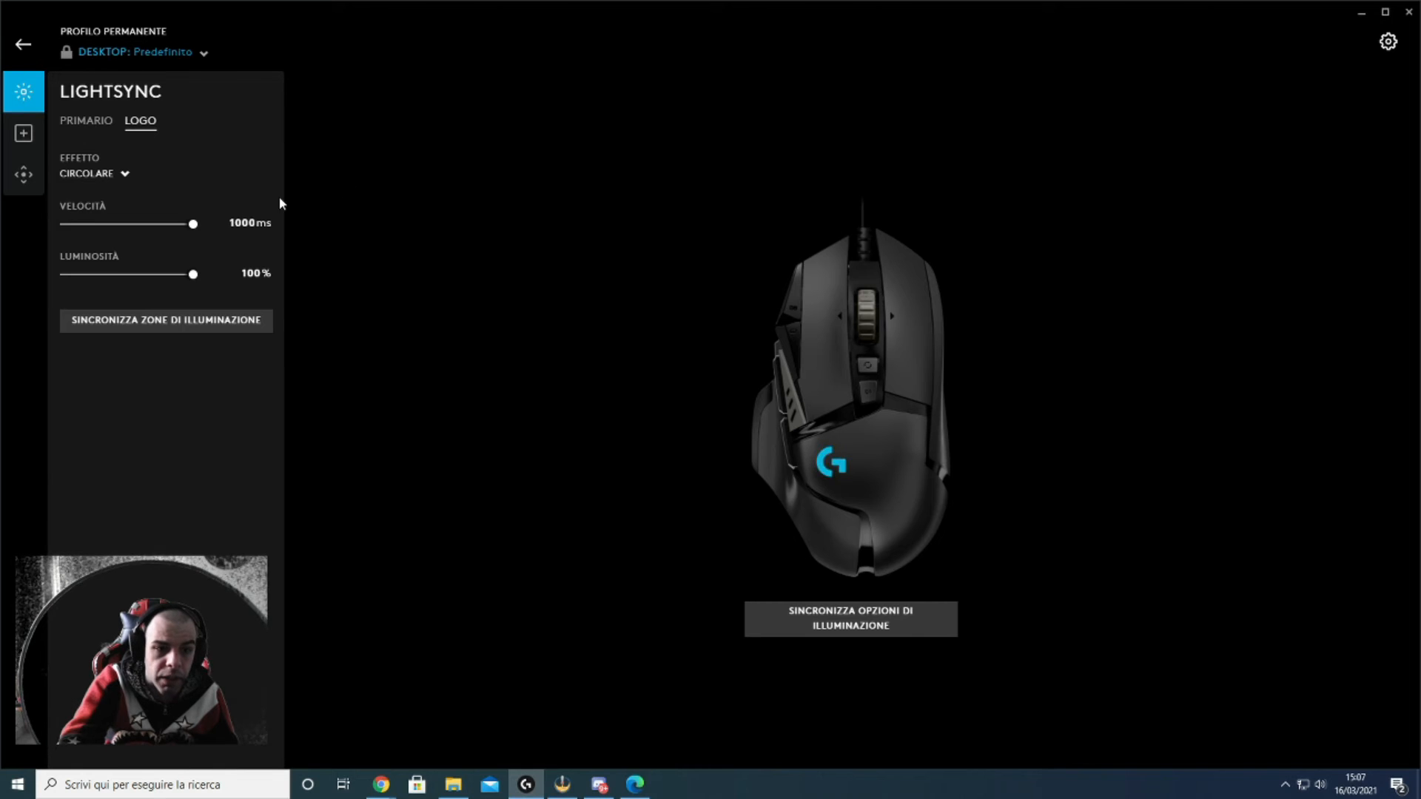
mouse_move(127, 292)
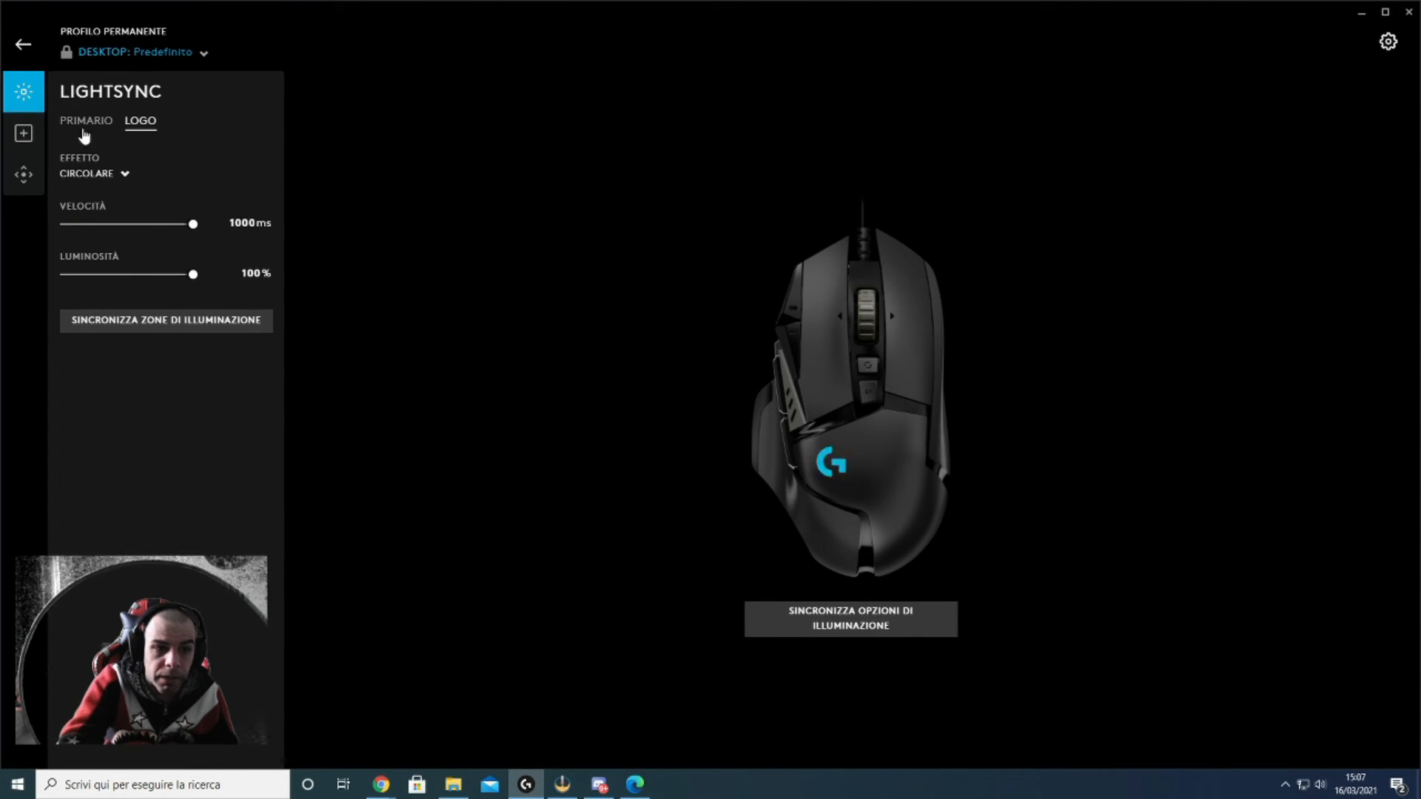
click(83, 121)
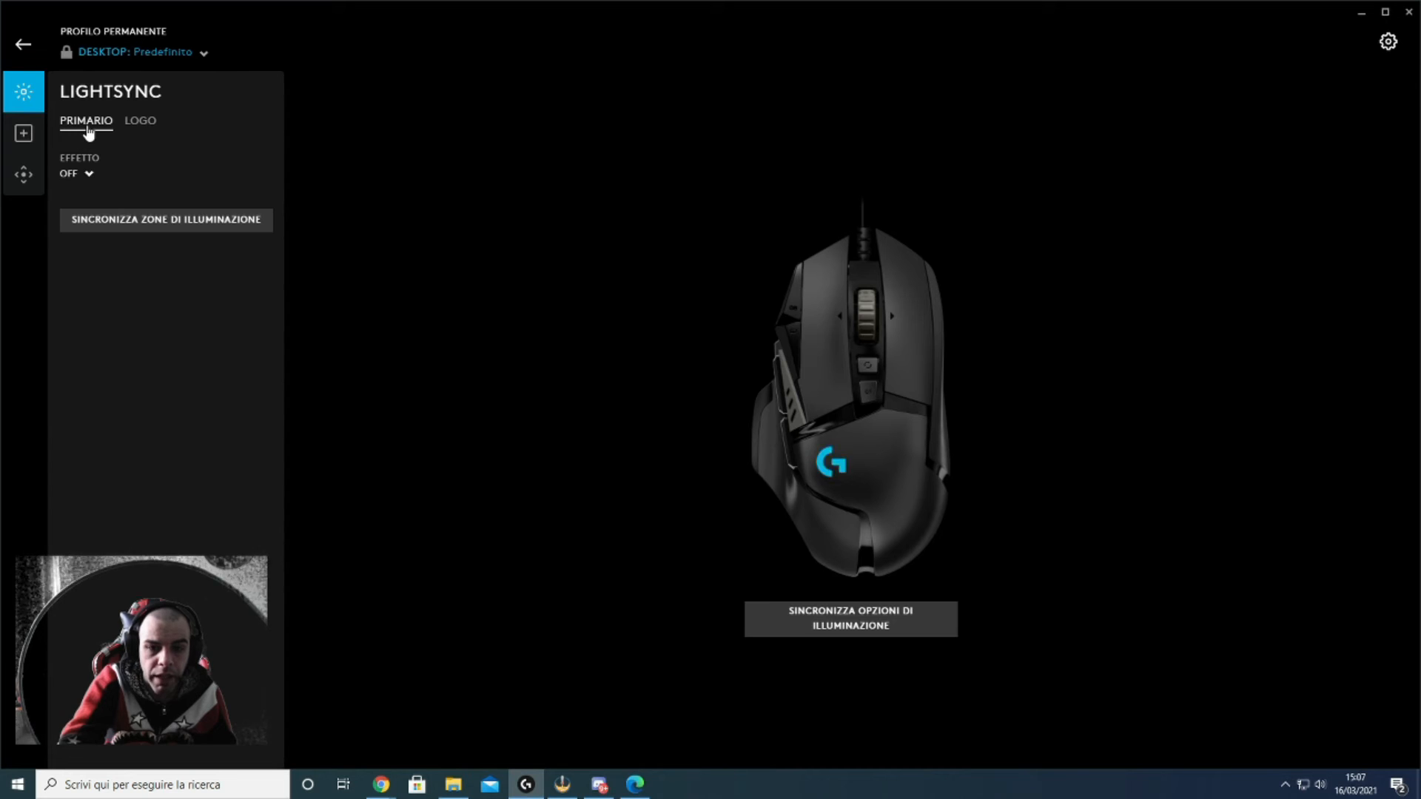
mouse_move(352, 207)
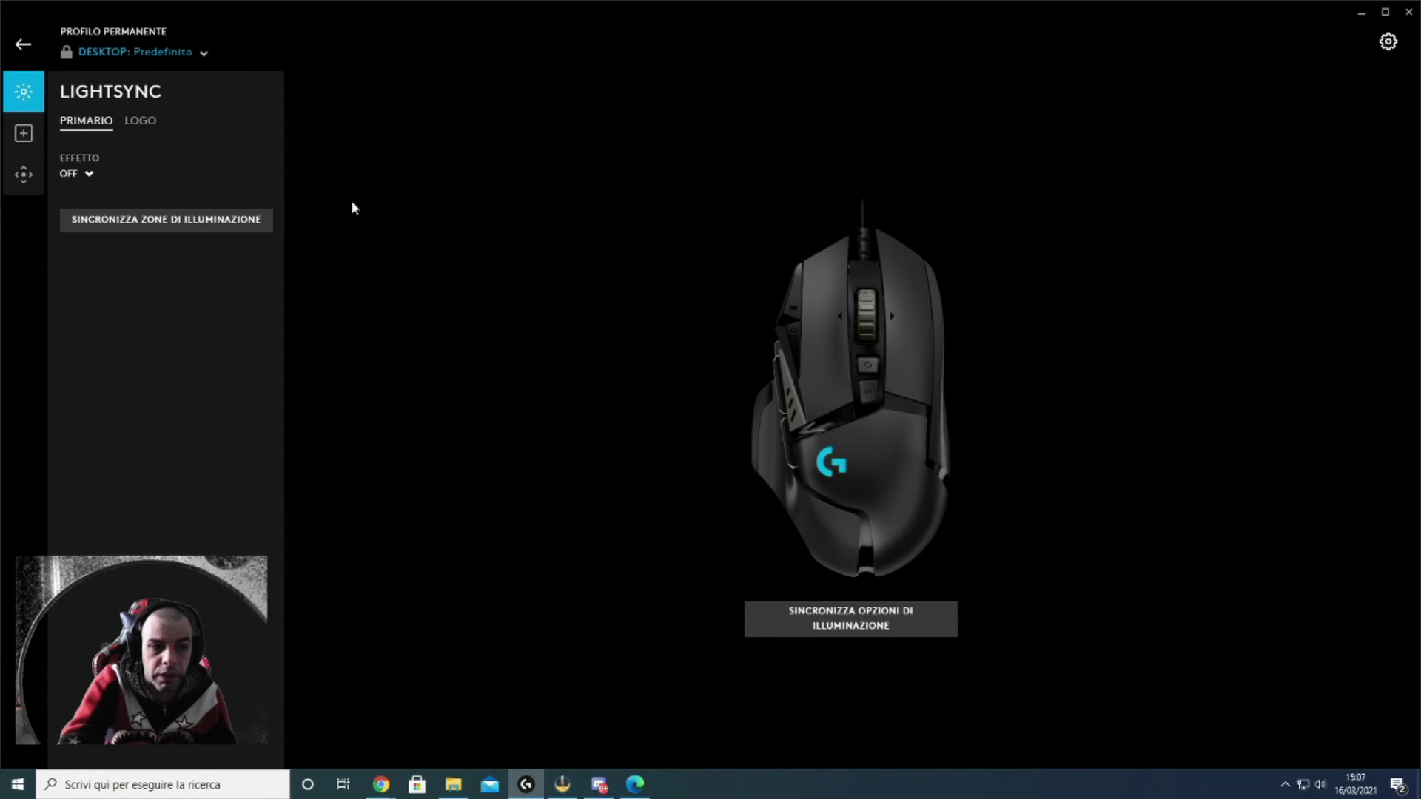
mouse_move(237, 360)
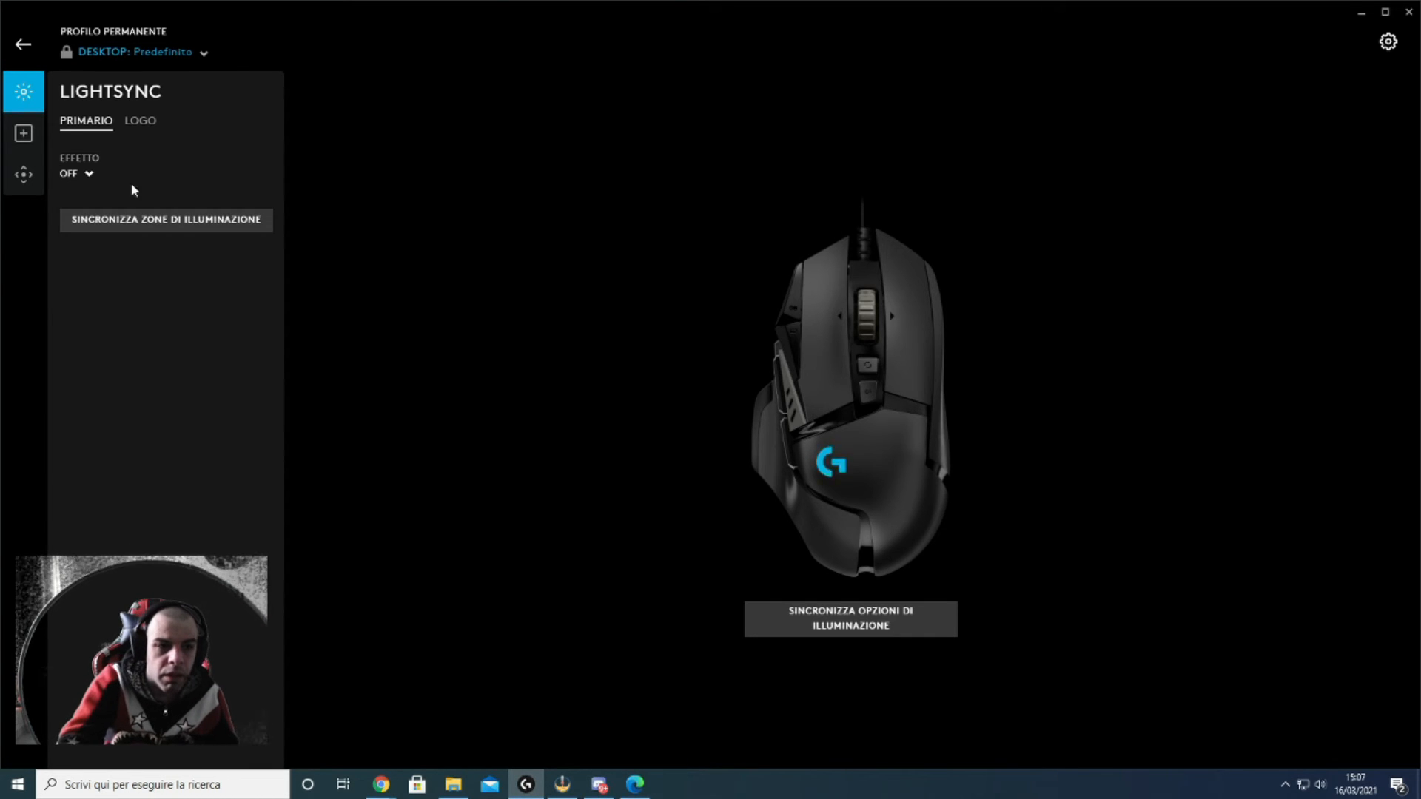
click(24, 133)
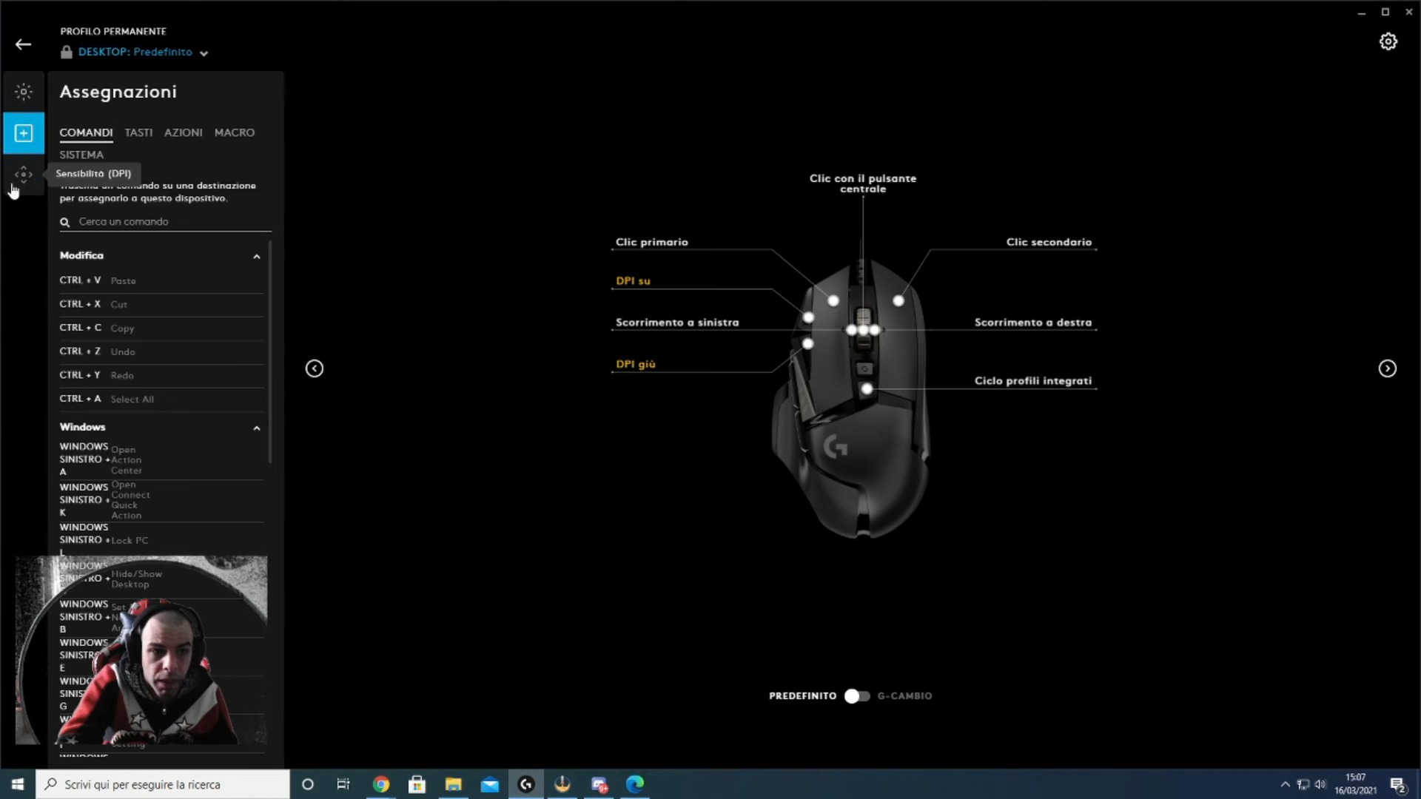
click(25, 172)
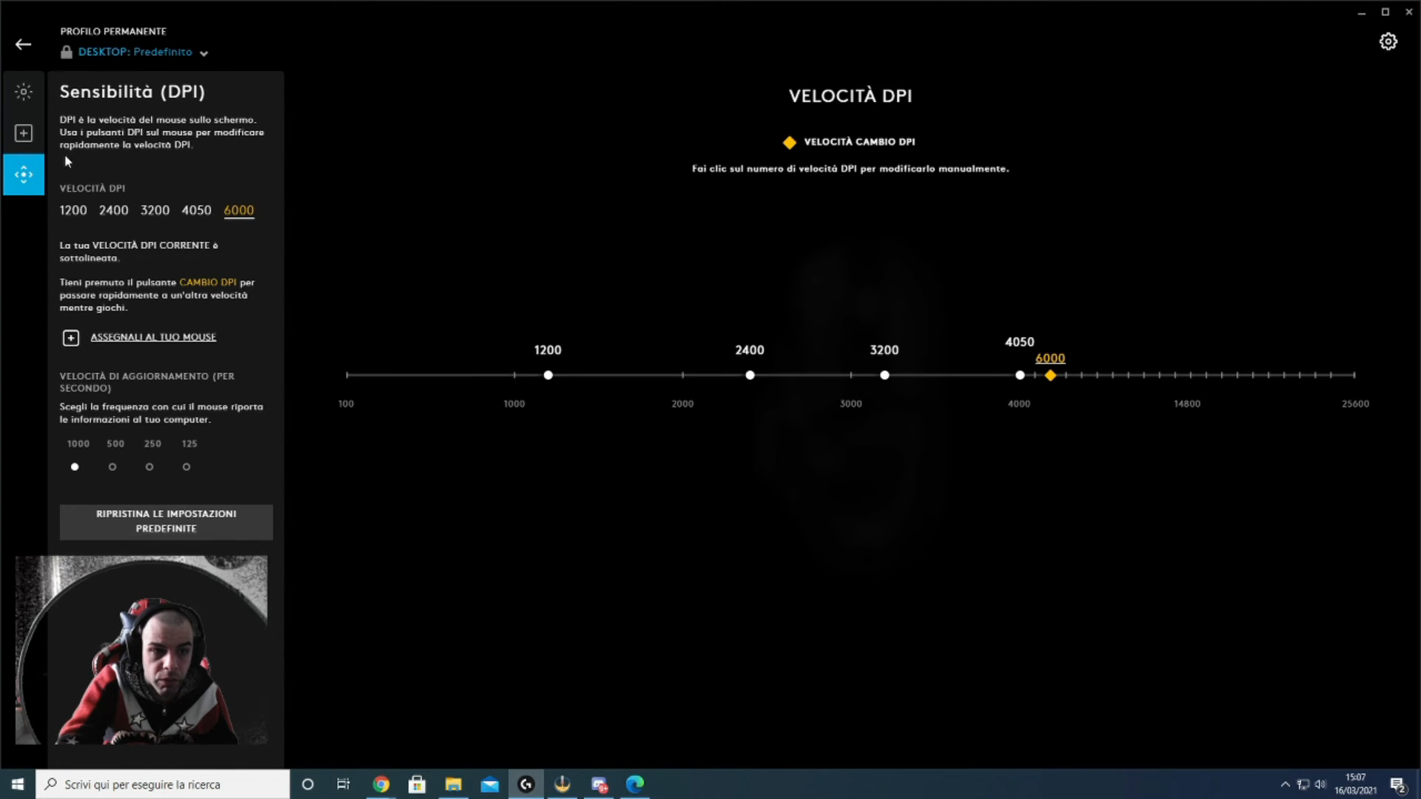
mouse_move(1072, 266)
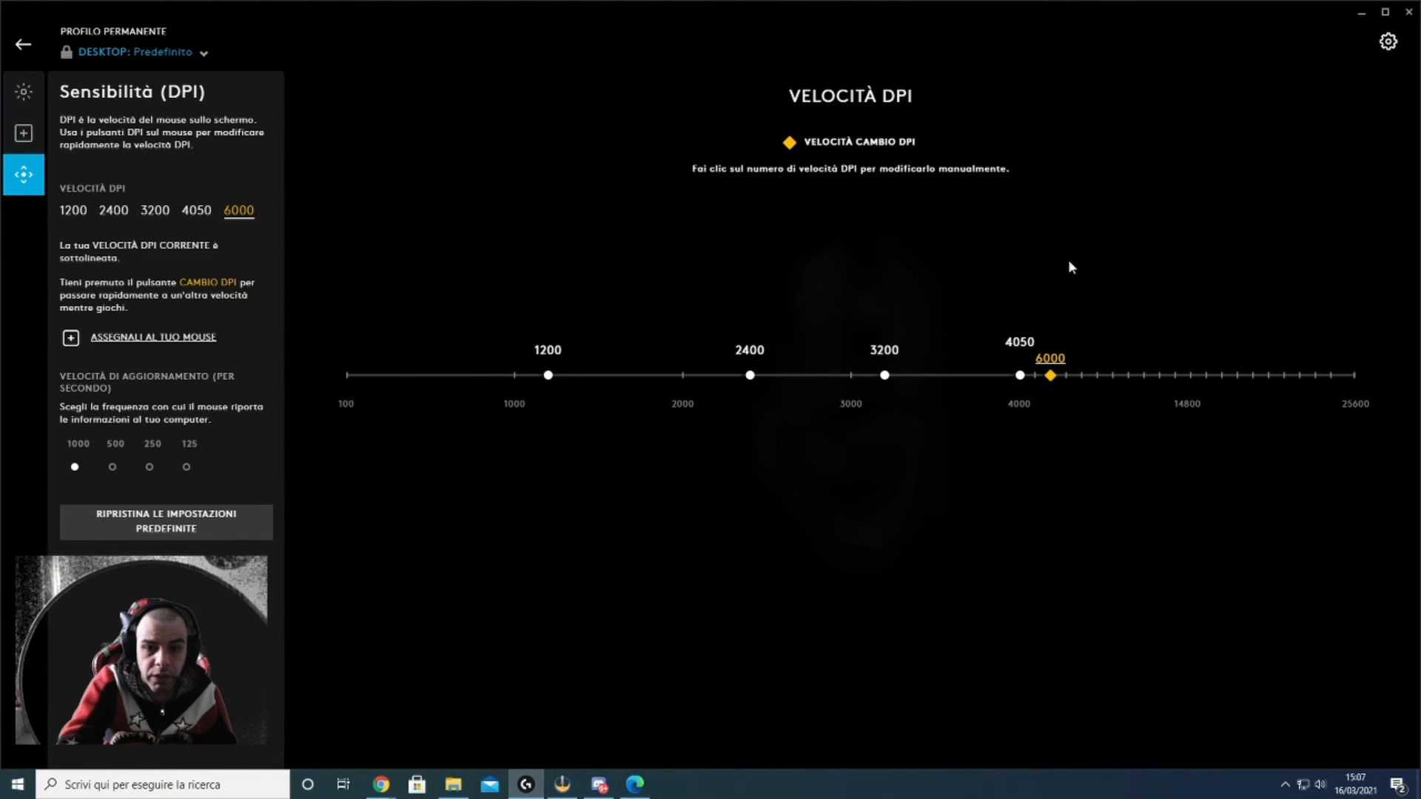
mouse_move(1085, 425)
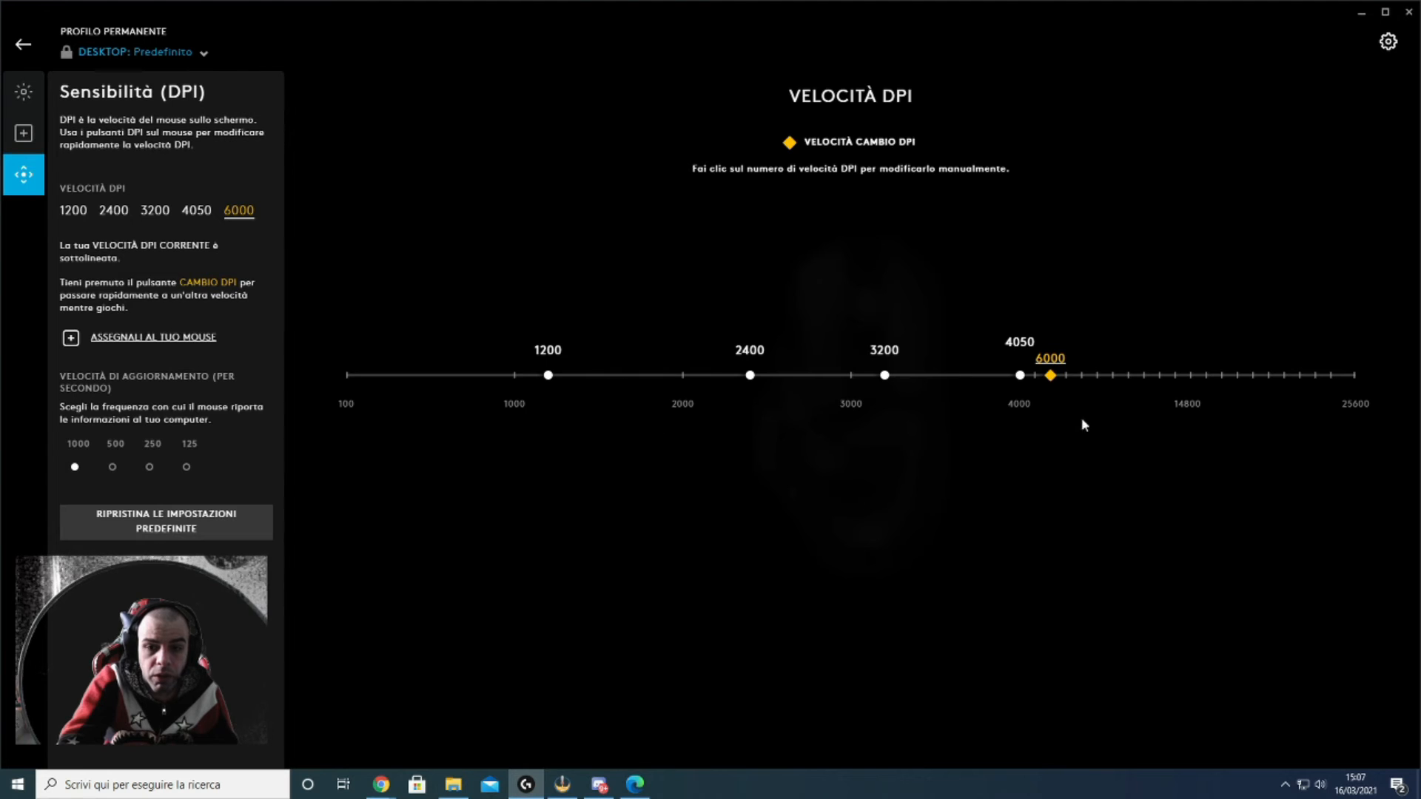
mouse_move(863, 355)
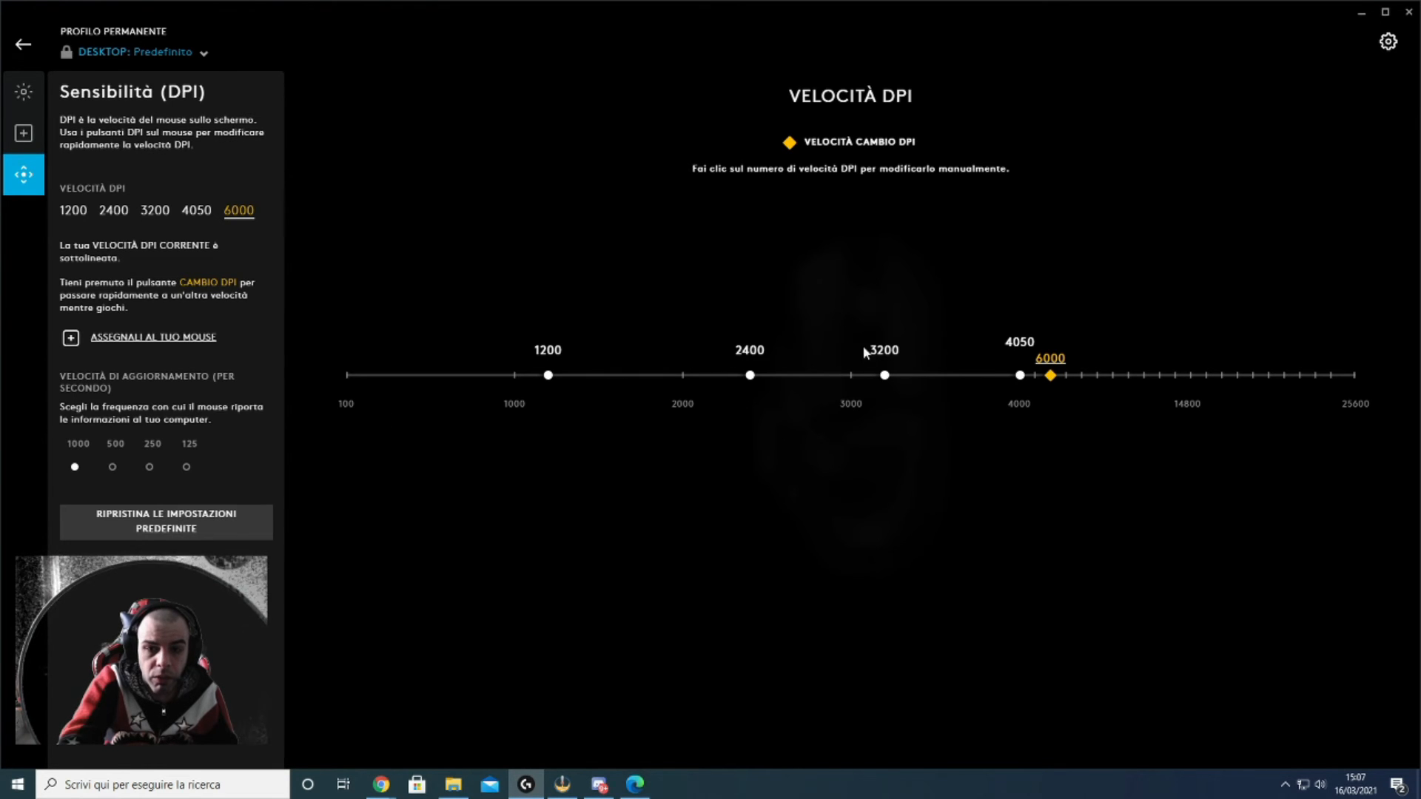
mouse_move(884, 228)
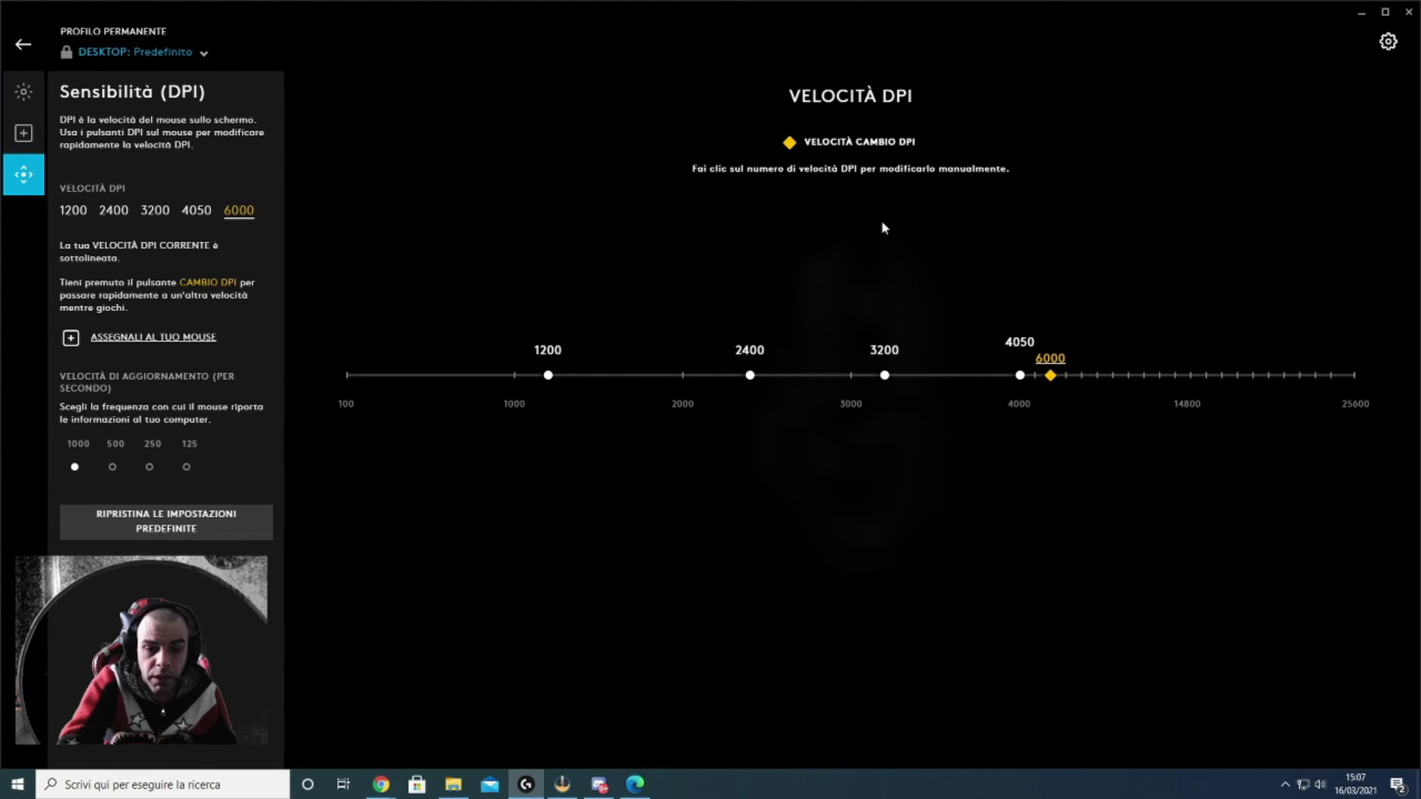
mouse_move(810, 316)
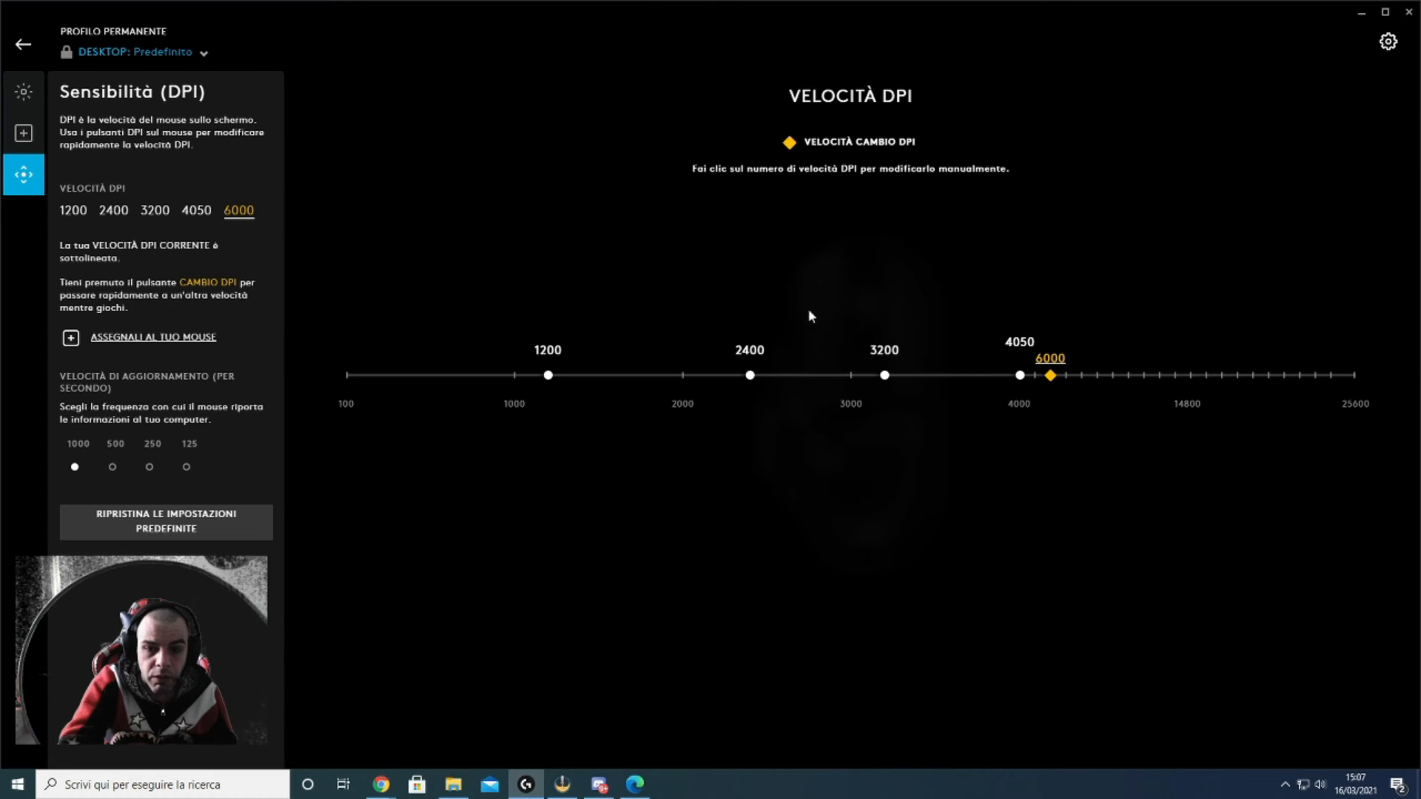
mouse_move(1233, 425)
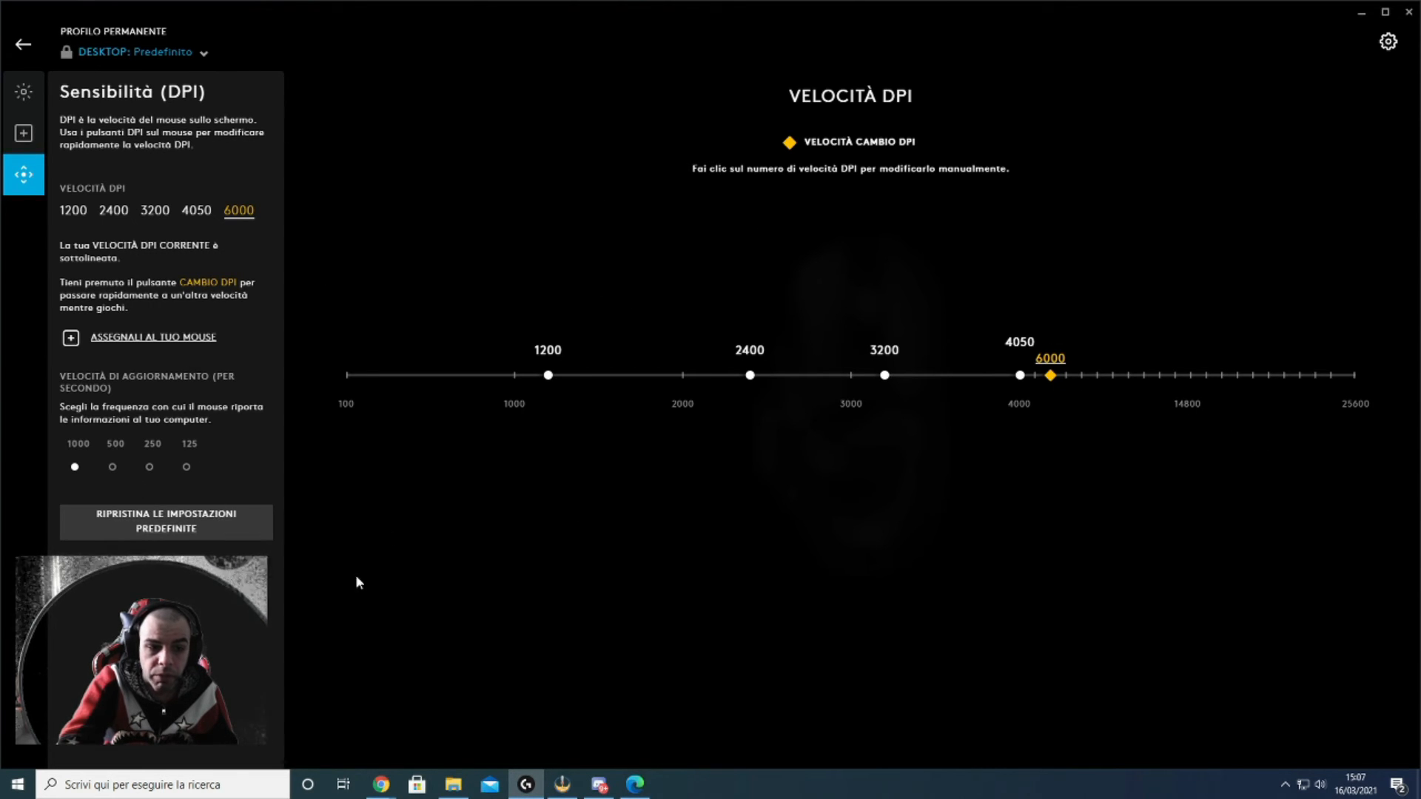
mouse_move(1368, 370)
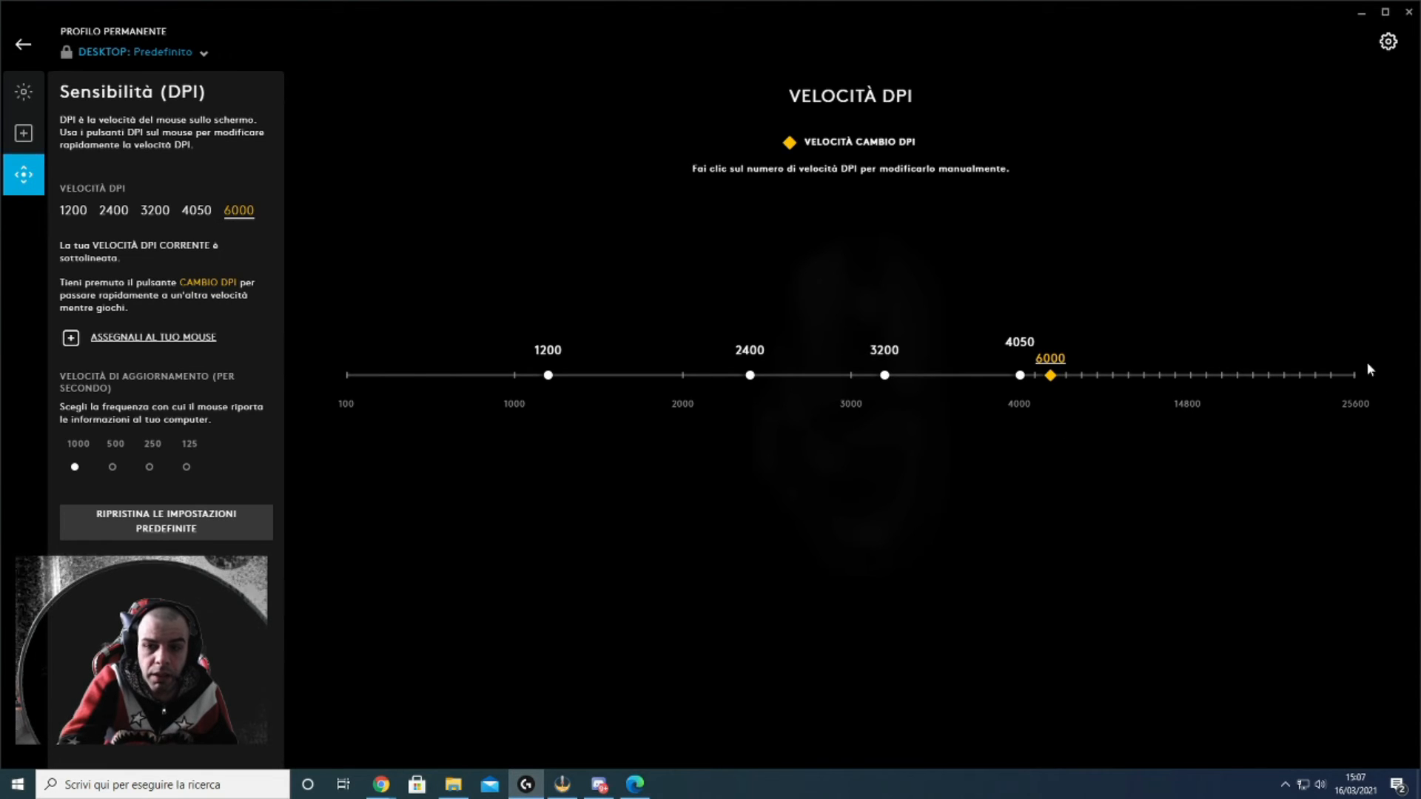
mouse_move(358, 451)
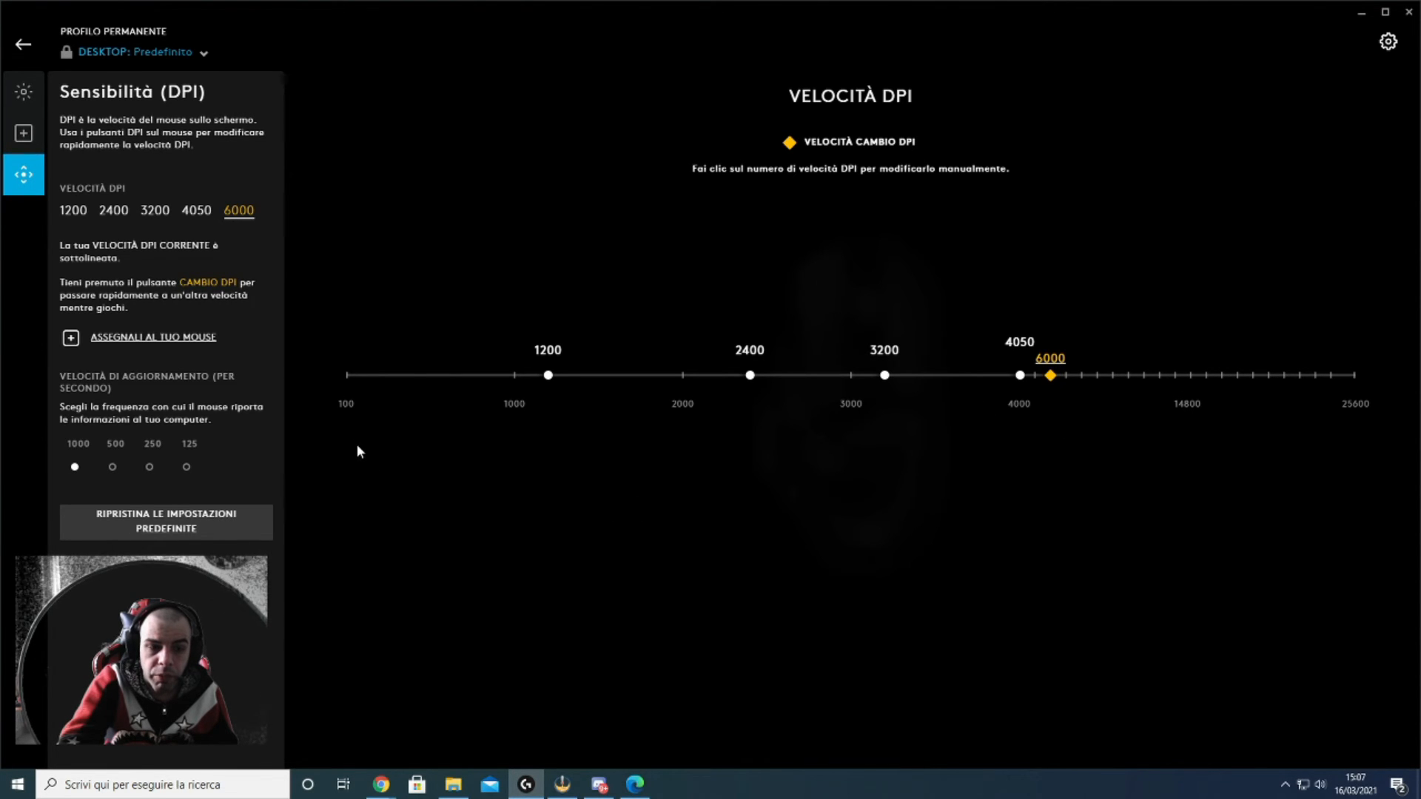
mouse_move(317, 233)
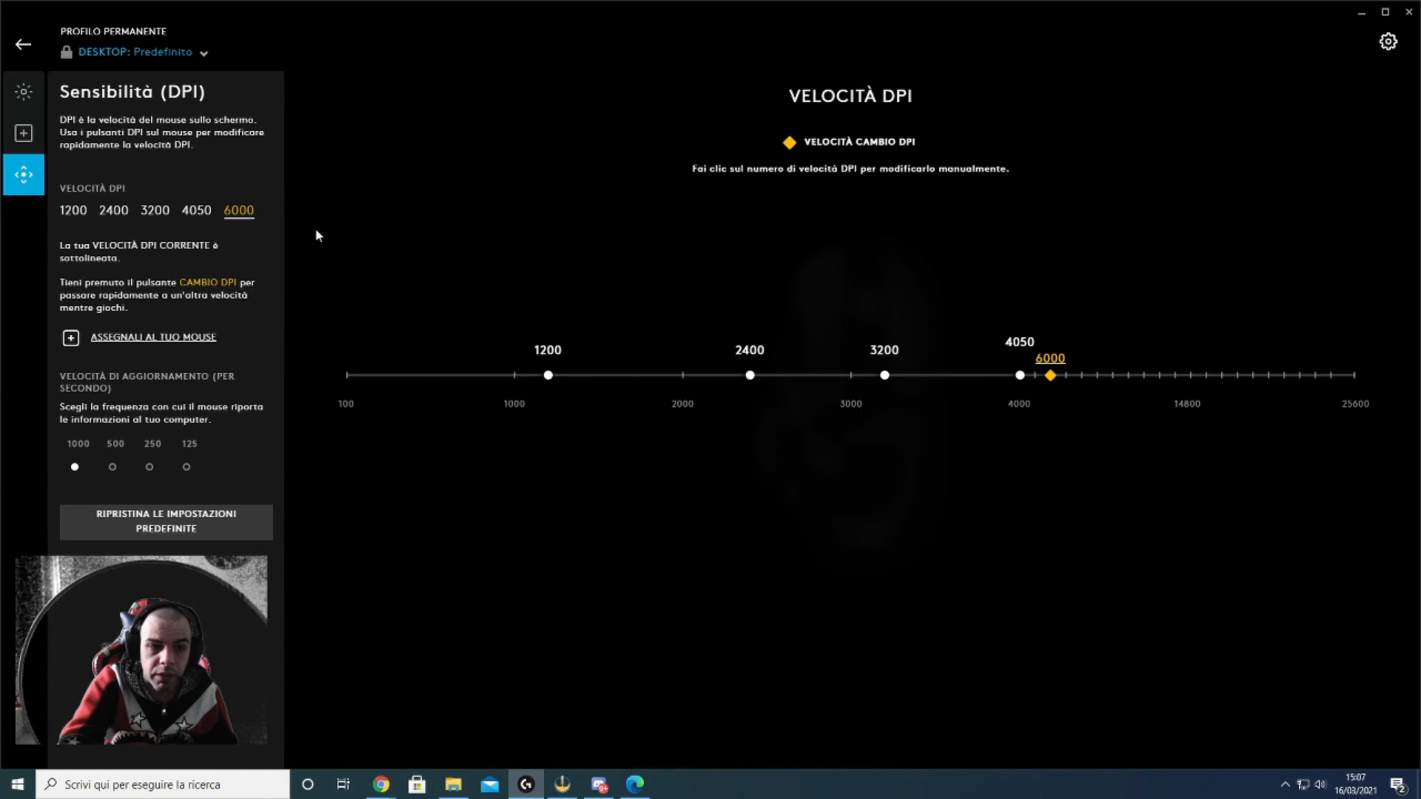
mouse_move(24, 133)
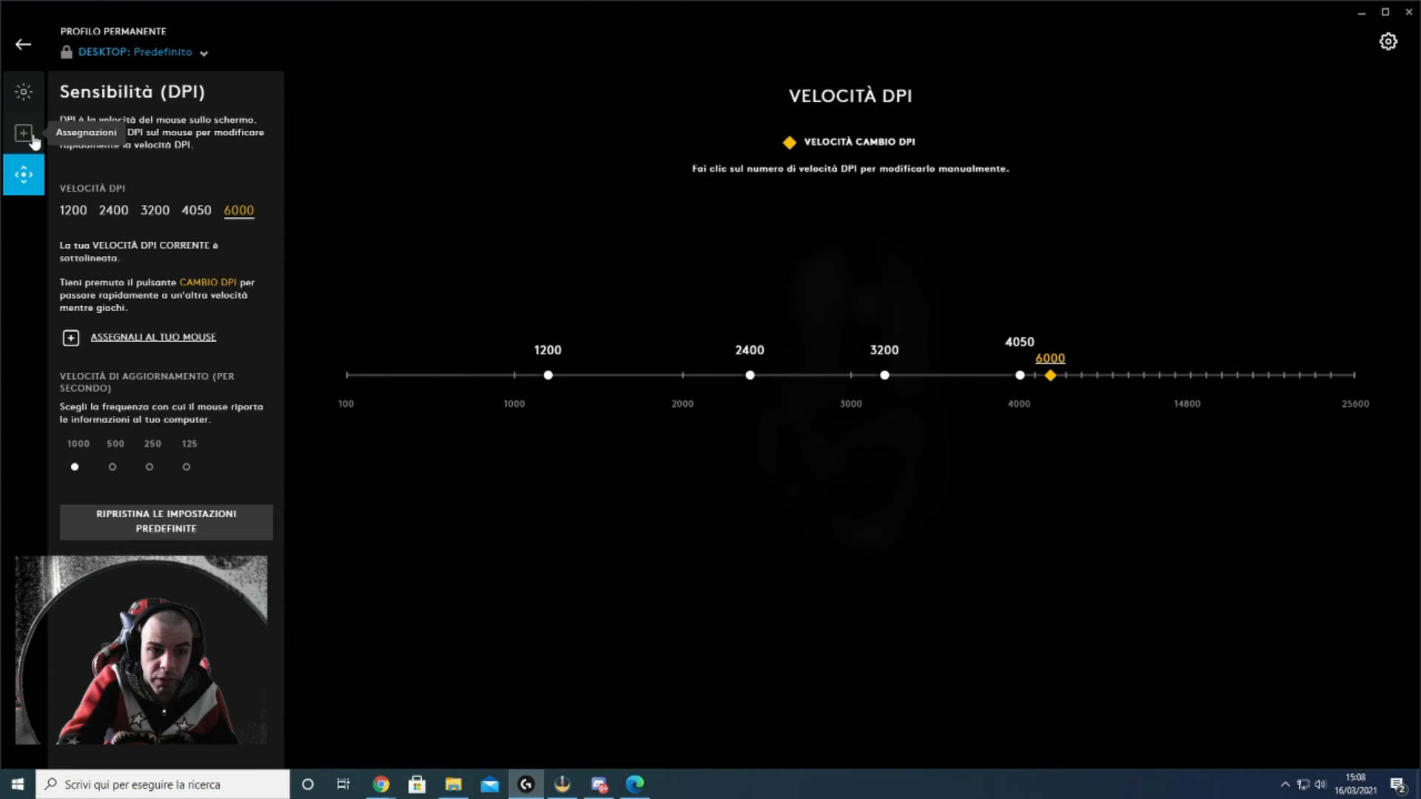
Open the Assegnazioni view listing the G502's default button commands
click(24, 133)
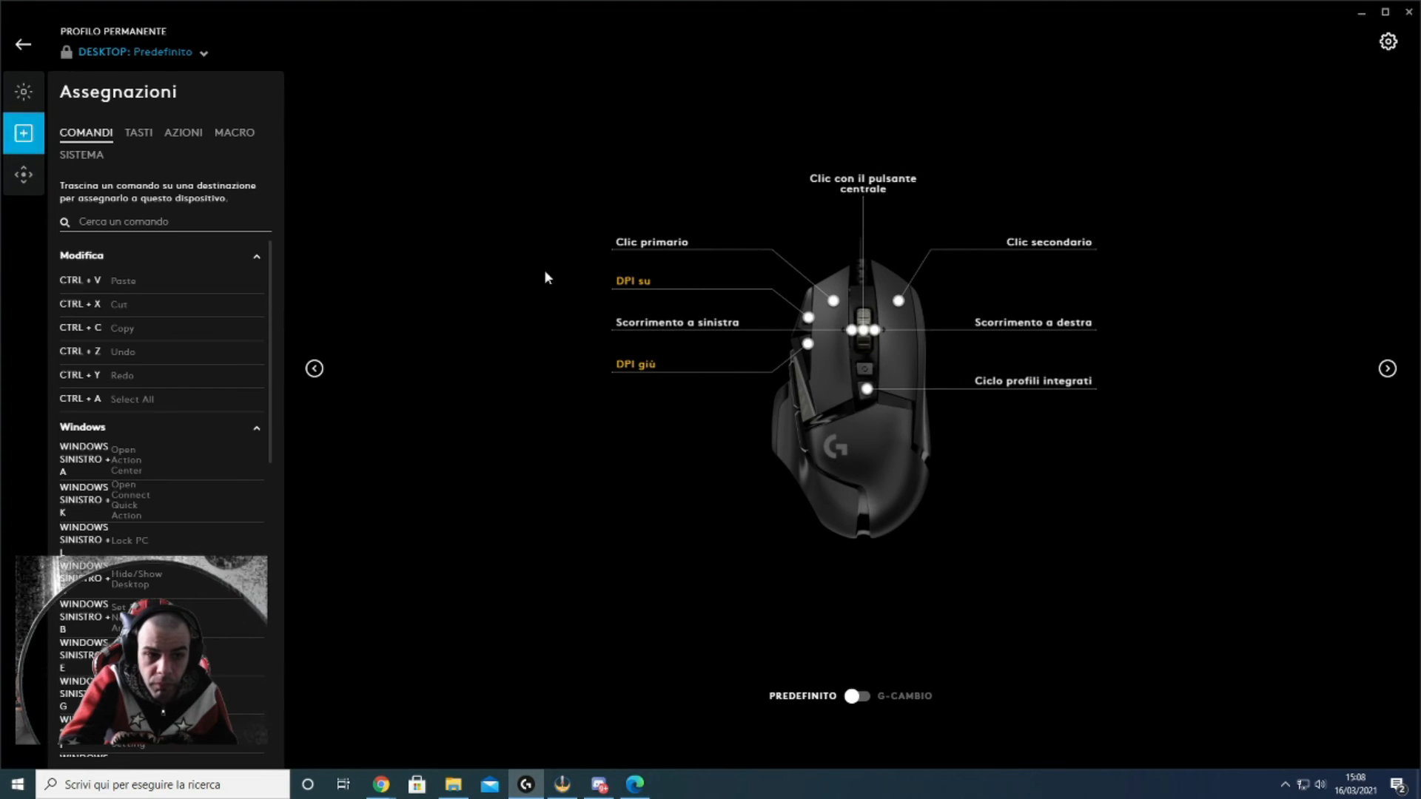
mouse_move(1011, 379)
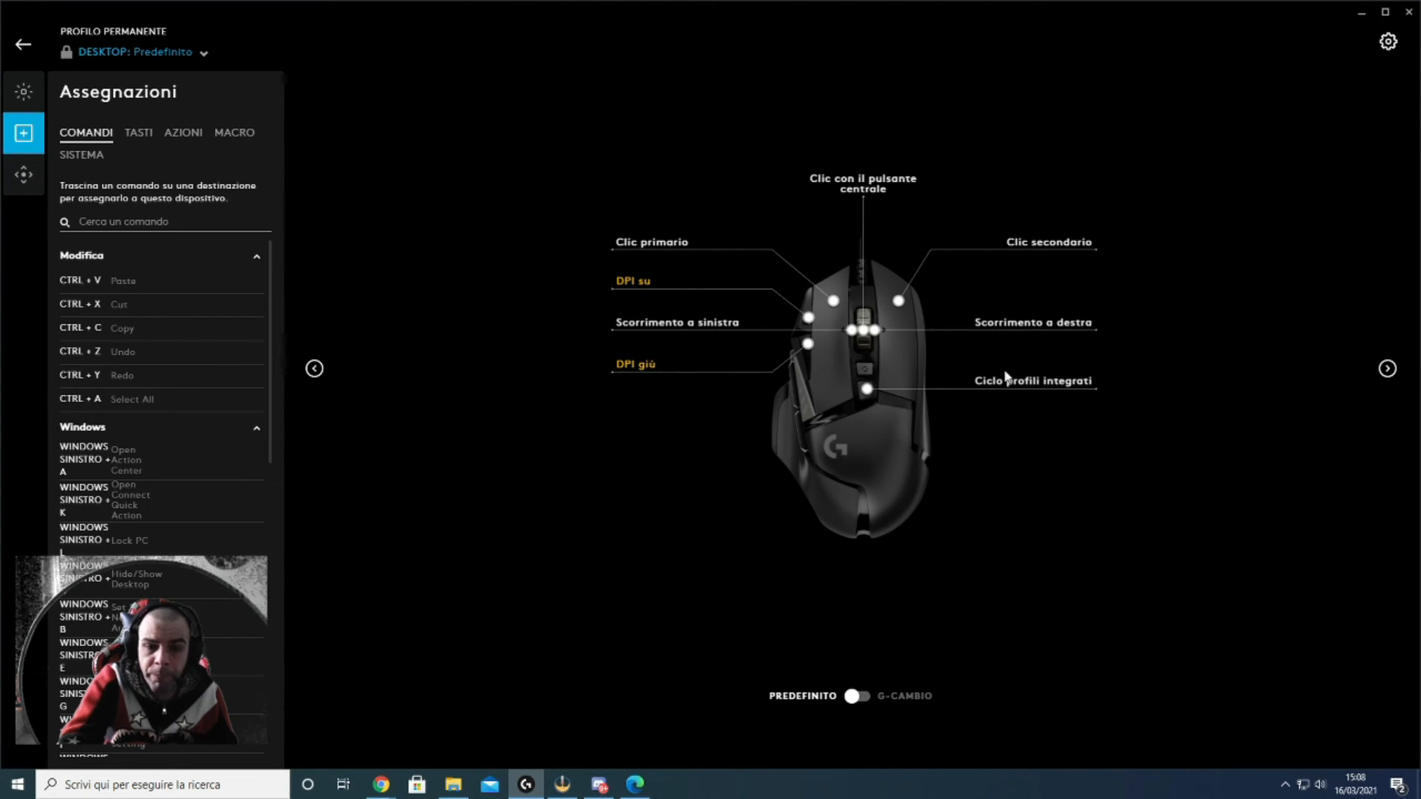
mouse_move(729, 489)
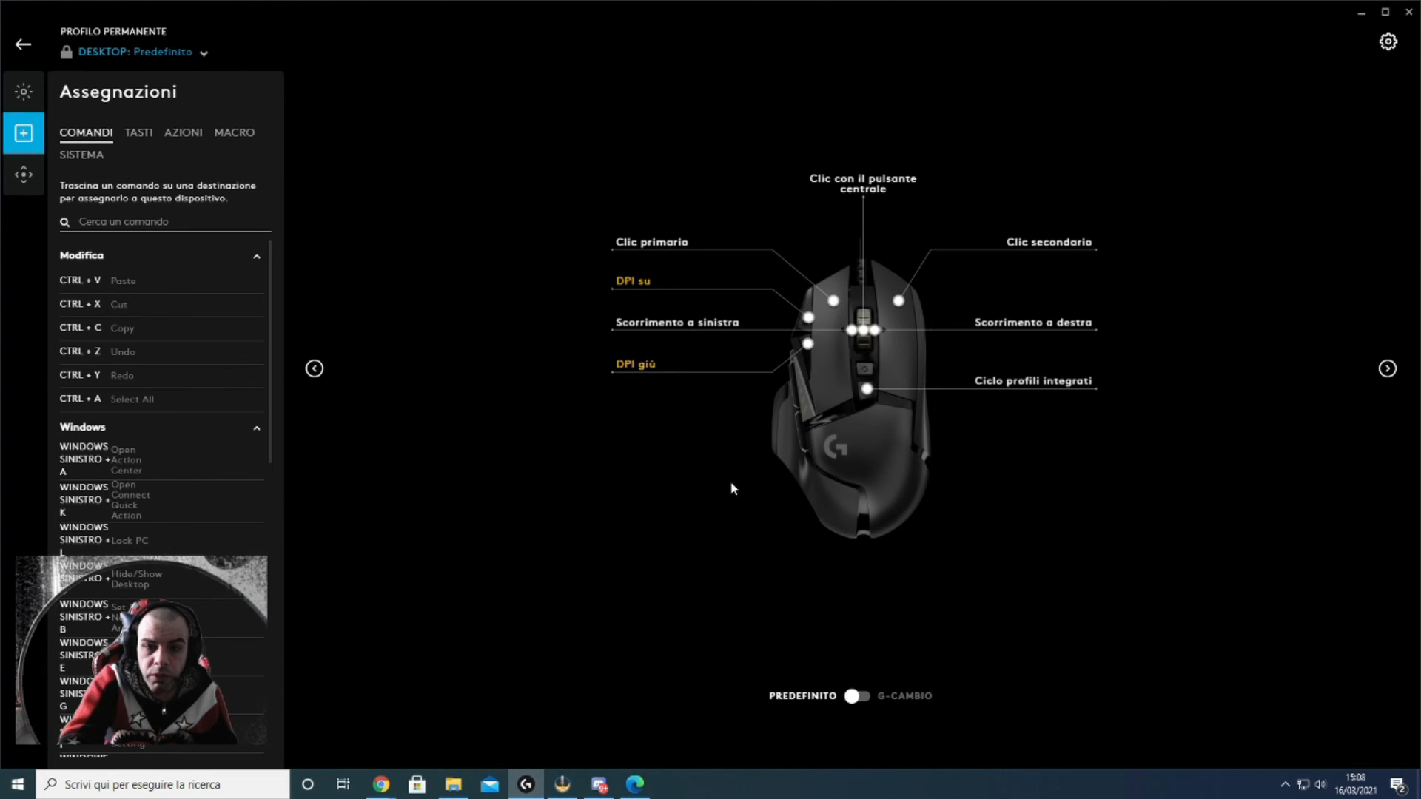
mouse_move(866, 450)
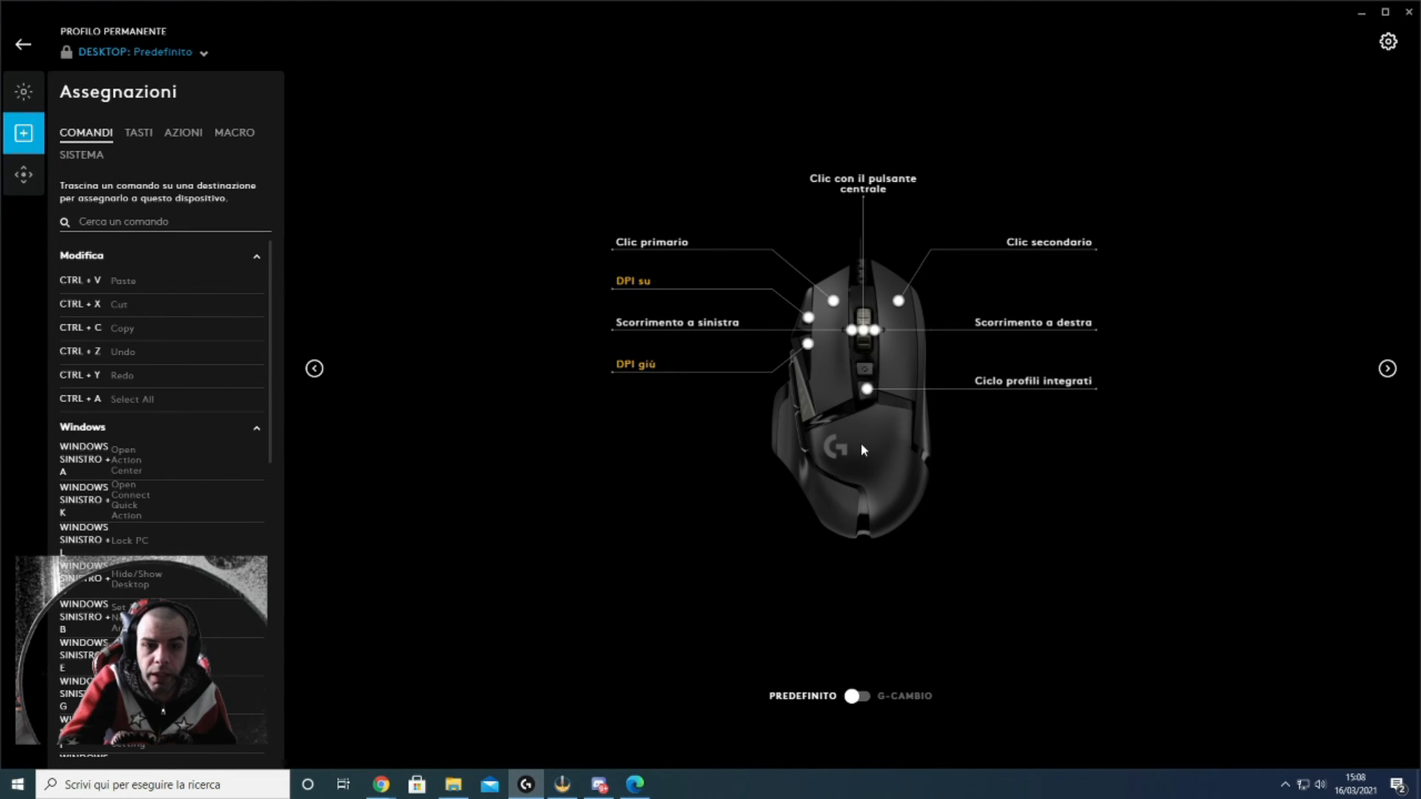
mouse_move(820, 305)
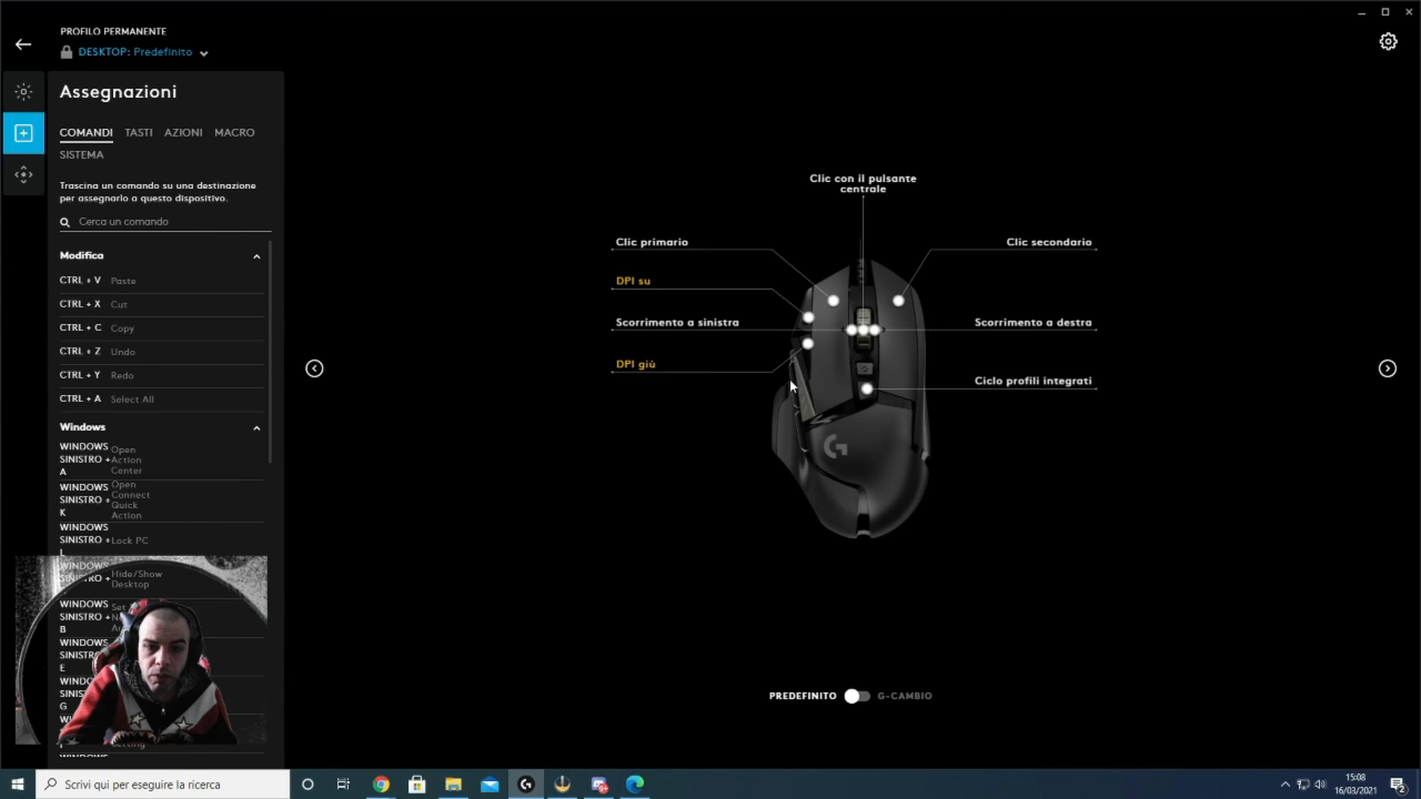
mouse_move(804, 401)
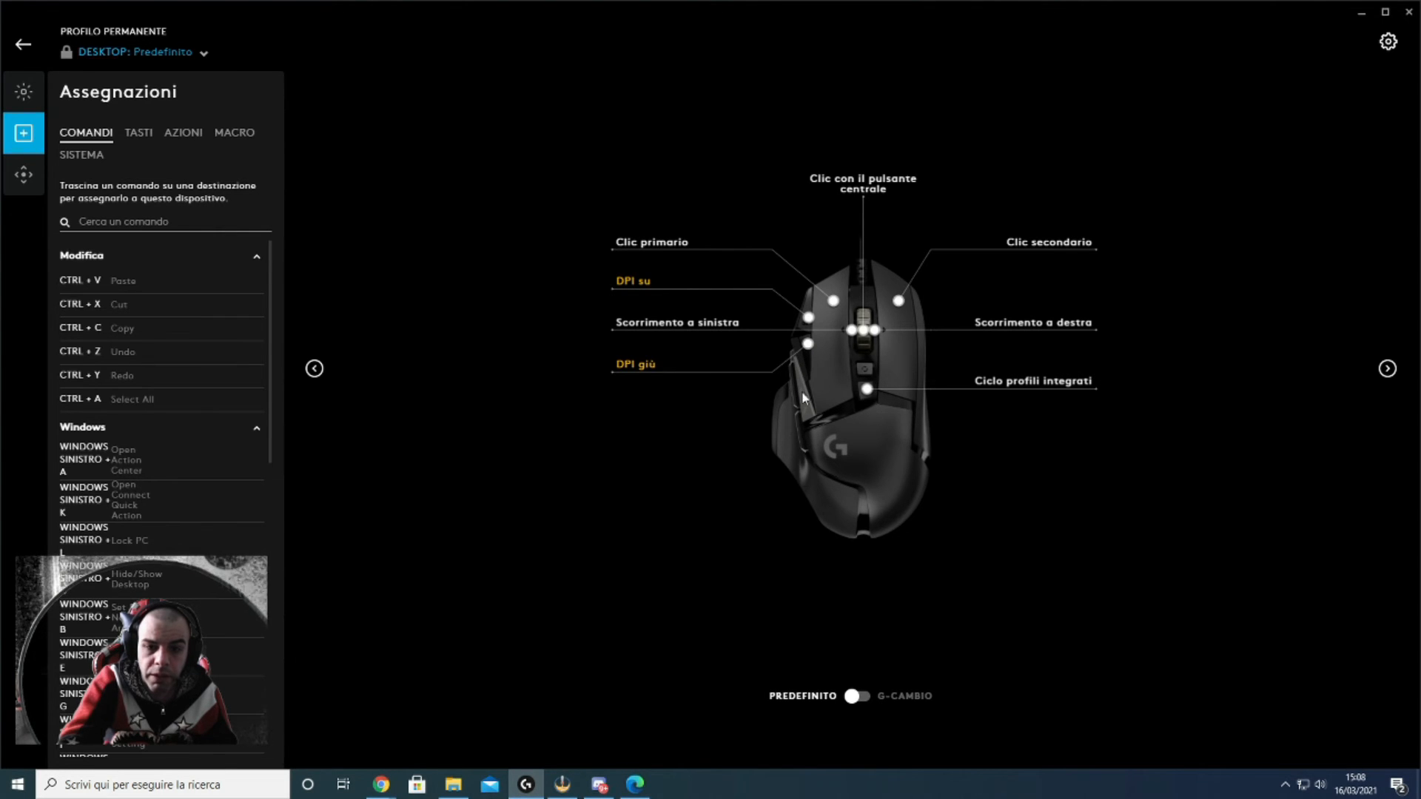
mouse_move(789, 342)
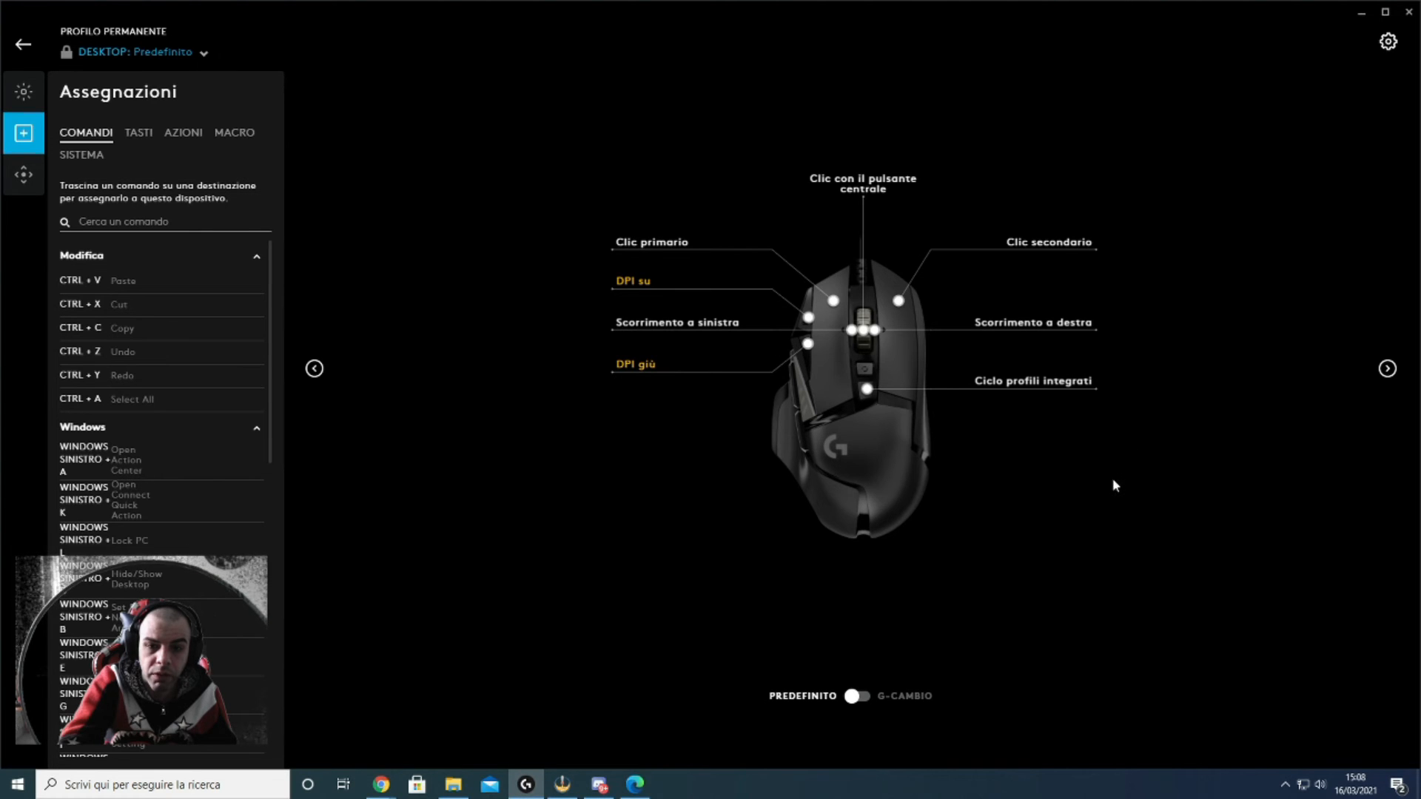
mouse_move(986, 353)
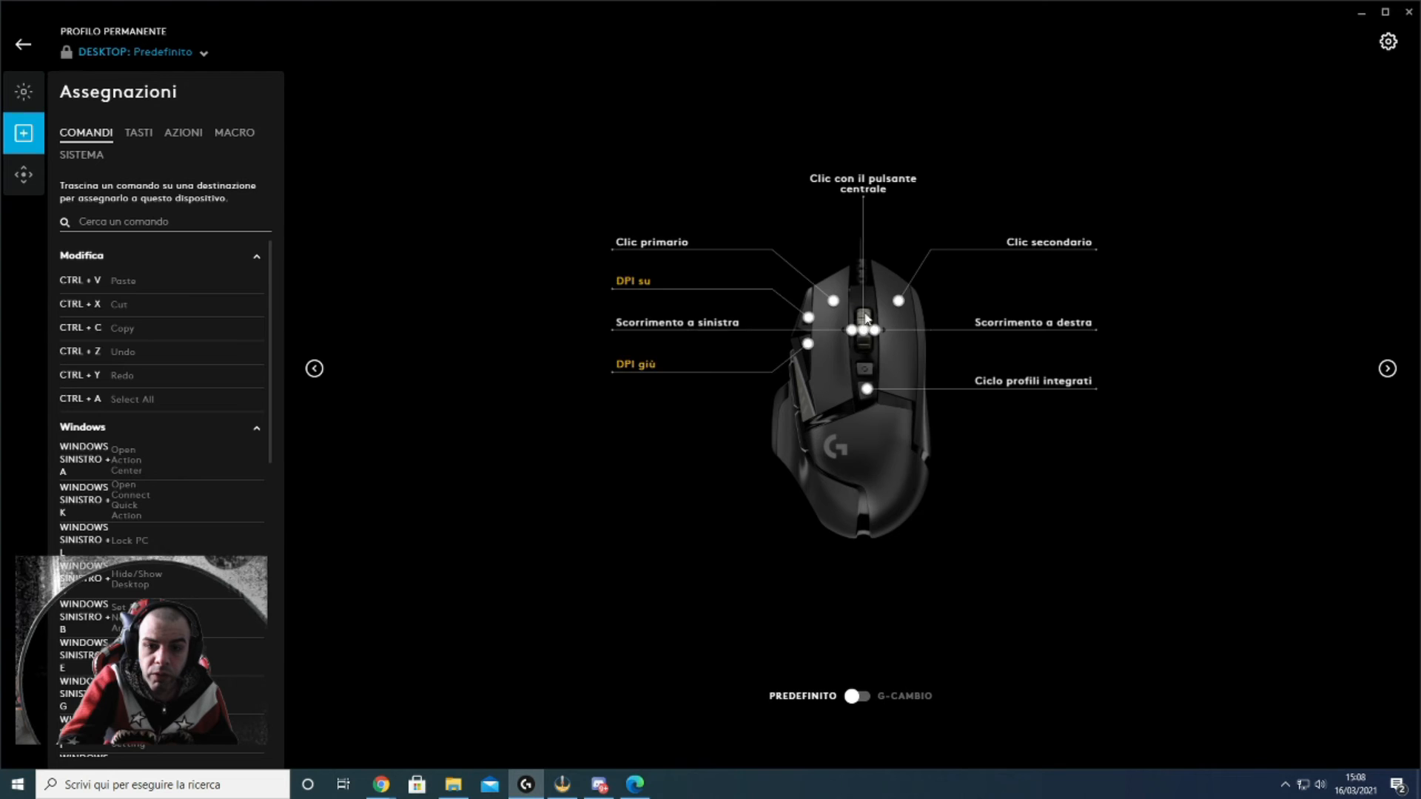
mouse_move(999, 338)
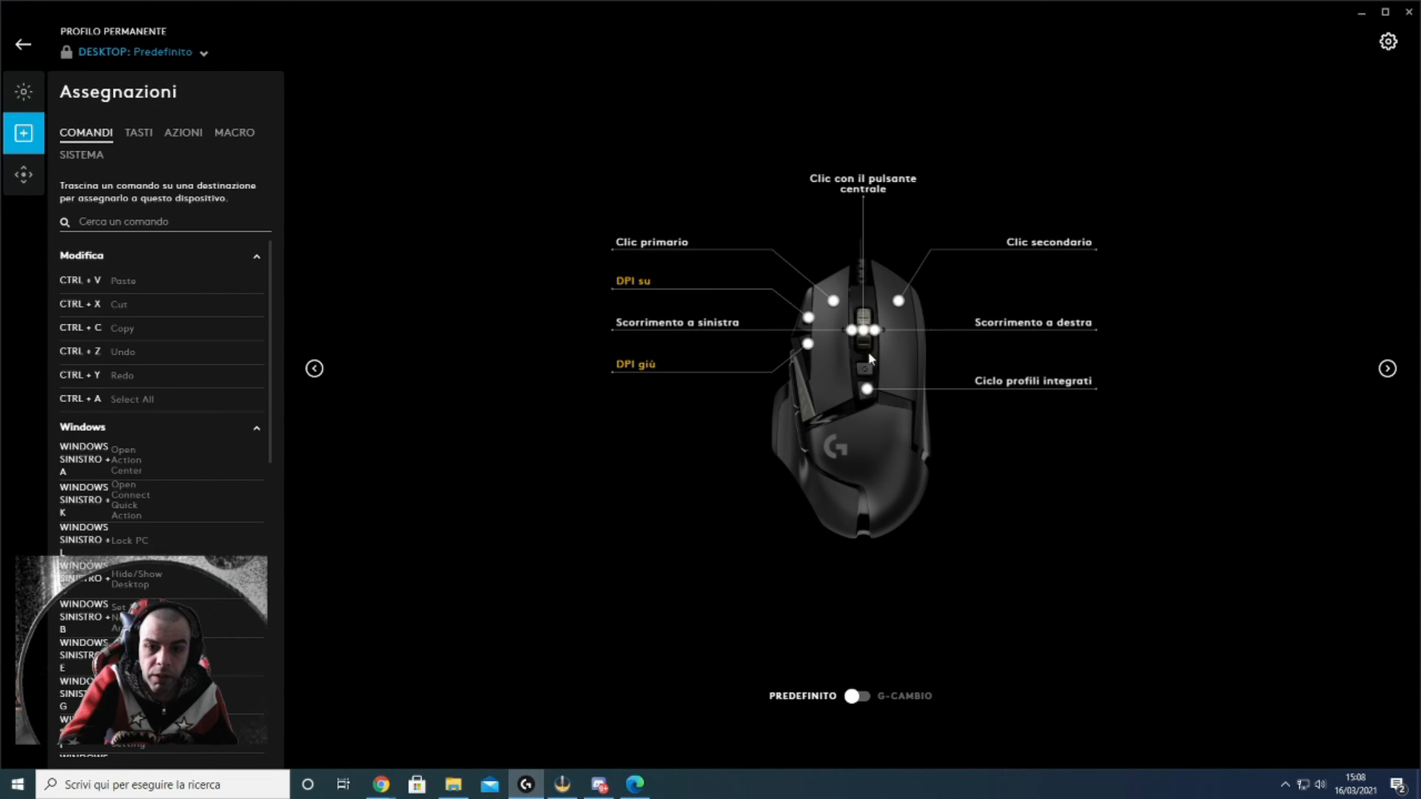
mouse_move(1104, 399)
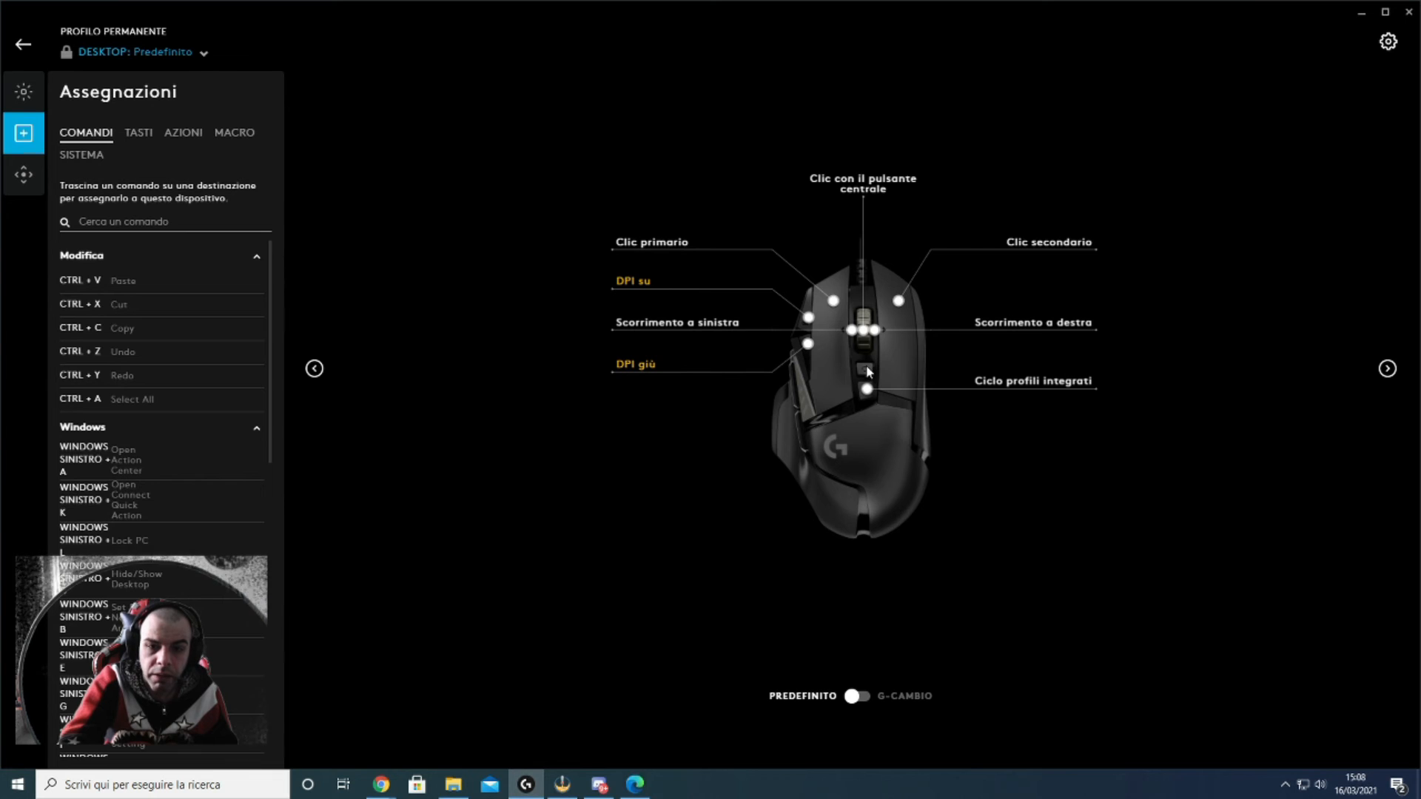
mouse_move(869, 355)
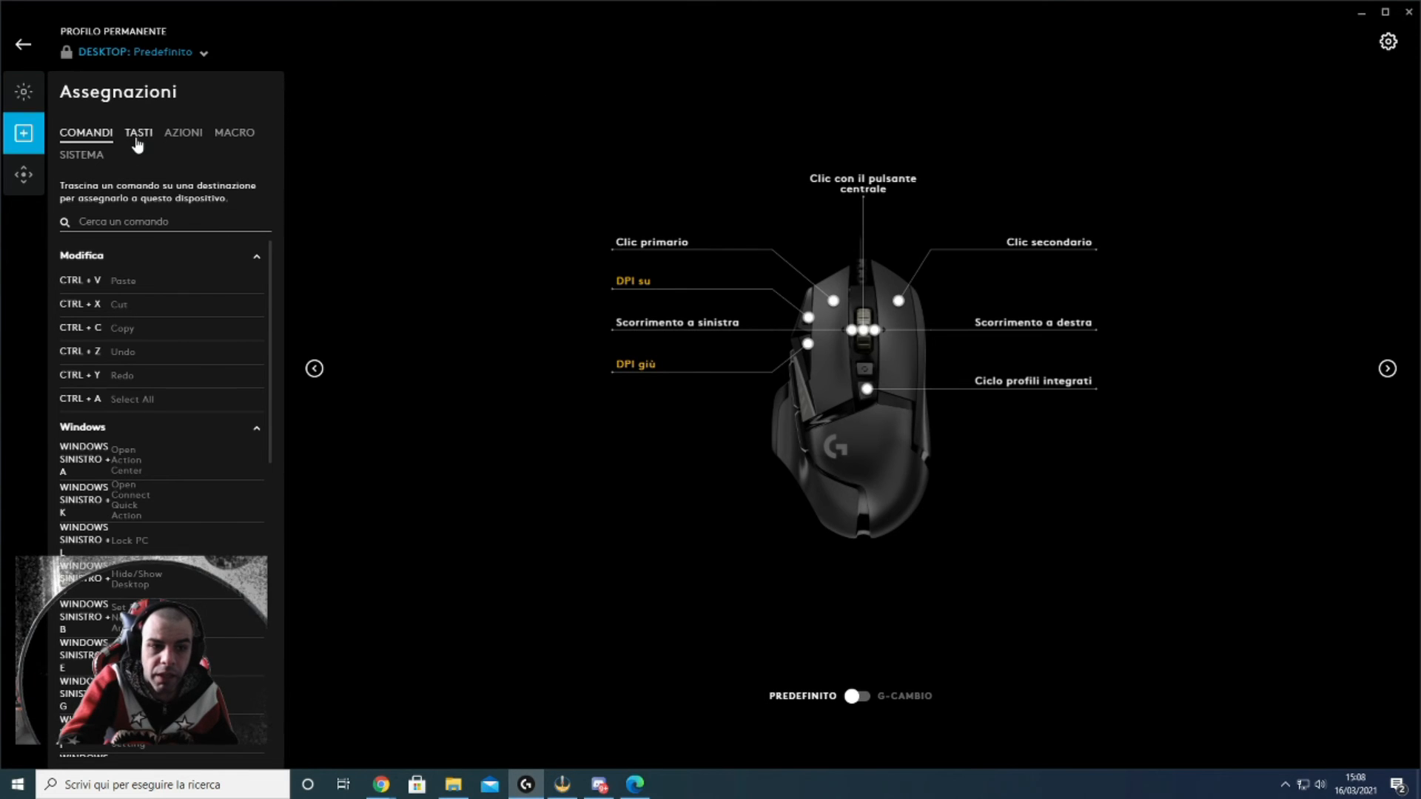
Browse TASTI, then AZIONI, expanding the Overwolf and OBS action groups
click(137, 133)
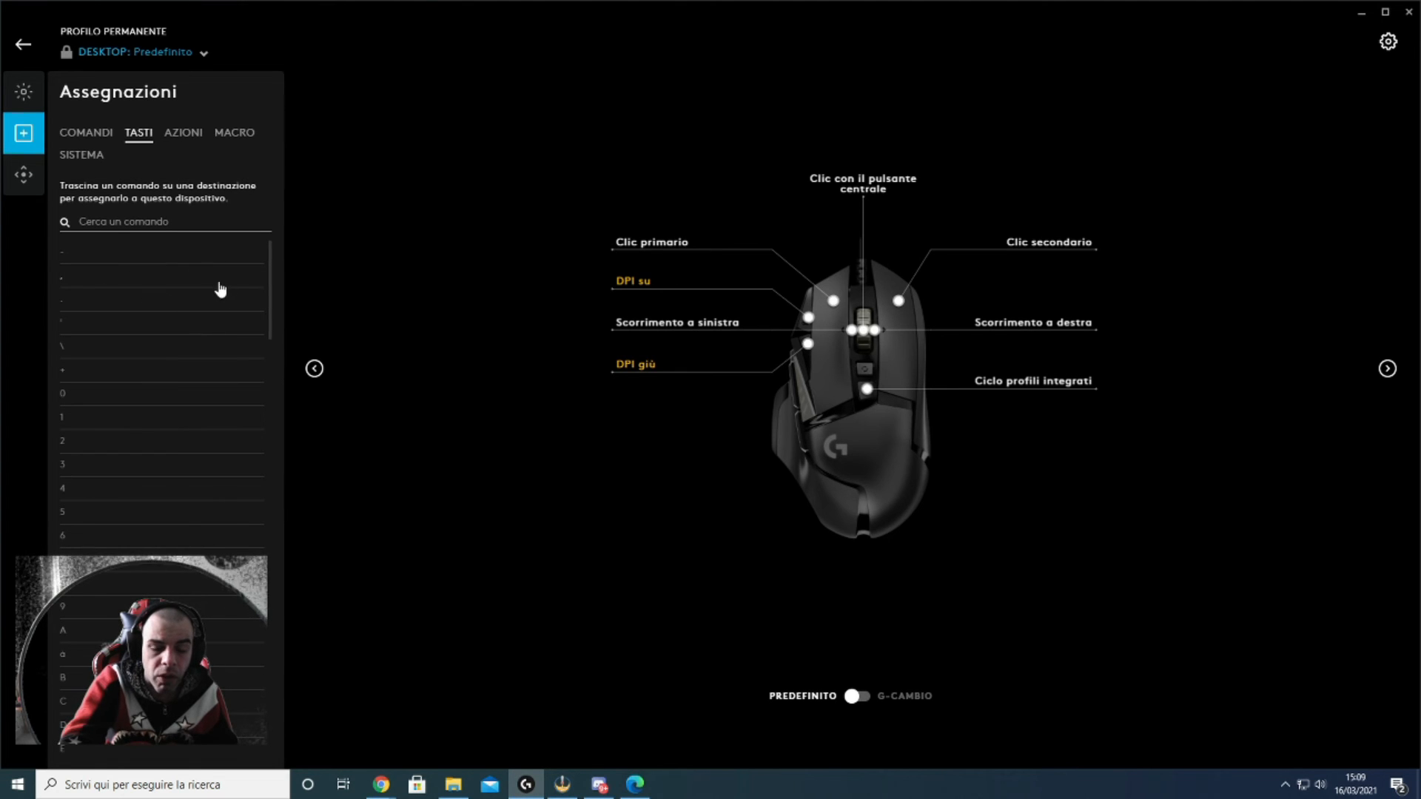
mouse_move(185, 308)
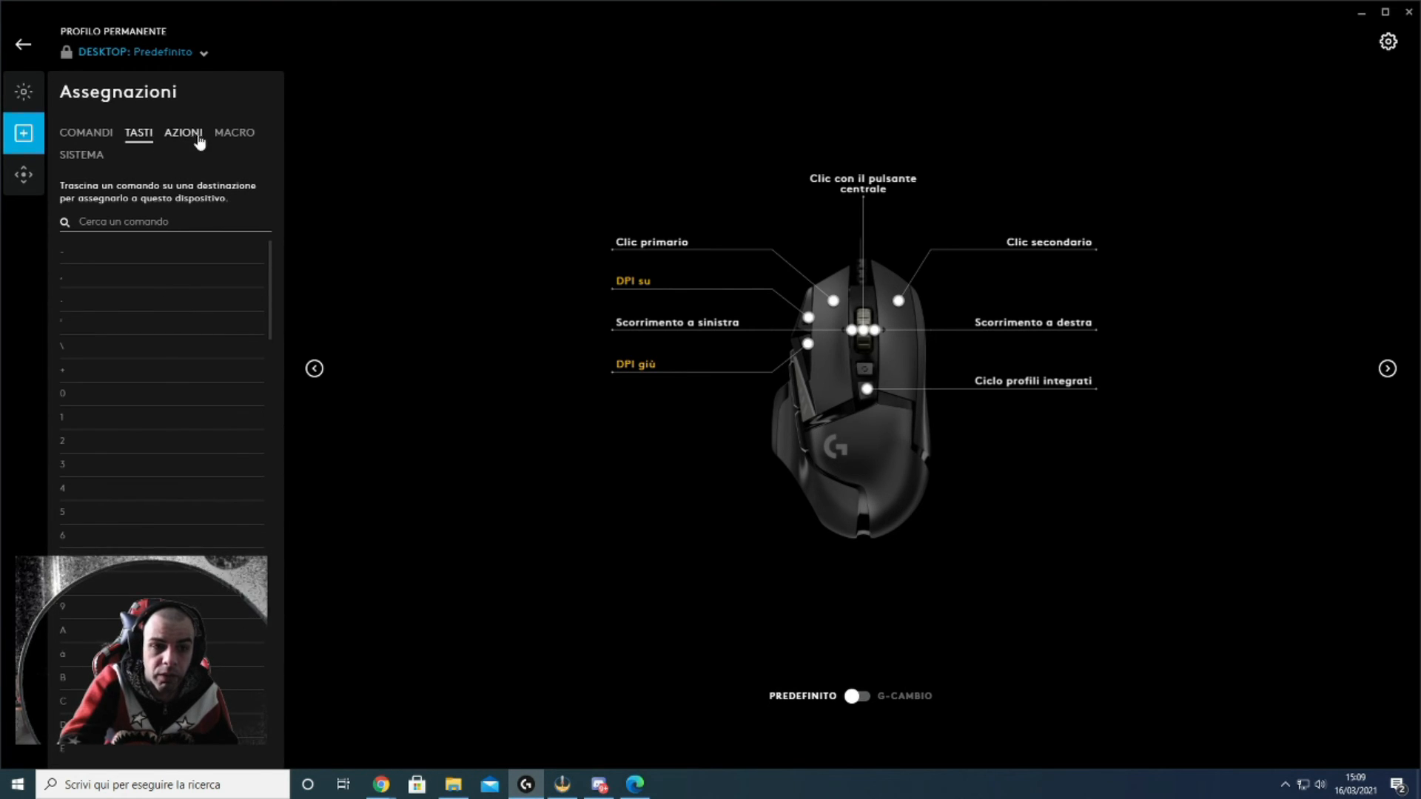
click(183, 134)
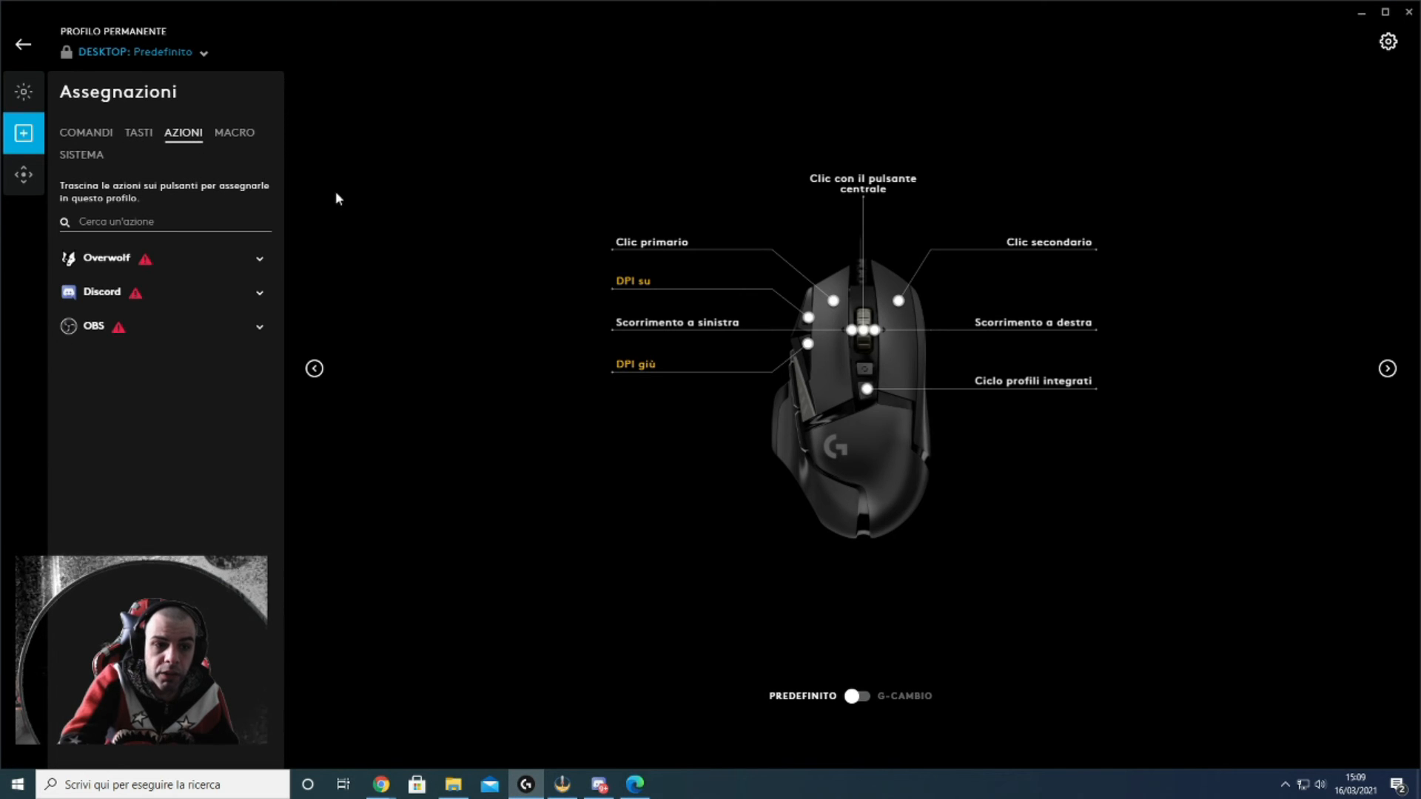
mouse_move(320, 414)
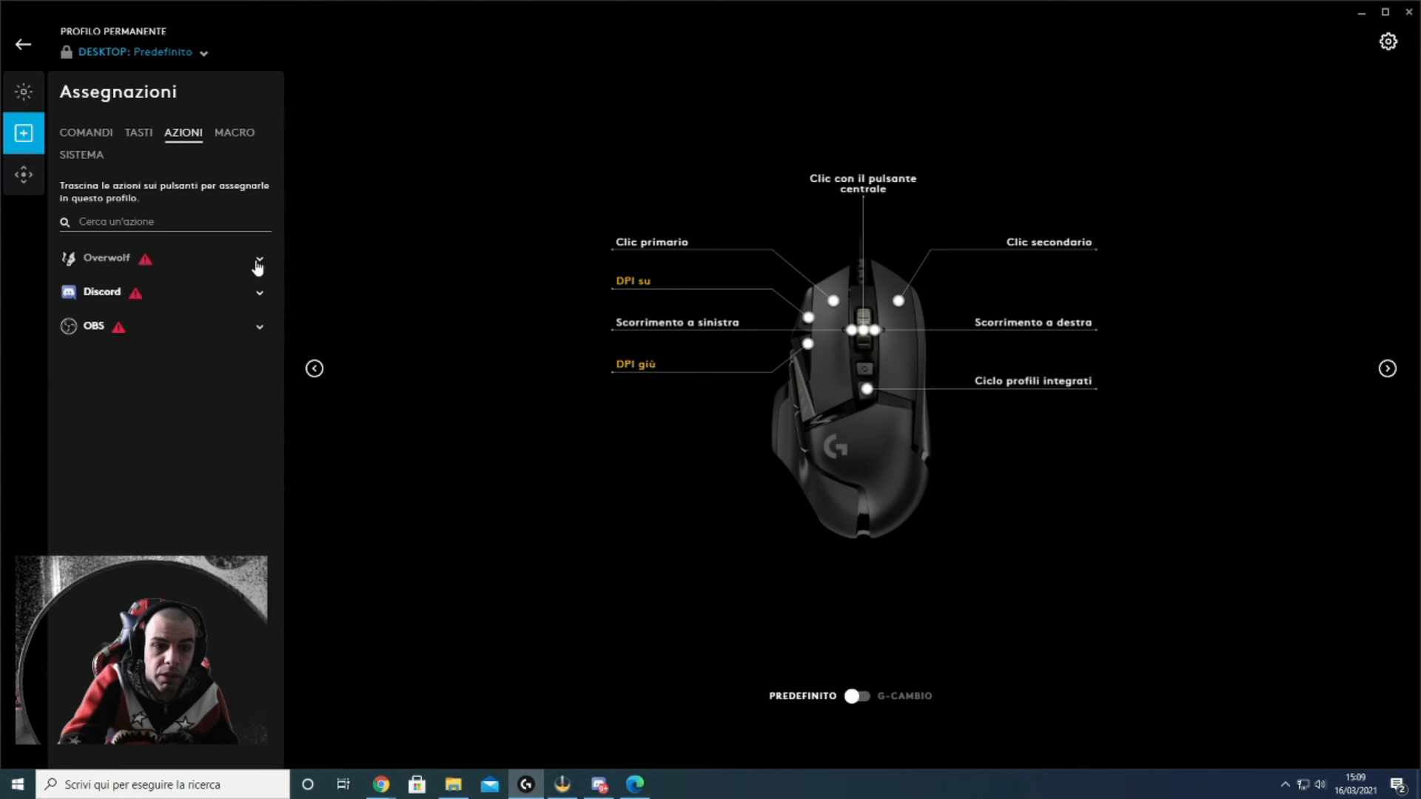
click(258, 259)
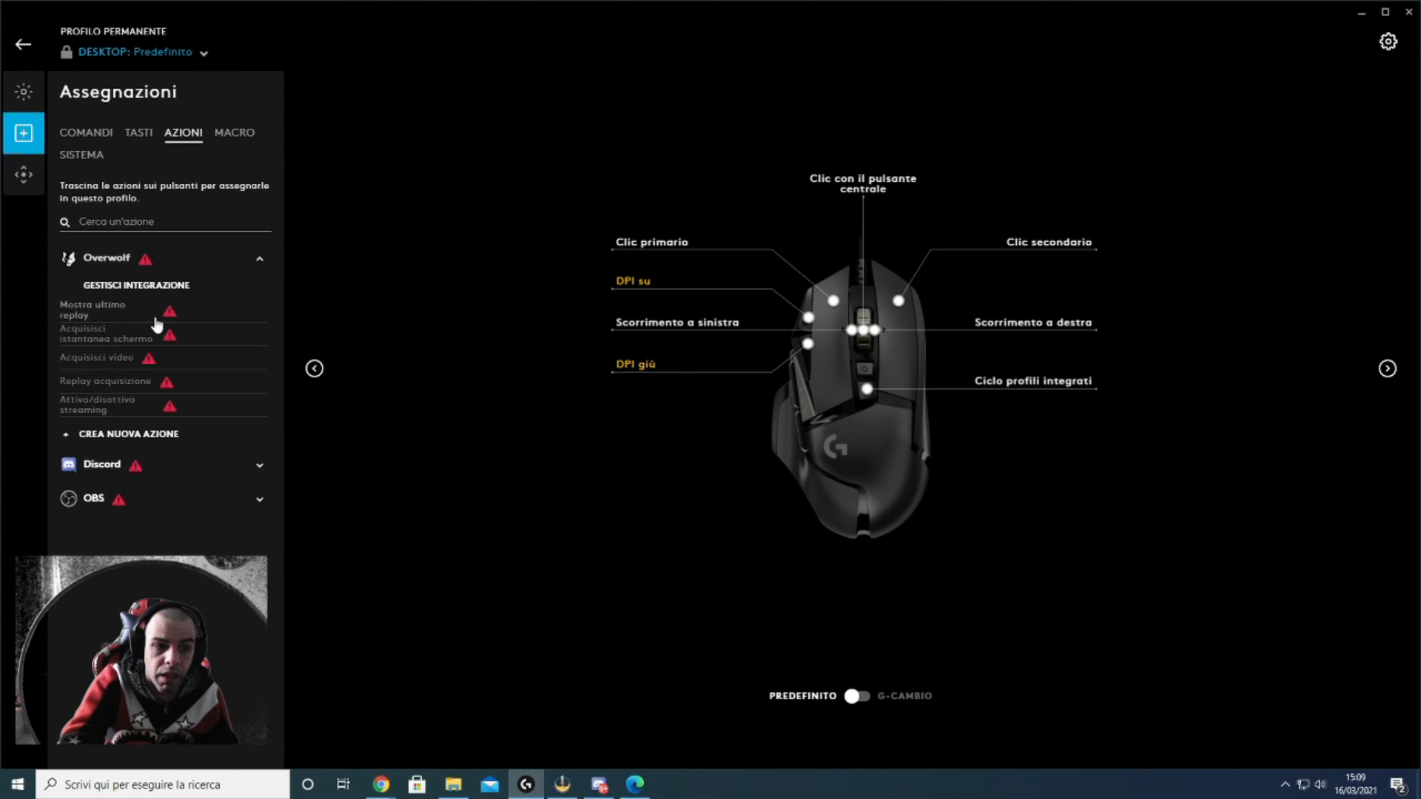
mouse_move(128, 399)
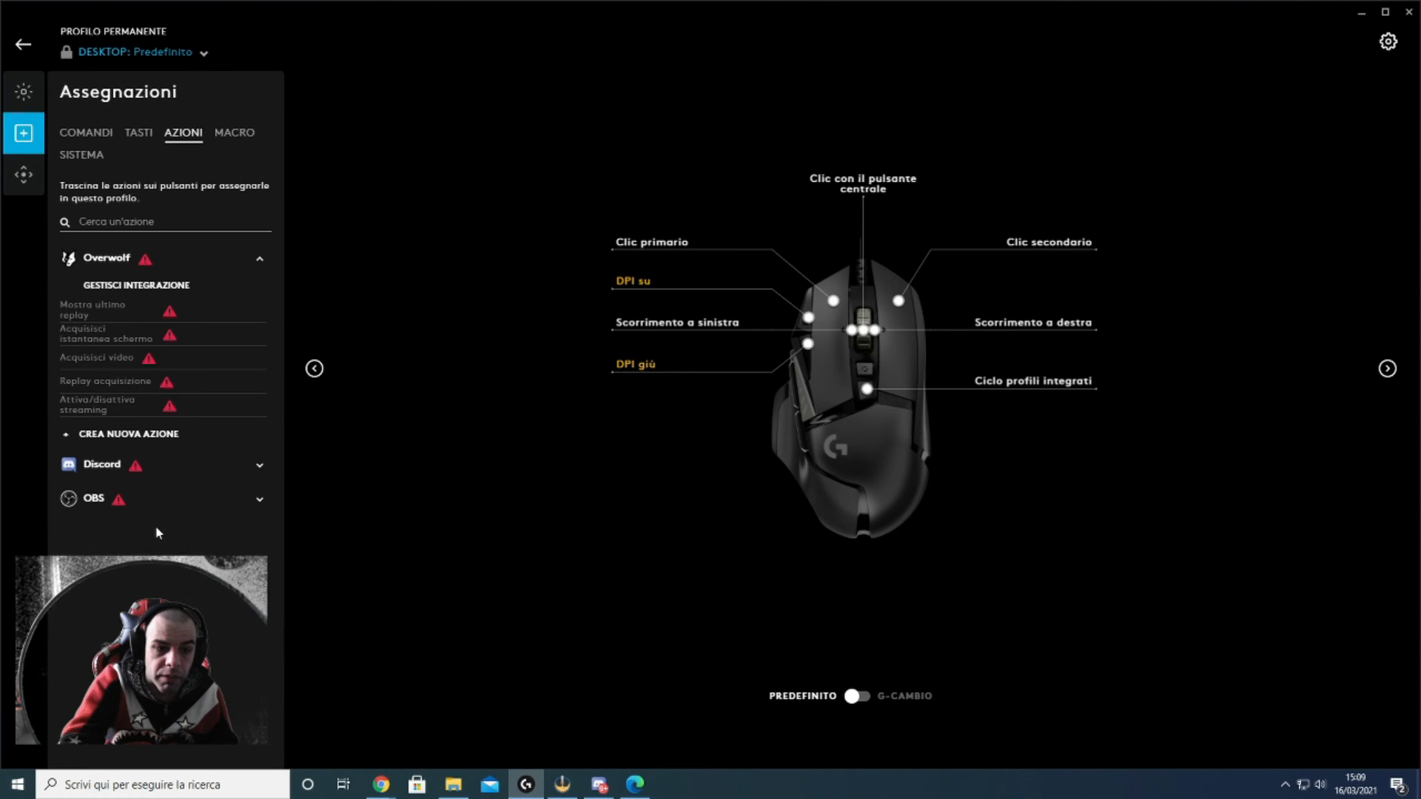
click(93, 497)
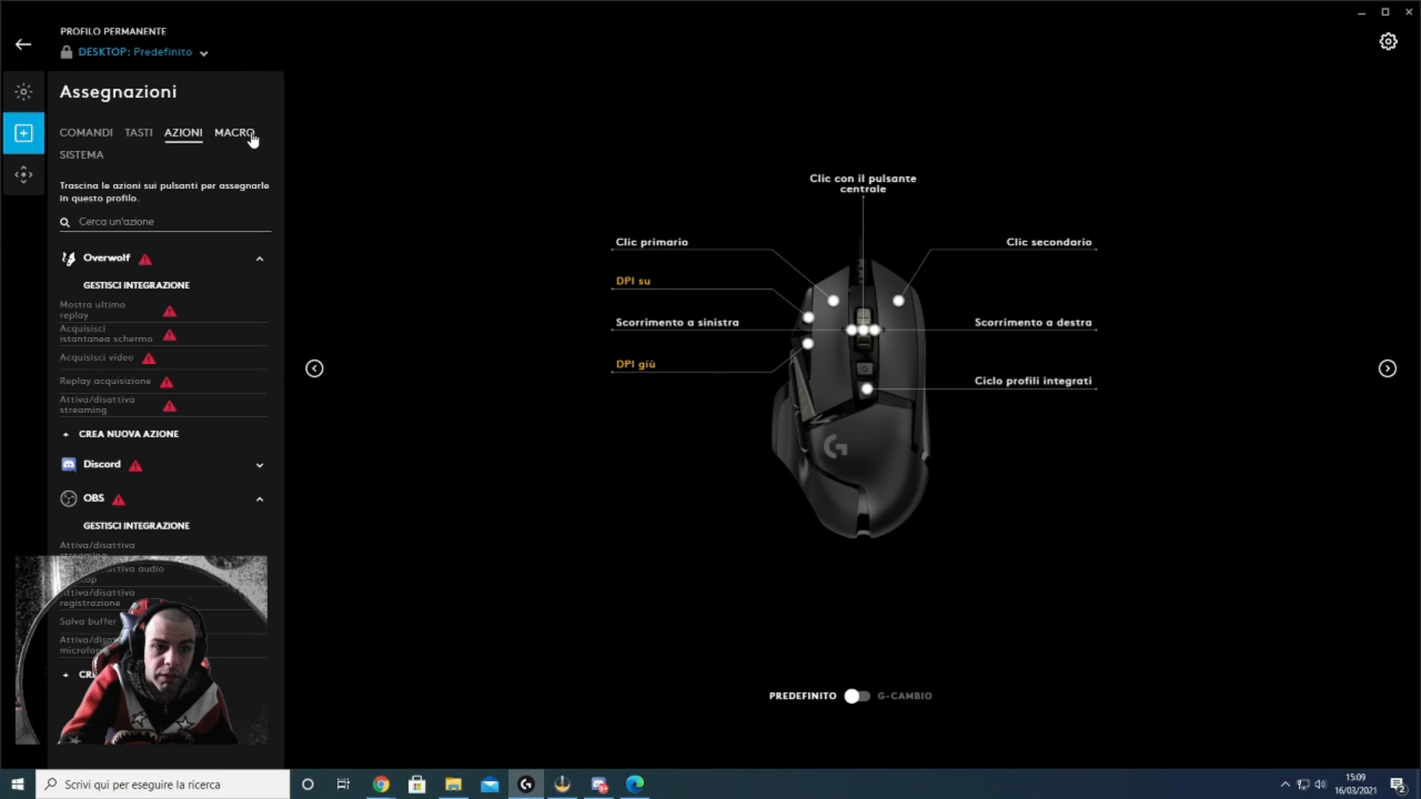
Show the mouse's macros list, currently empty apart from the new-macro option
click(232, 133)
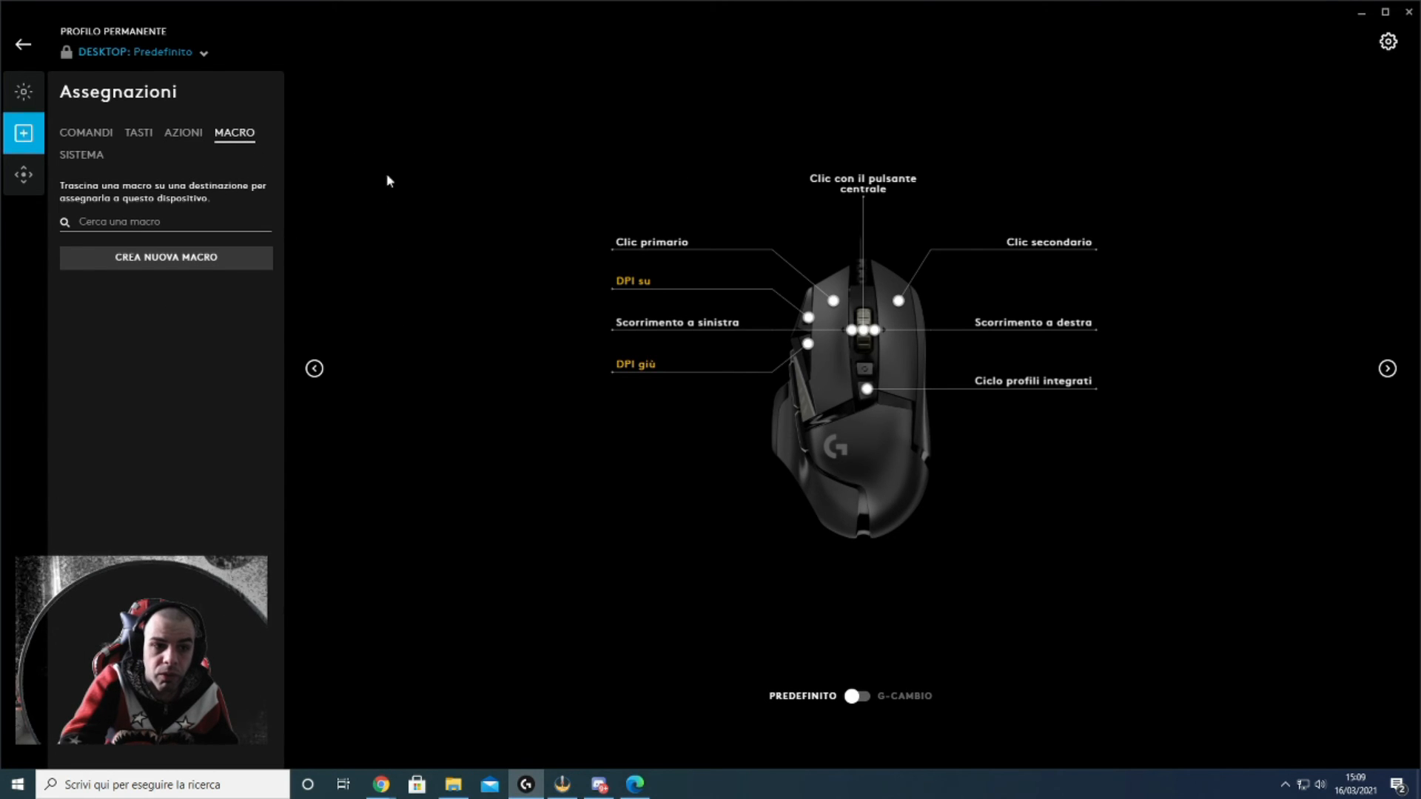
mouse_move(370, 210)
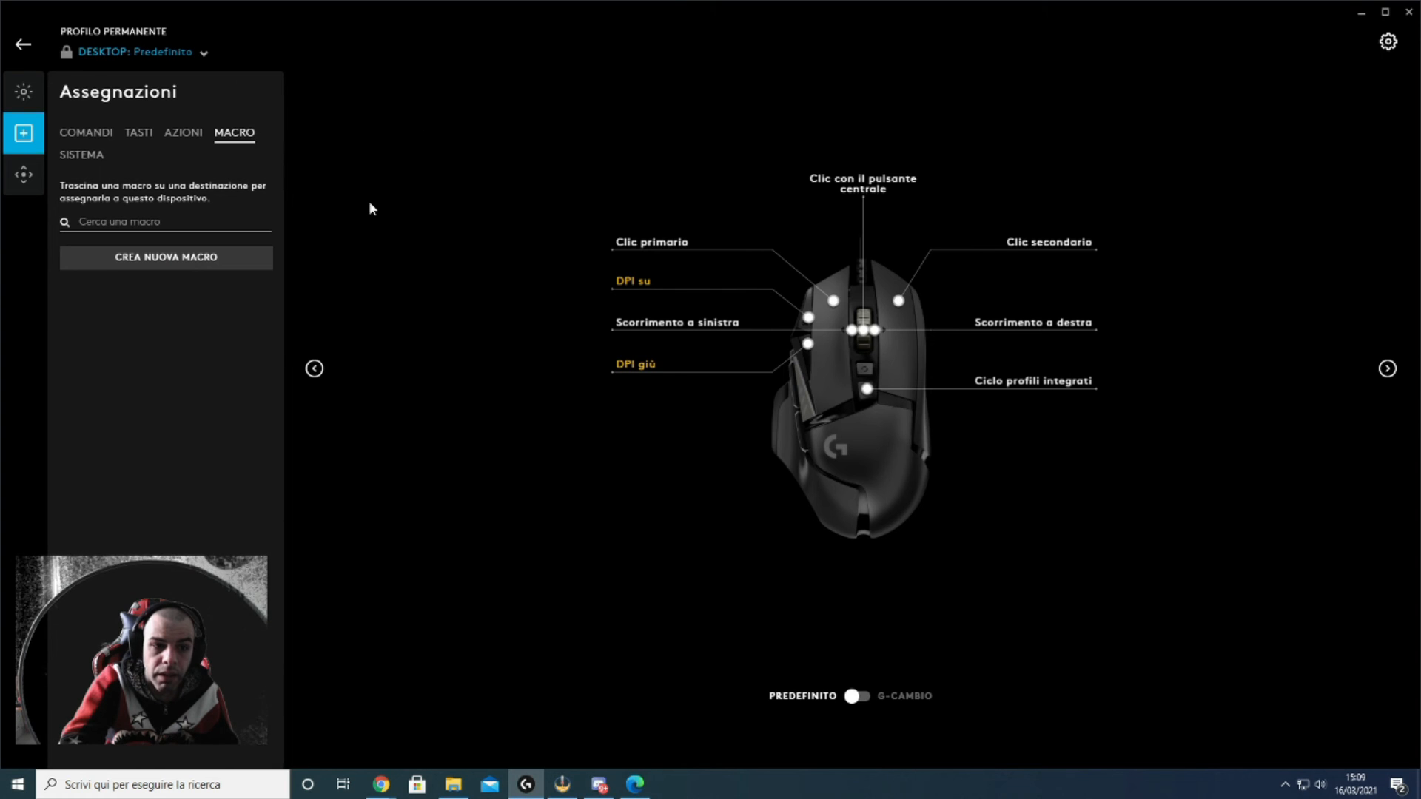
mouse_move(127, 169)
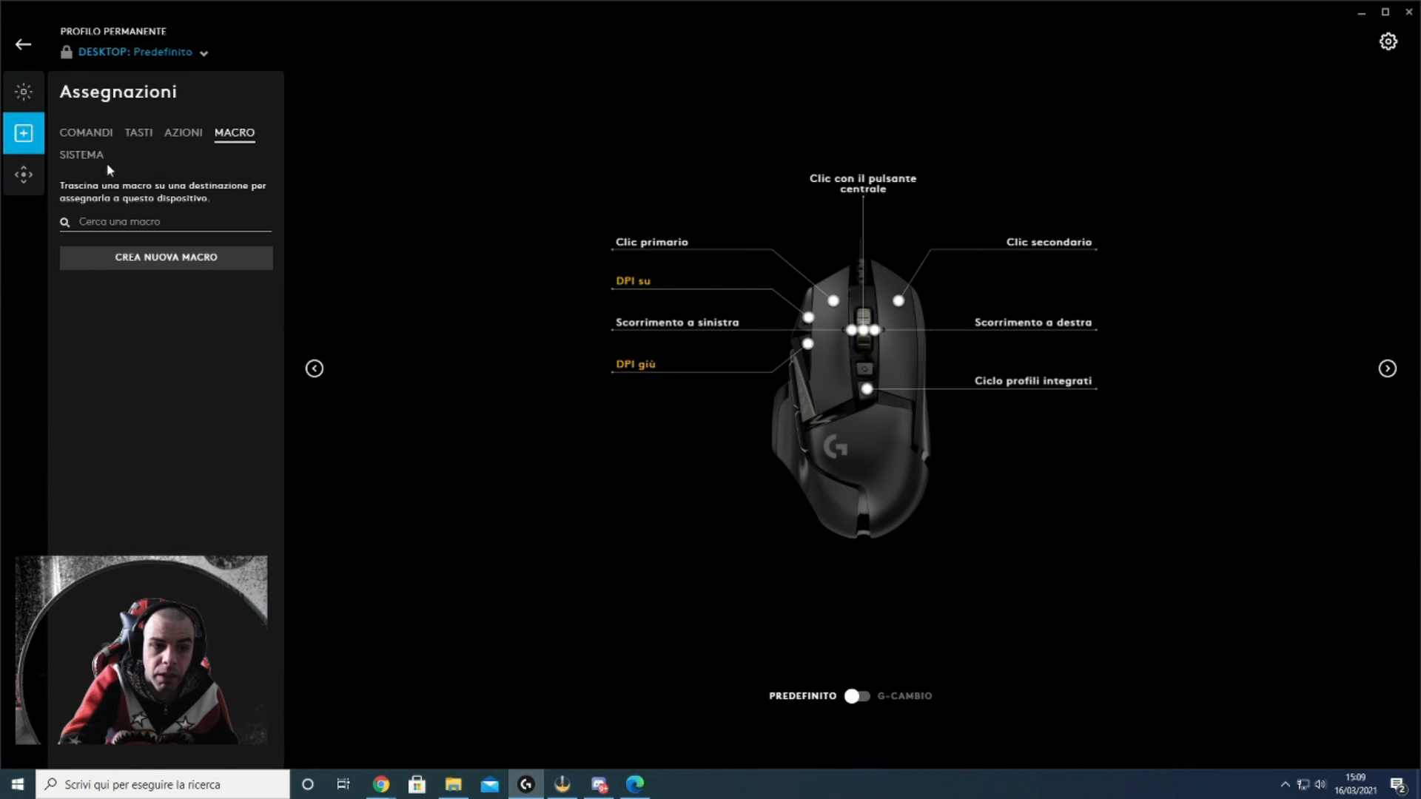
mouse_move(456, 127)
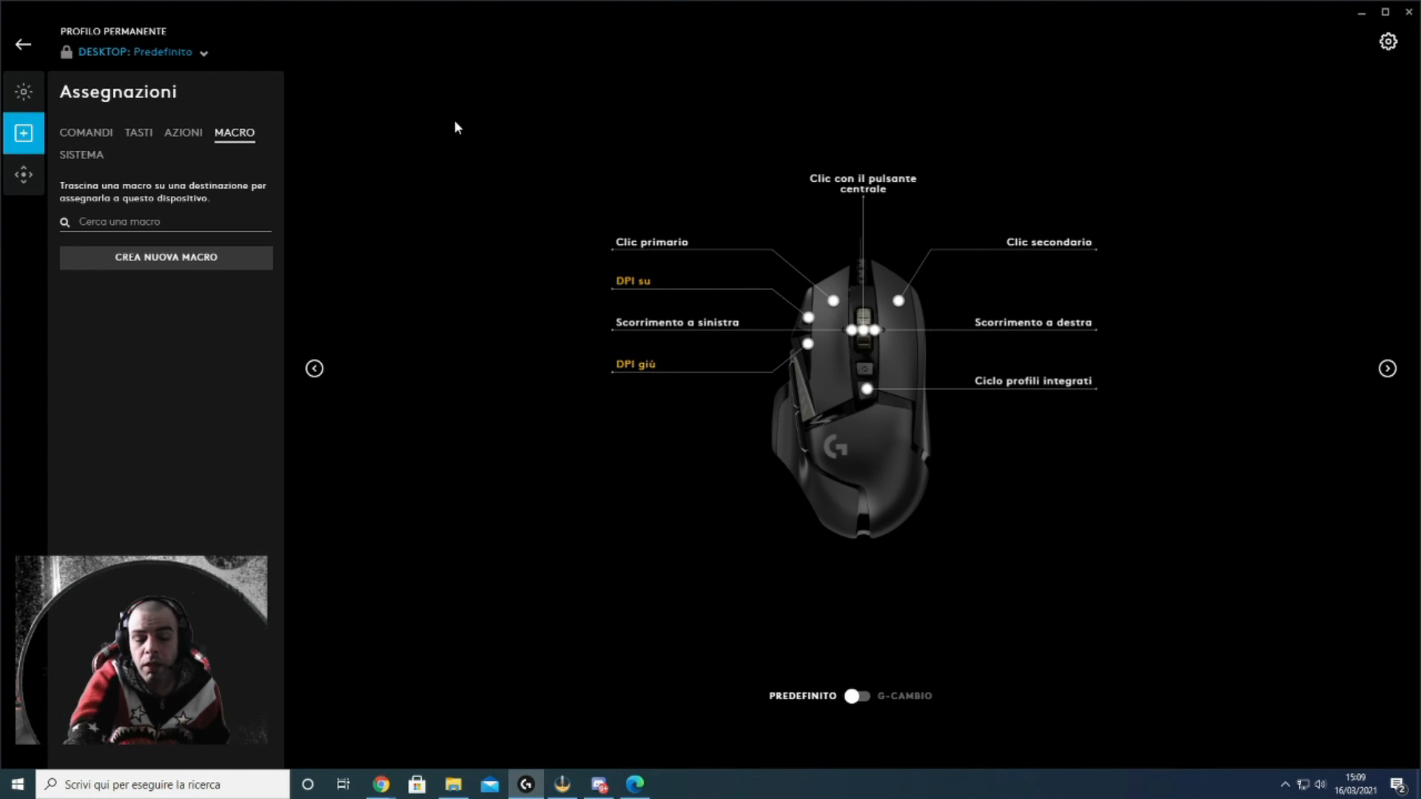
mouse_move(493, 154)
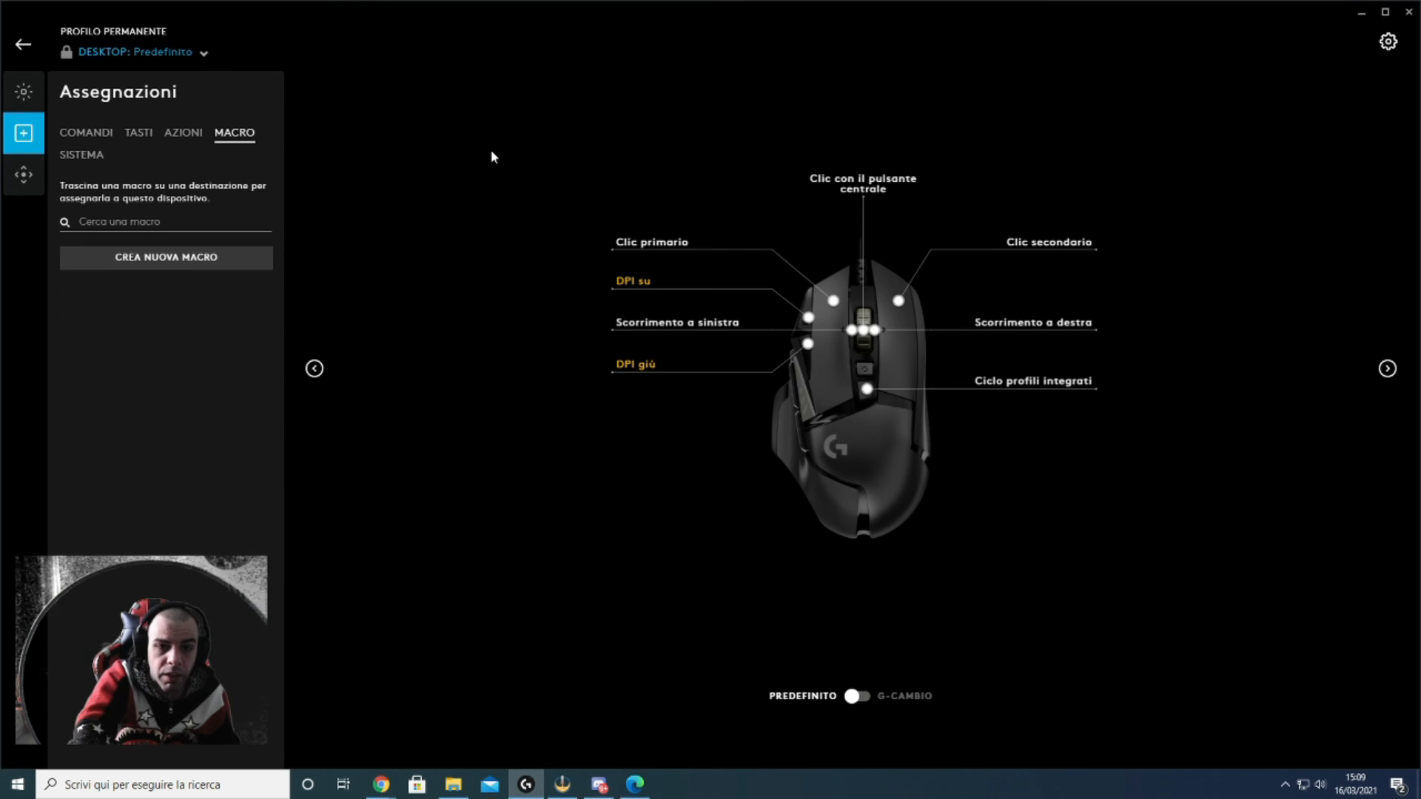
mouse_move(275, 201)
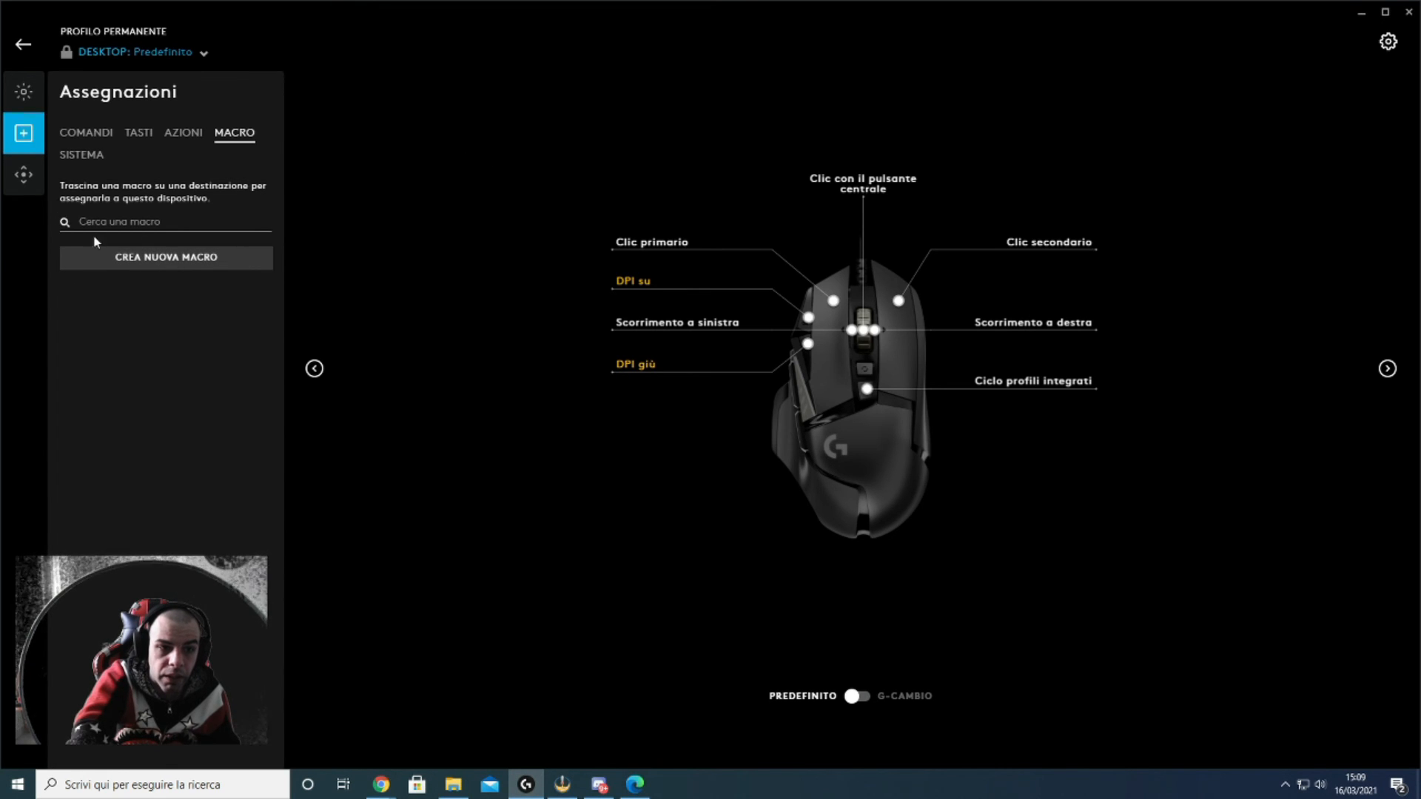
click(166, 258)
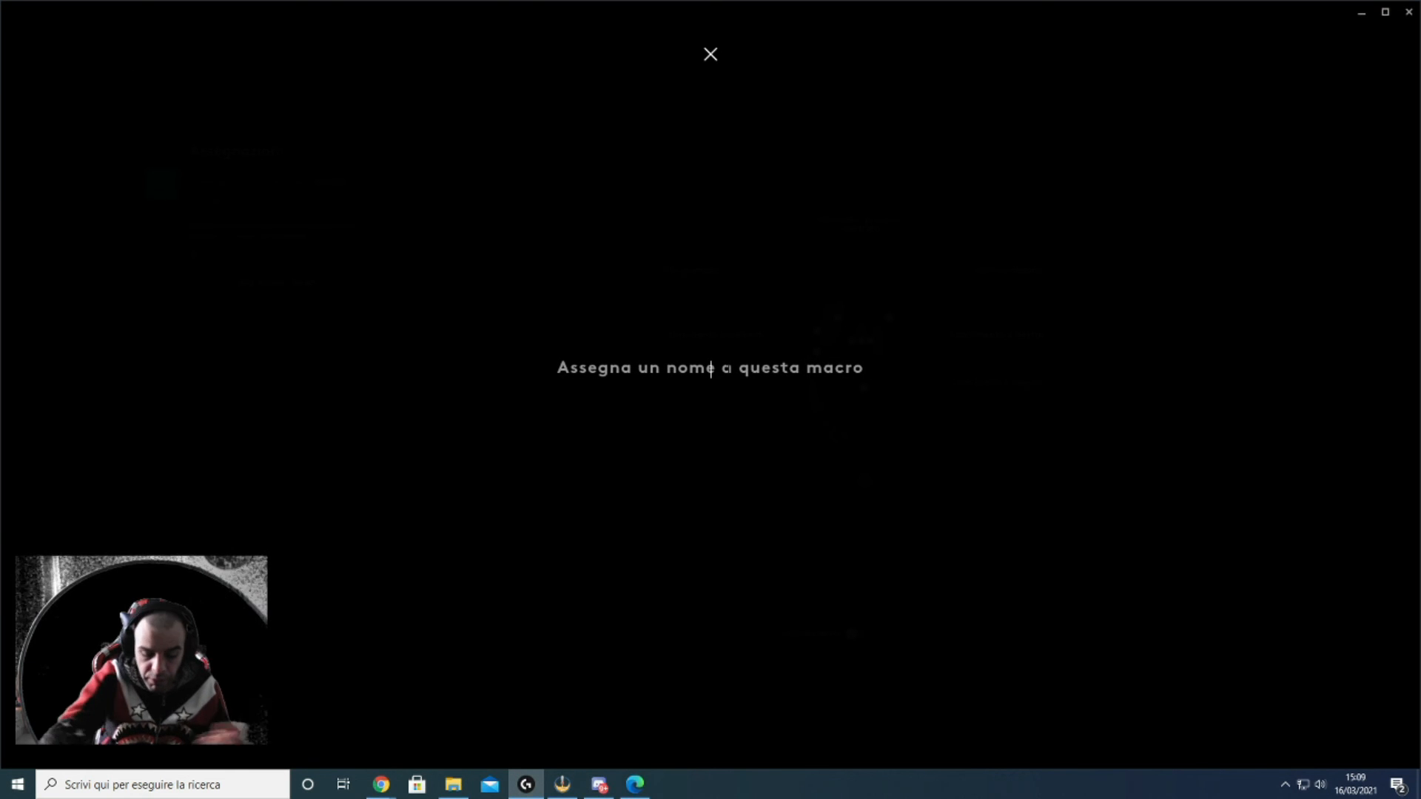
text(zeta)
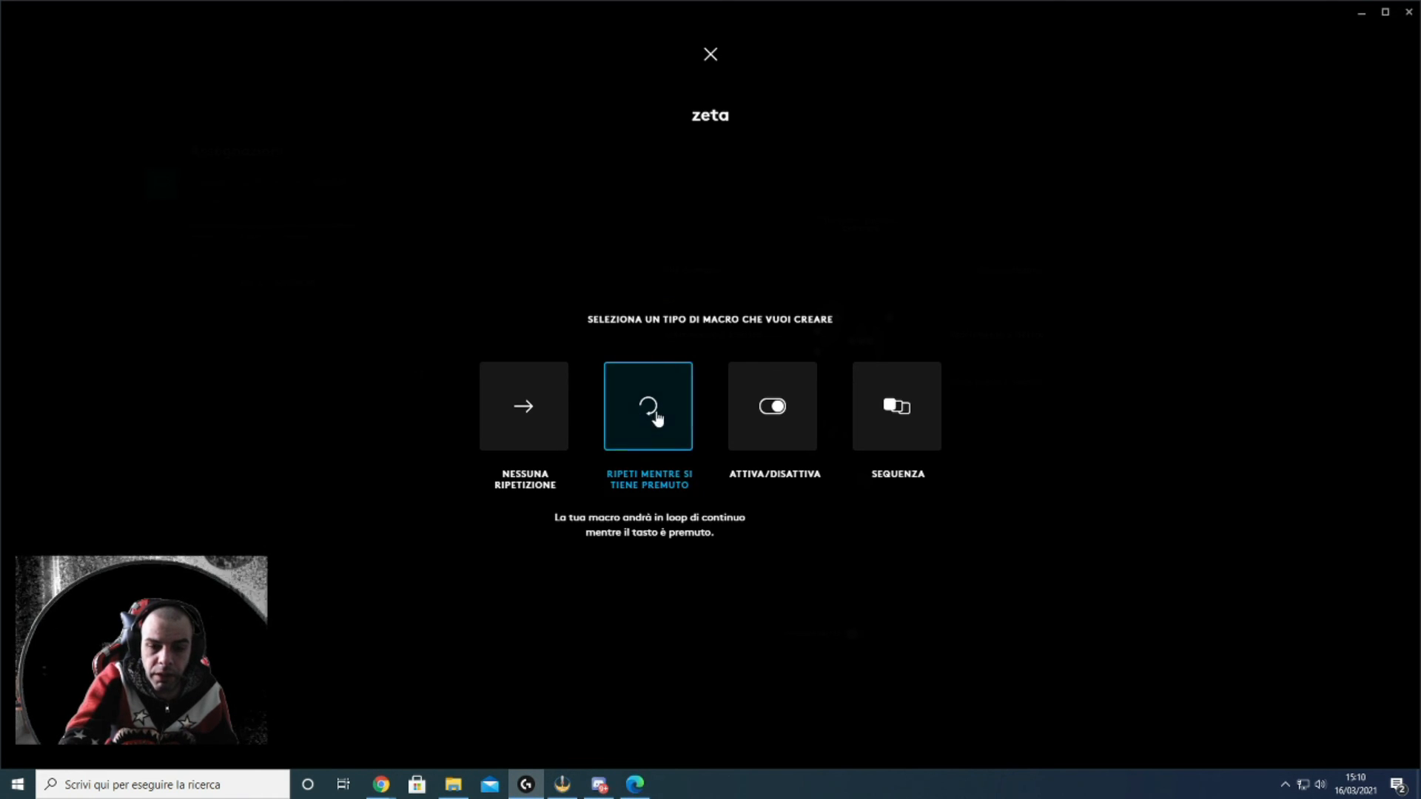
mouse_move(783, 515)
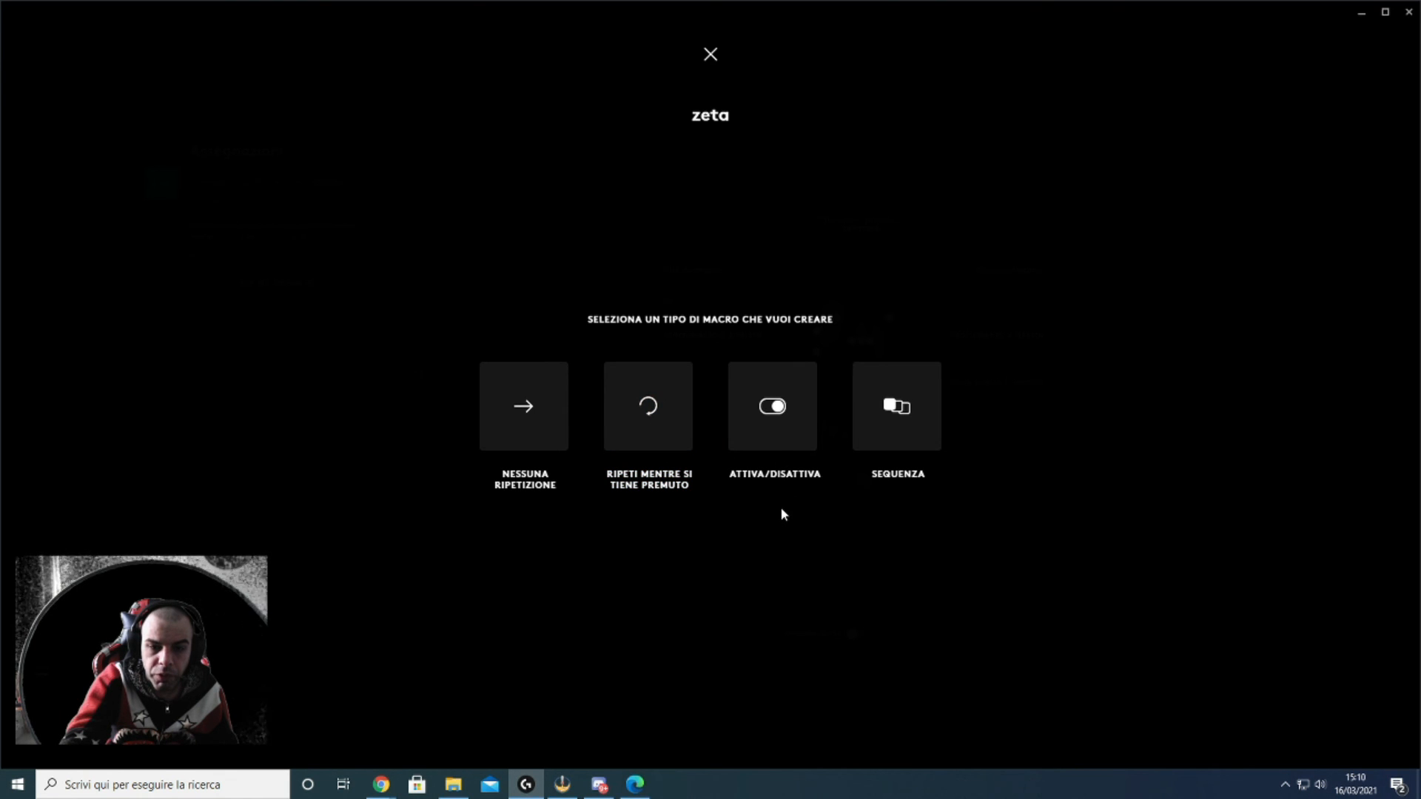
mouse_move(917, 606)
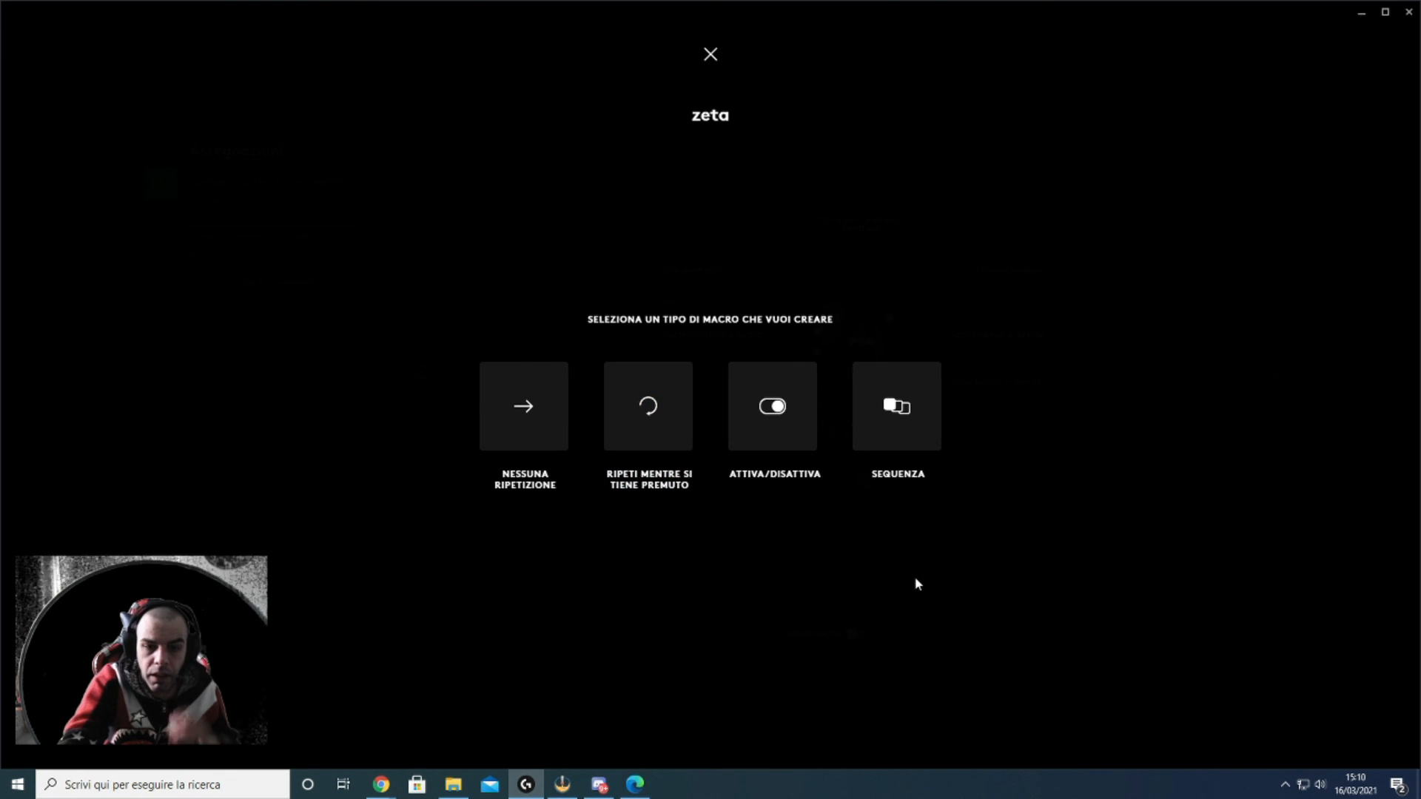
click(773, 406)
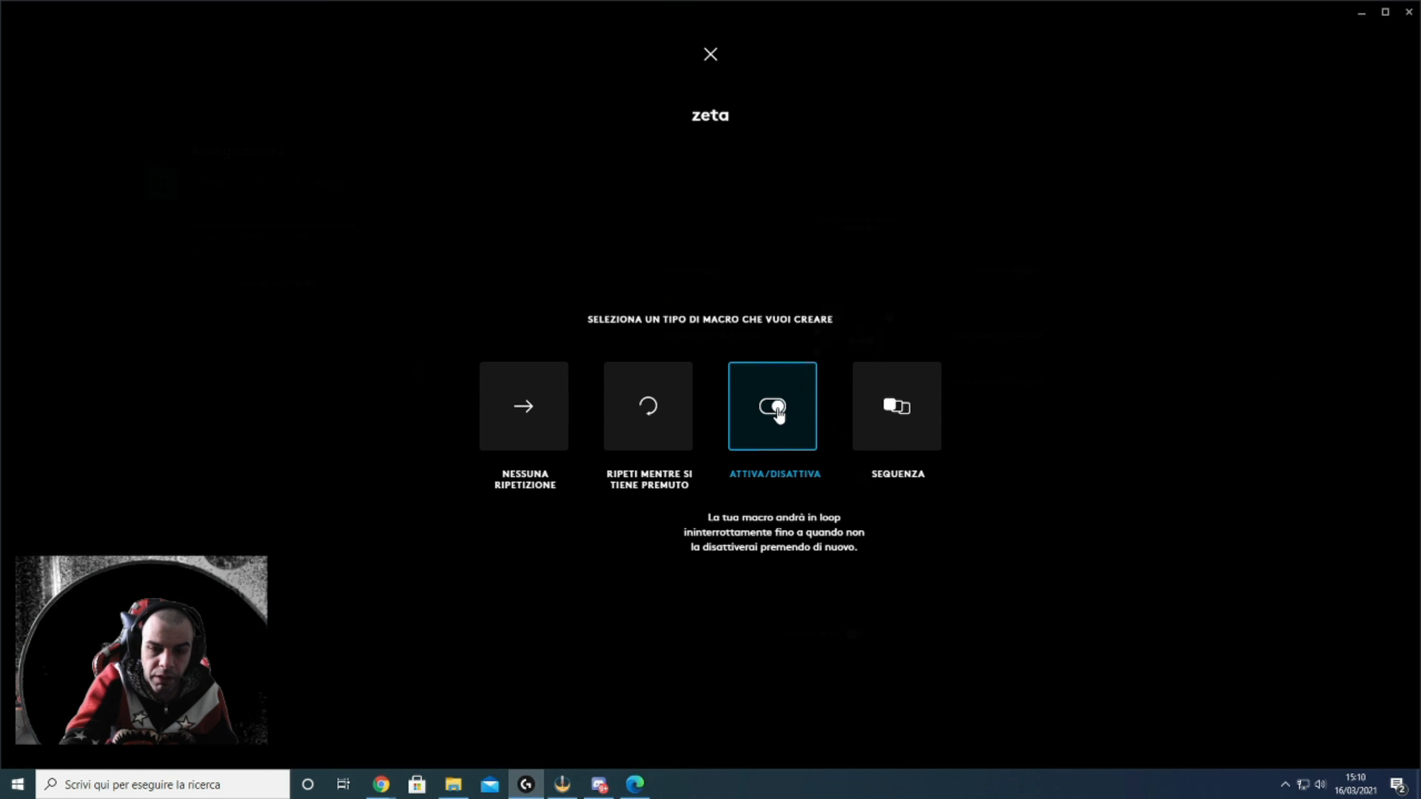
click(897, 406)
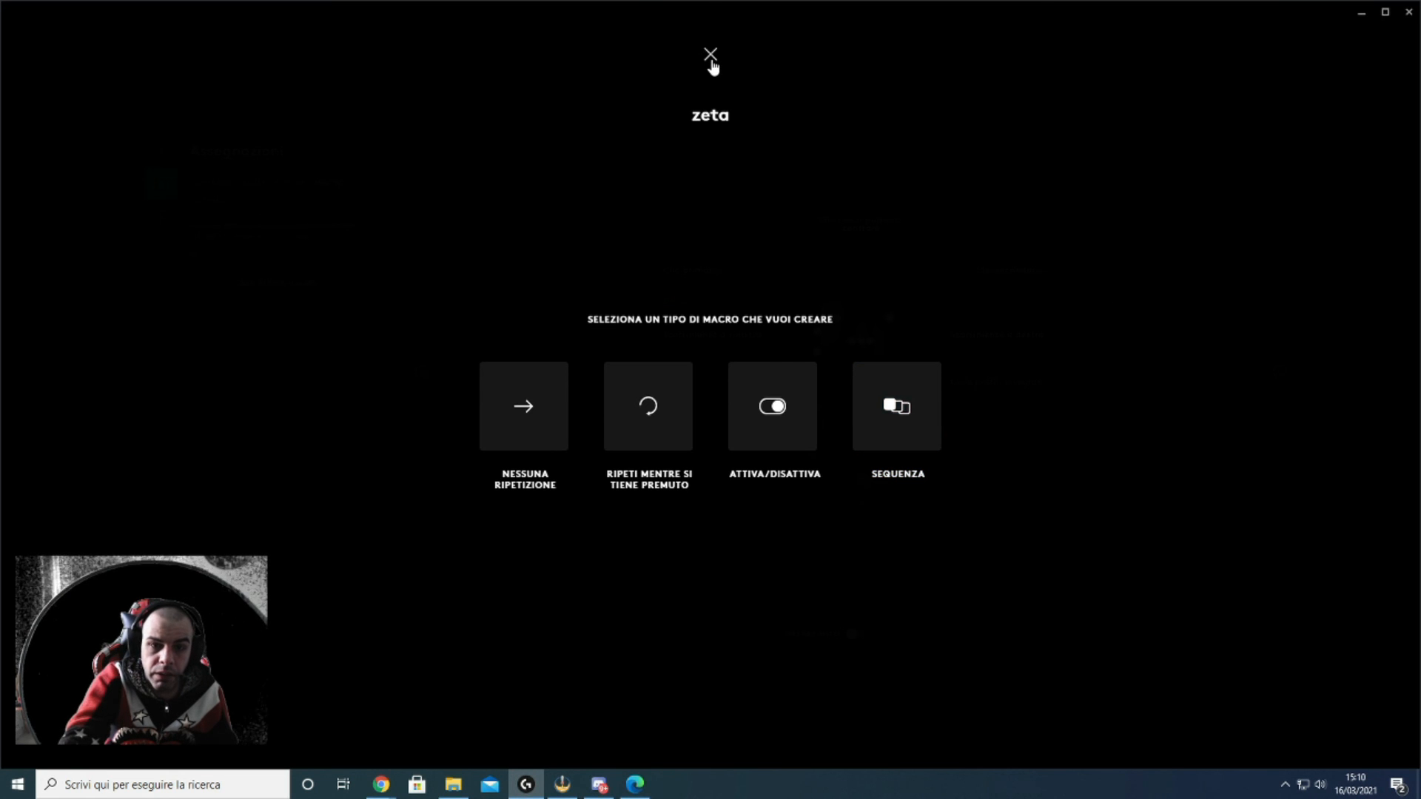
Close the macro type screen without picking a type, returning to the empty macros list
click(711, 53)
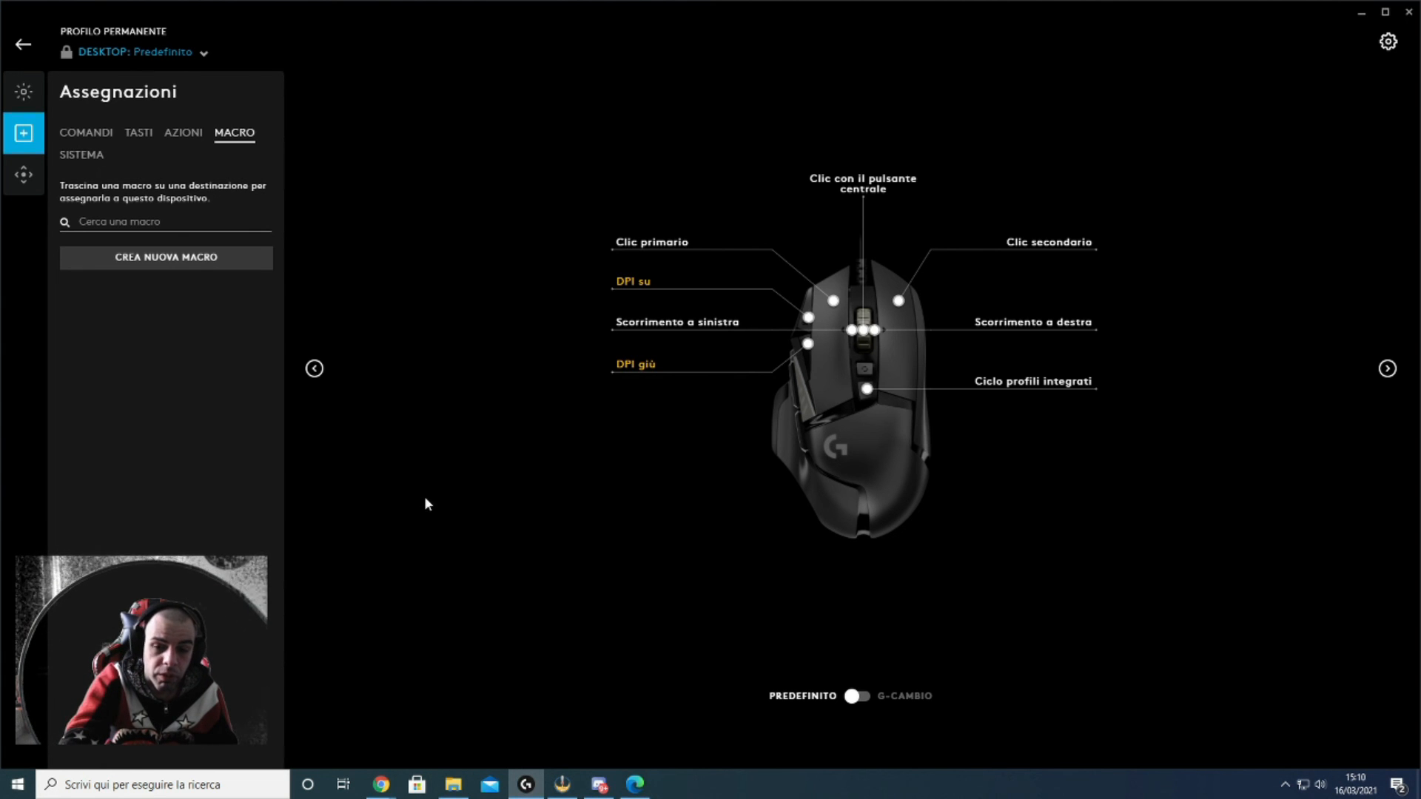
mouse_move(482, 260)
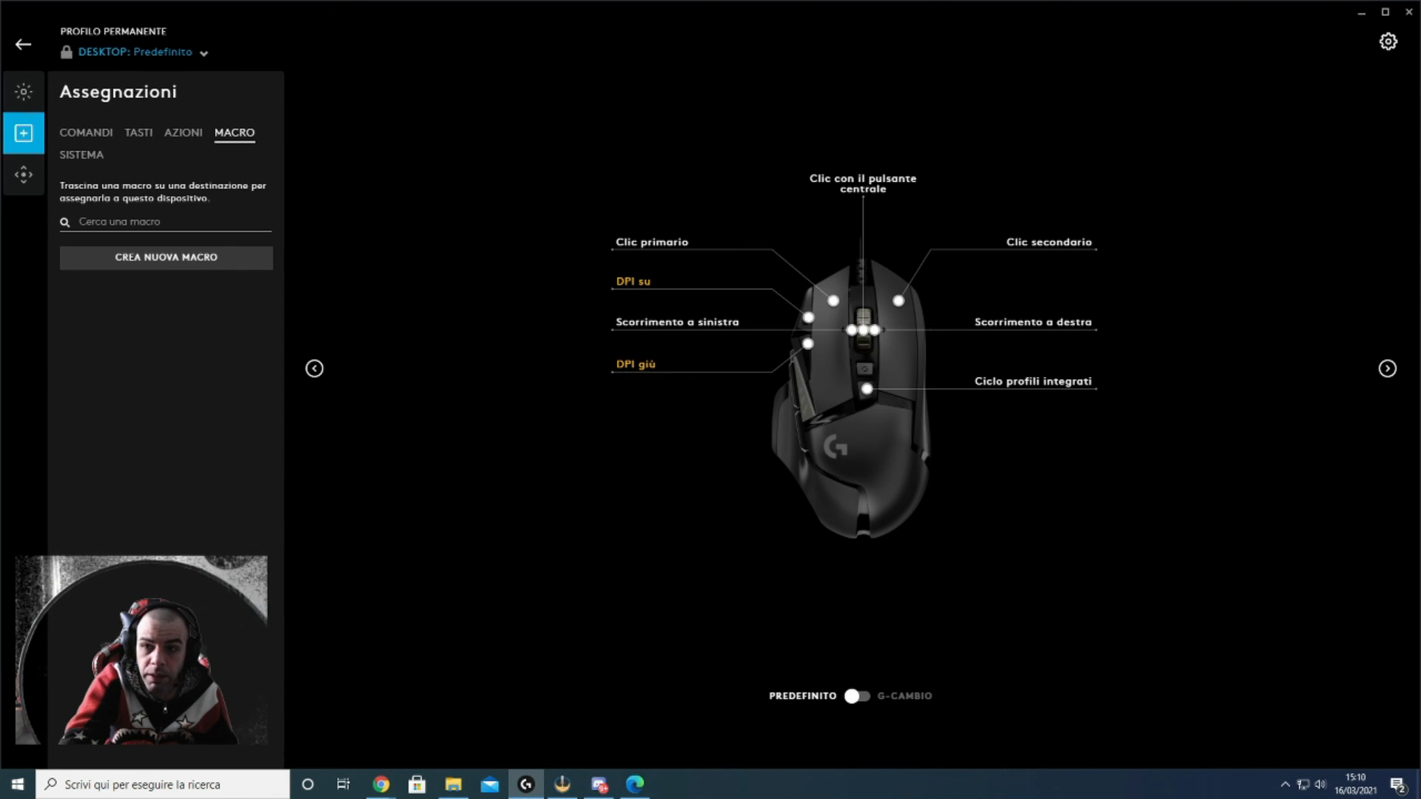
mouse_move(1370, 420)
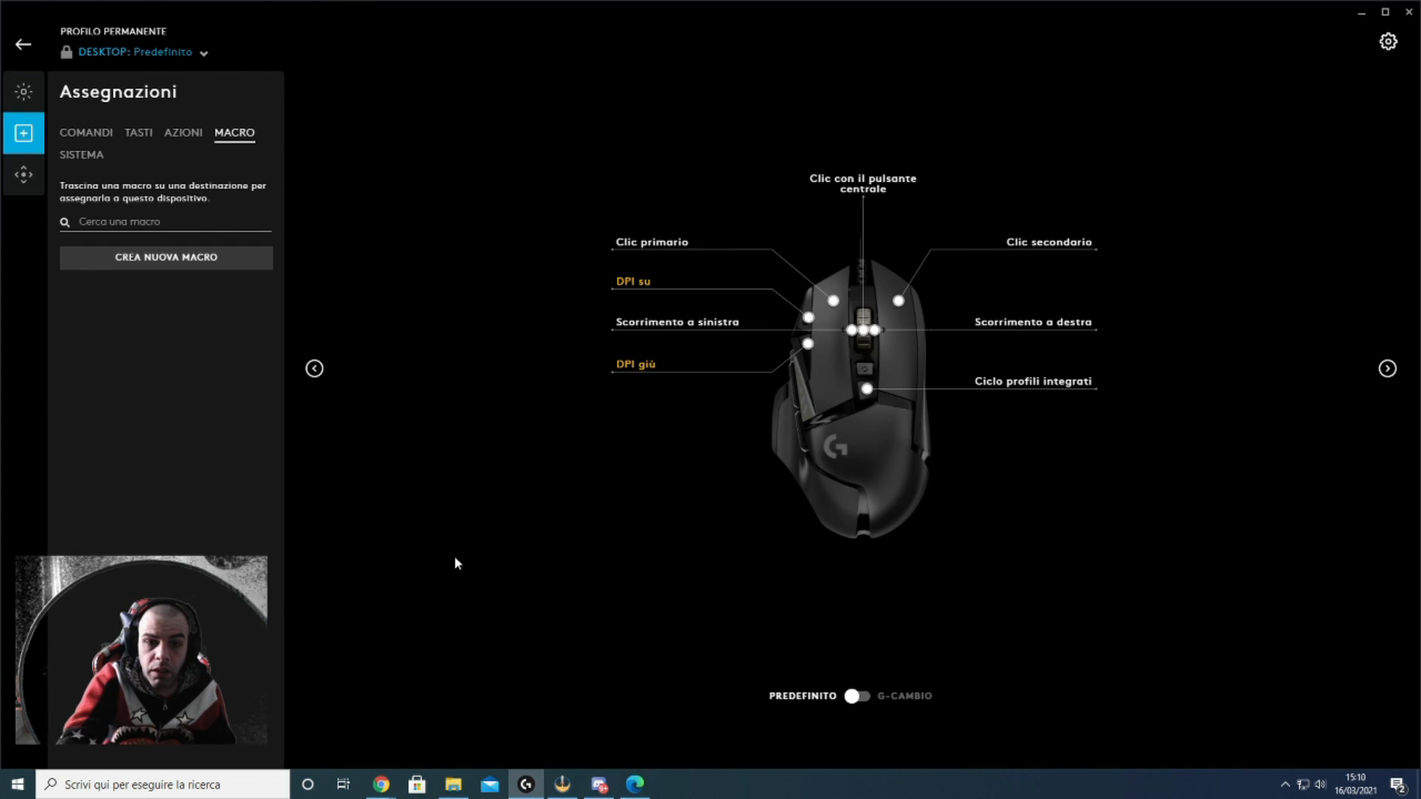
mouse_move(1273, 226)
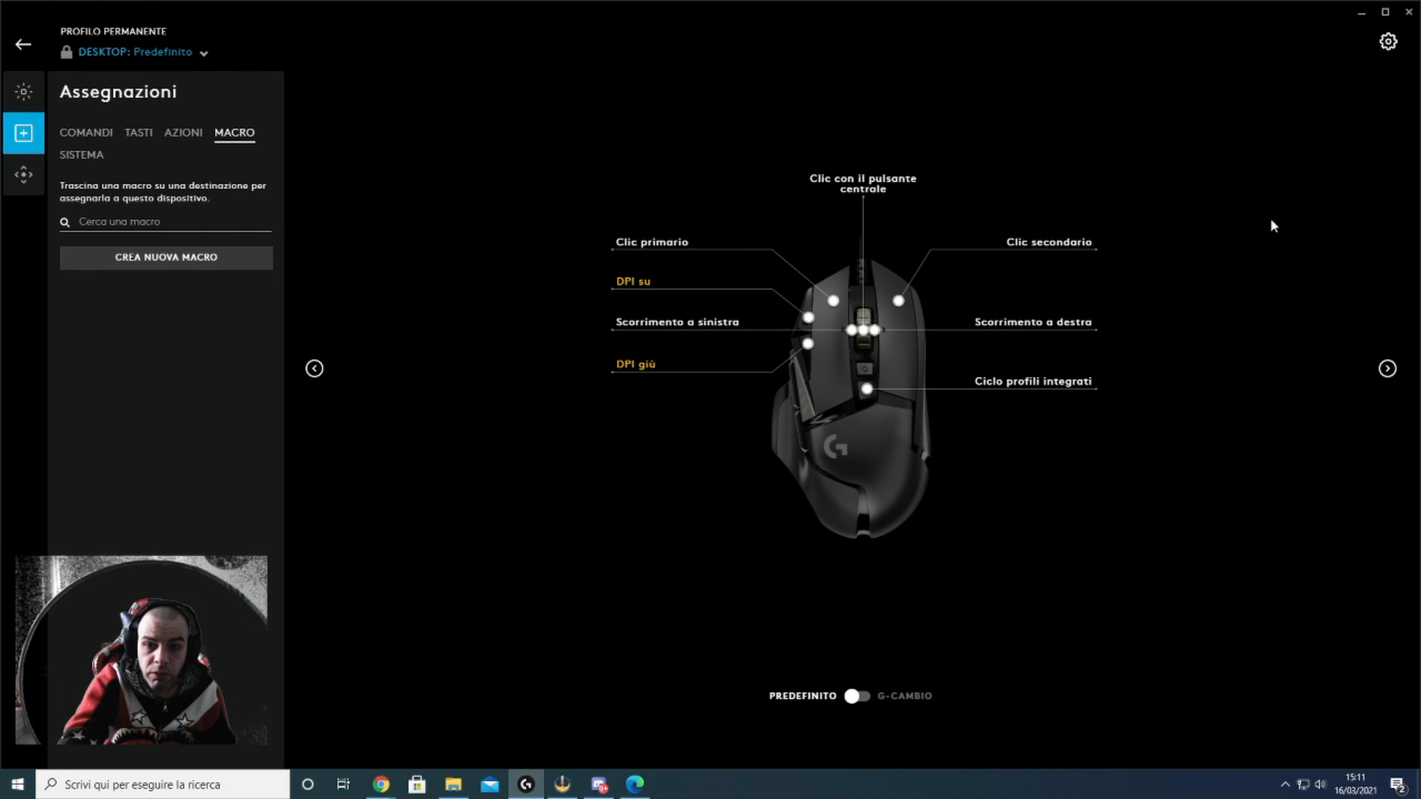
mouse_move(631, 71)
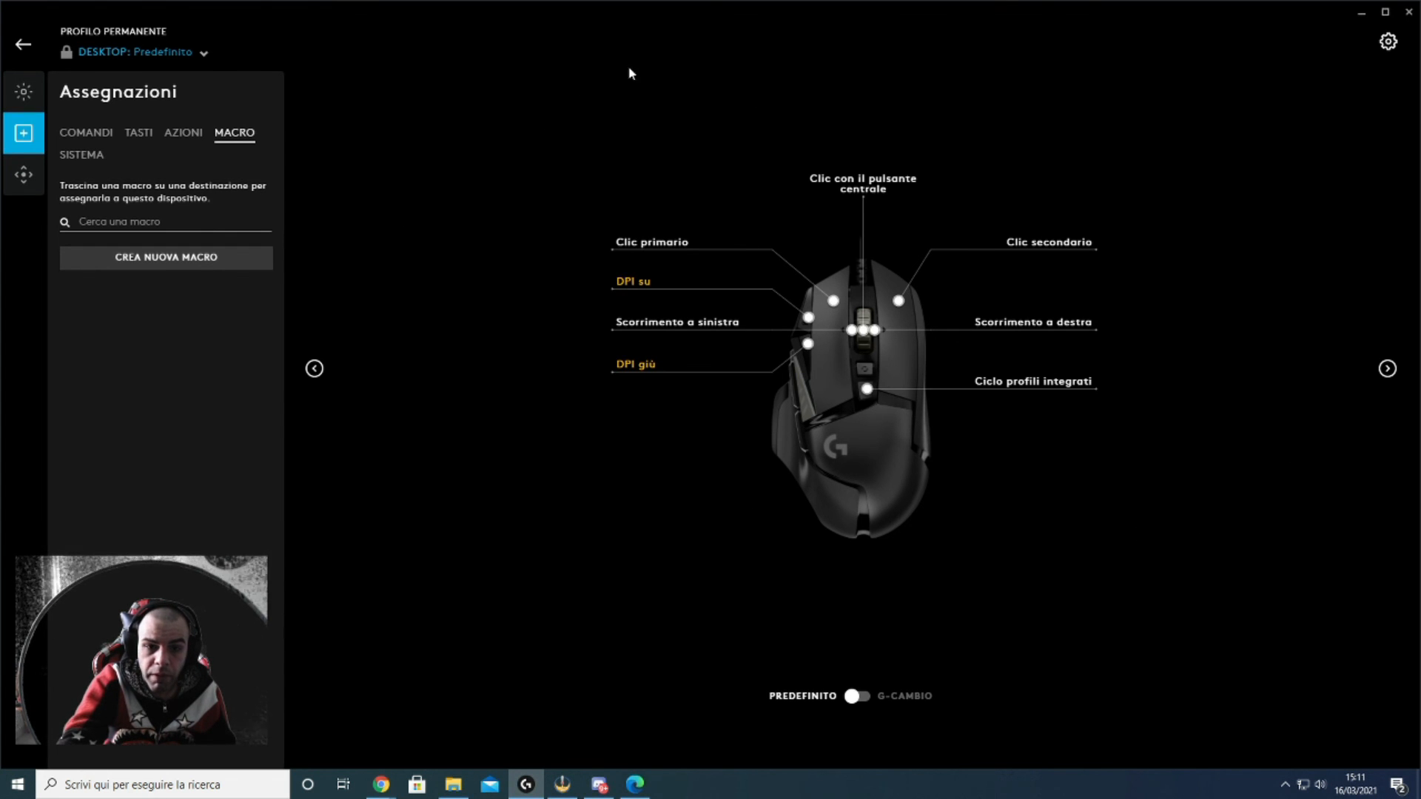
mouse_move(498, 276)
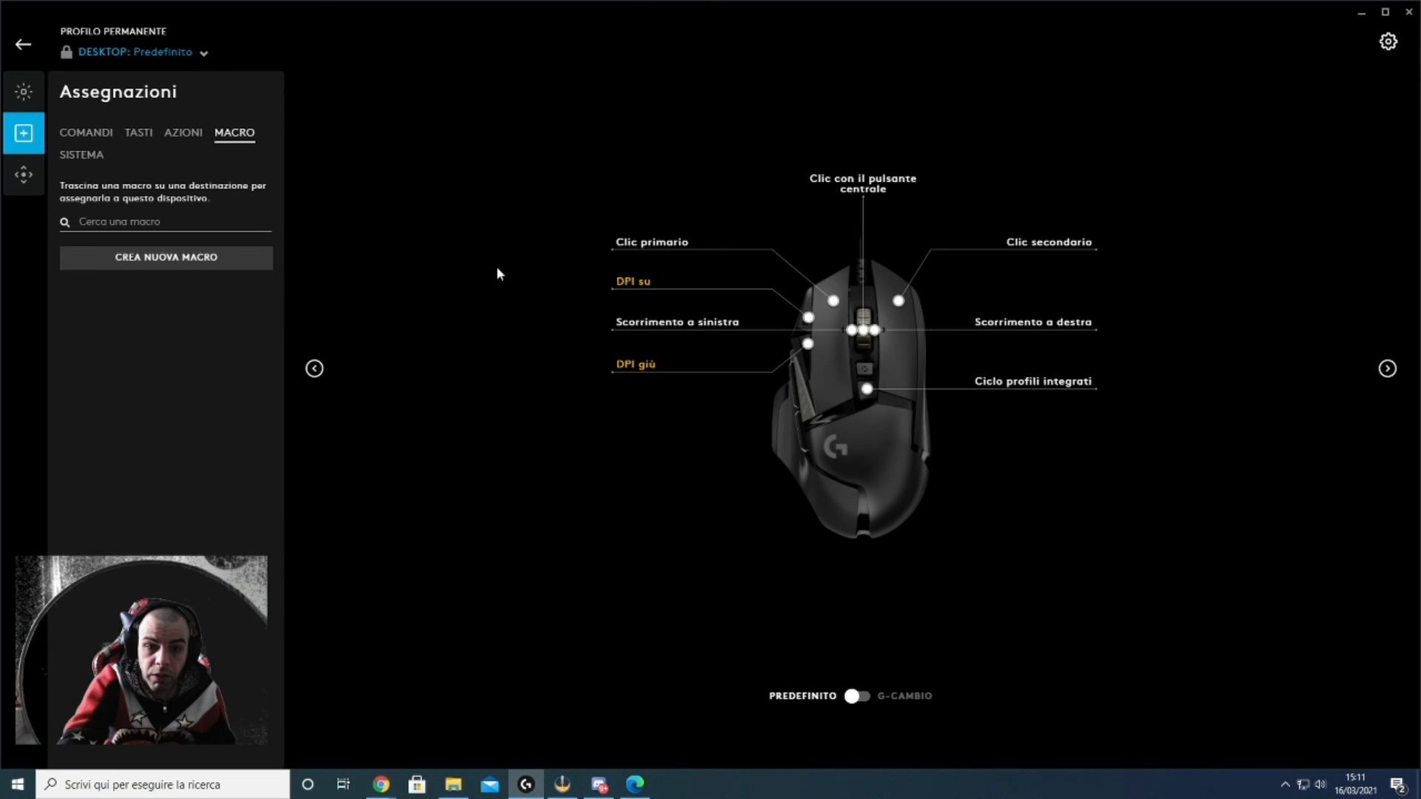
mouse_move(1205, 524)
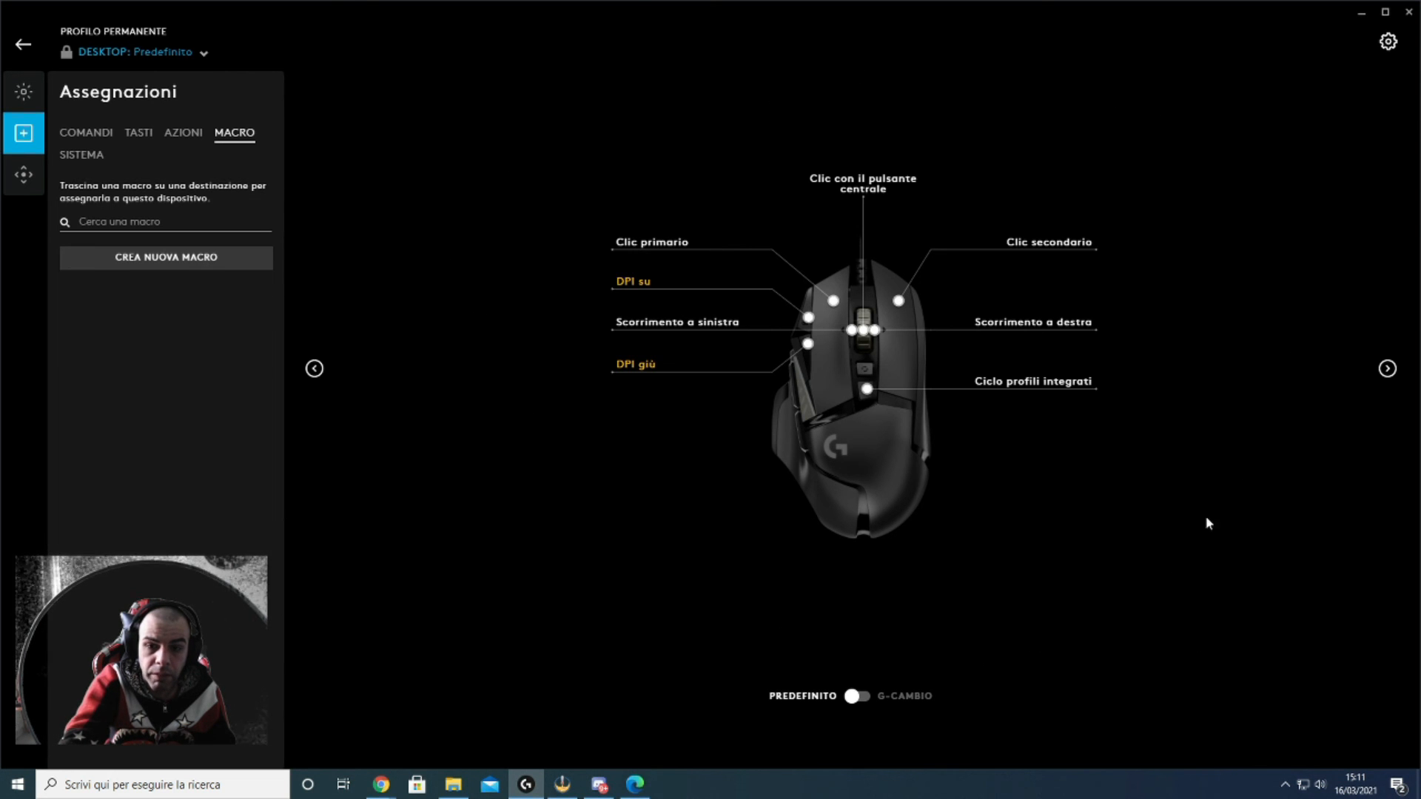
mouse_move(1228, 352)
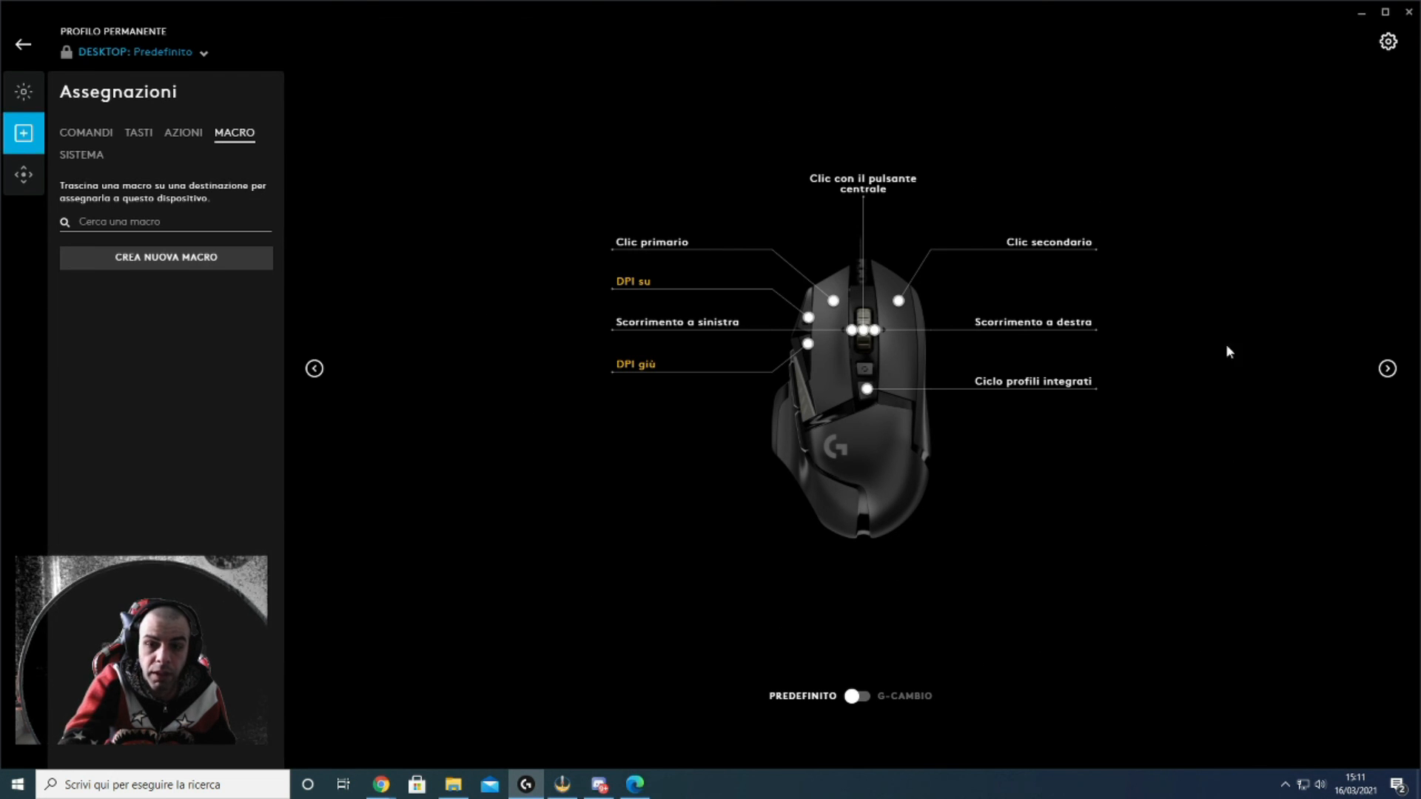
mouse_move(1196, 281)
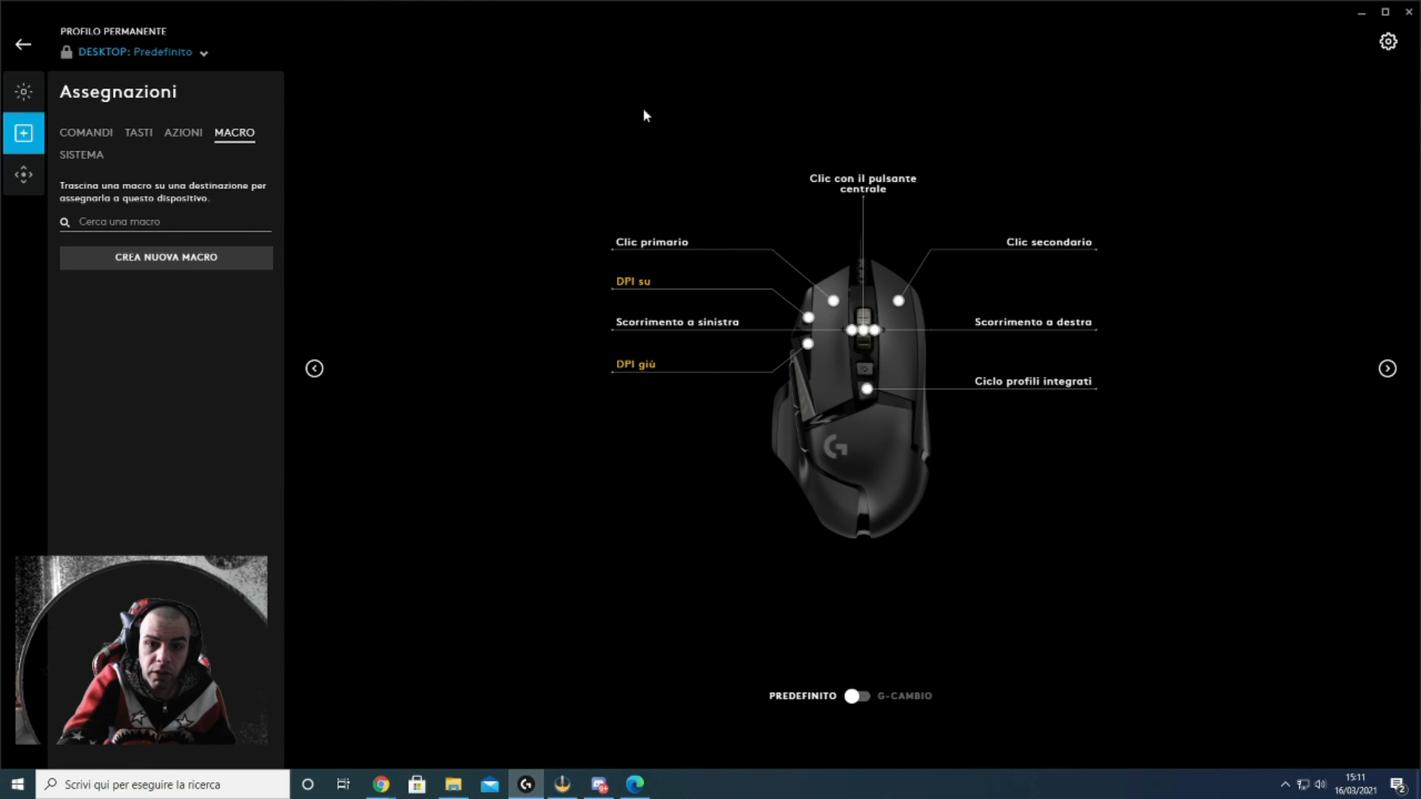
mouse_move(1365, 257)
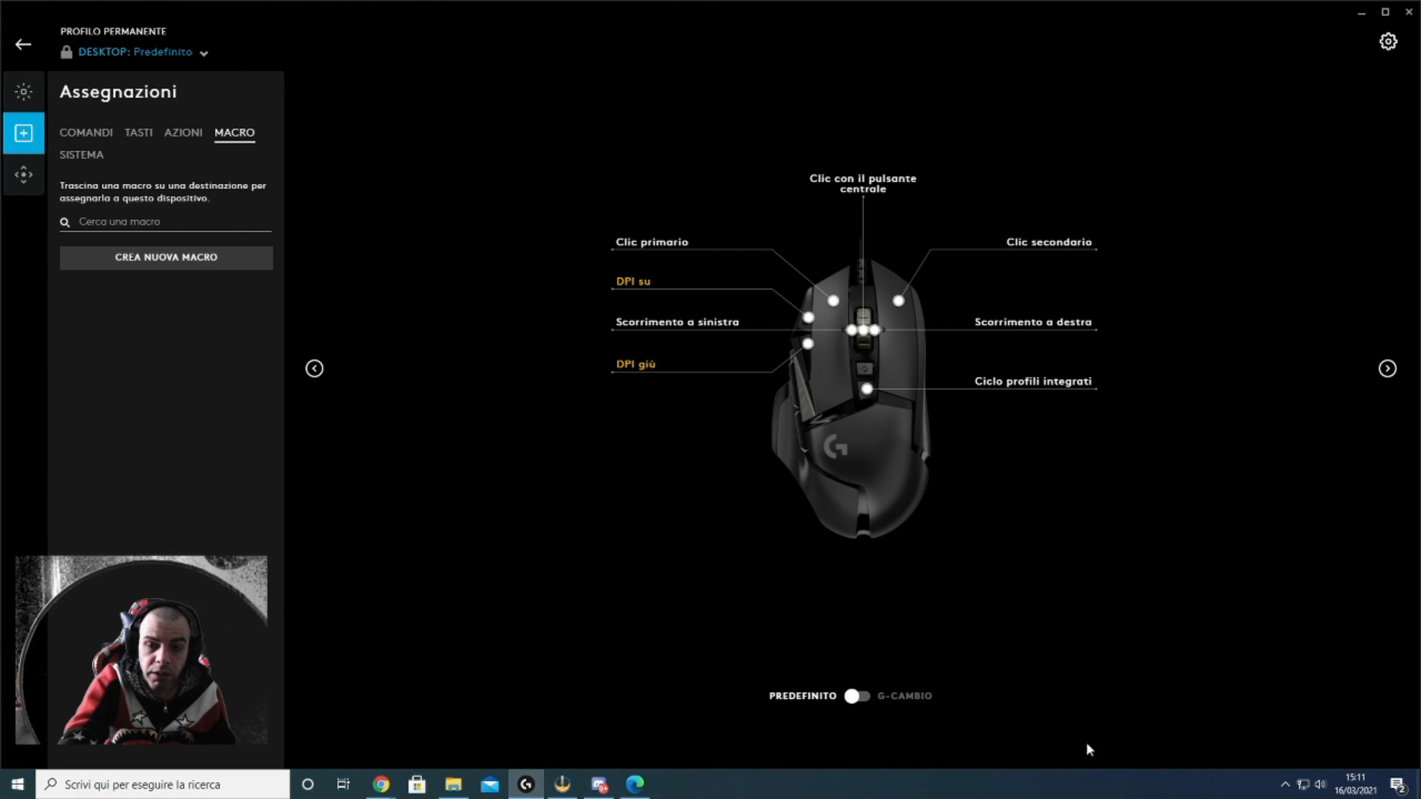
mouse_move(420, 523)
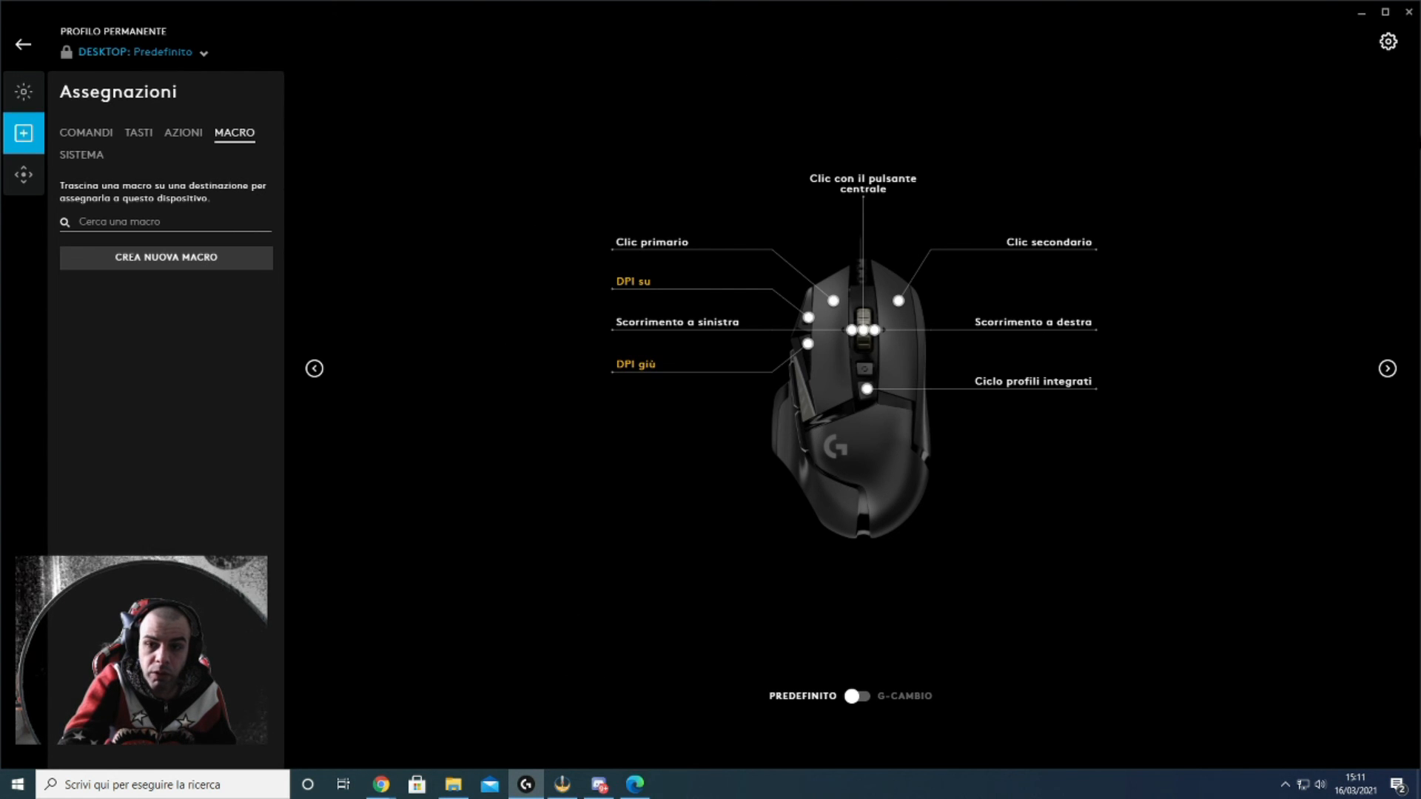
mouse_move(568, 621)
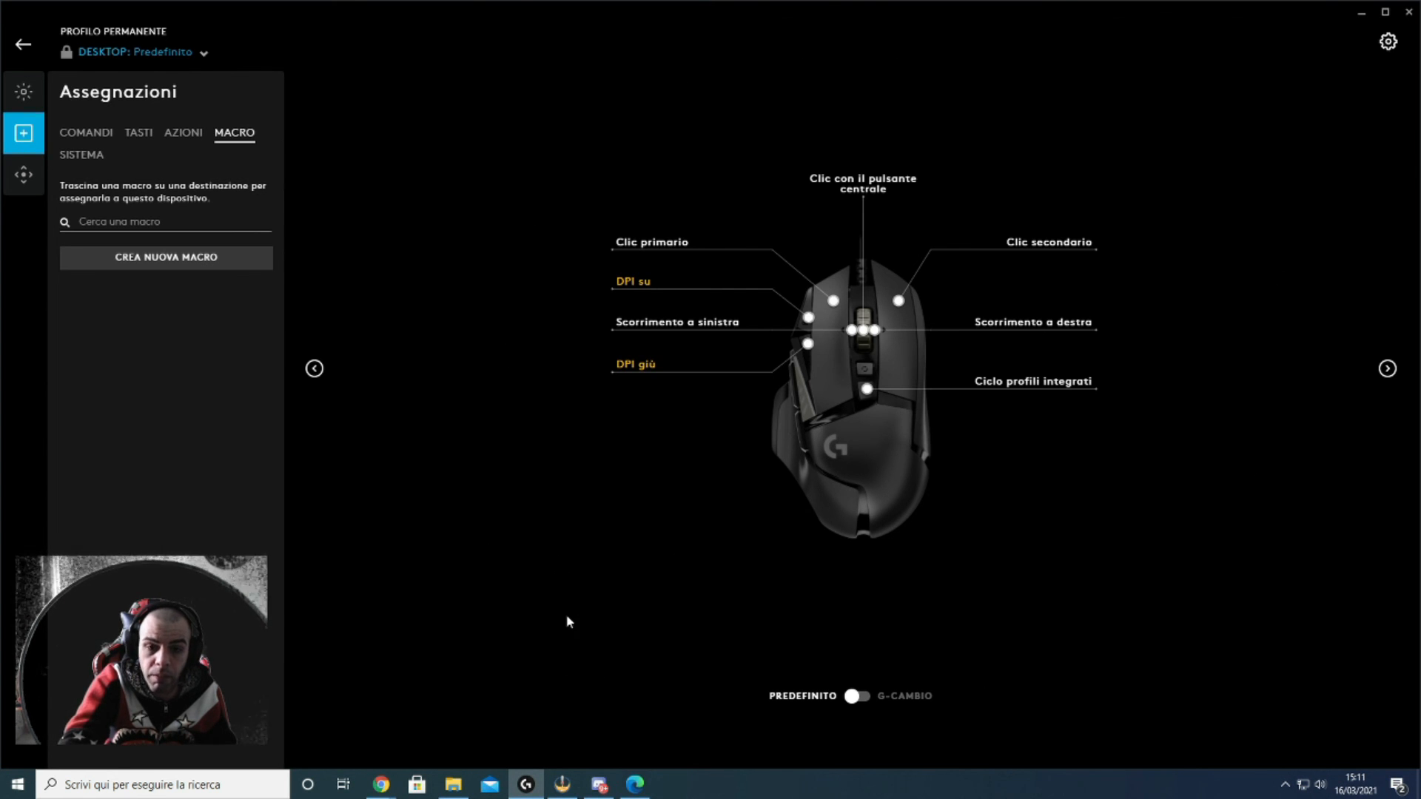
mouse_move(779, 68)
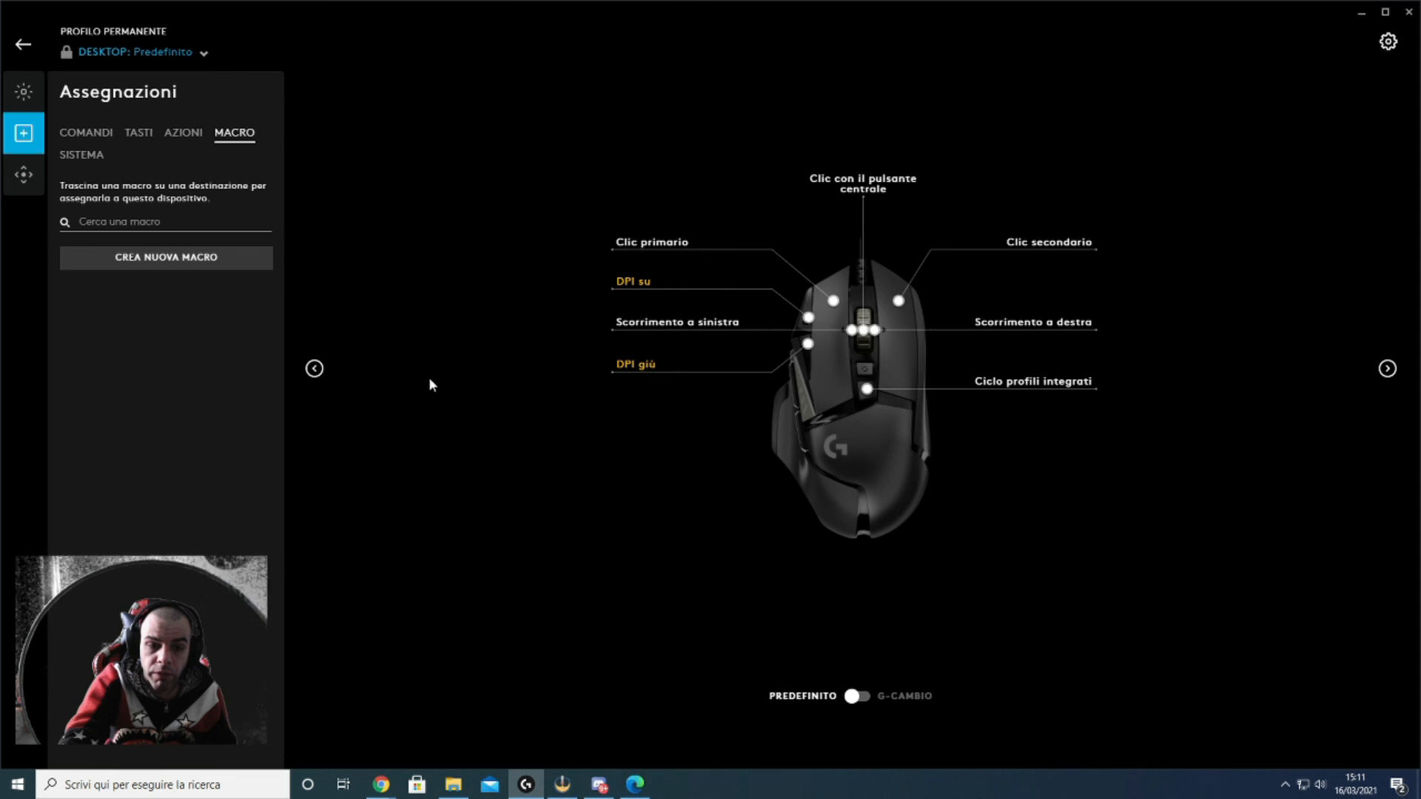
mouse_move(1252, 294)
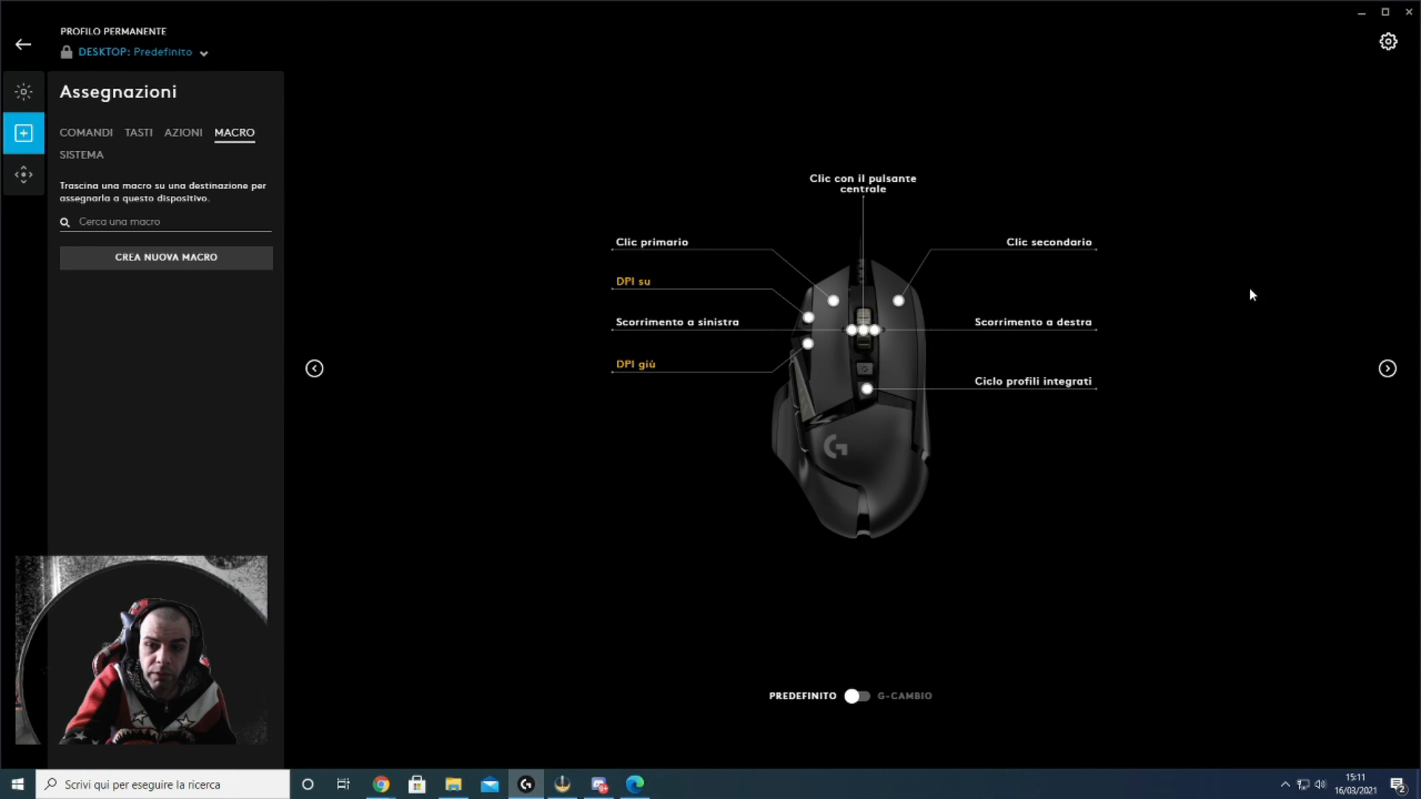
mouse_move(642, 637)
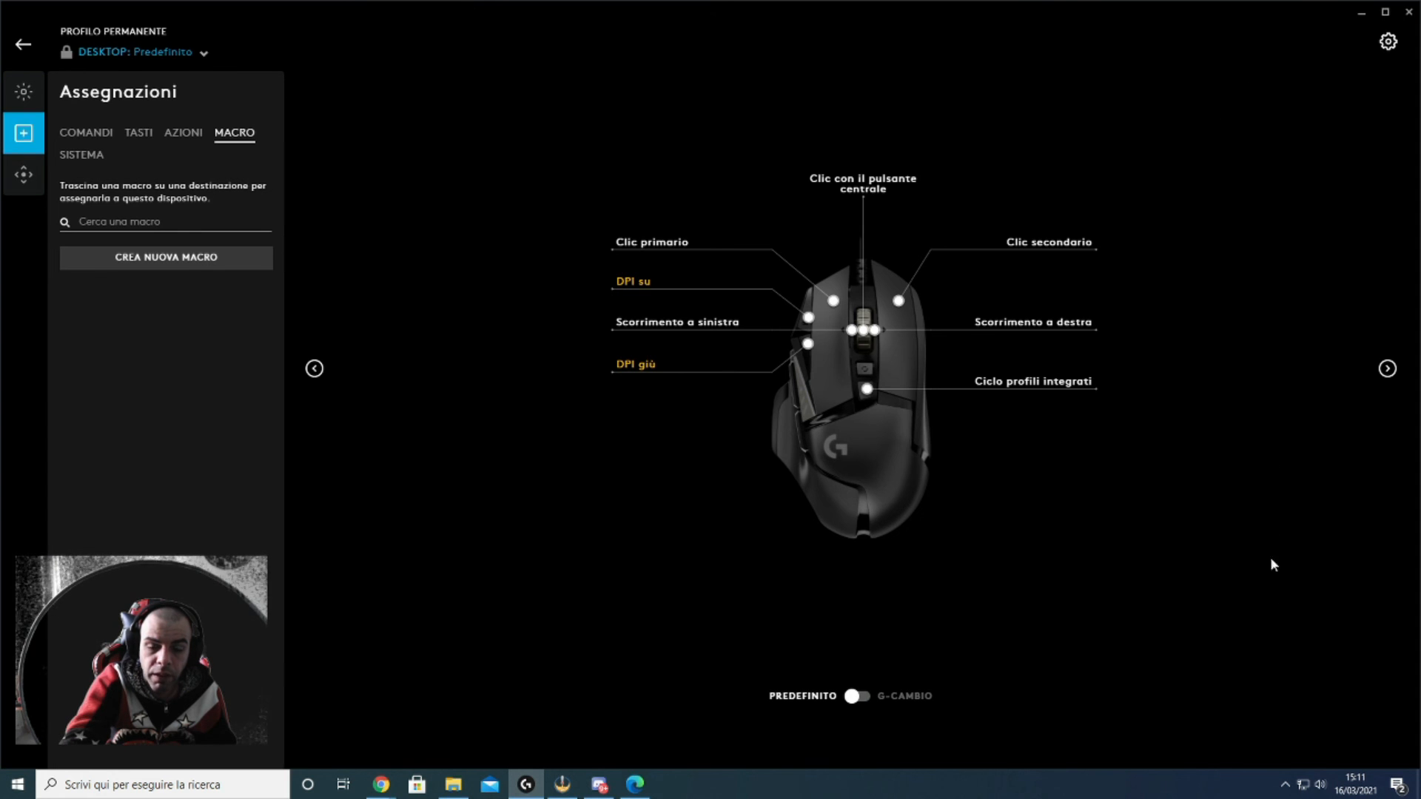
mouse_move(473, 516)
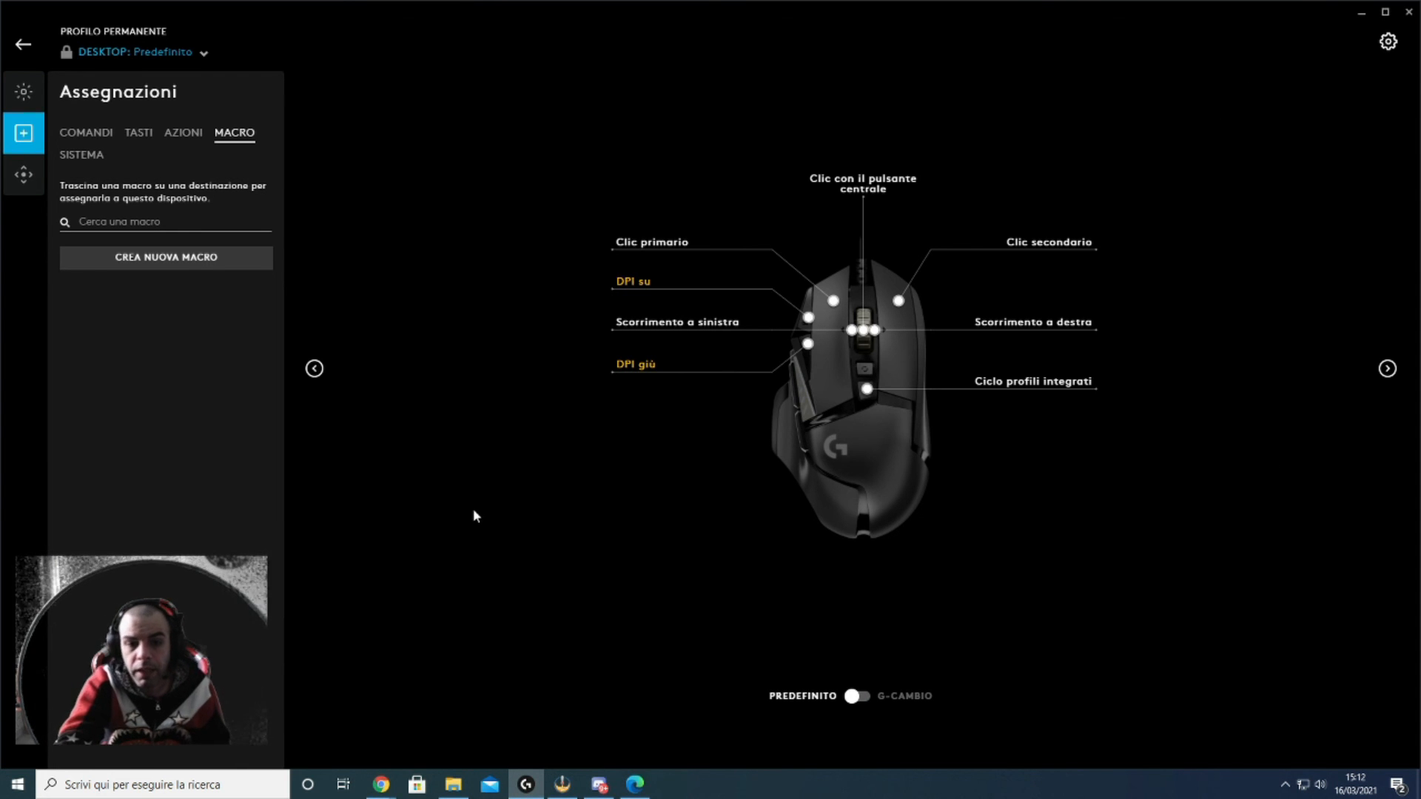
mouse_move(421, 464)
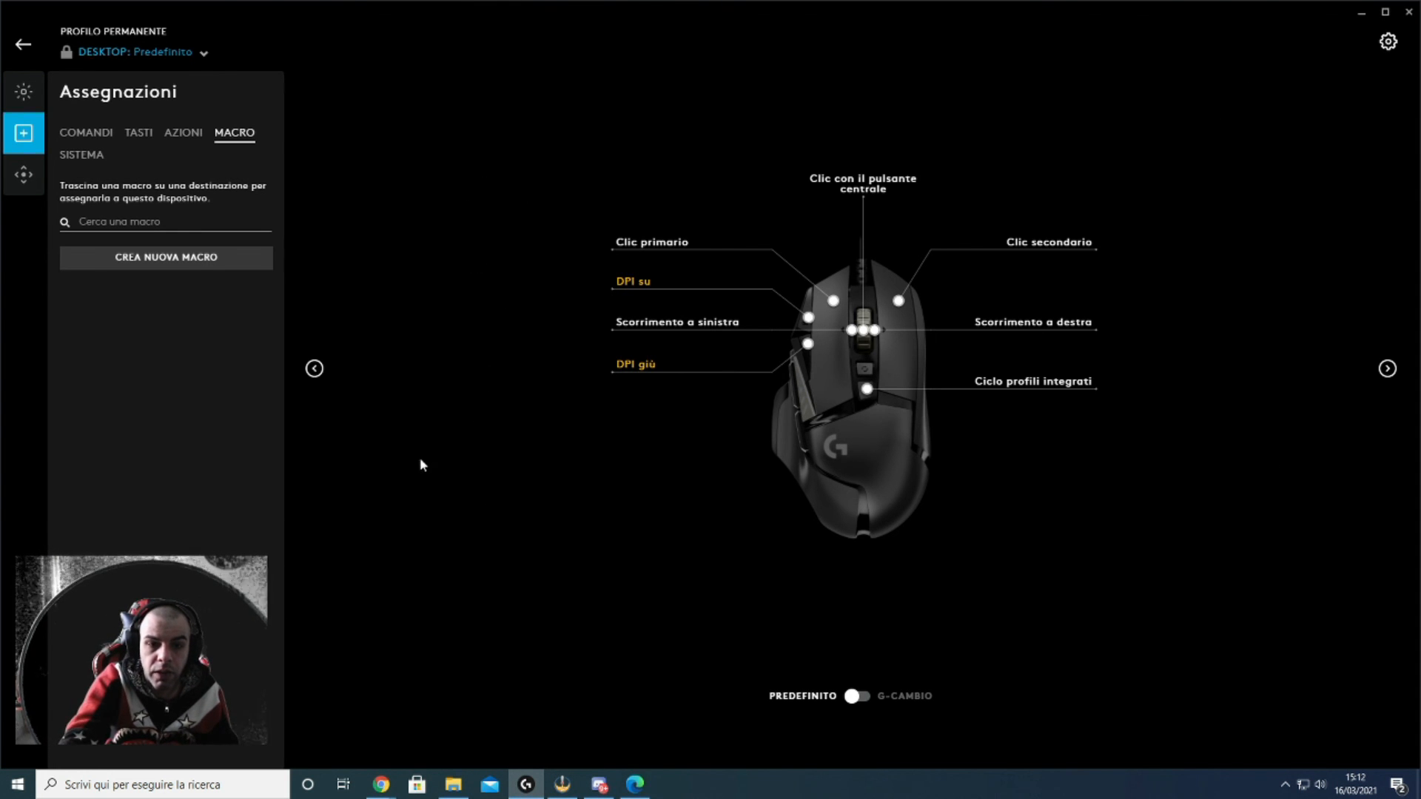
mouse_move(438, 472)
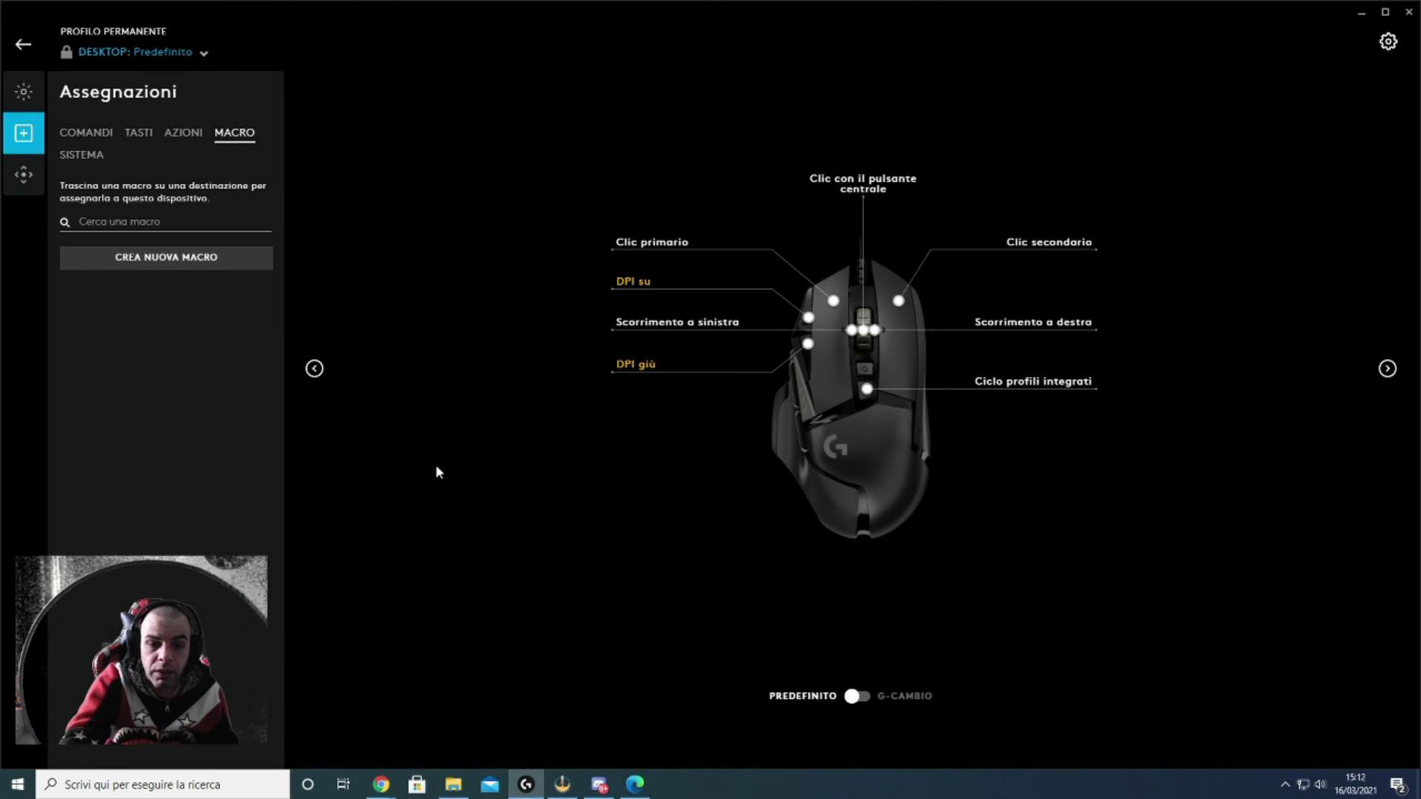
mouse_move(425, 466)
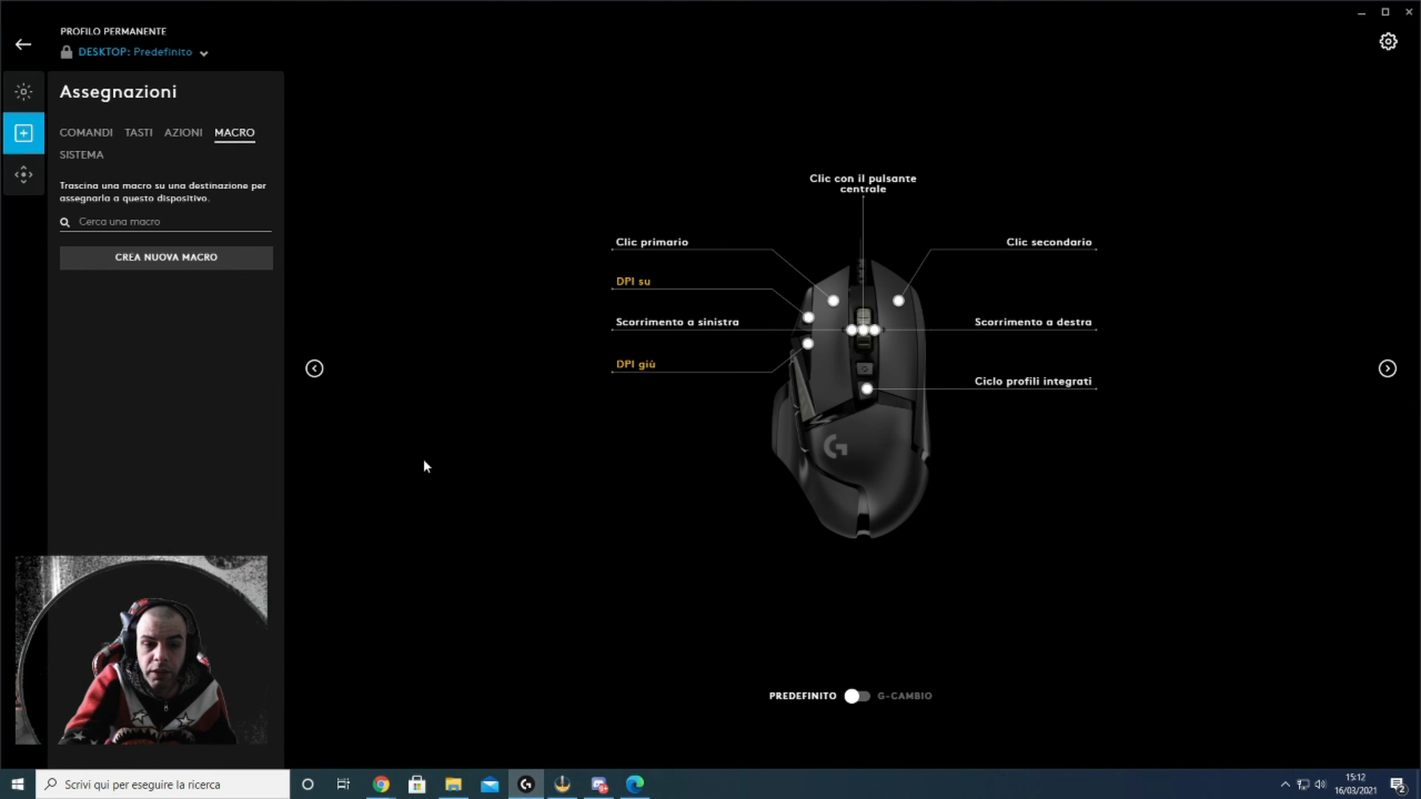
mouse_move(1284, 553)
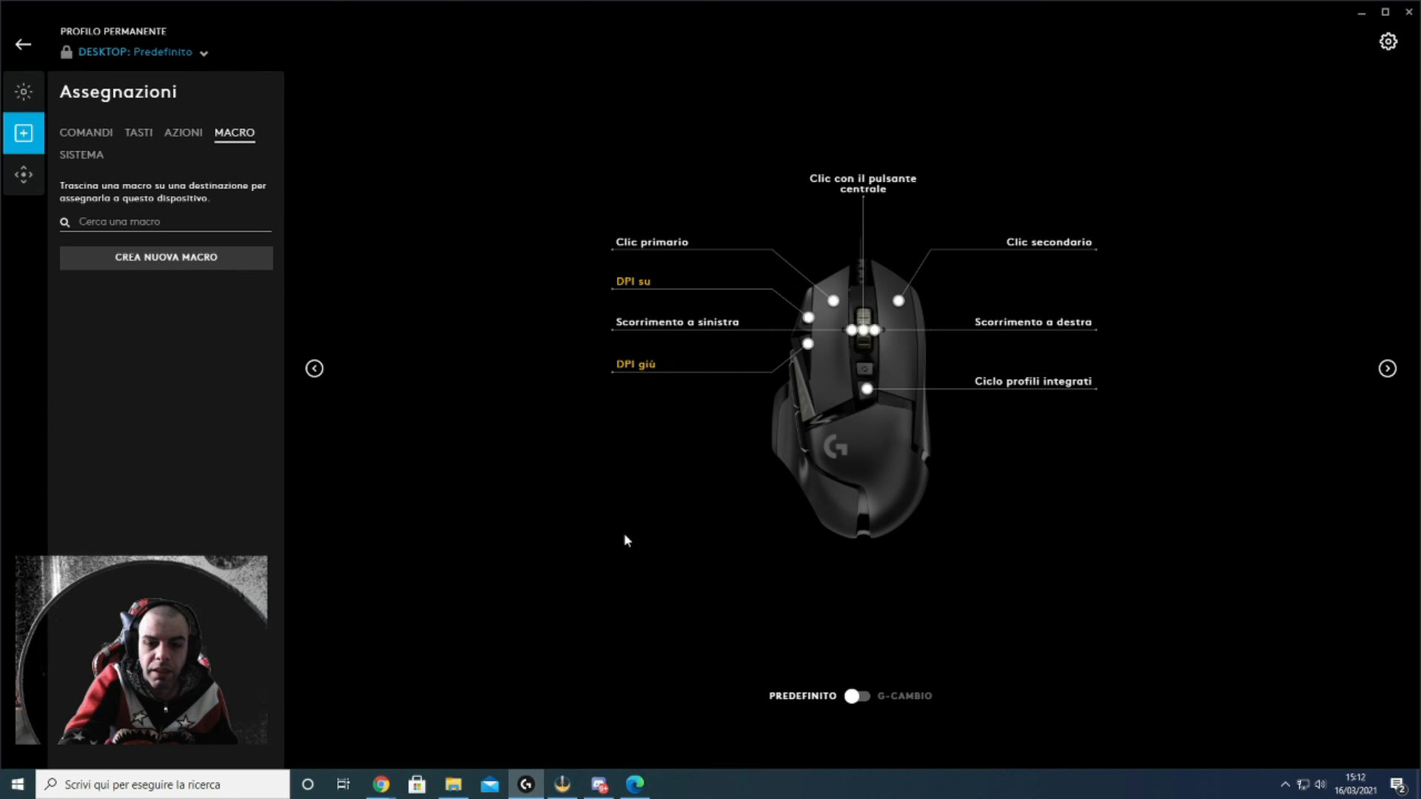
mouse_move(479, 429)
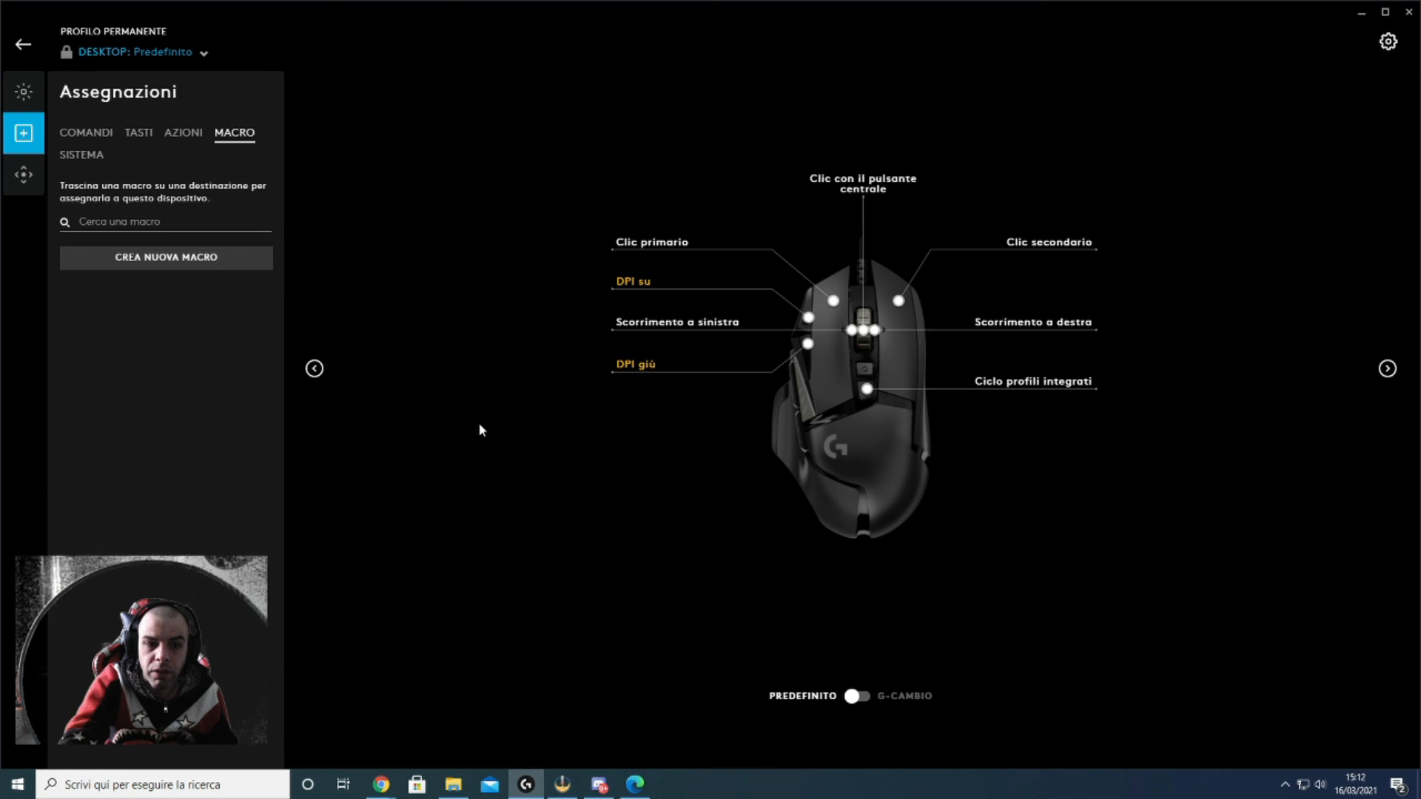
mouse_move(1314, 138)
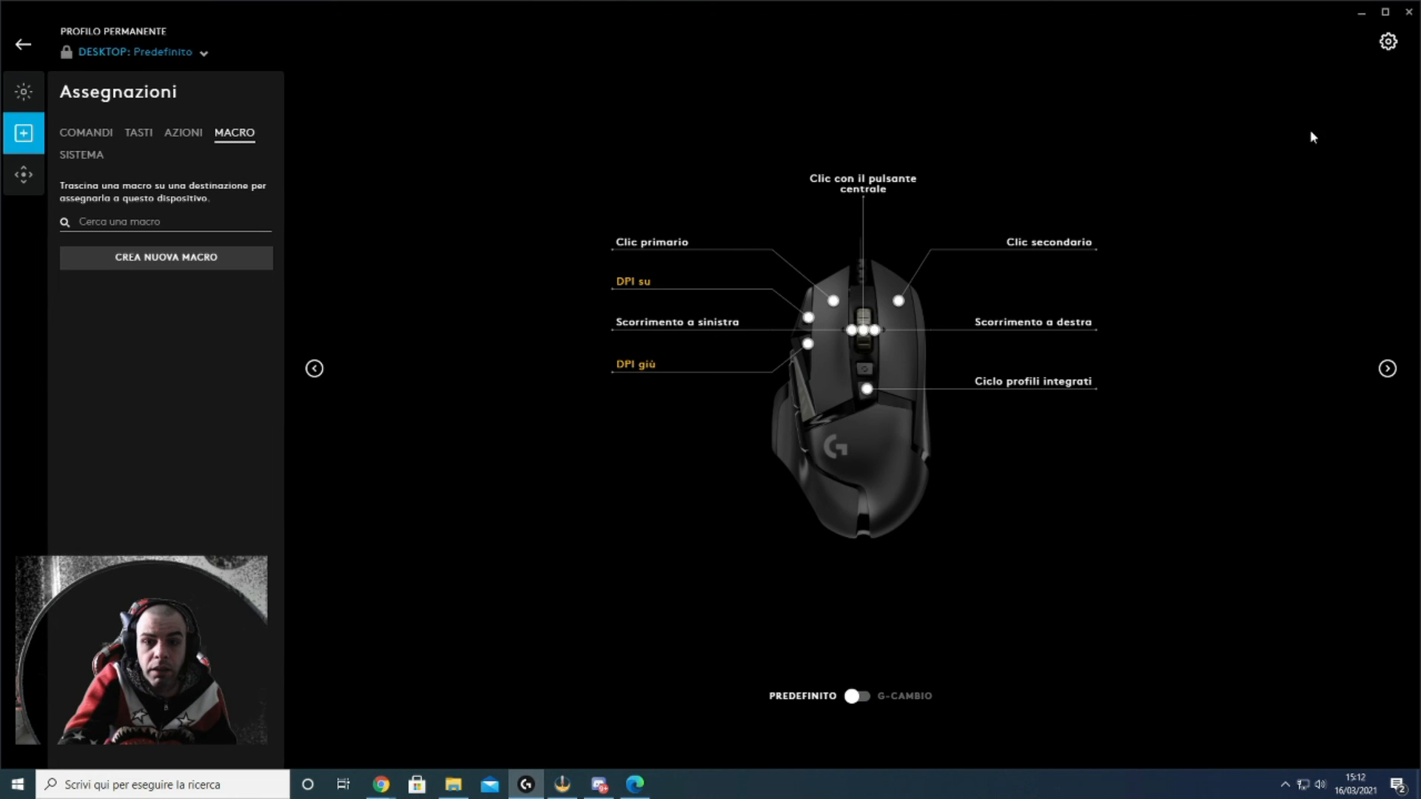
mouse_move(968, 699)
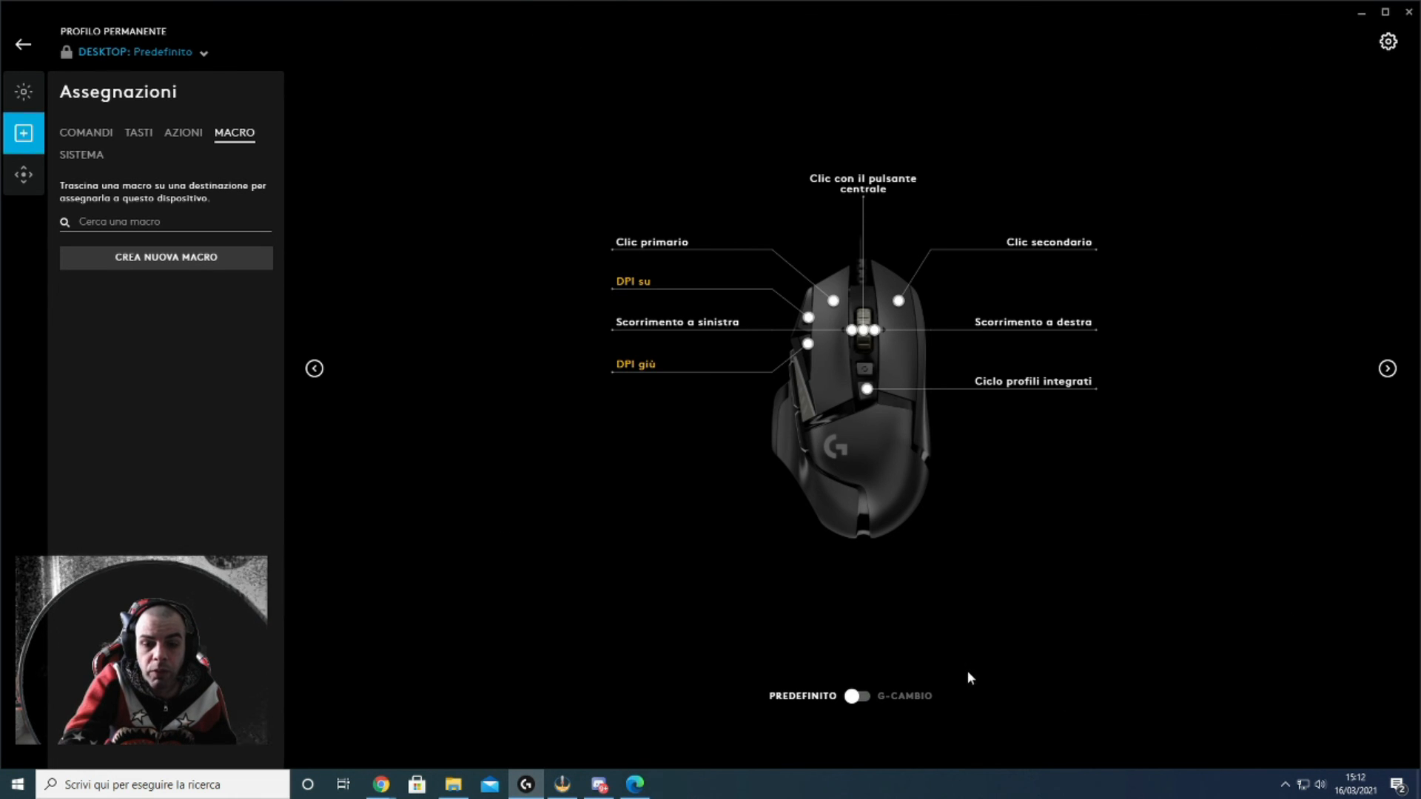